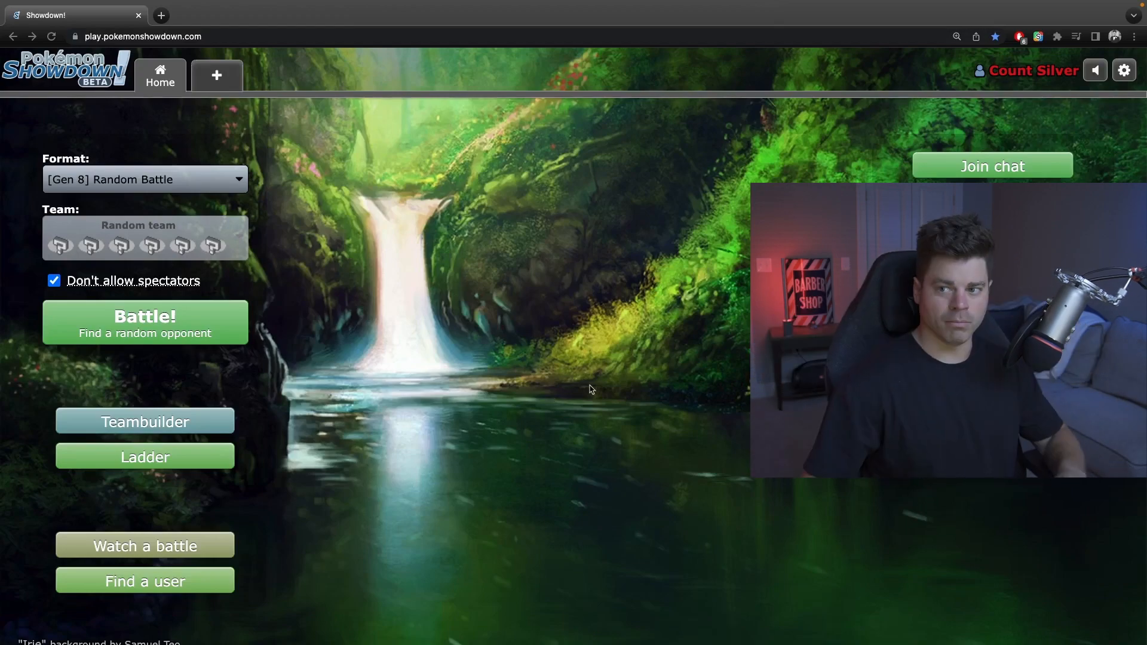
mouse_move(643, 390)
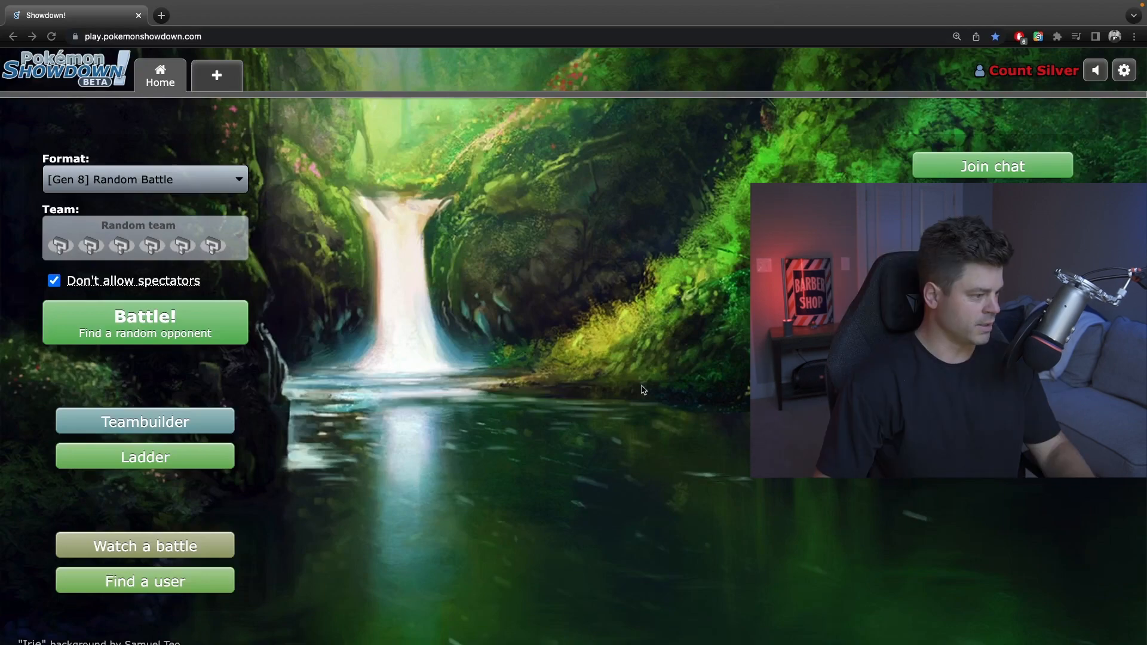
Give Slowking-Galar Sludge Bomb as its fourth move in the gen8ou team and pick OU format.
click(1033, 71)
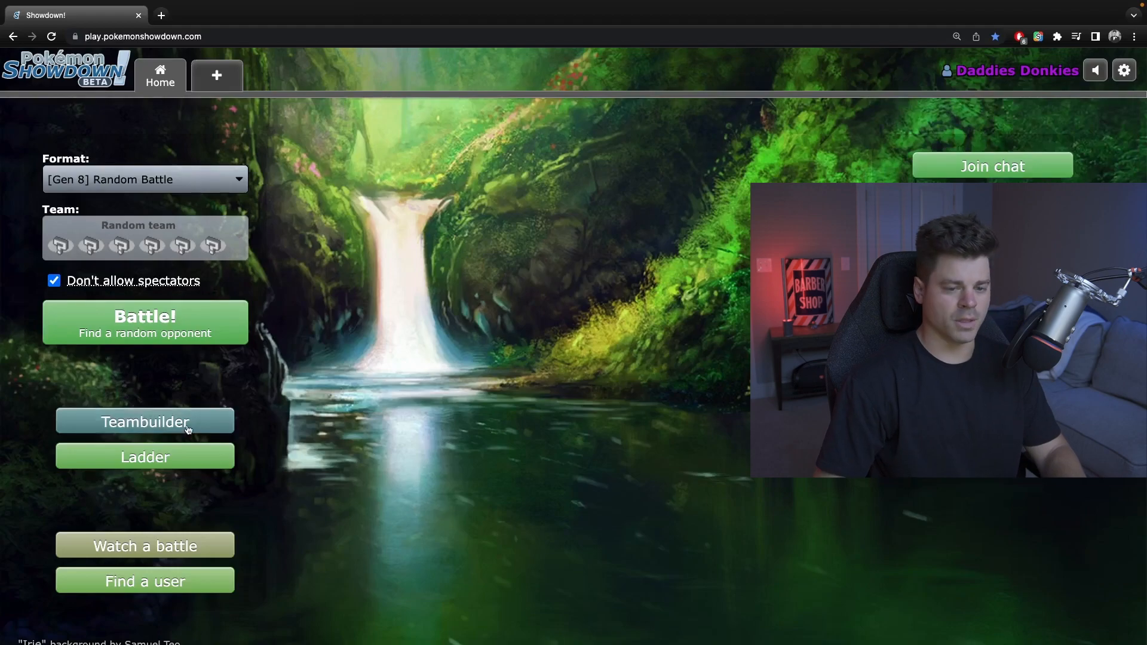
click(144, 421)
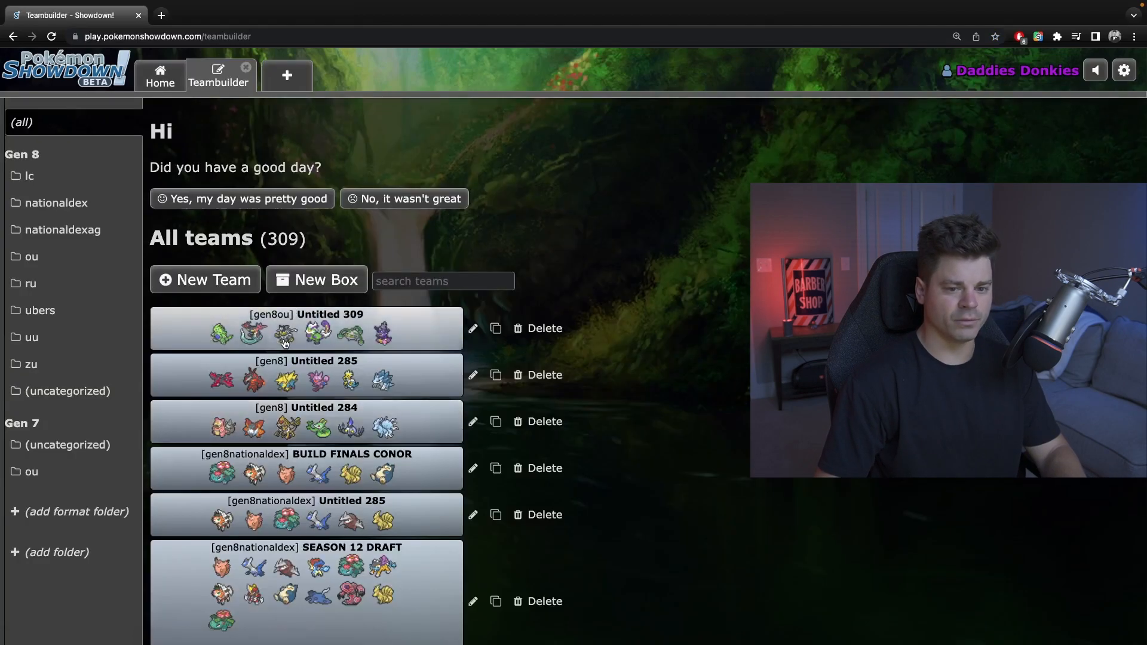
click(306, 328)
text(sludge)
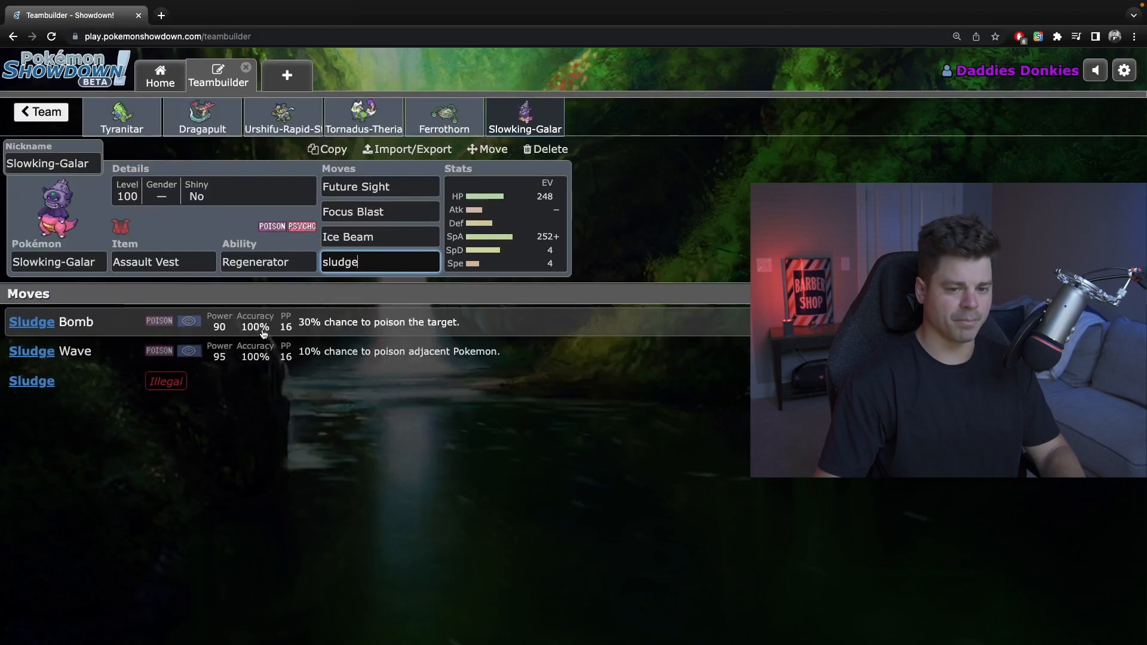
click(444, 117)
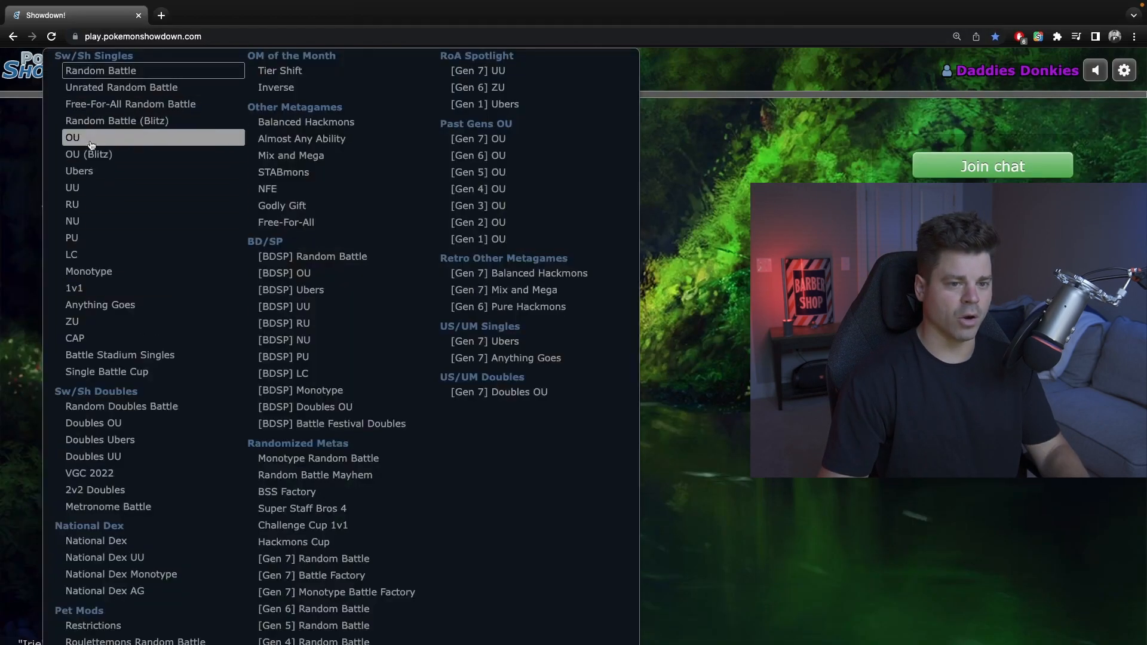
click(72, 138)
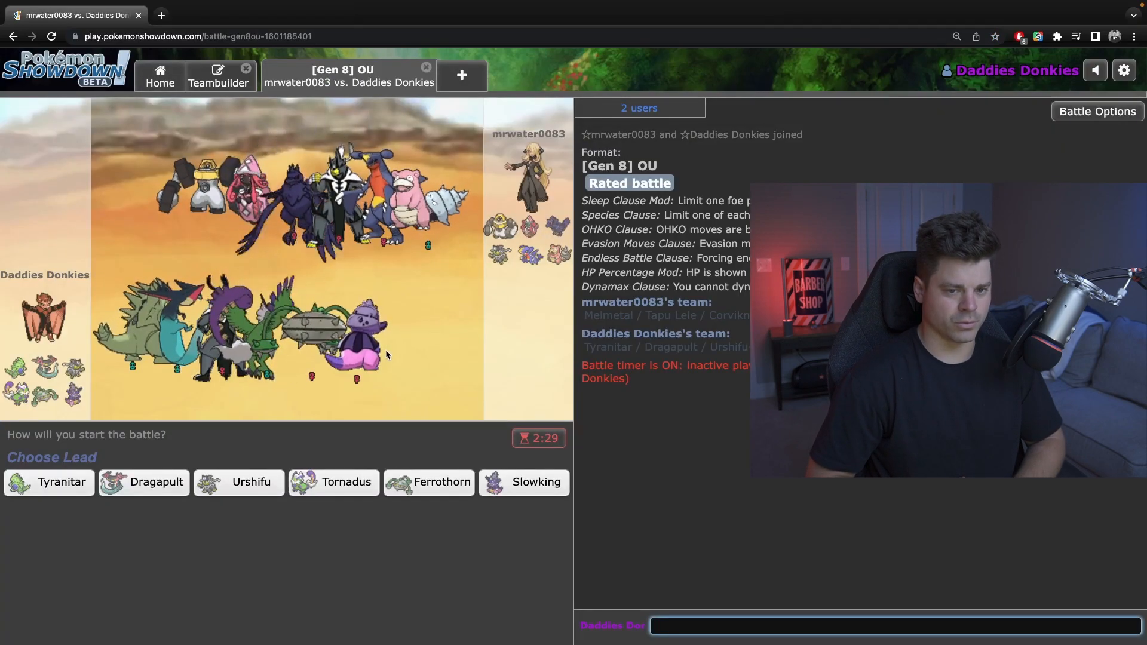
mouse_move(490, 355)
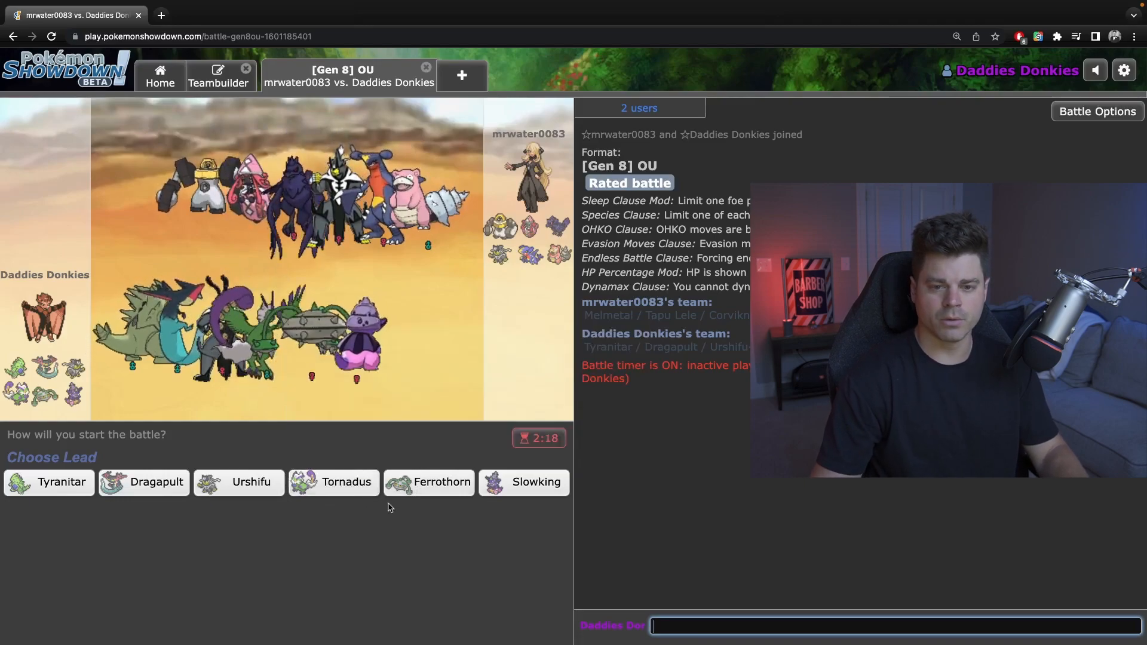
mouse_move(249, 482)
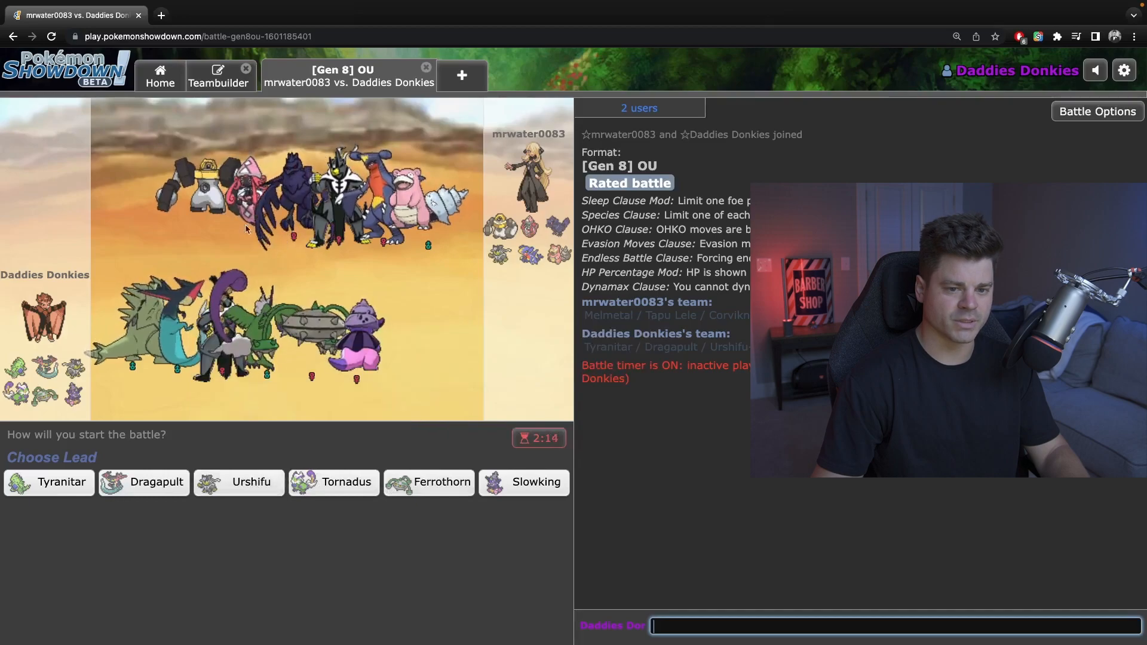
mouse_move(238, 483)
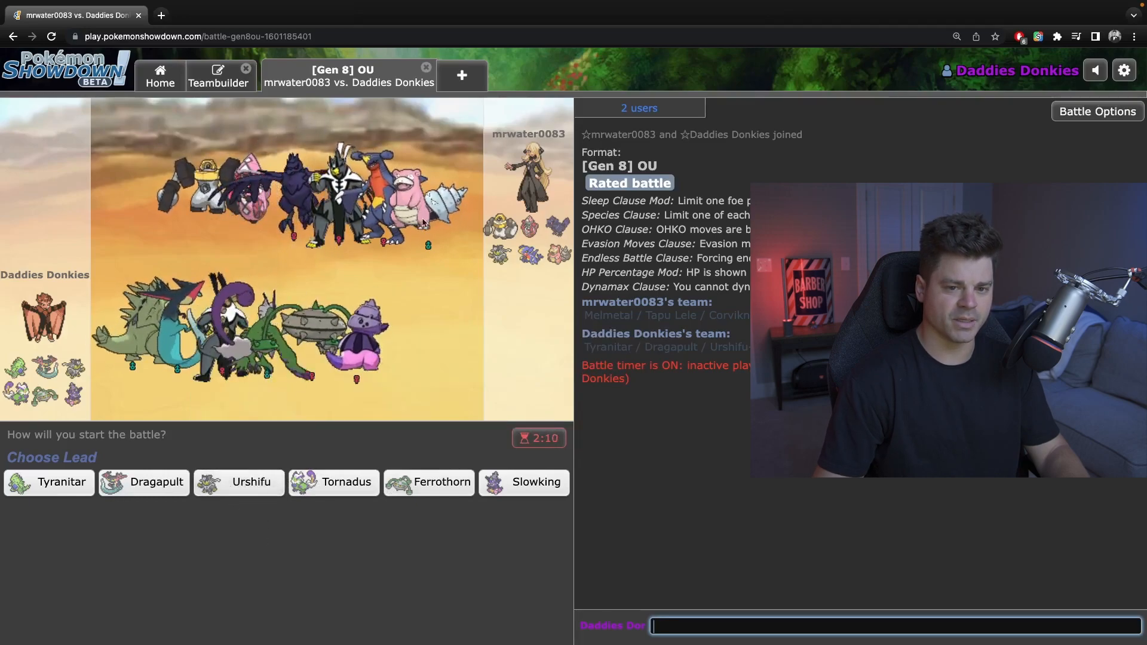
mouse_move(523, 482)
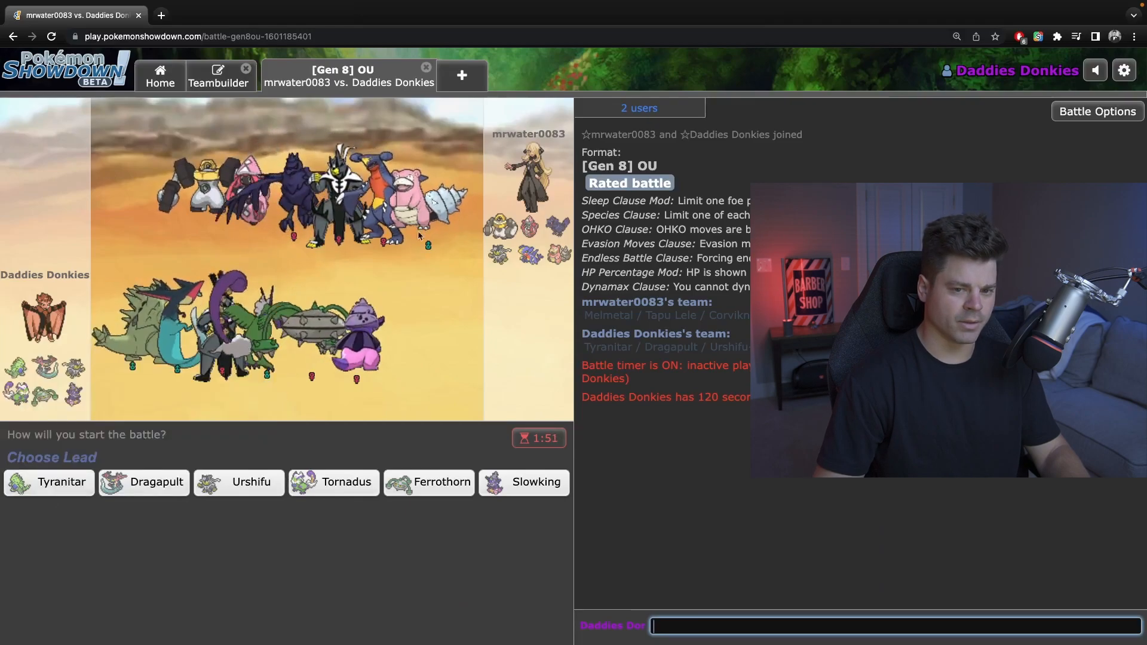
mouse_move(149, 492)
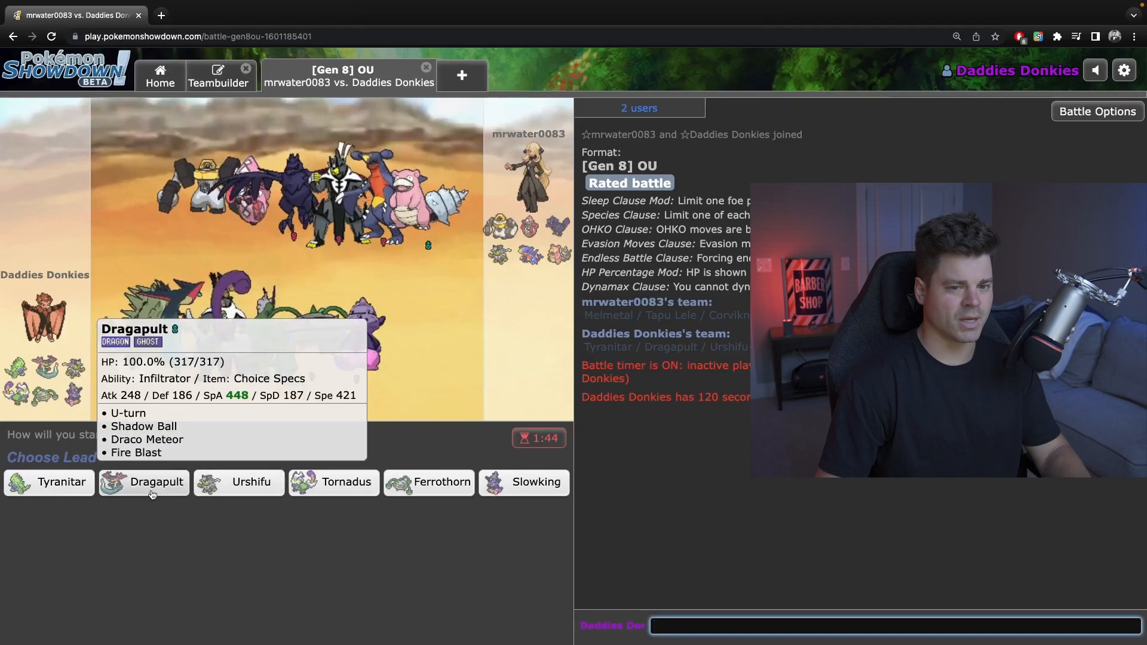
Lead with Dragapult for Draco Meteor, then Tornadus for Knock Off, then switch to Ferrothorn.
click(144, 483)
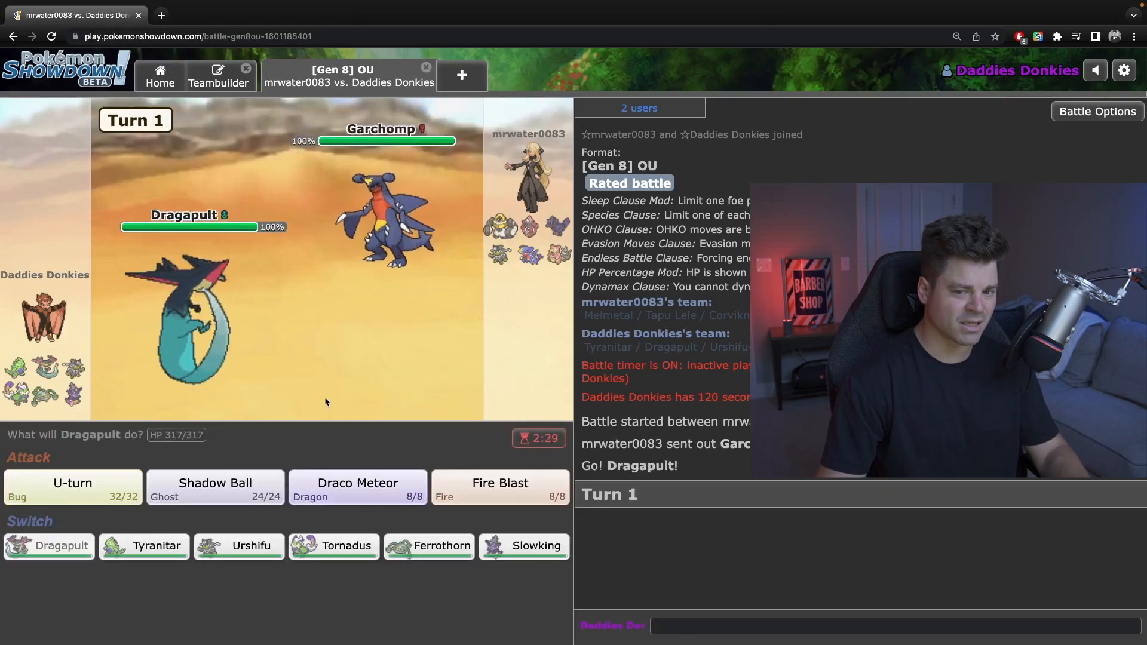
mouse_move(358, 486)
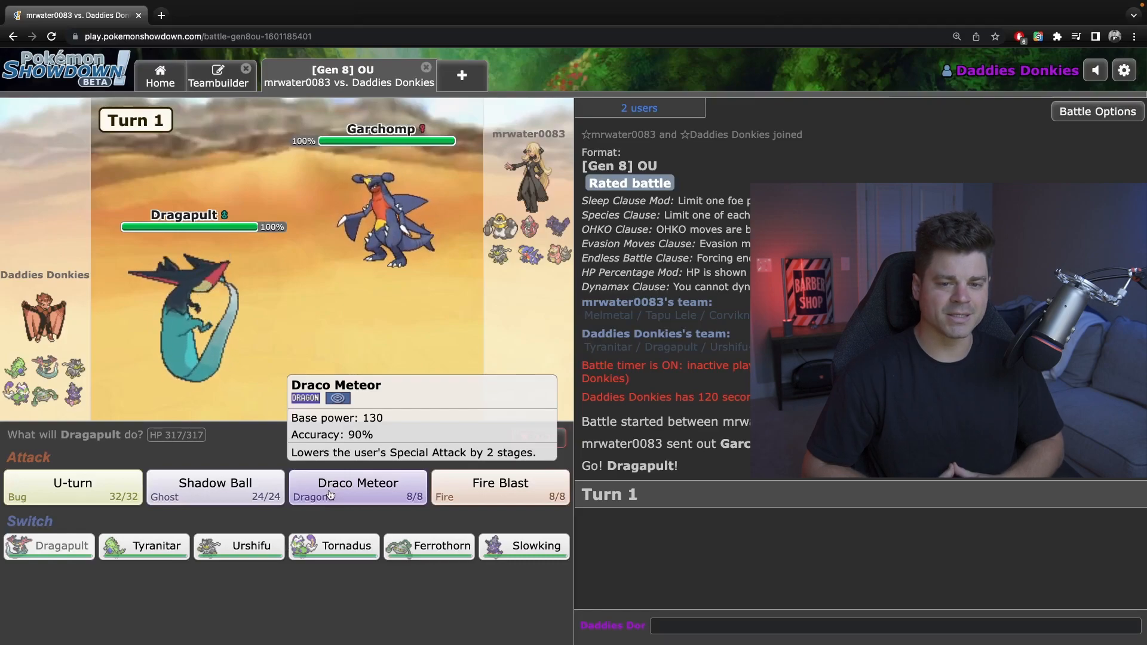
click(358, 488)
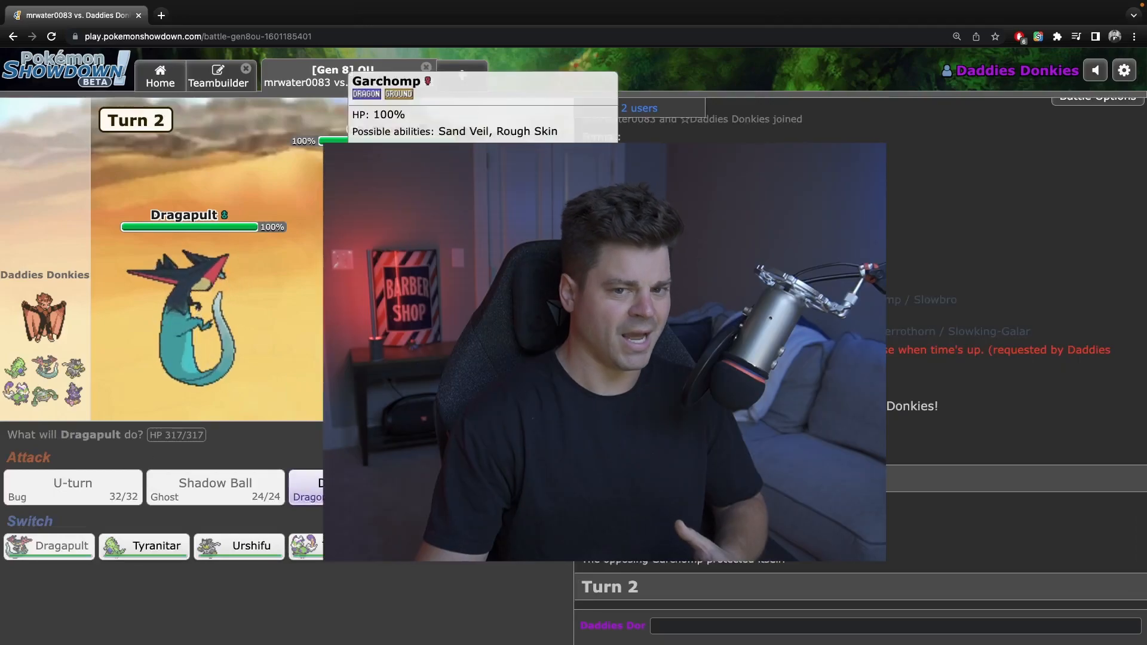
mouse_move(345, 545)
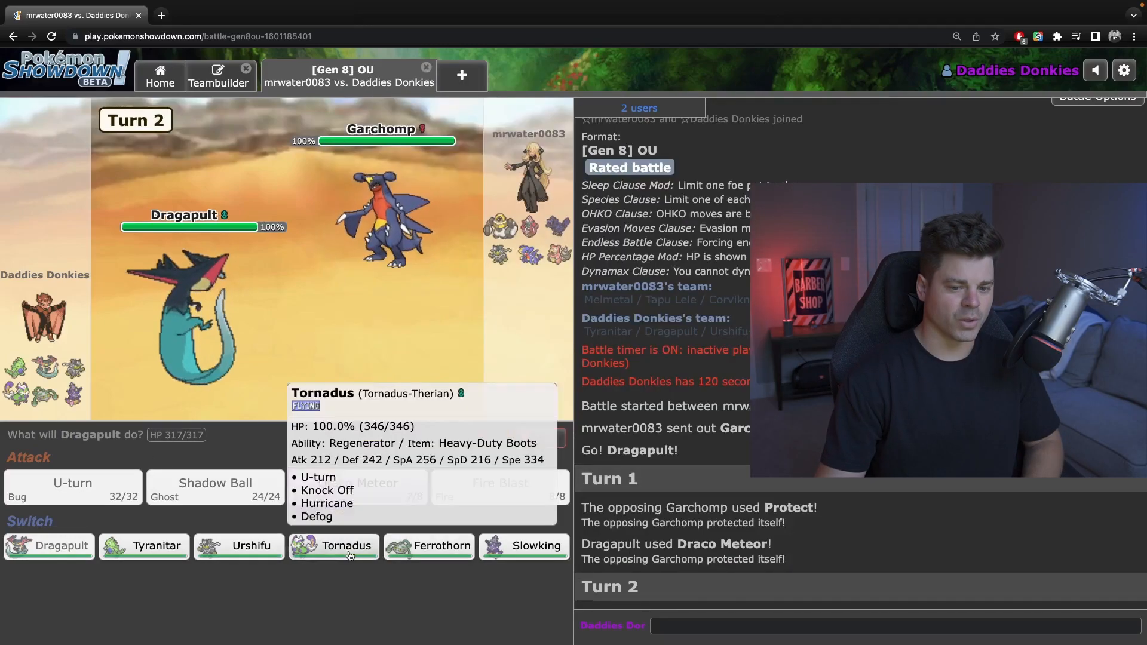
click(335, 545)
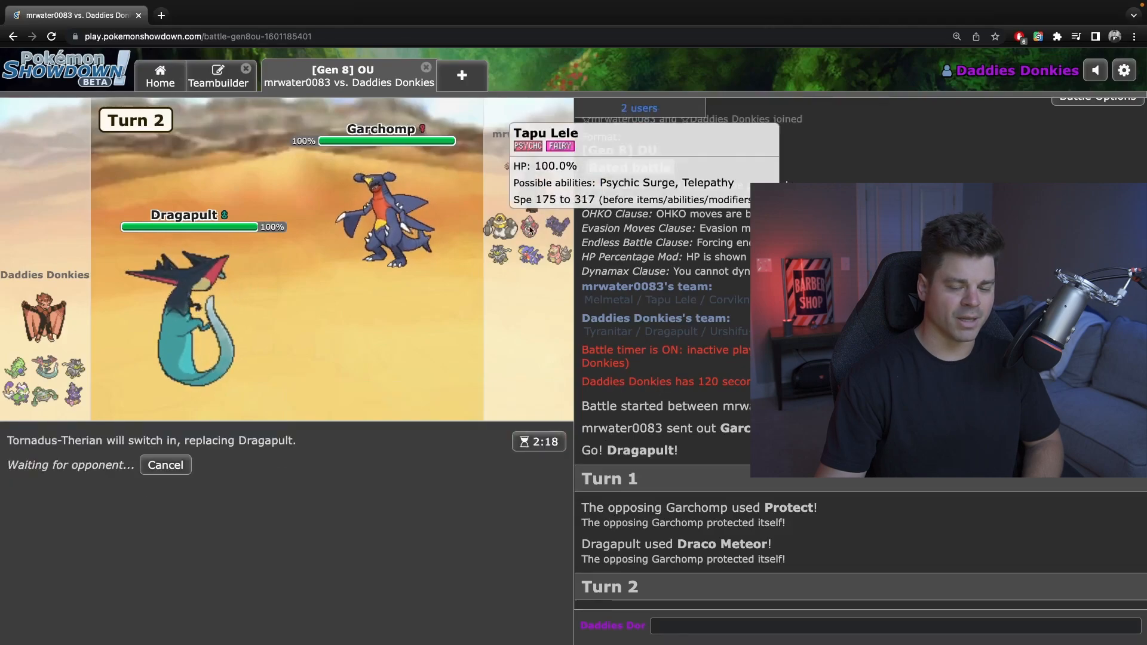
mouse_move(366, 465)
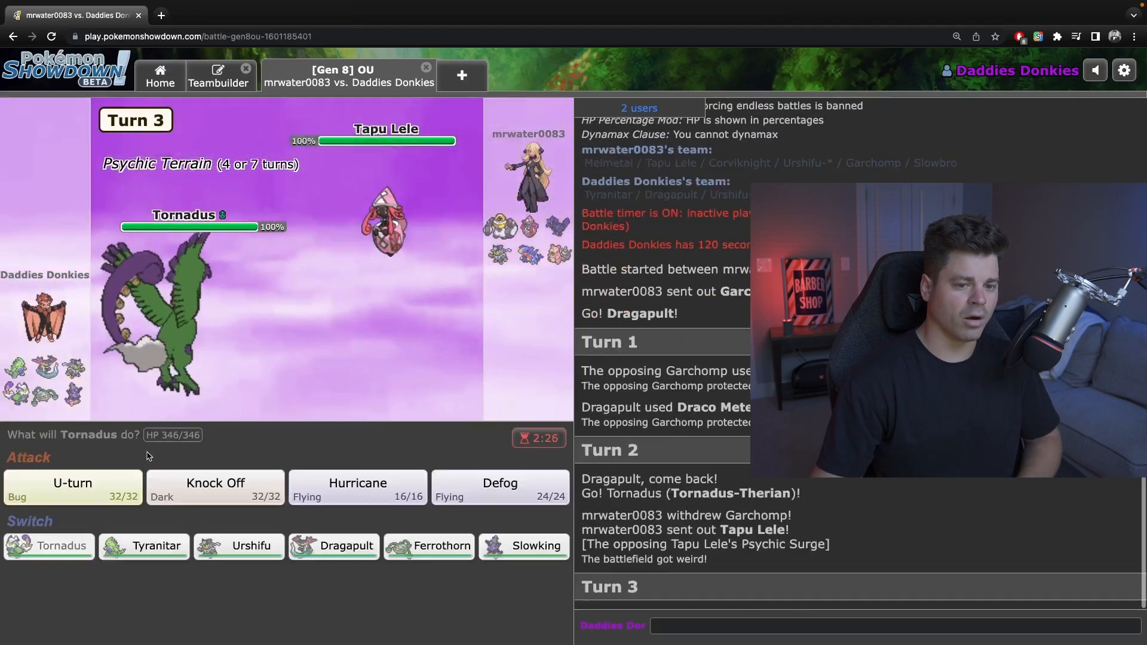
click(215, 486)
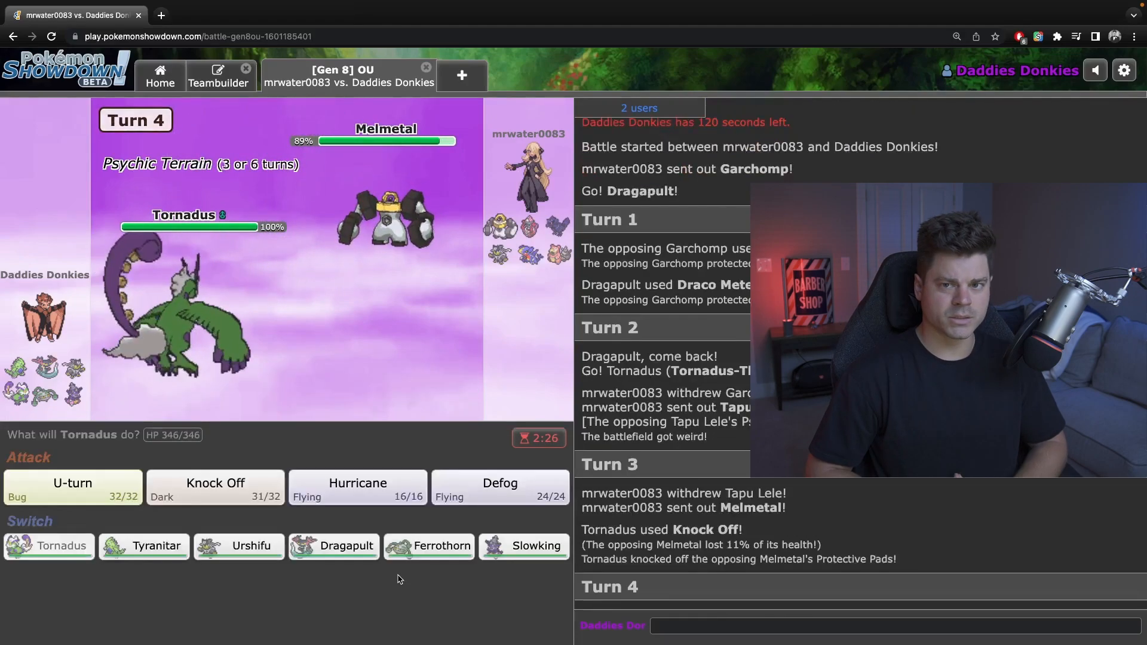
click(71, 486)
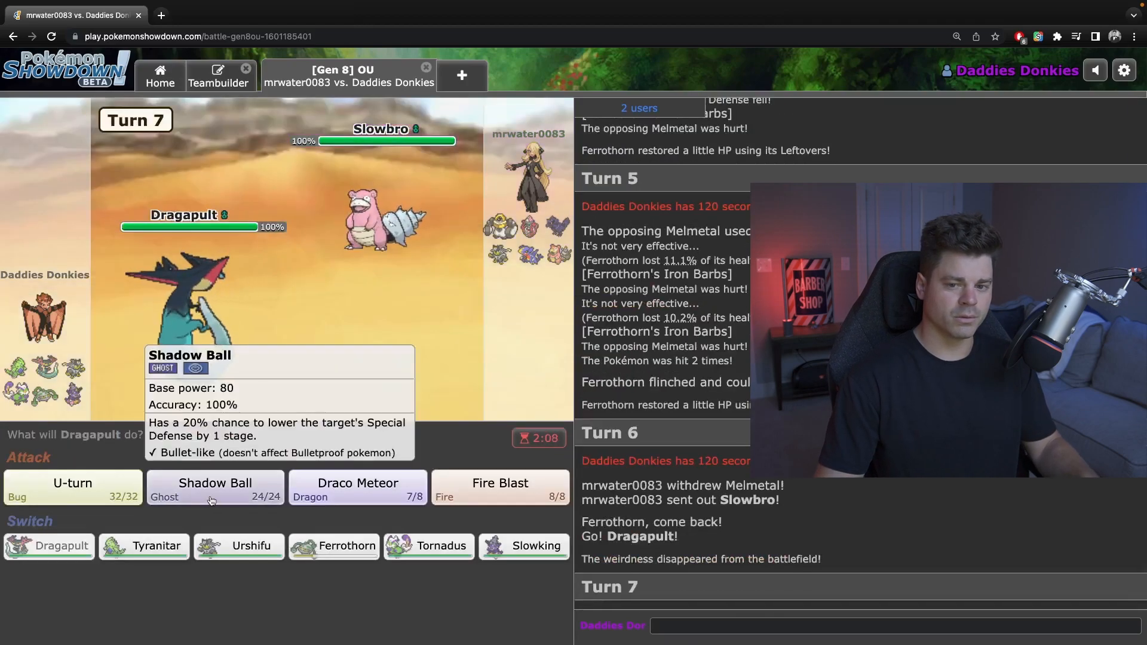
Shadow Ball Slowbro, switch to Slowking for Future Sight, then bring in Tornadus.
click(215, 486)
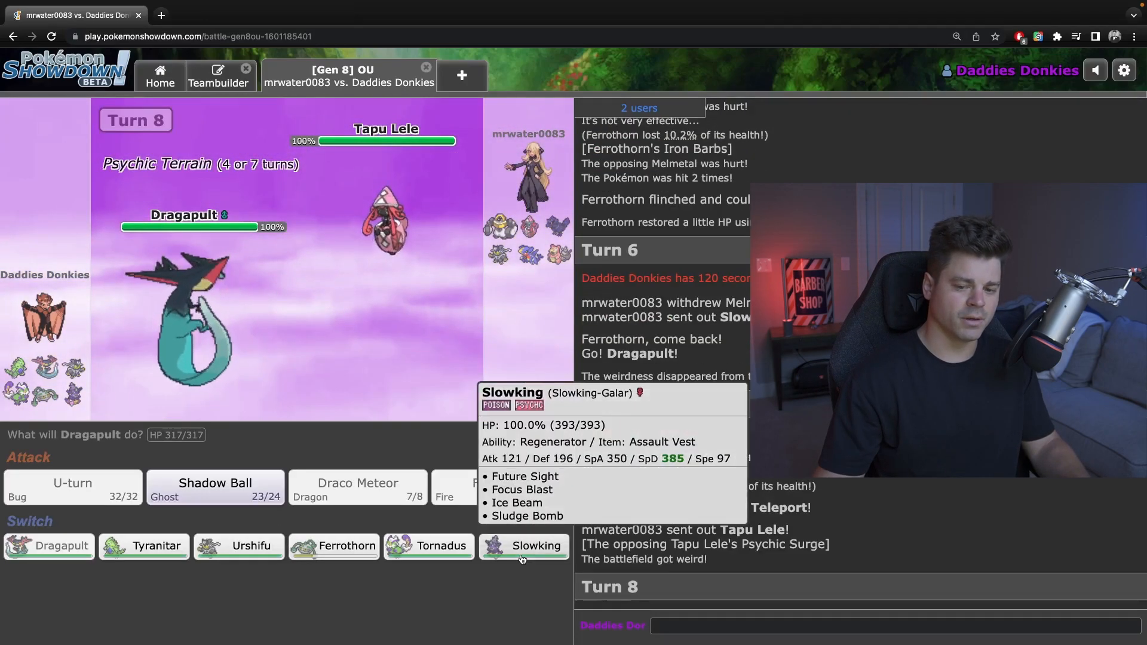
click(525, 546)
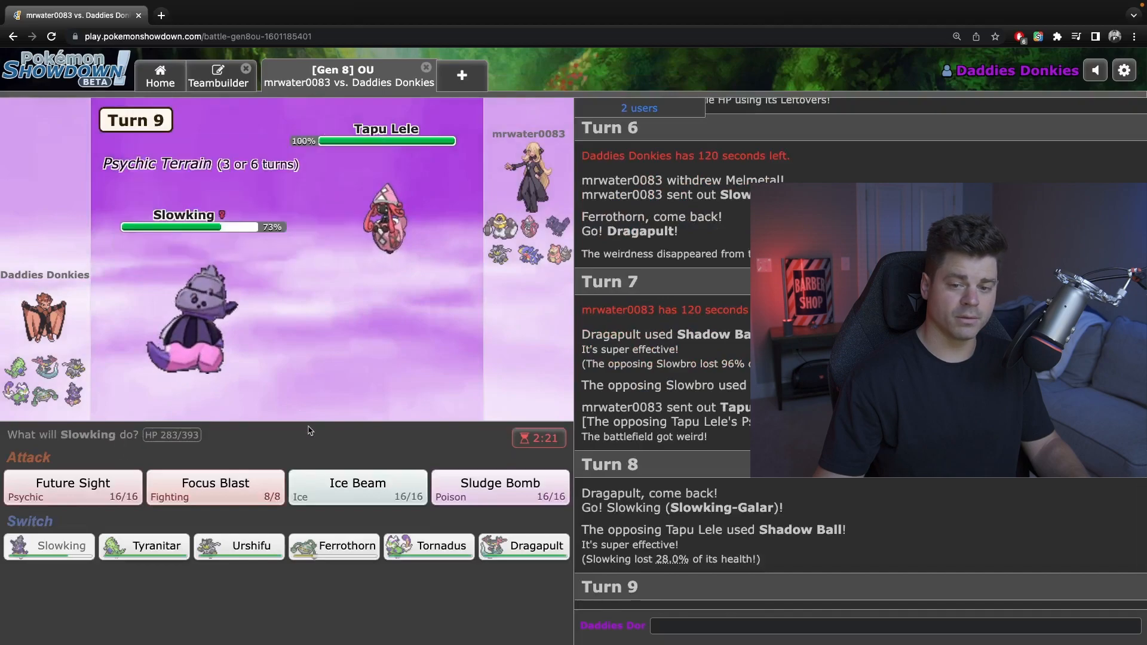
mouse_move(73, 487)
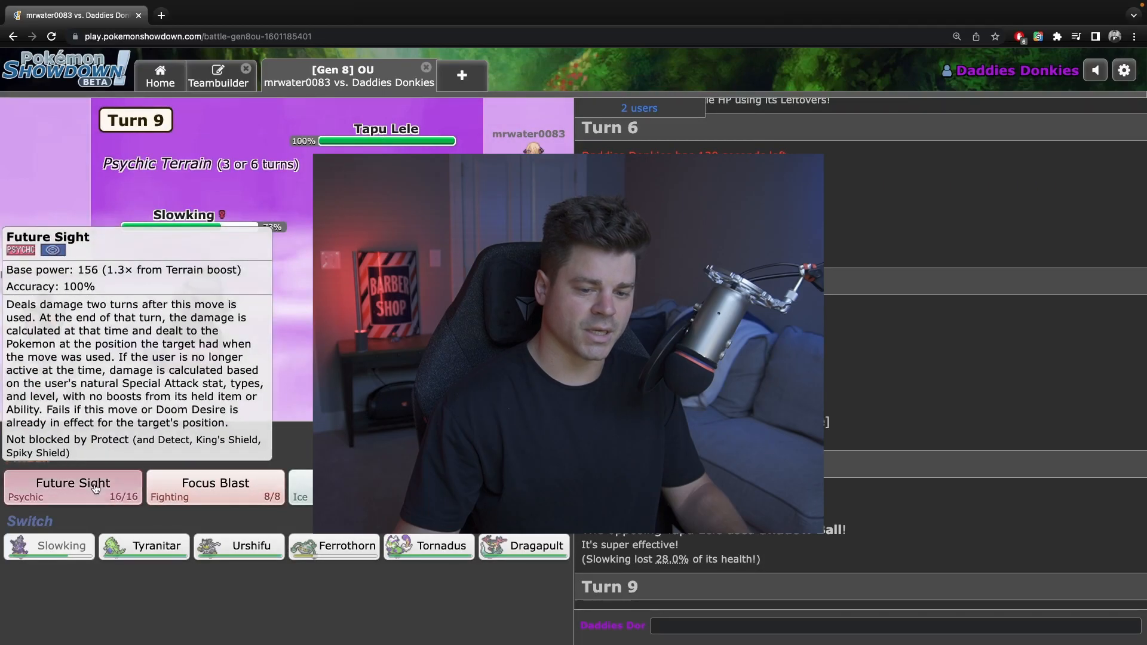
click(73, 486)
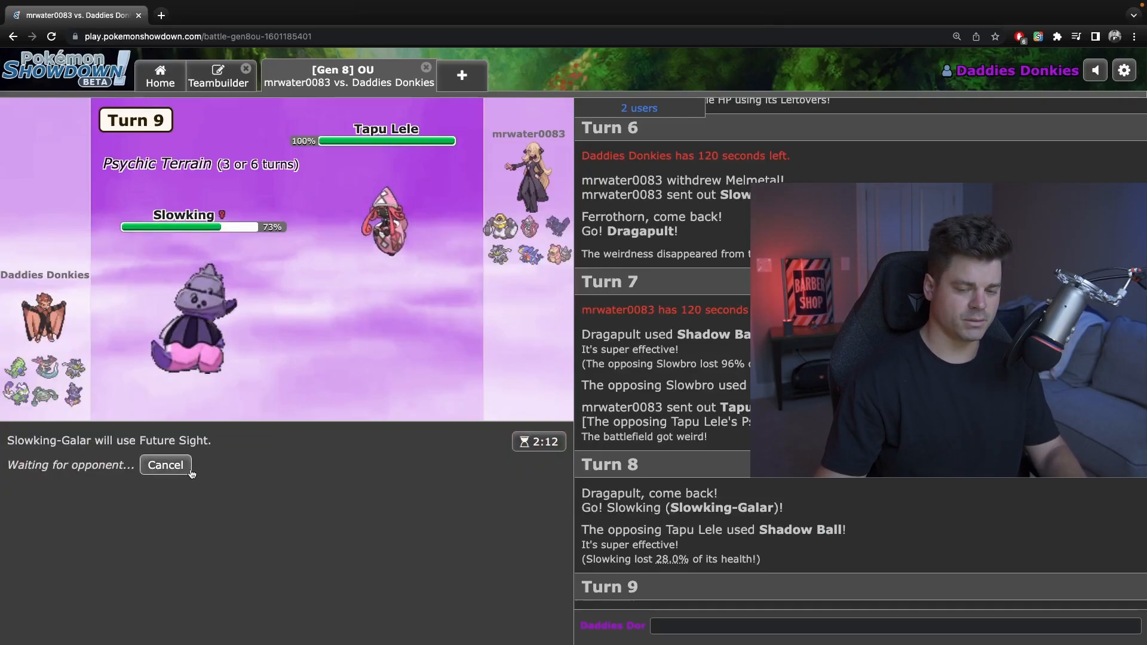
mouse_move(500, 229)
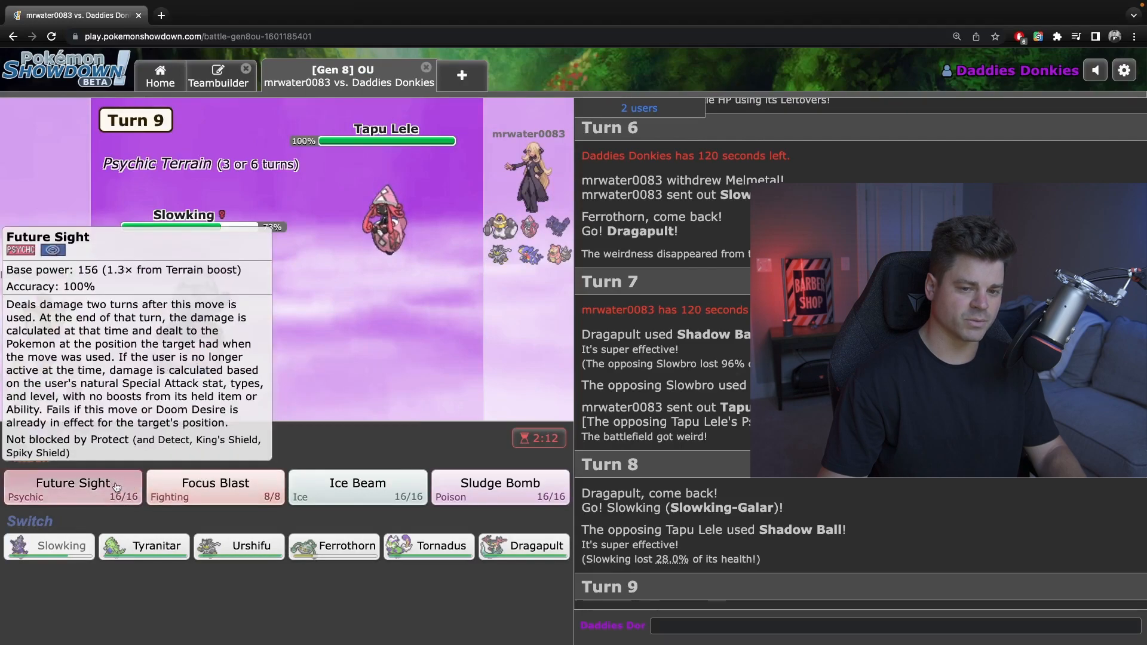
click(73, 488)
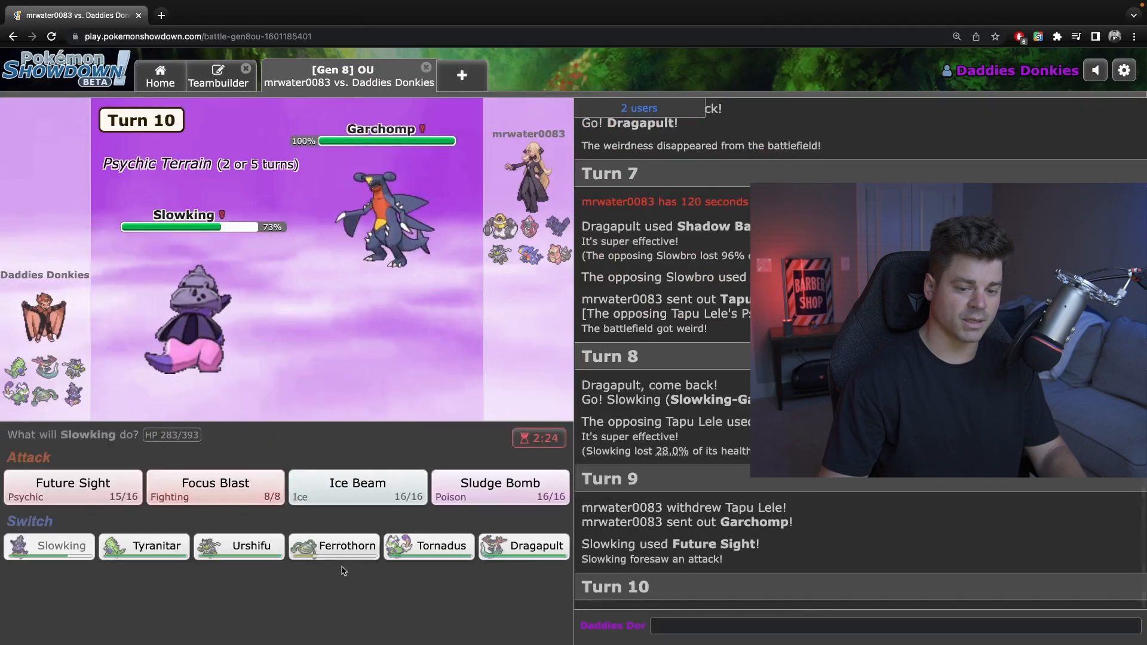
click(429, 546)
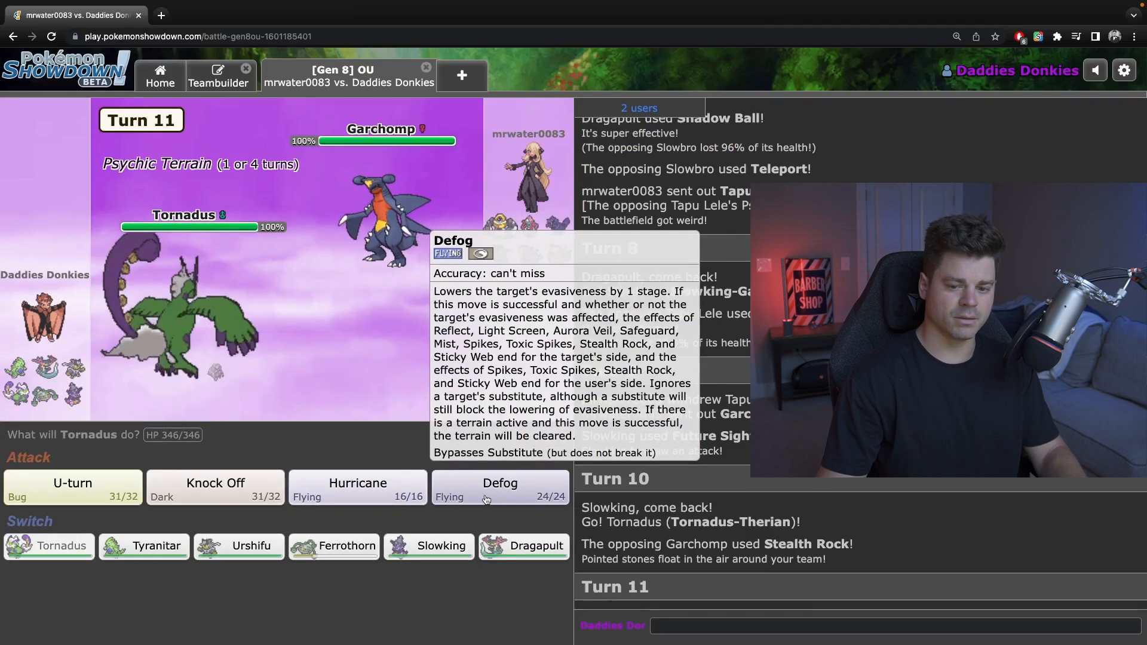
Have Tornadus use Defog, Knock Off and Hurricane, then U-turn into Ferrothorn.
click(500, 487)
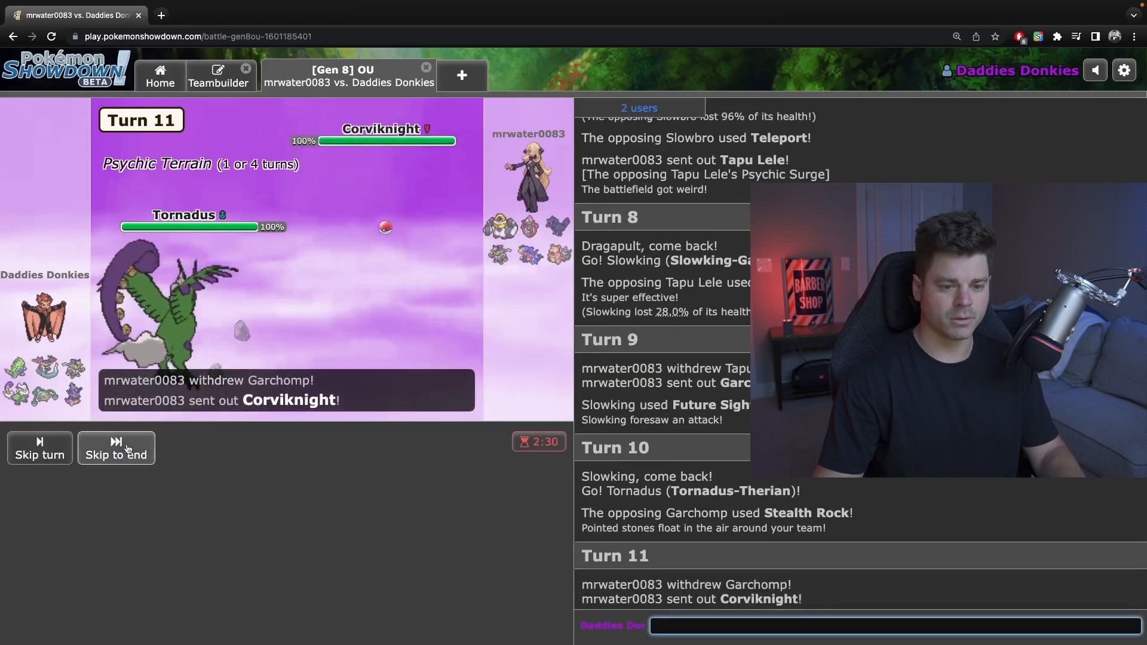
click(39, 447)
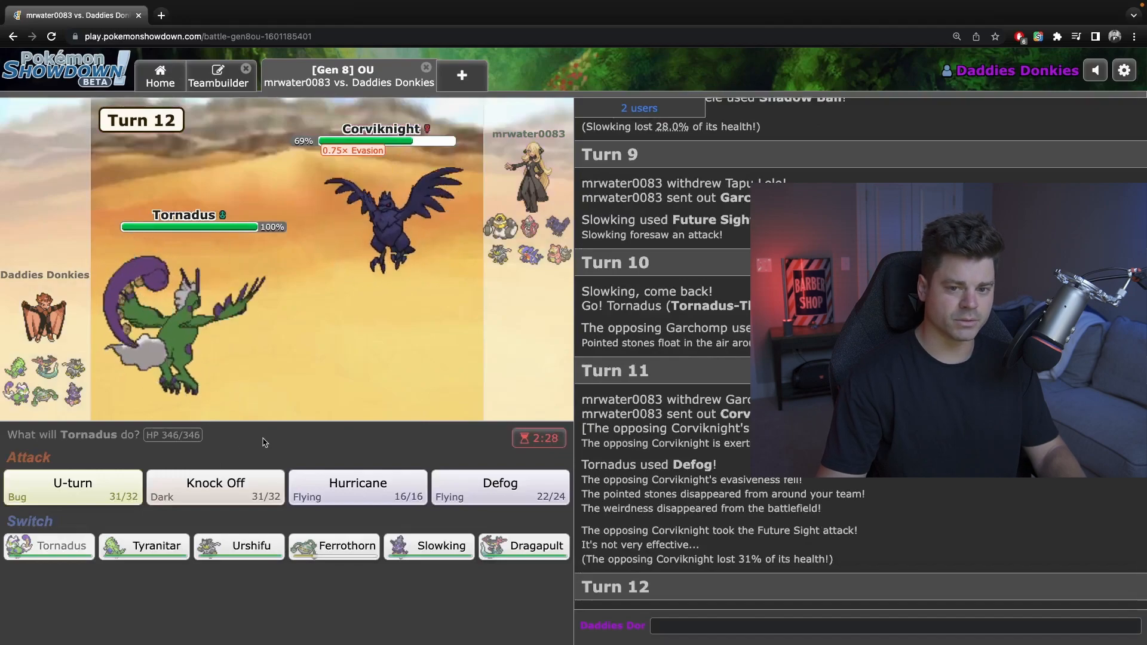
mouse_move(215, 487)
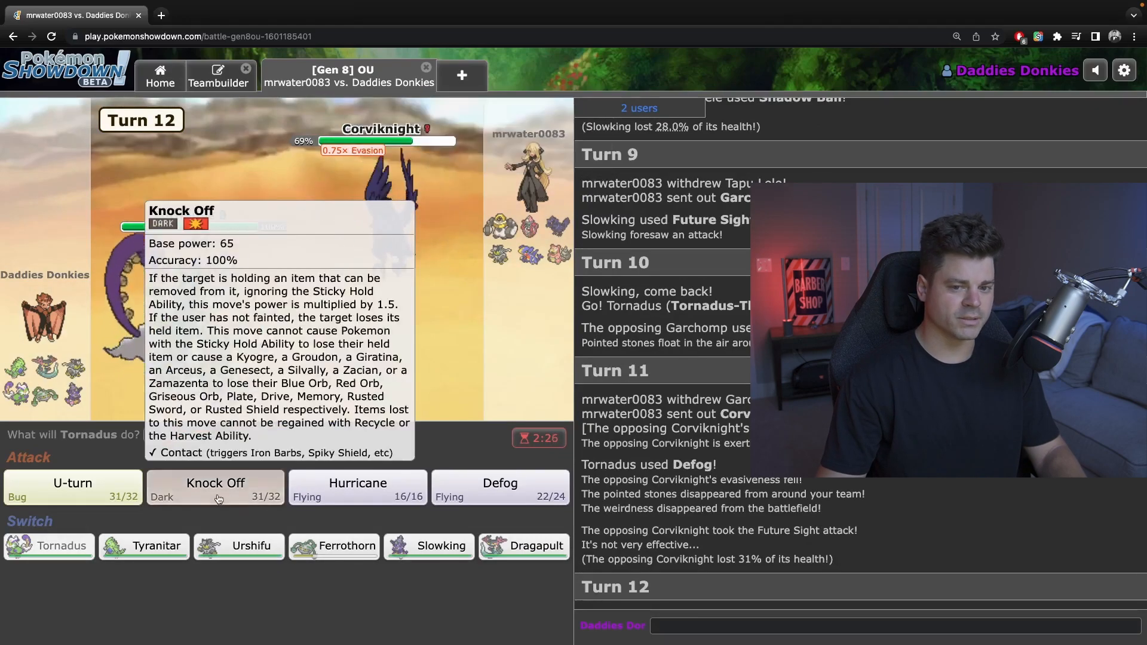
click(216, 489)
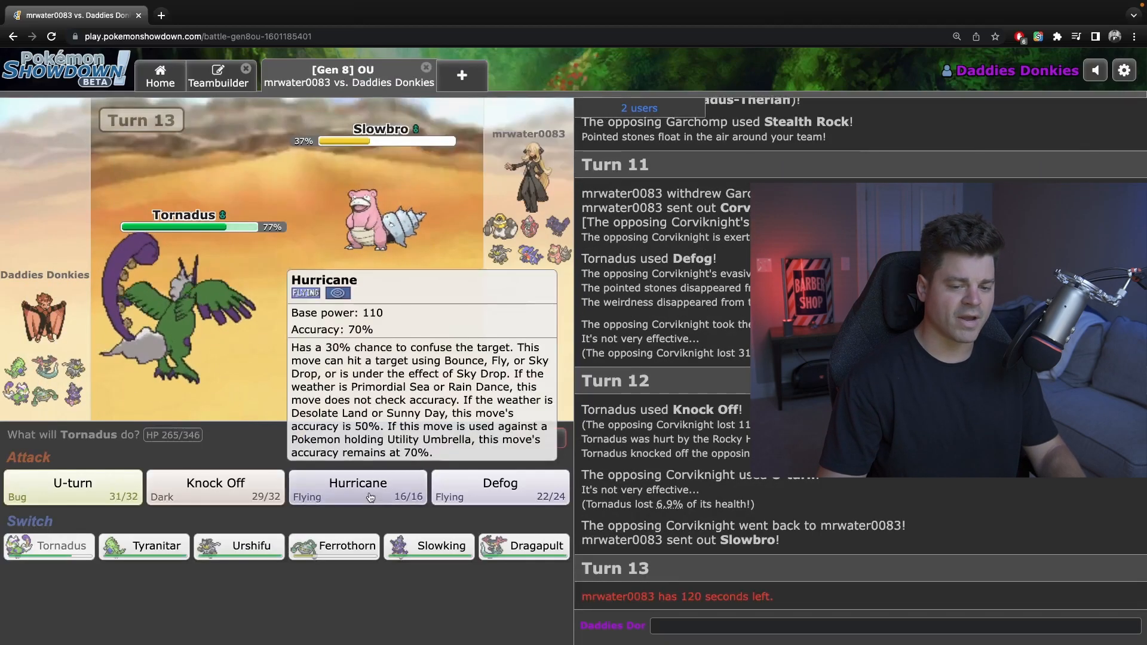
click(358, 486)
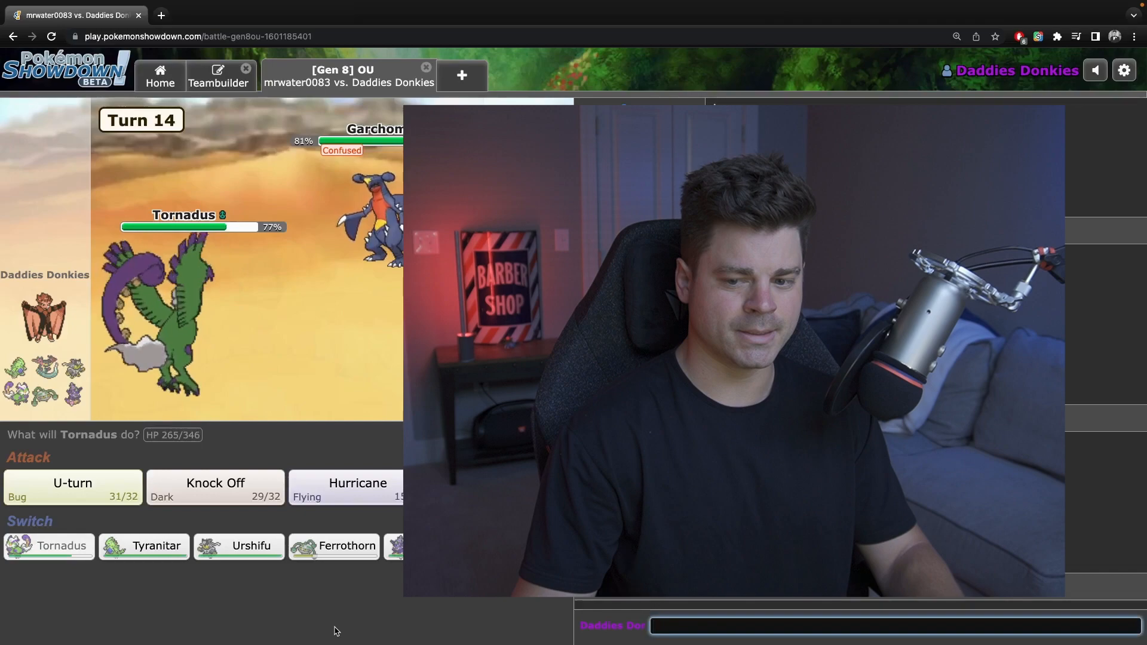
mouse_move(144, 545)
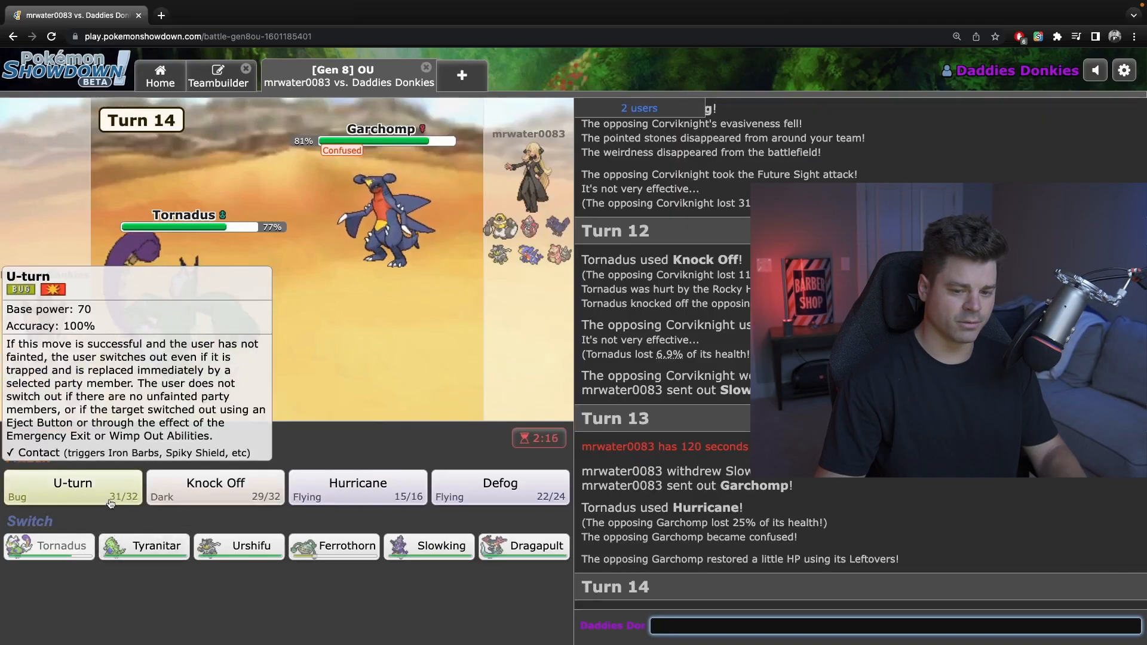
click(72, 487)
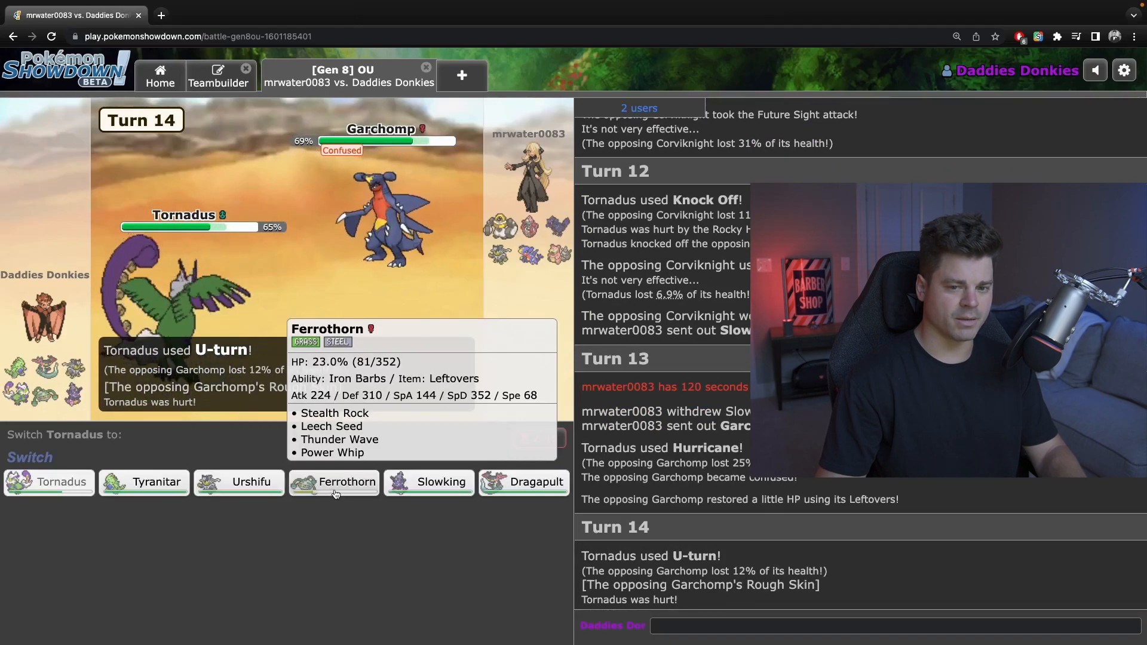
click(333, 483)
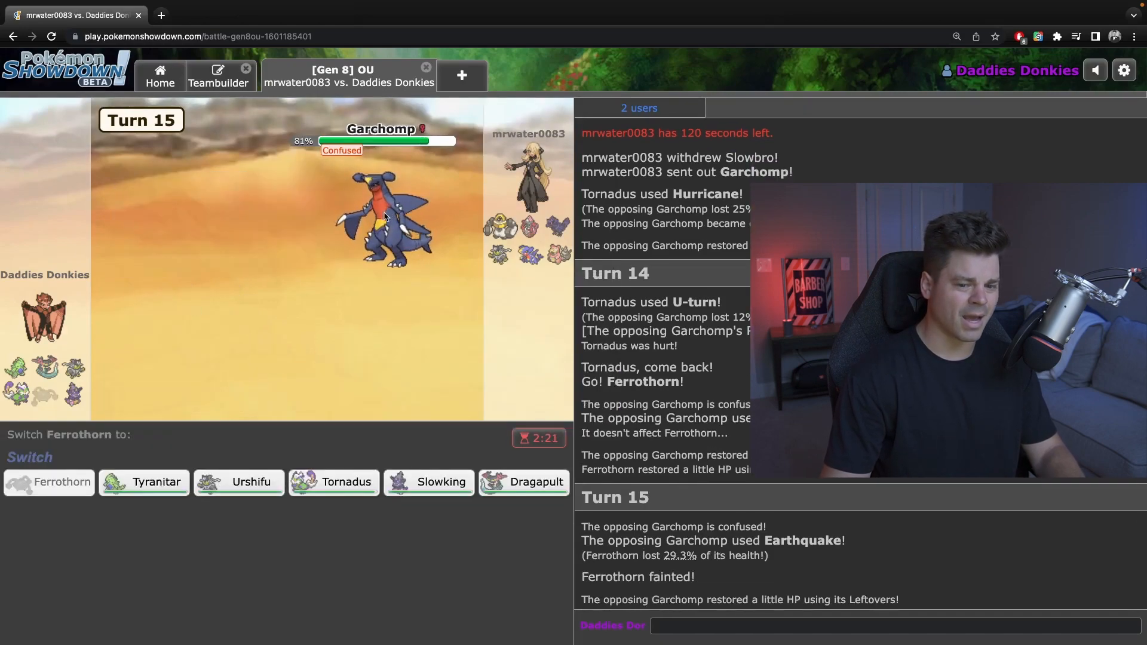
mouse_move(524, 483)
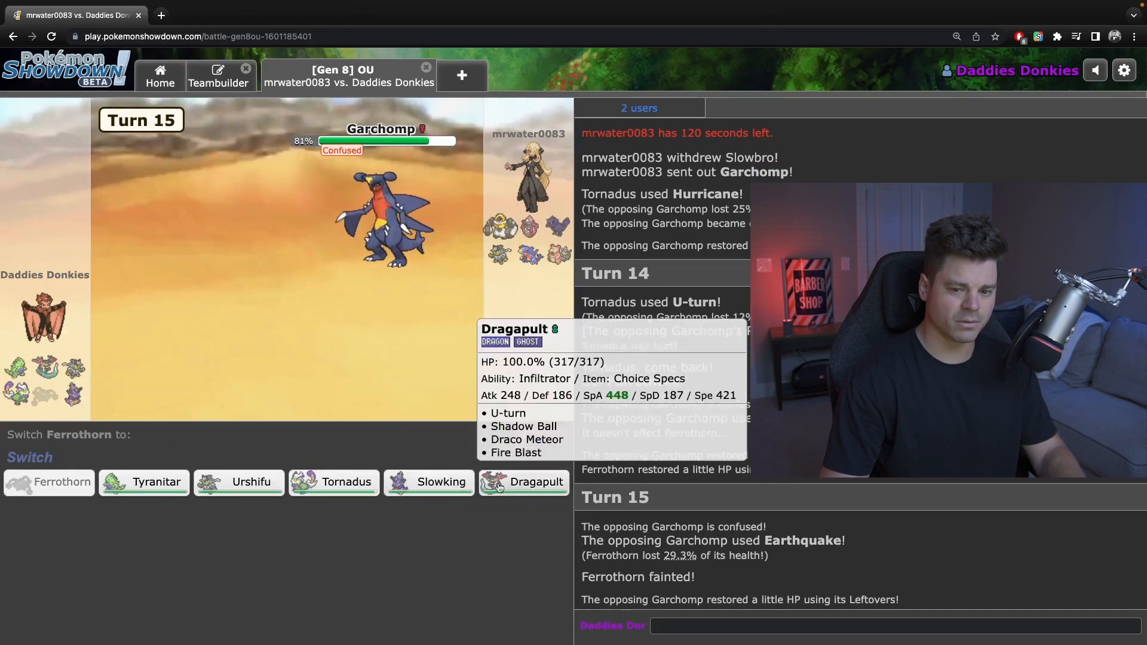
mouse_move(144, 482)
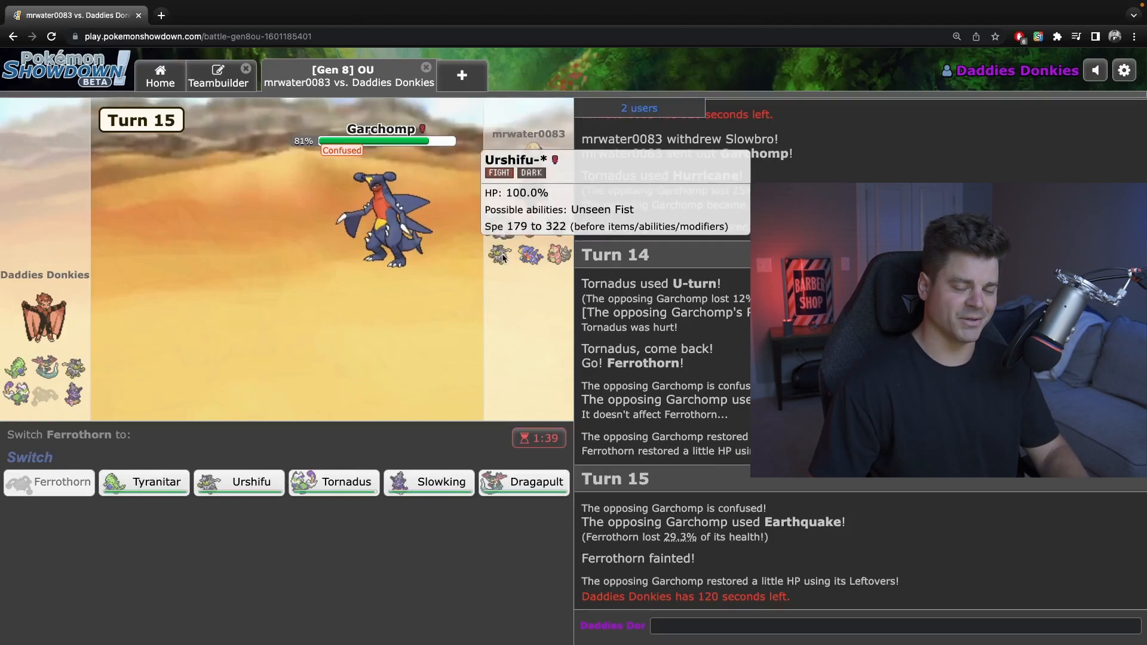
mouse_move(478, 268)
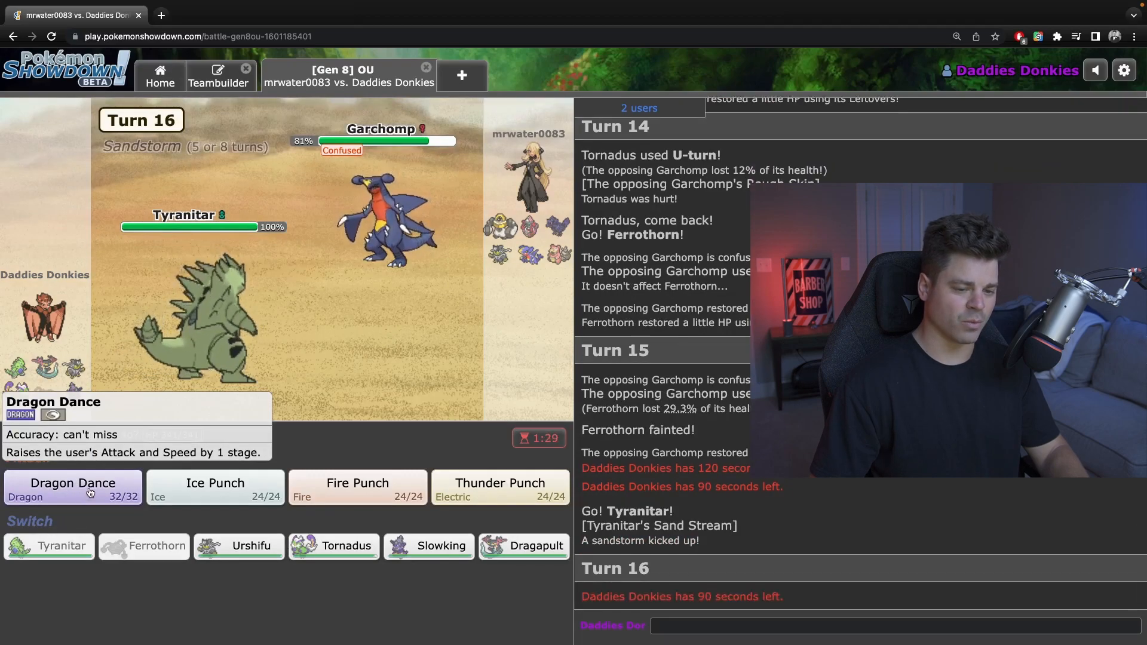
Dragon Dance with Tyranitar, then knock out Garchomp with Ice Punch, Thunder Punch and Ice Punch.
click(73, 486)
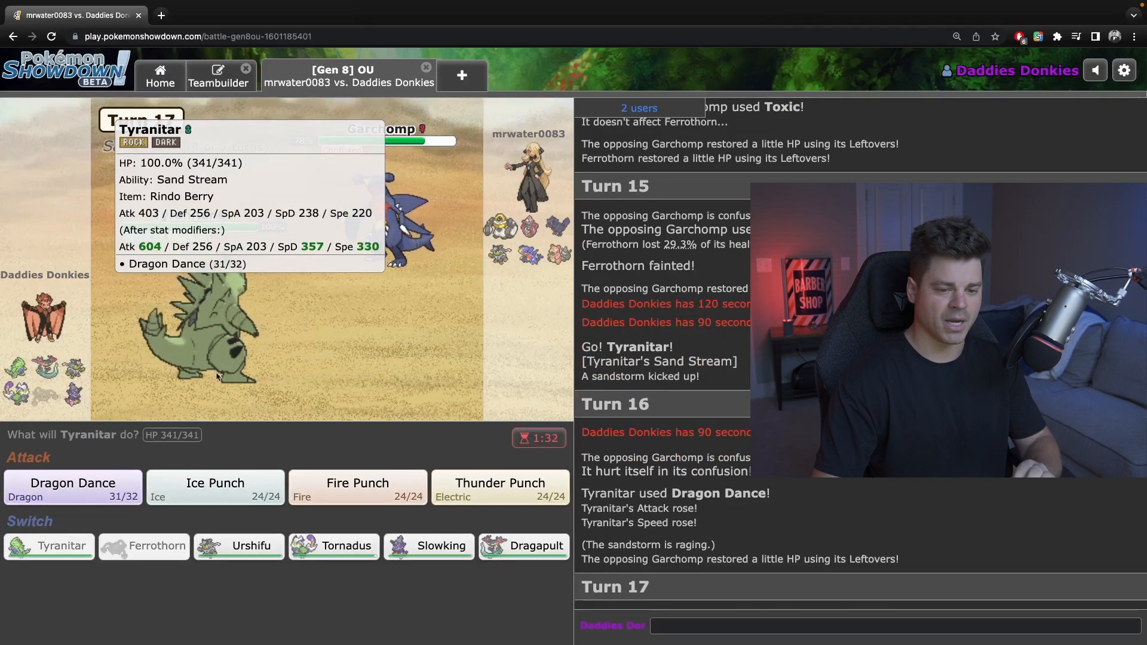
click(72, 486)
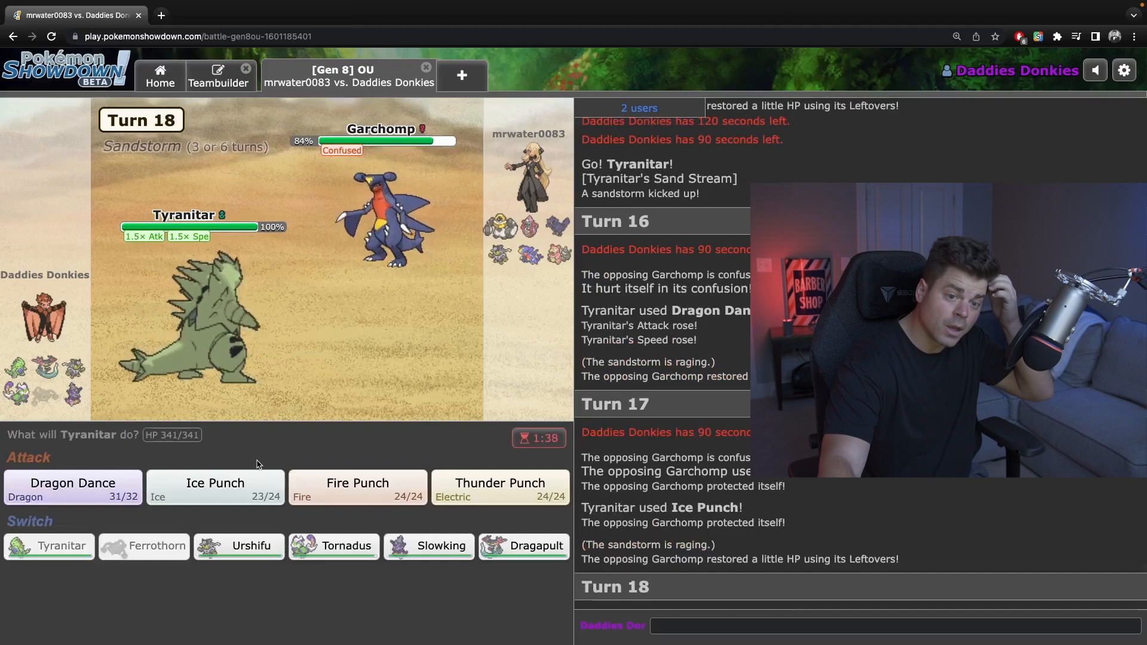
mouse_move(215, 487)
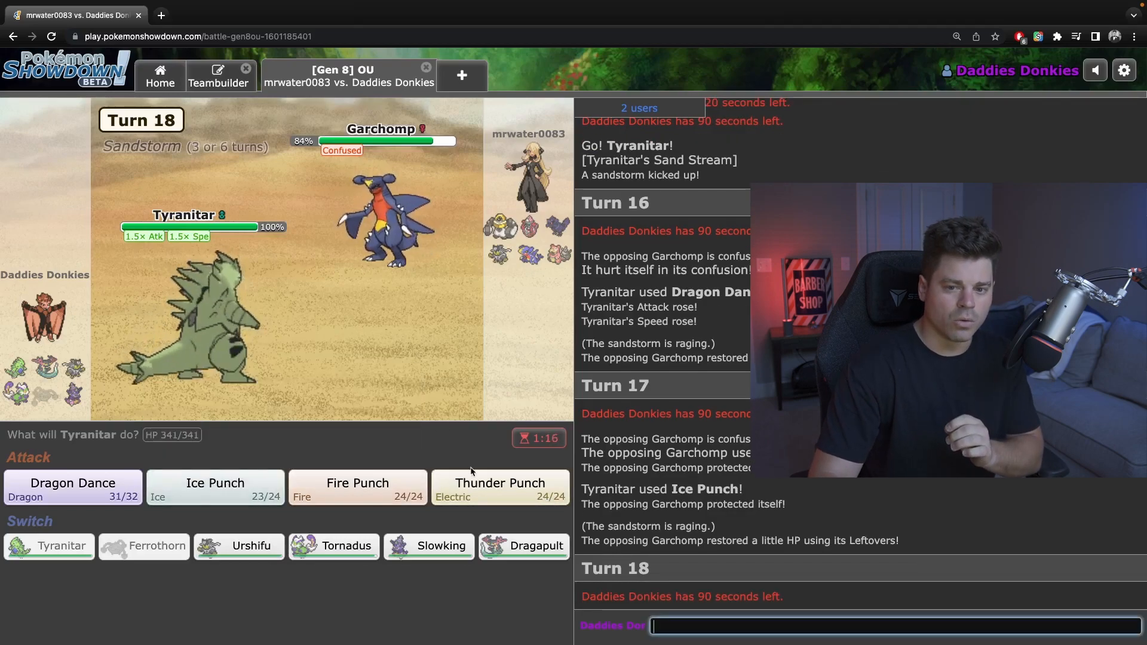
mouse_move(215, 487)
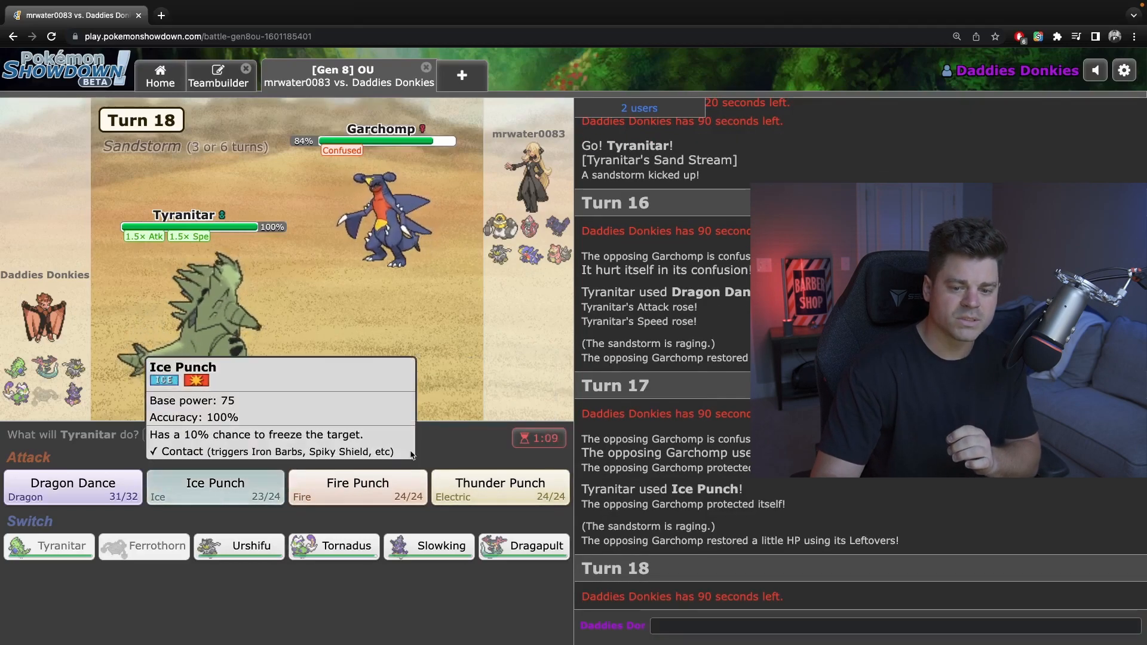
mouse_move(481, 462)
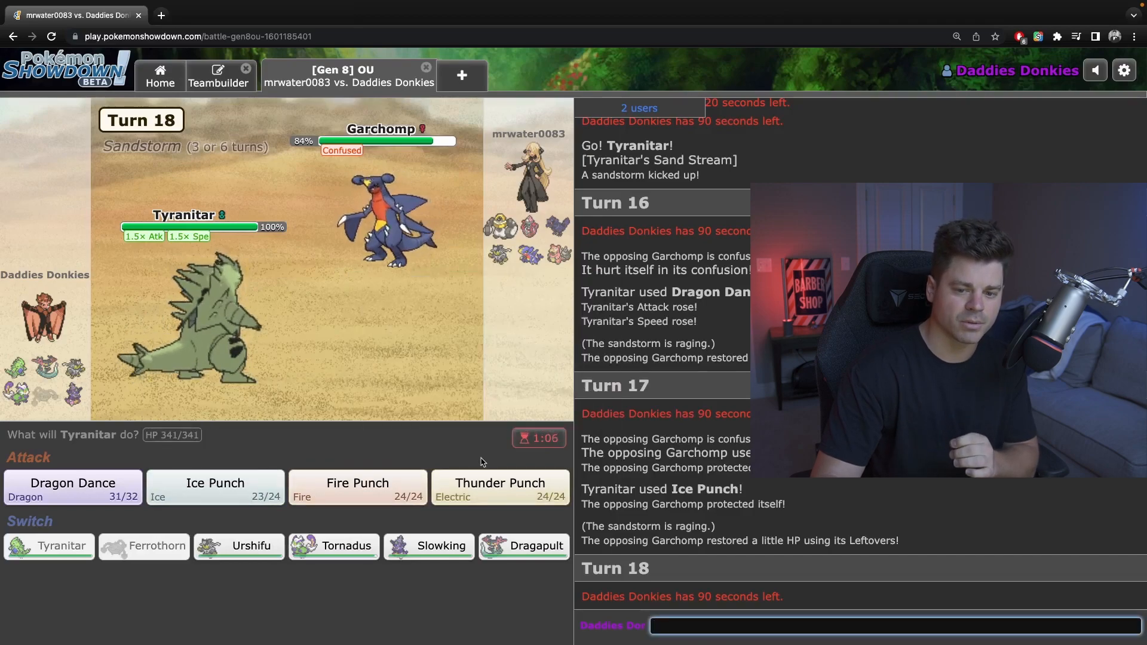
click(500, 489)
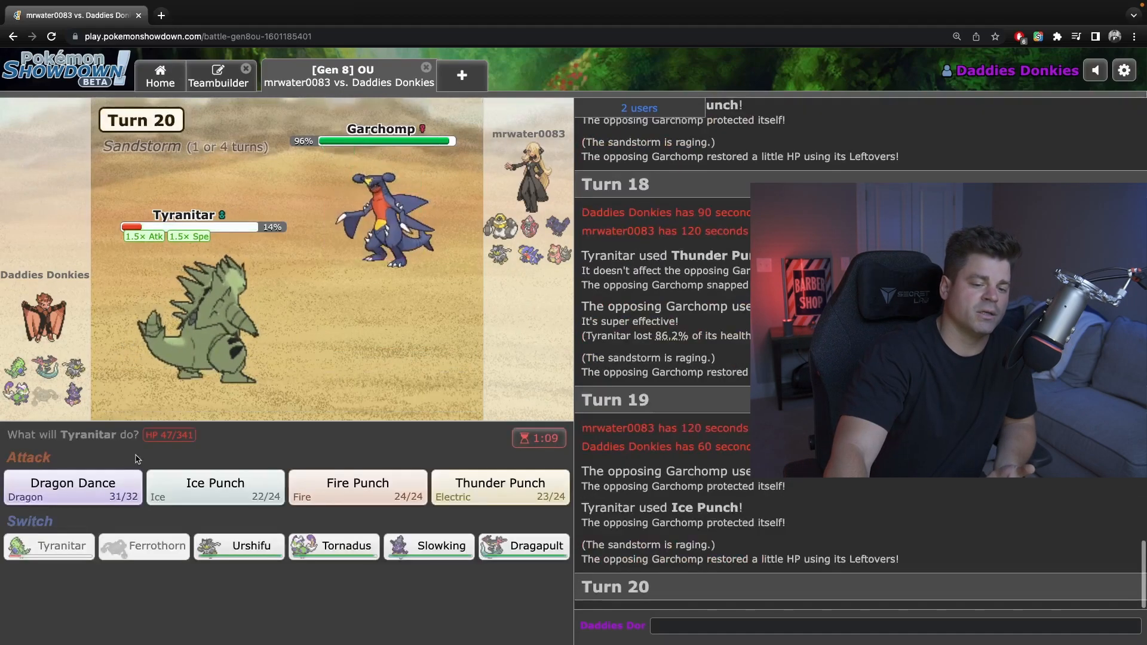
click(215, 486)
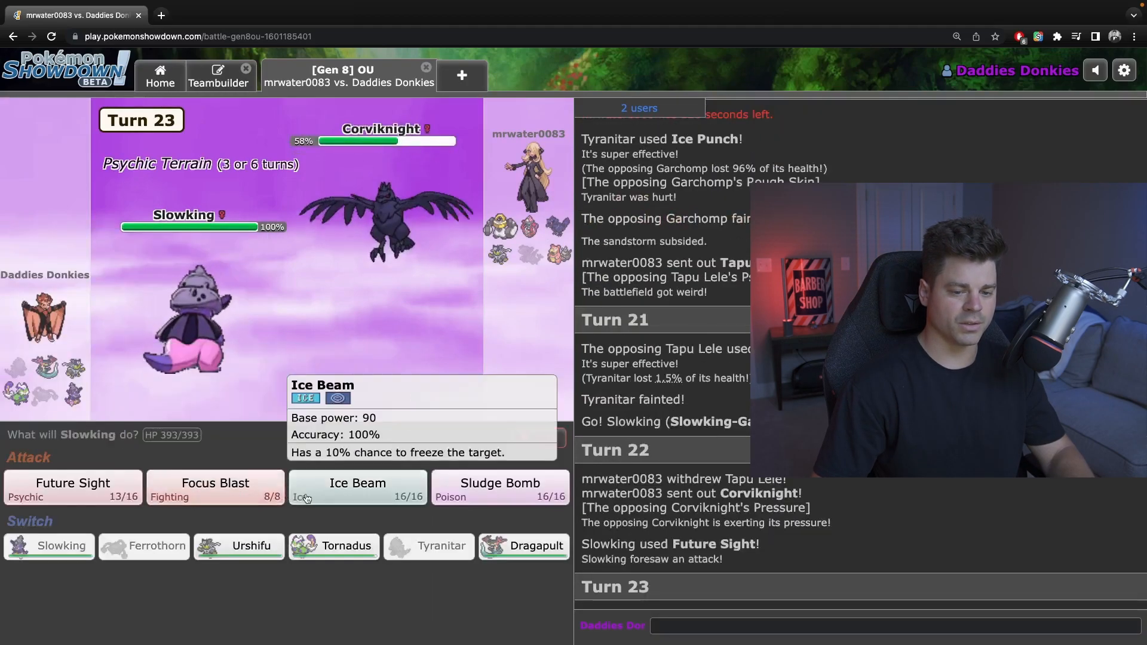
mouse_move(215, 486)
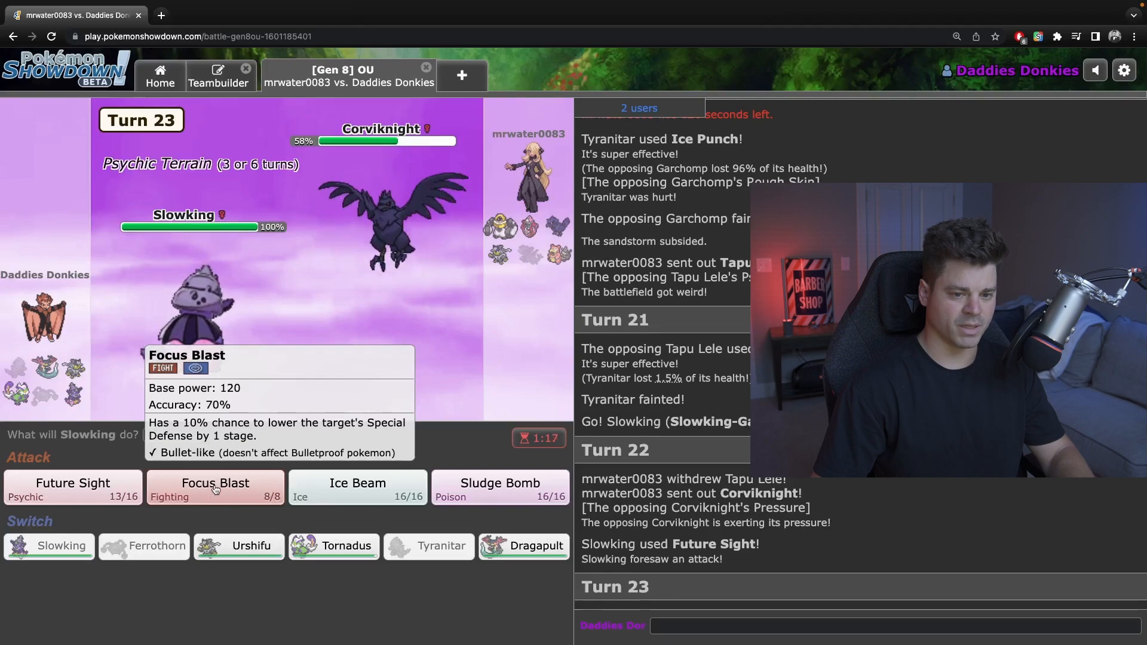
mouse_move(239, 546)
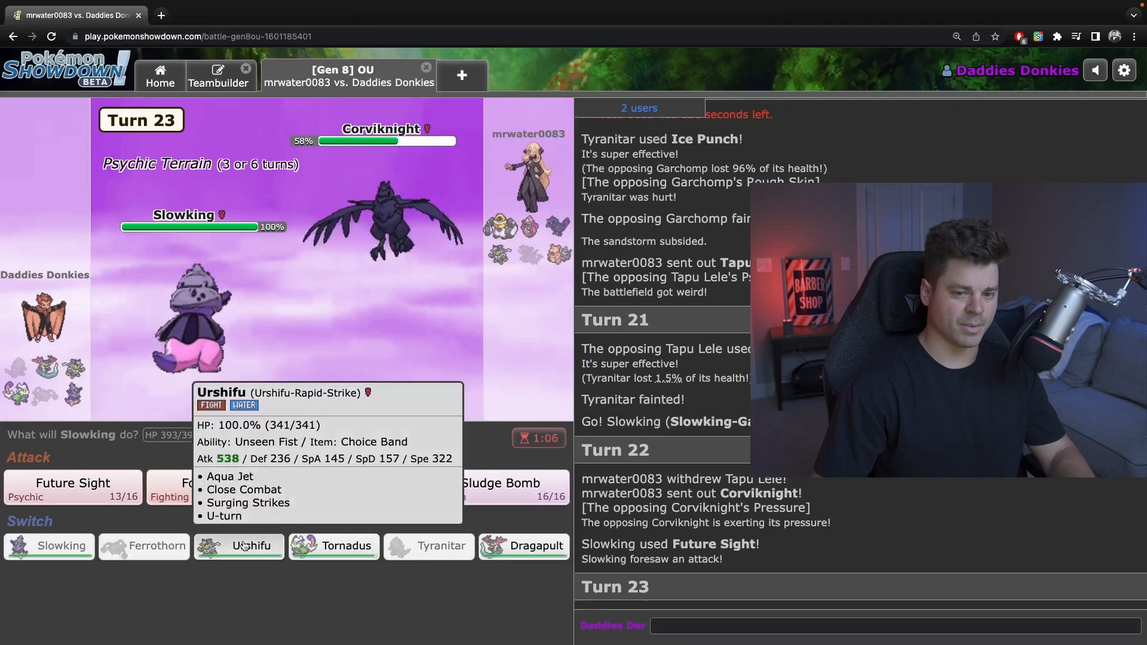
Bring in Urshifu to hit Corviknight with Surging Strikes, then retreat to Slowking.
click(238, 546)
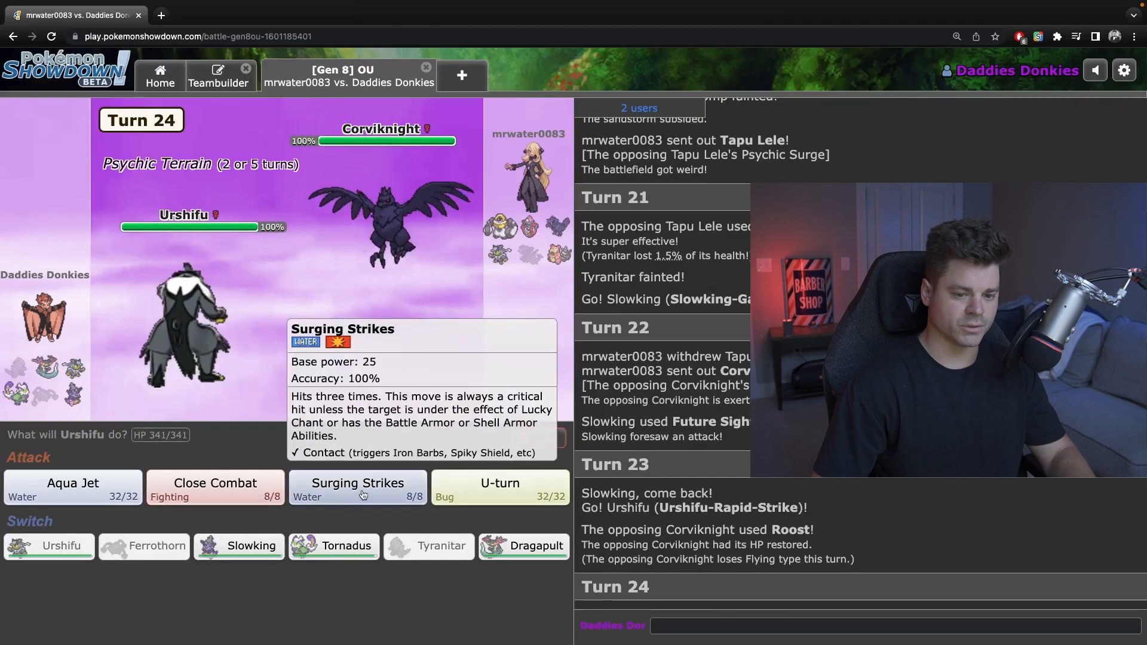
click(358, 489)
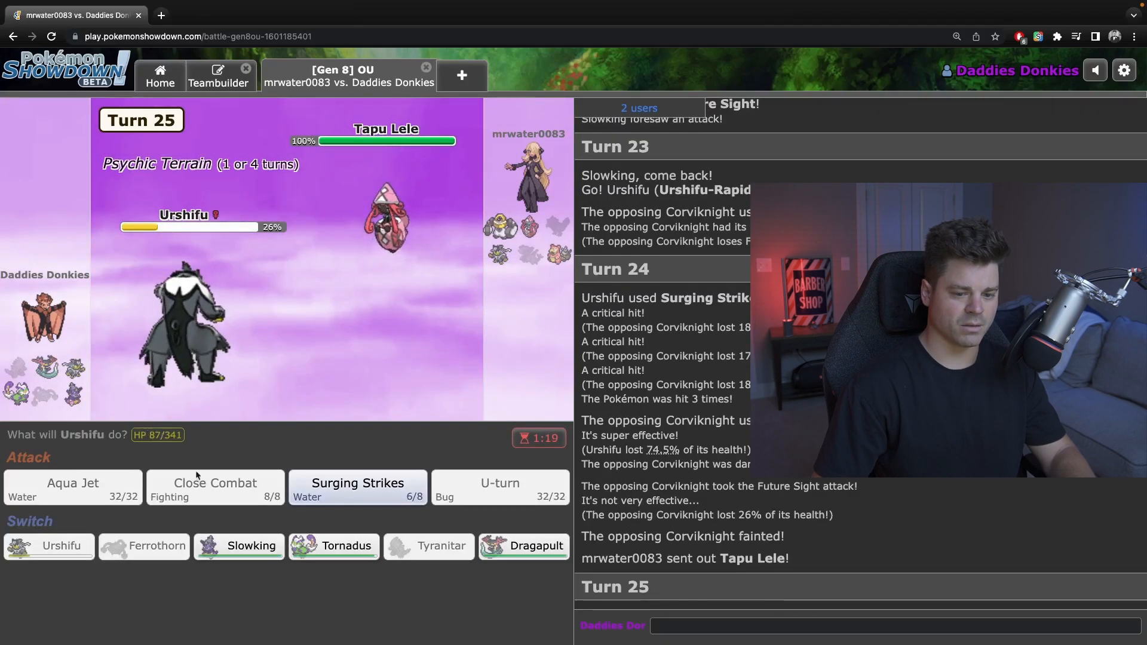
click(251, 546)
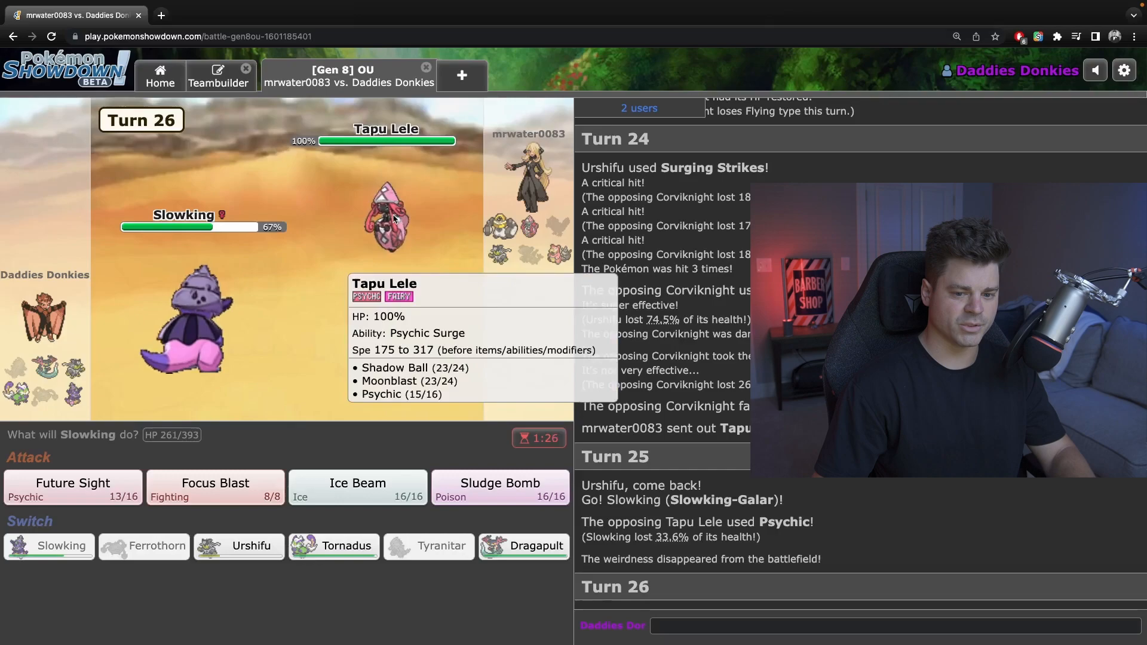
mouse_move(216, 487)
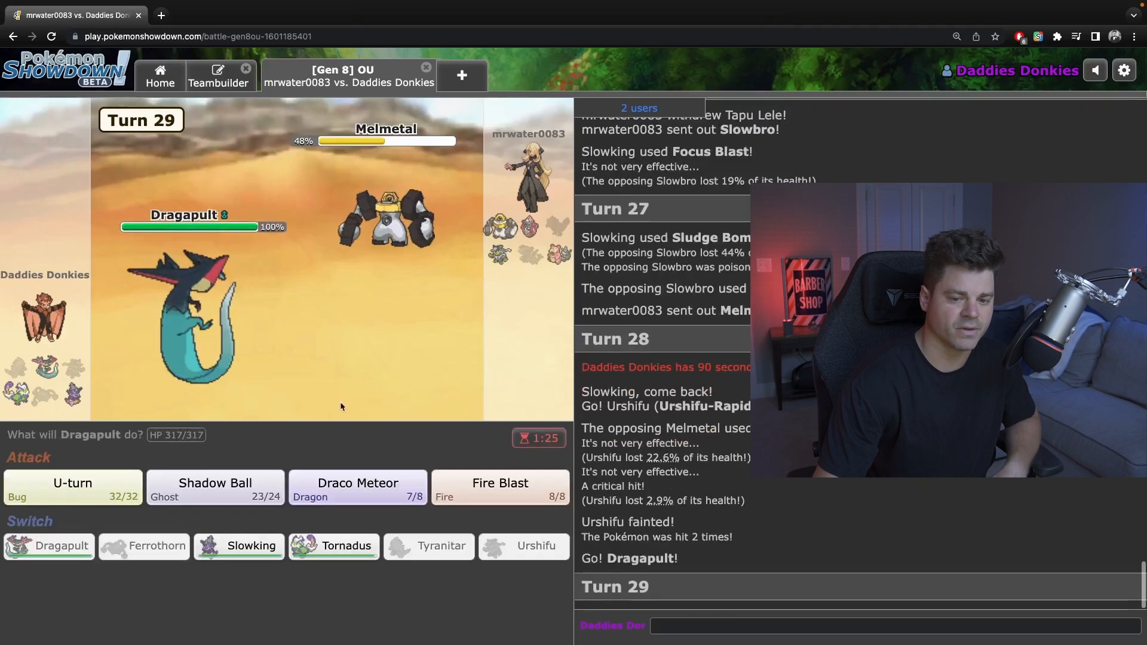
mouse_move(499, 487)
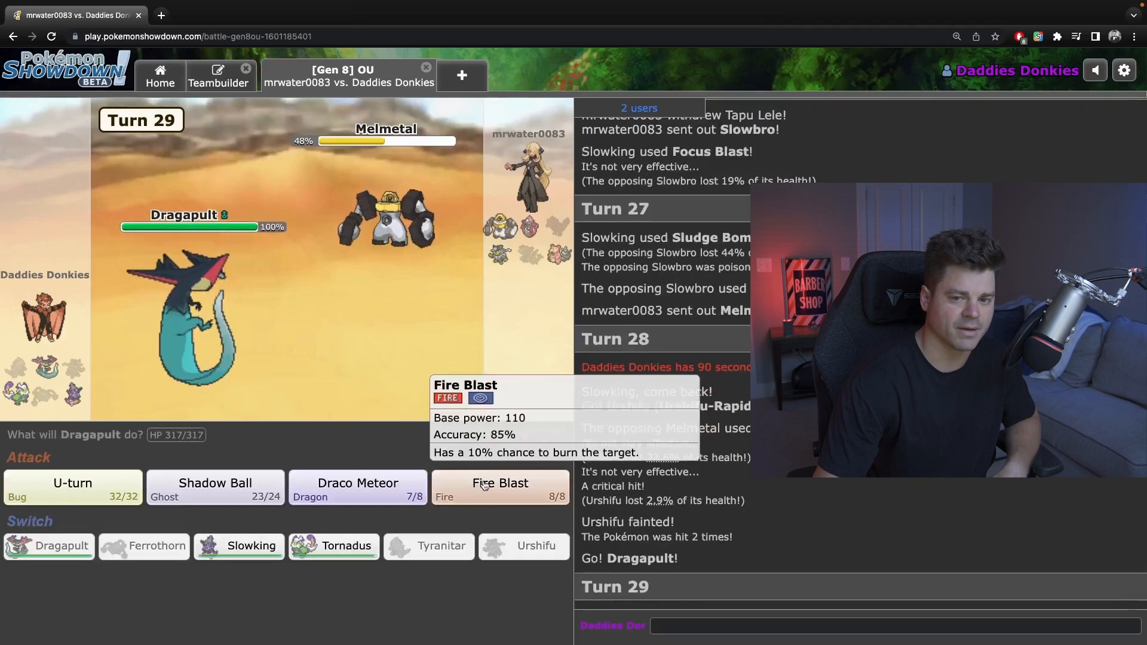
Knock out Slowbro with two Dragapult Fire Blasts, then switch Dragapult out for Slowking.
click(500, 486)
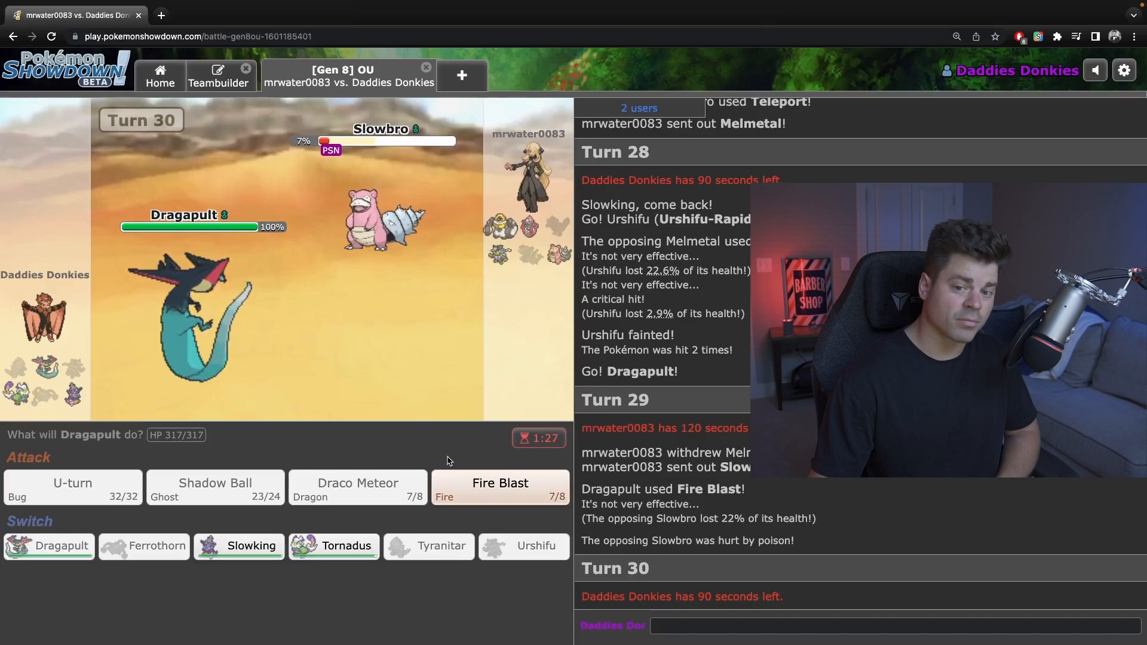
click(501, 483)
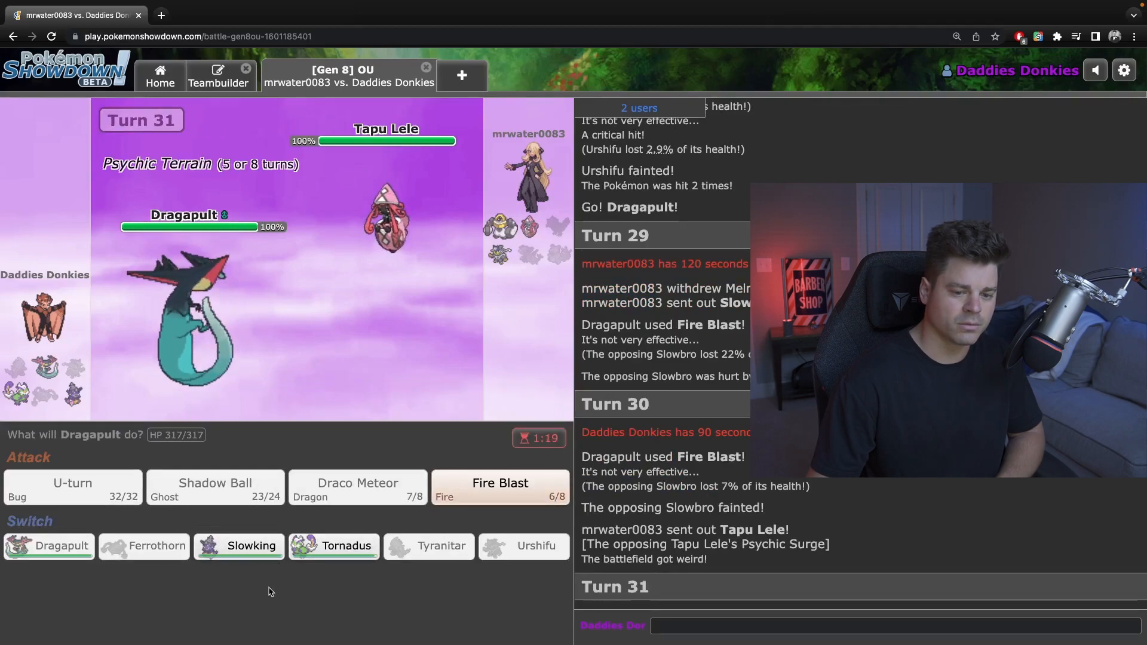
mouse_move(334, 545)
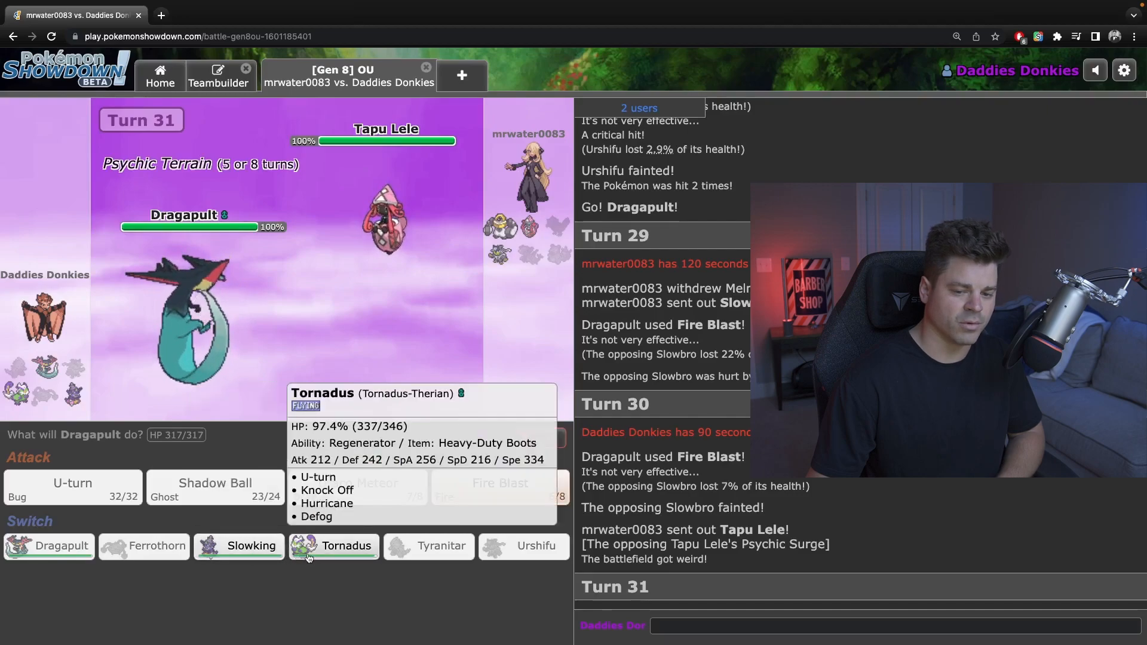
click(251, 545)
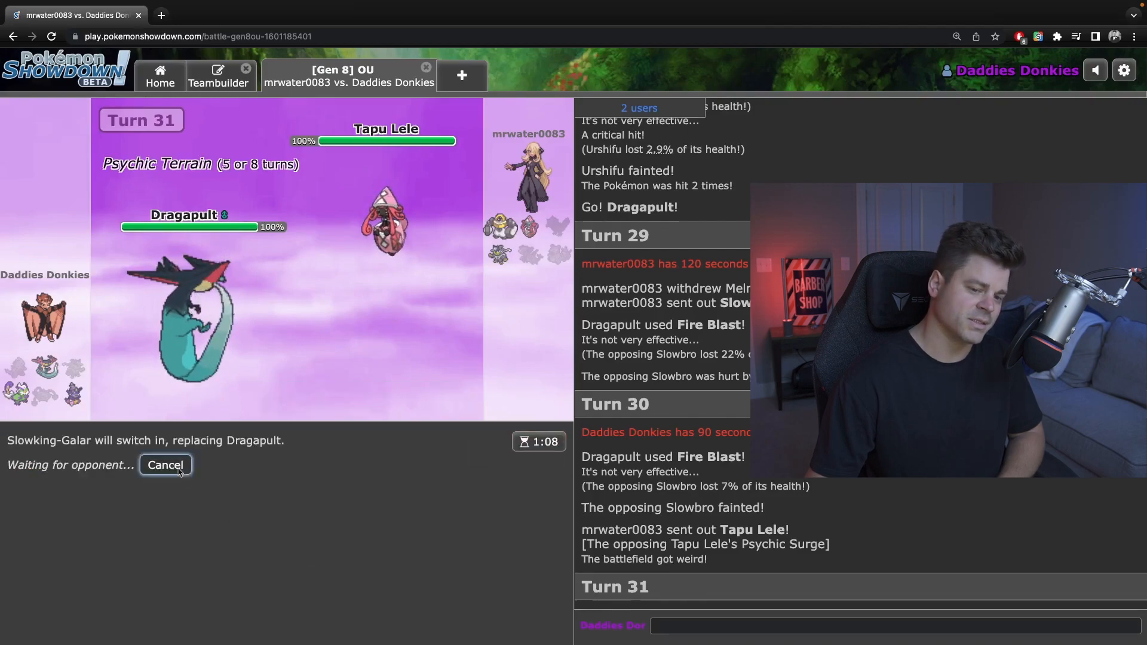
click(165, 465)
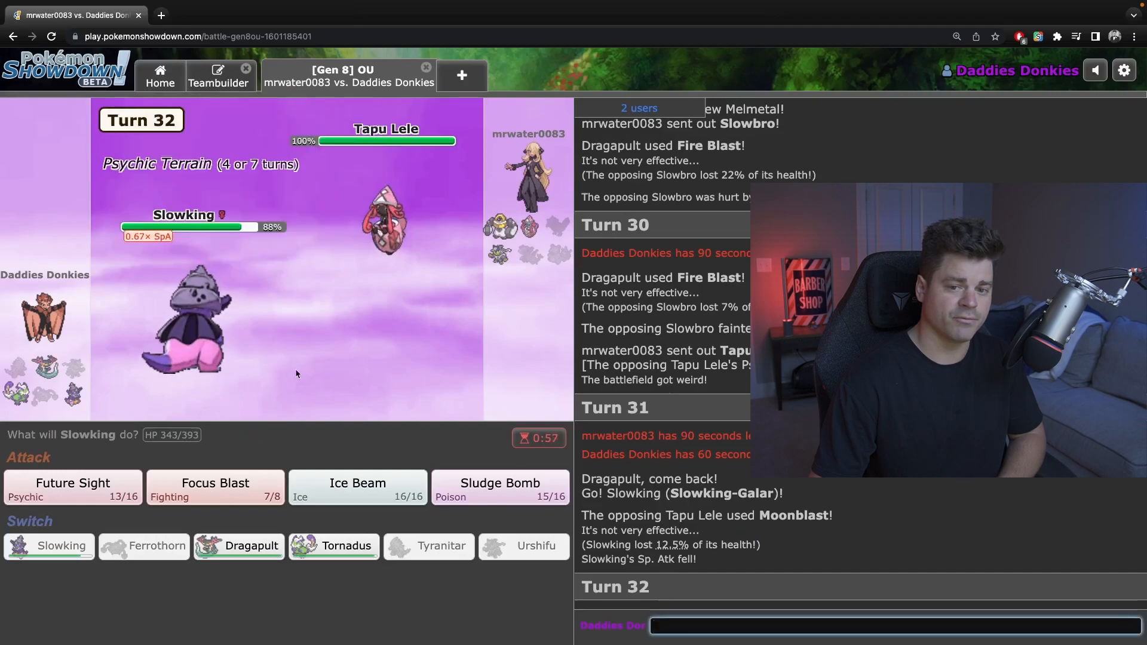
mouse_move(73, 487)
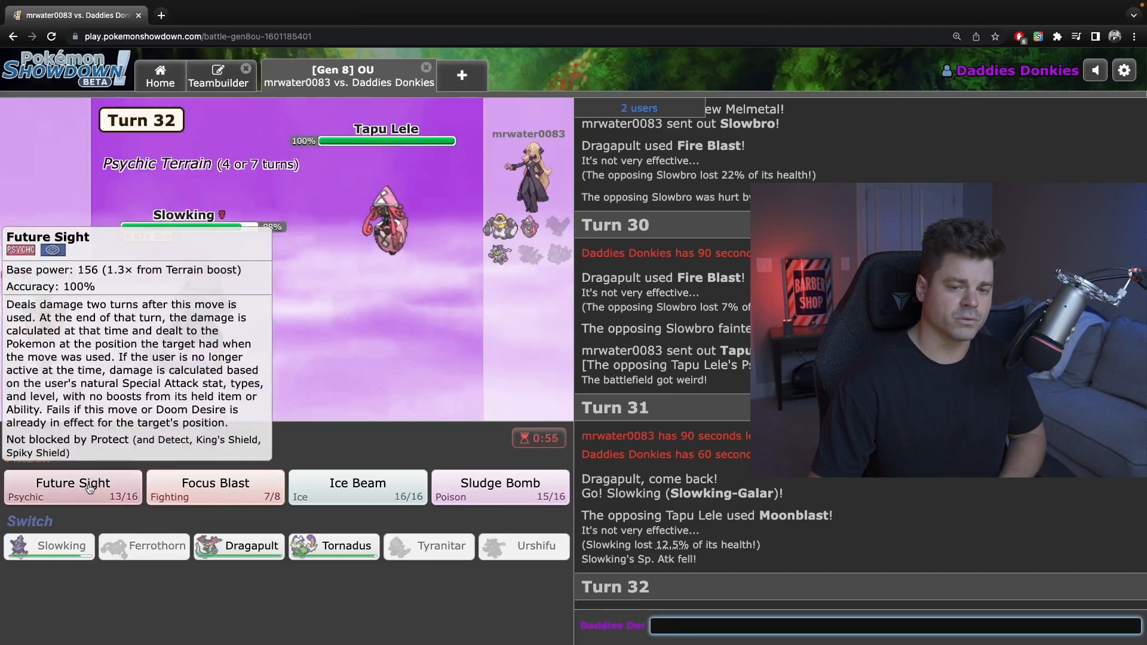
mouse_move(248, 546)
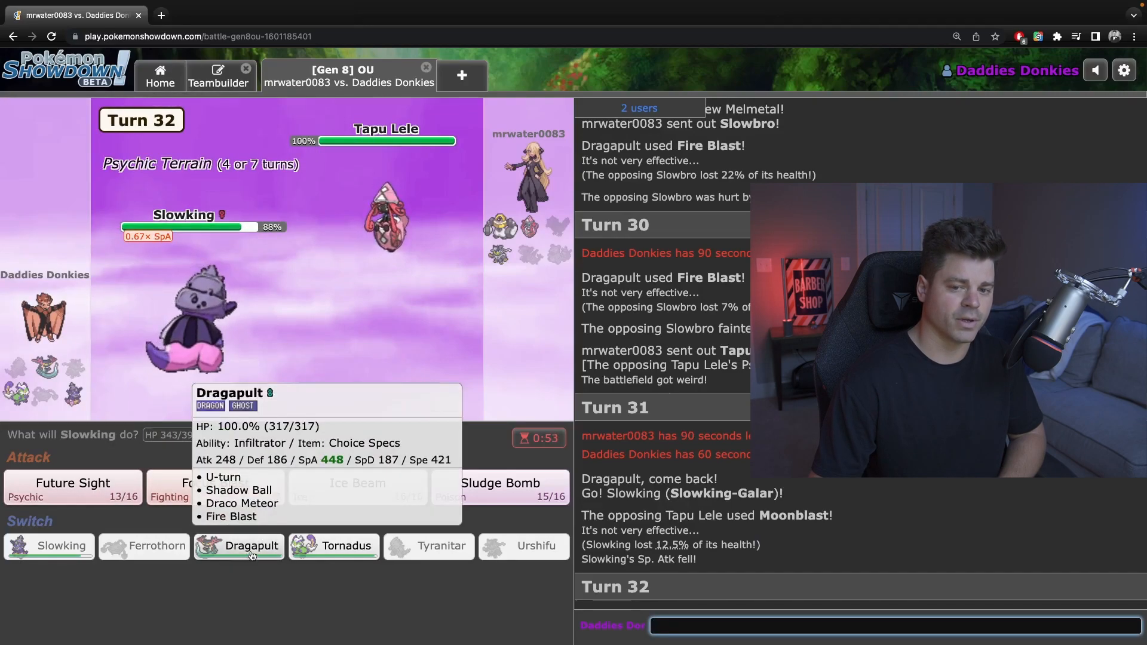
mouse_move(333, 545)
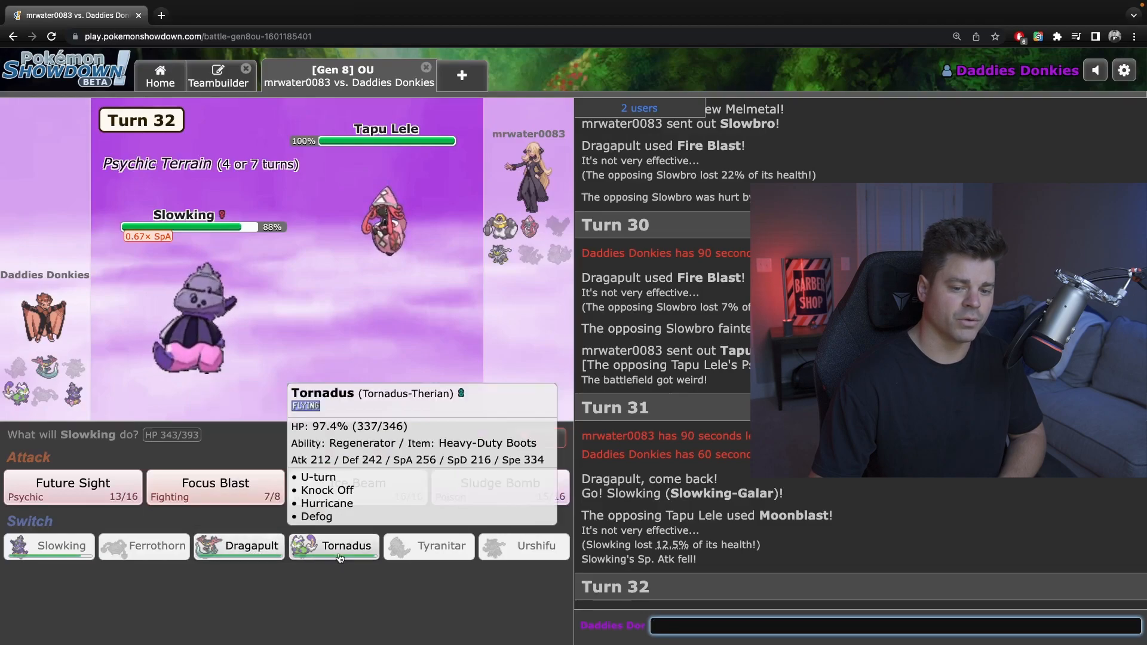
mouse_move(251, 546)
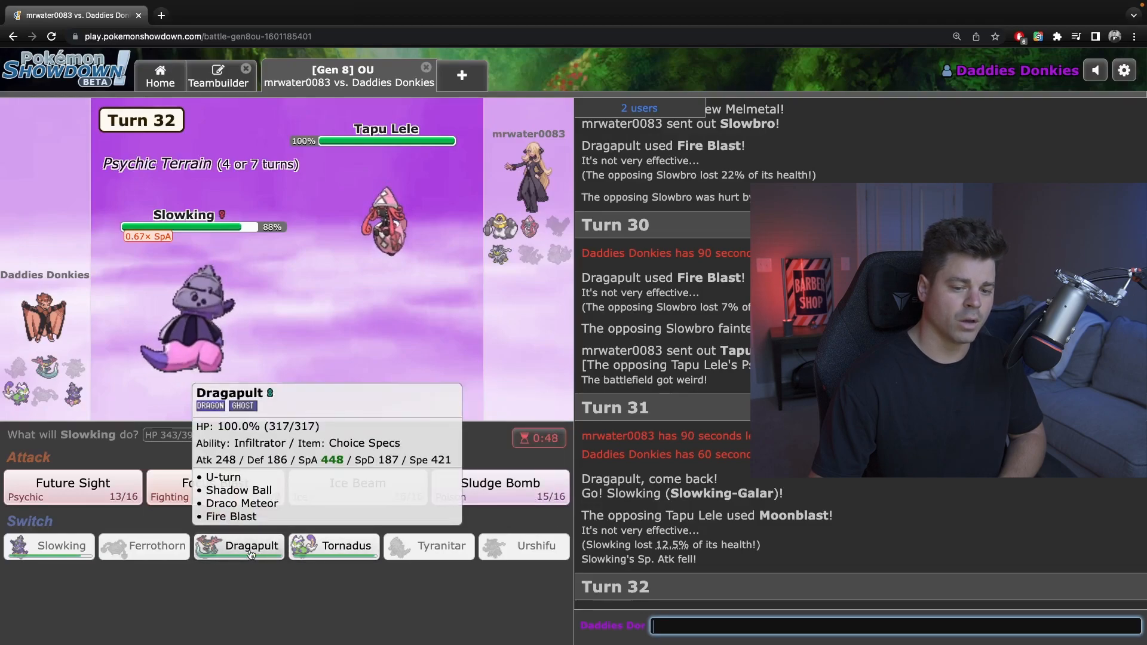
mouse_move(502, 225)
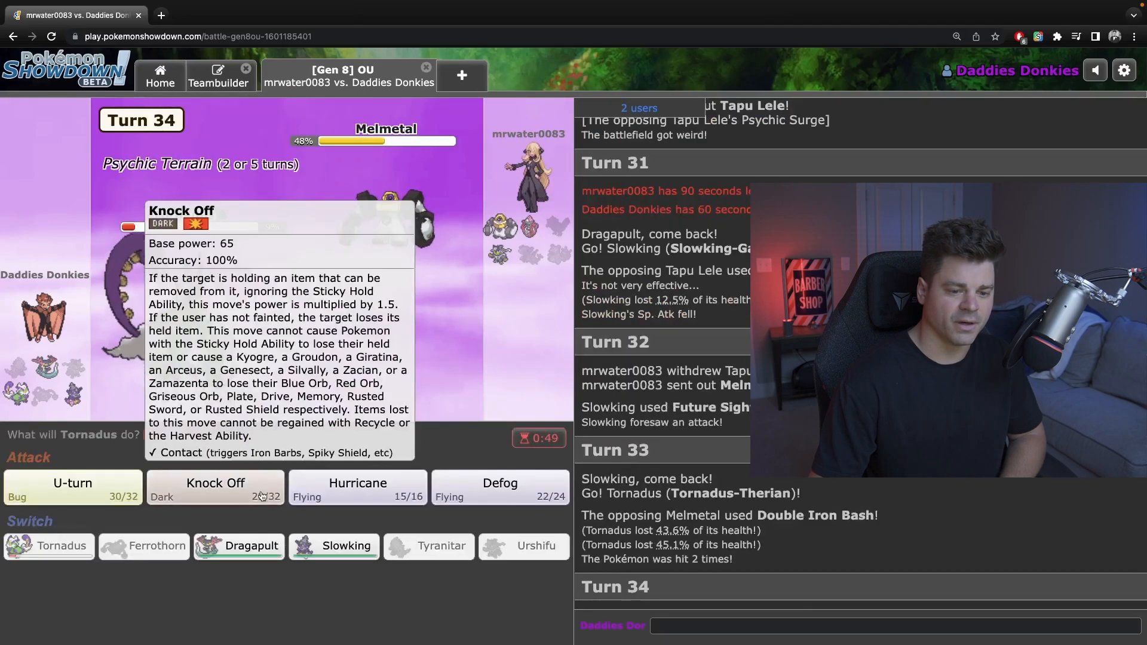
Hurricane Melmetal with Tornadus, then send Slowking in to Sludge Bomb Tapu Lele.
click(215, 486)
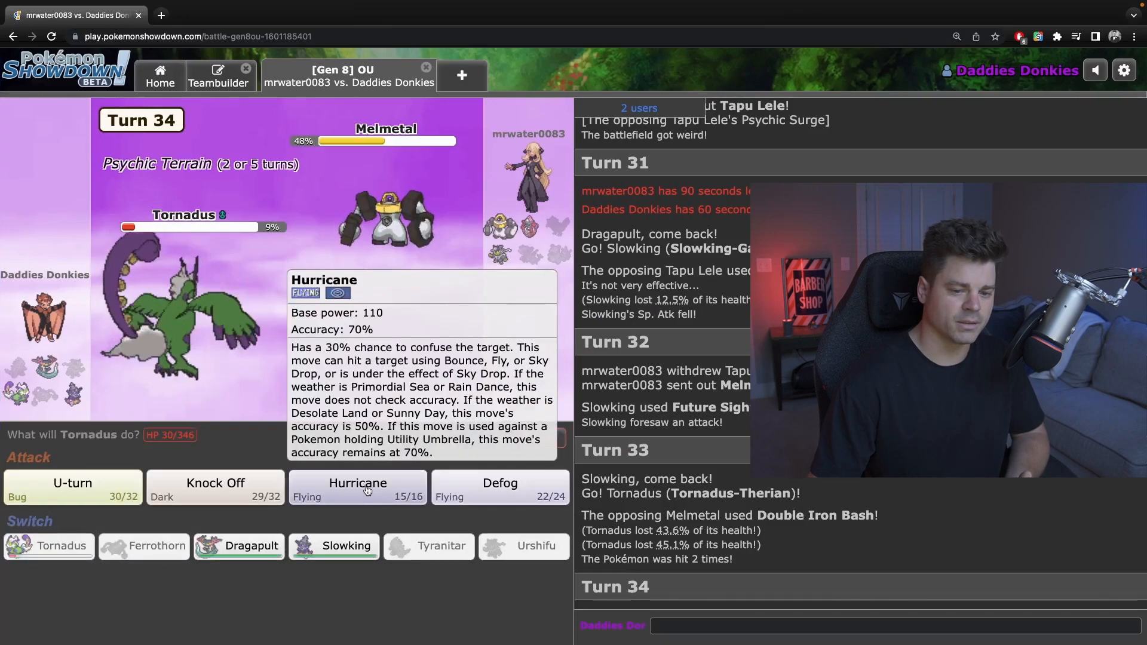
click(358, 486)
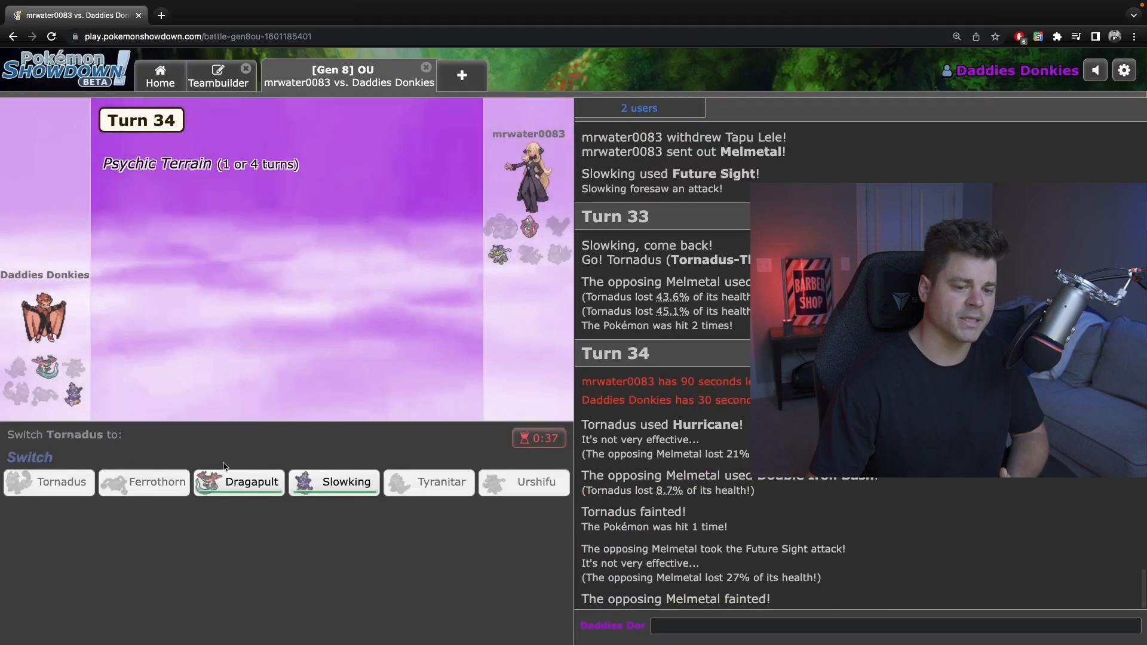
mouse_move(333, 482)
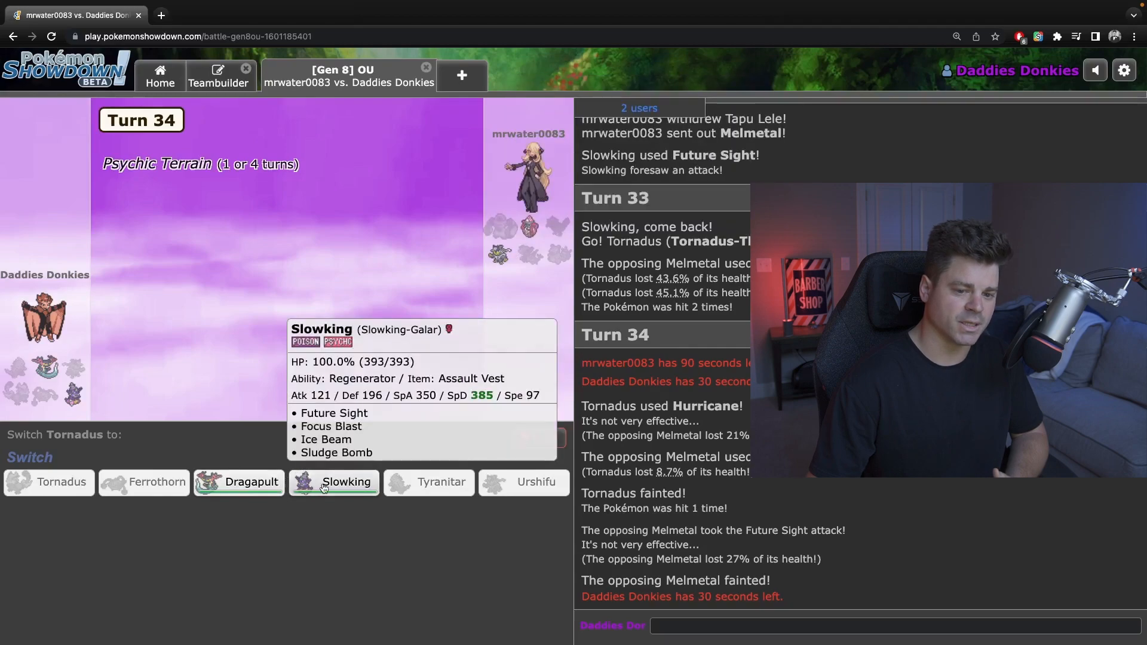
click(346, 483)
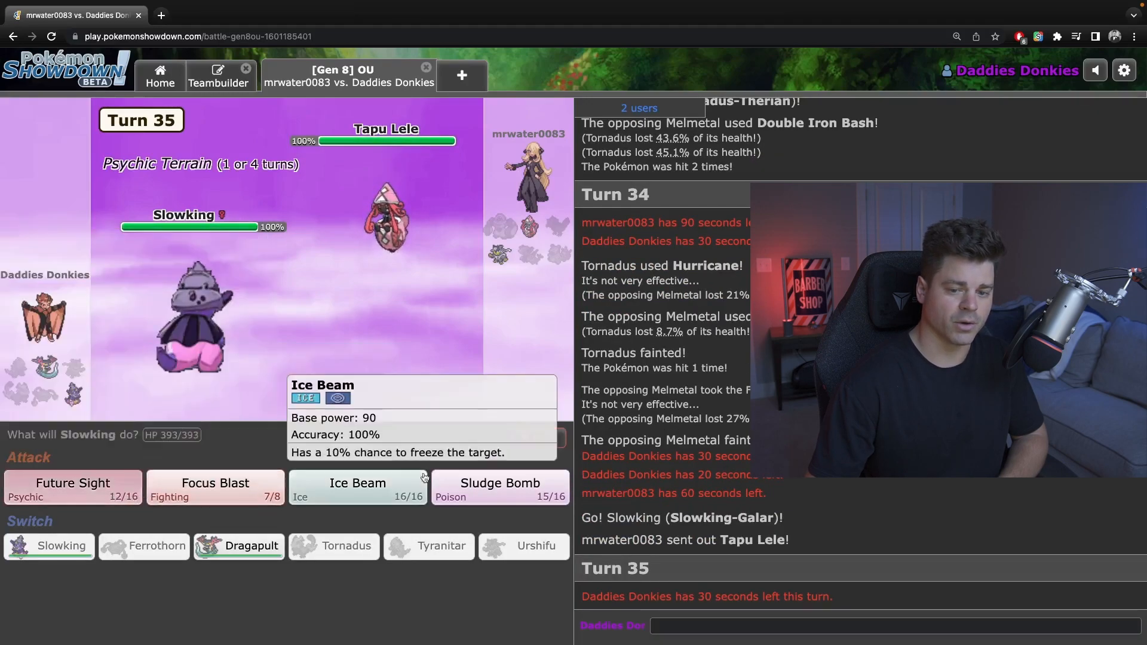
mouse_move(500, 482)
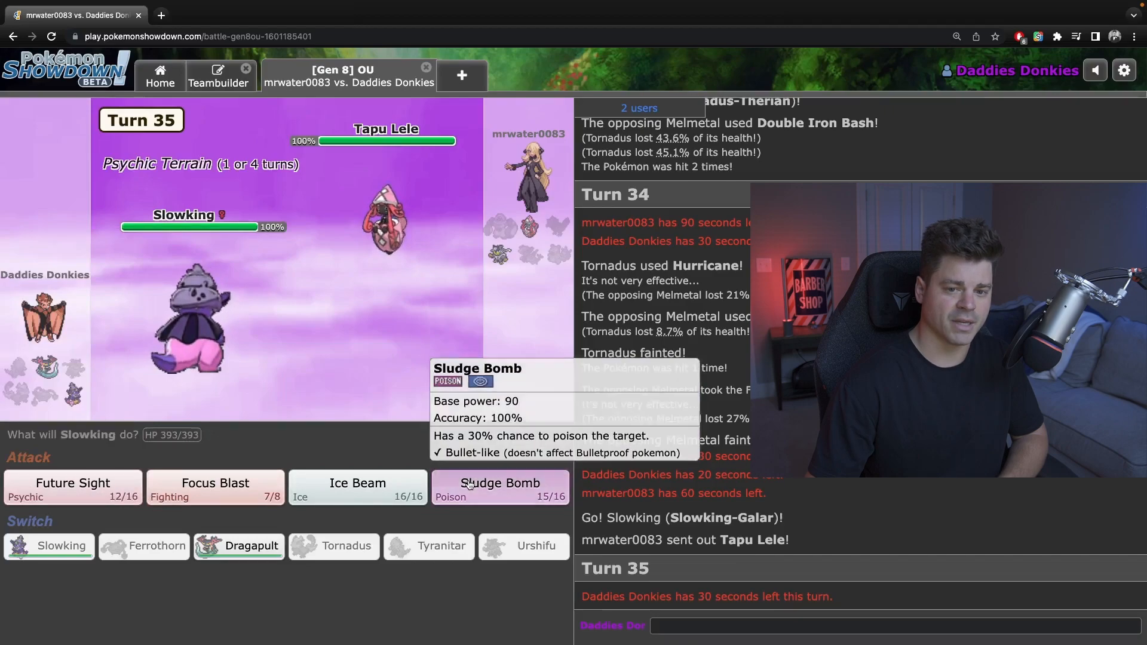
click(500, 488)
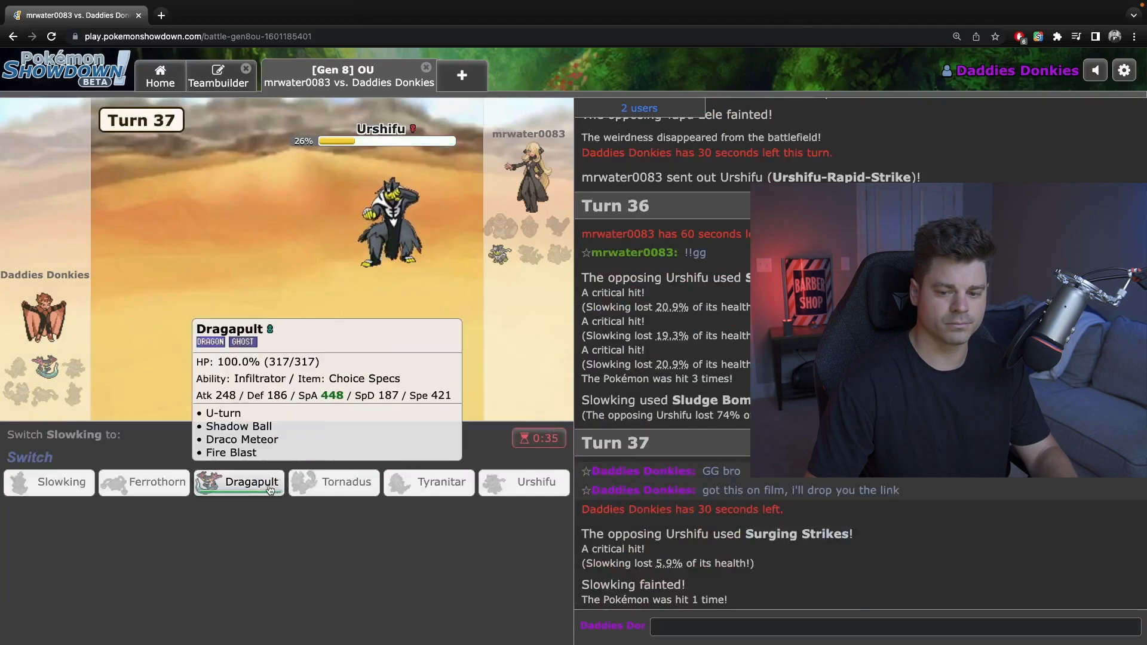
Send in Dragapult and finish off Urshifu with Shadow Ball.
click(238, 482)
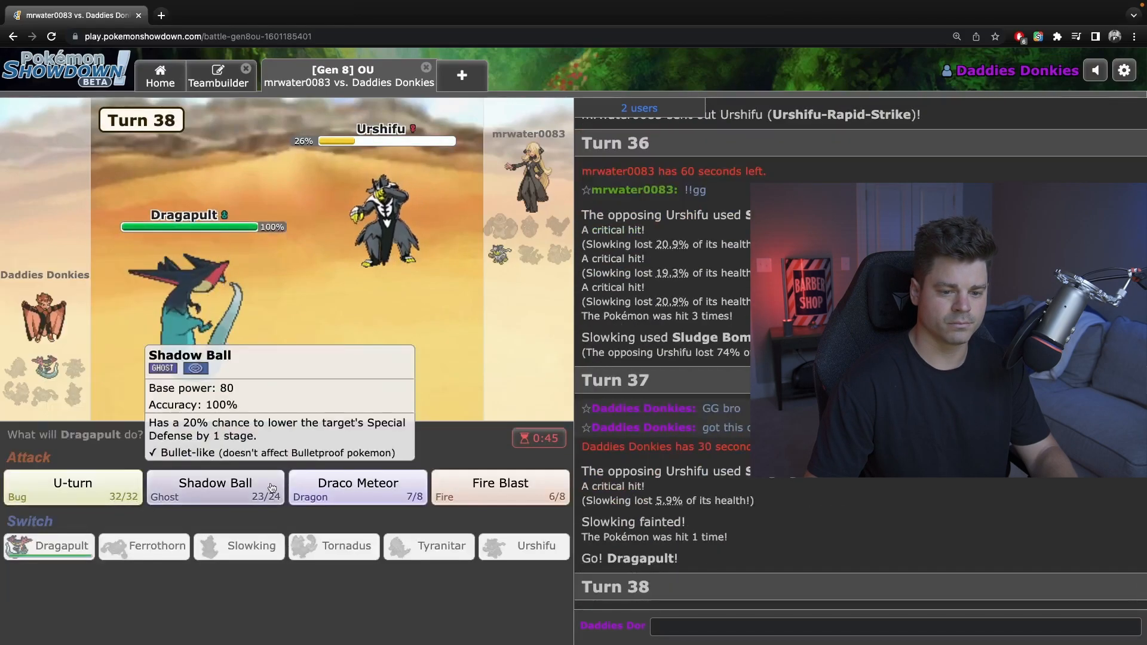
click(215, 487)
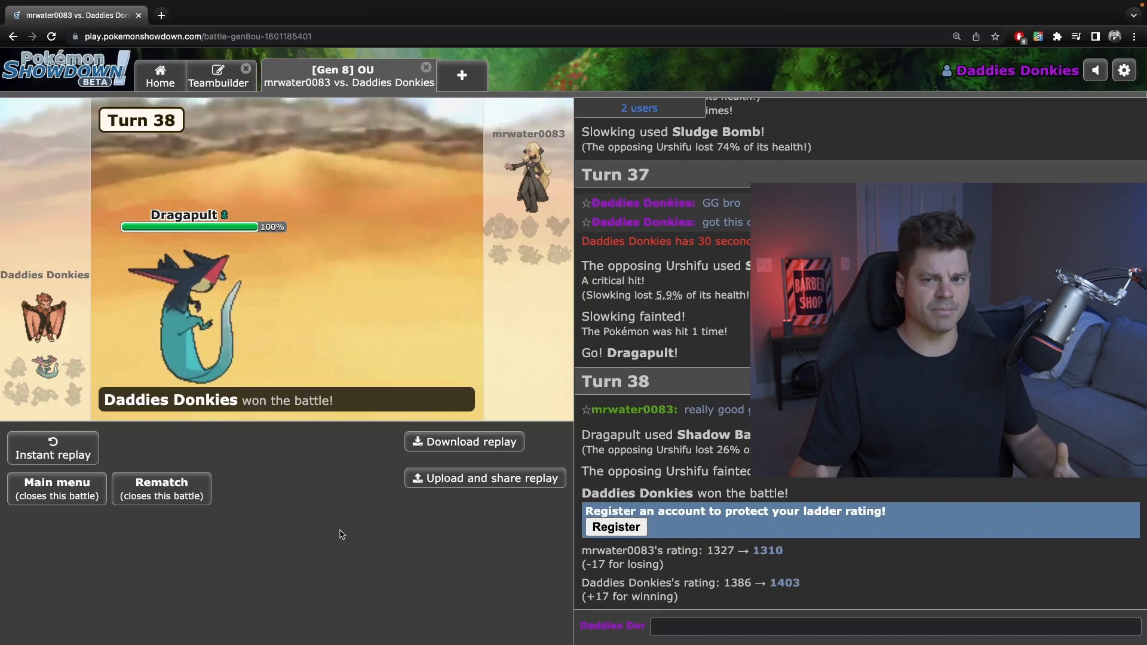
Write 'youtube.com/j4yplaysp' in the battle chat.
text(youtube.com/)
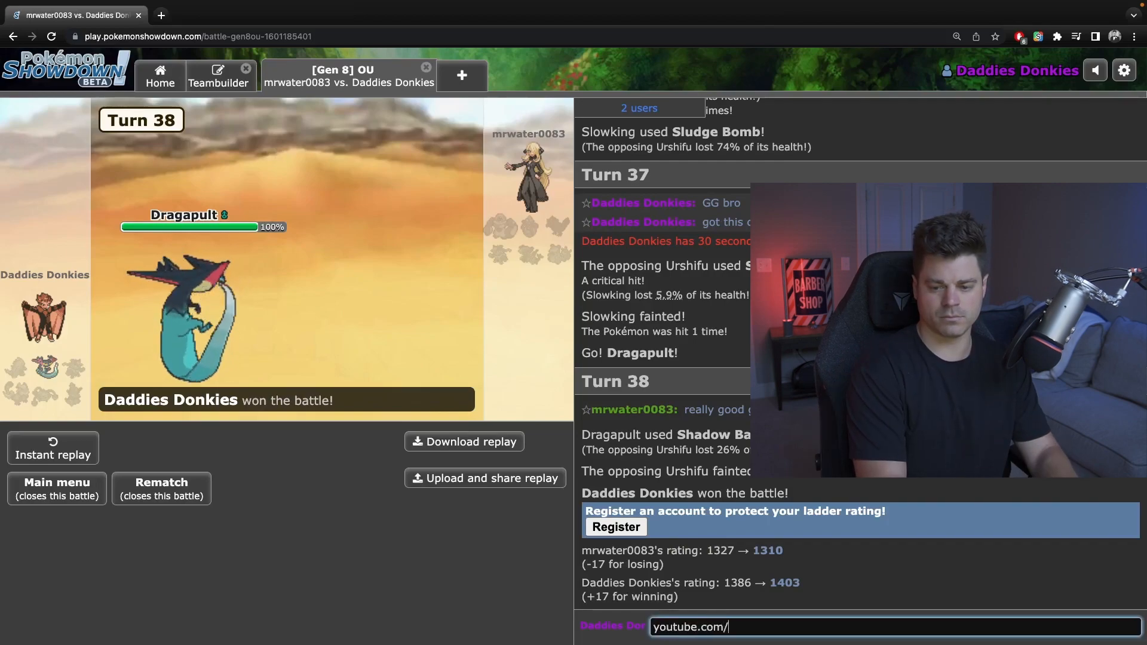
text(j)
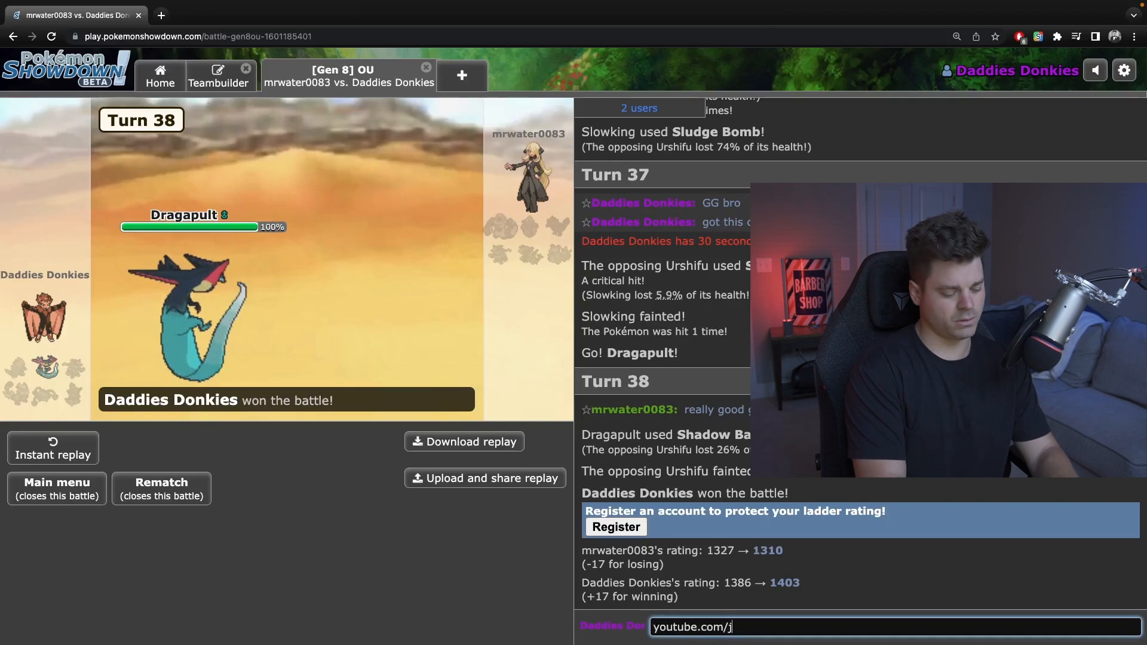
text(4yplaysp)
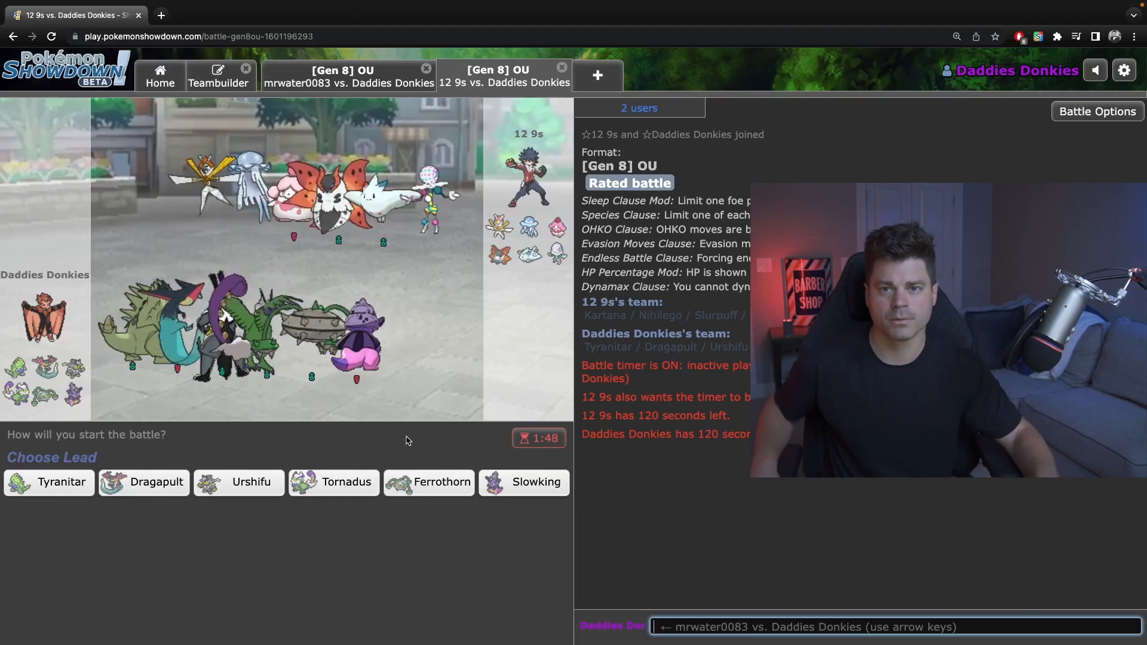
Lead with Tornadus, then alternate Ferrothorn and Tornadus, using Ferrothorn's Thunder Wave twice.
click(344, 482)
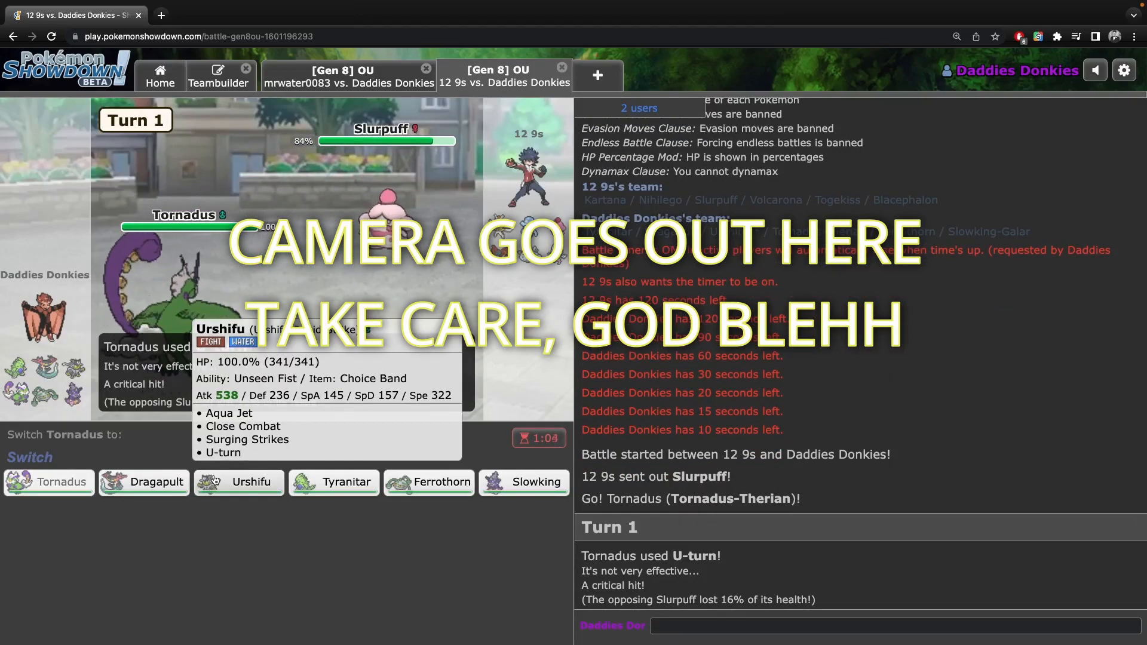
mouse_move(242, 515)
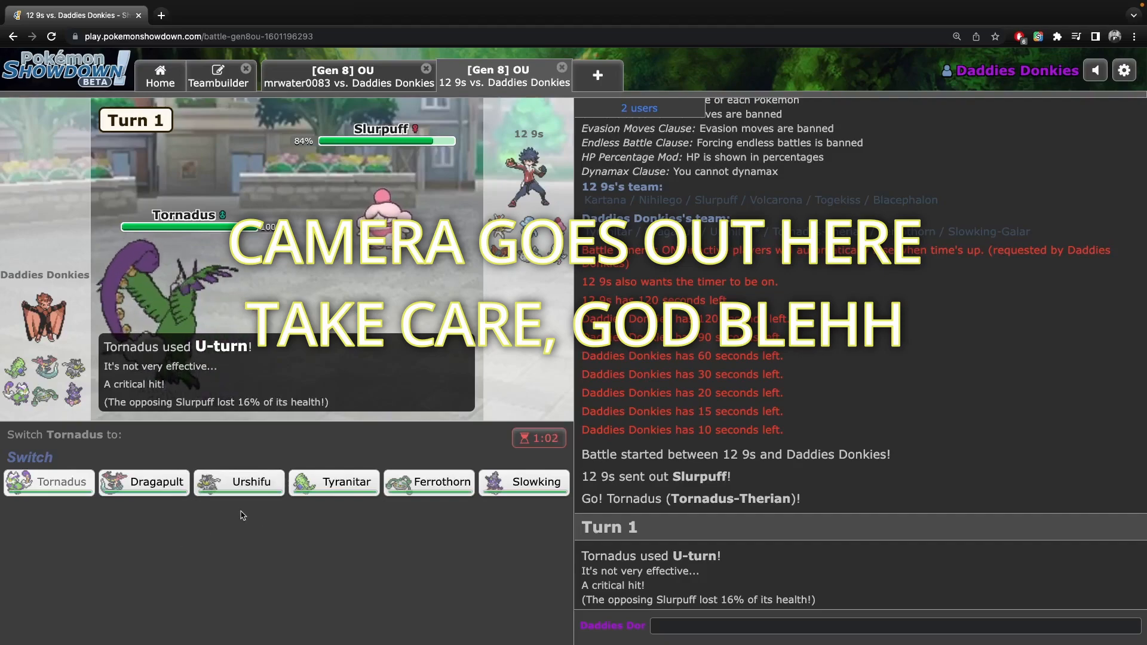
mouse_move(429, 482)
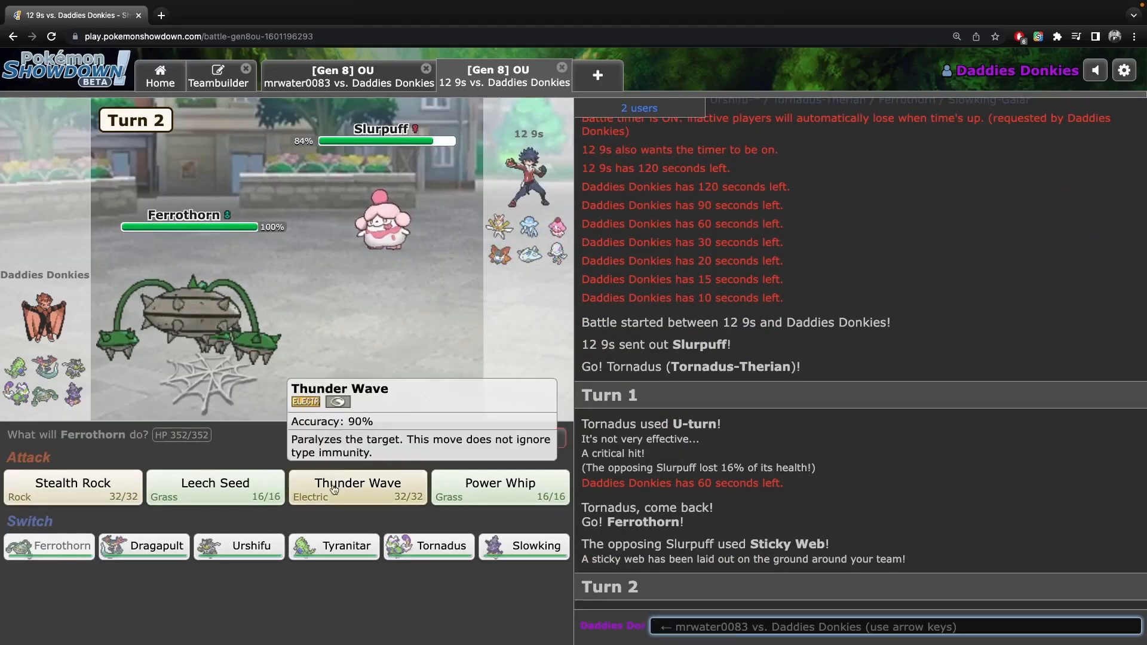
click(357, 486)
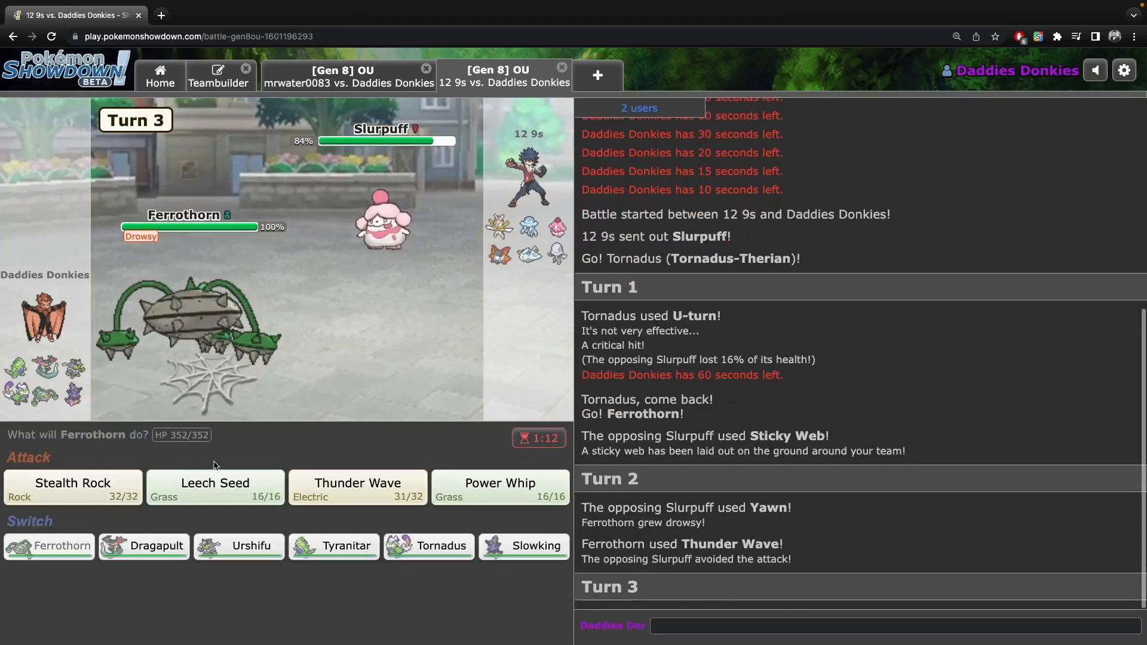
click(429, 545)
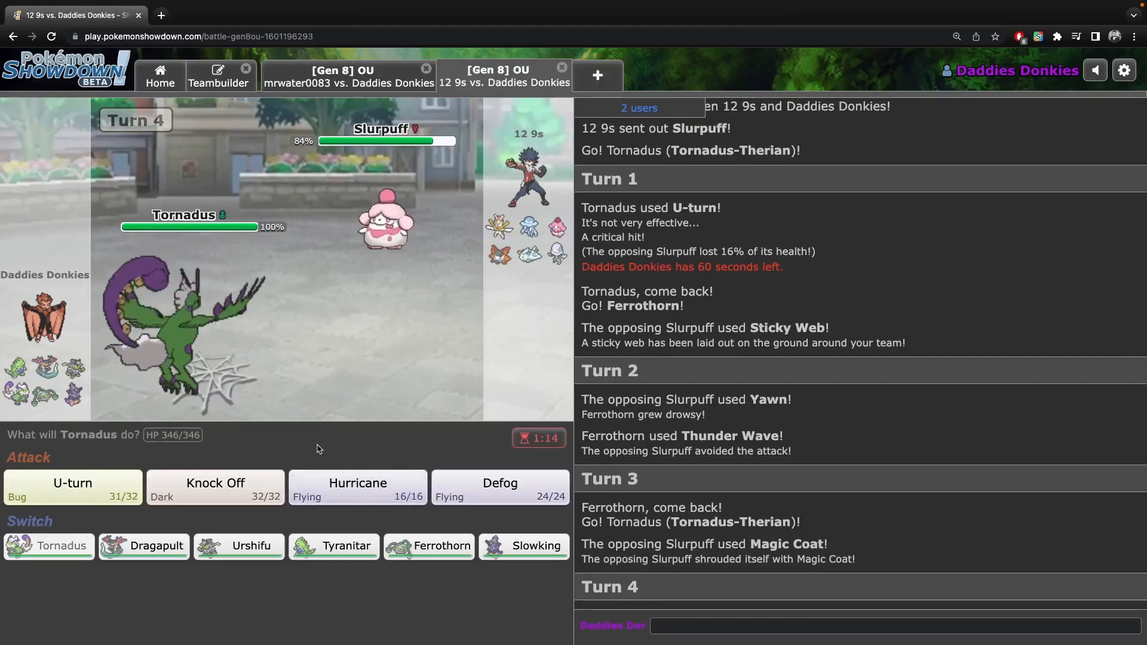
mouse_move(358, 487)
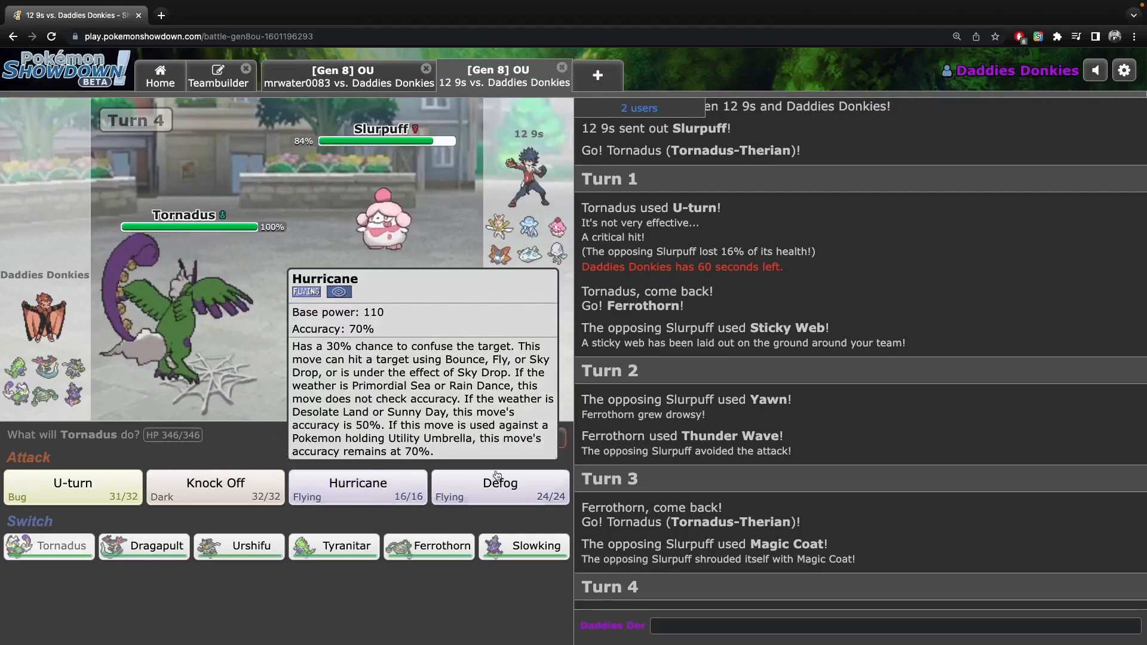
mouse_move(499, 483)
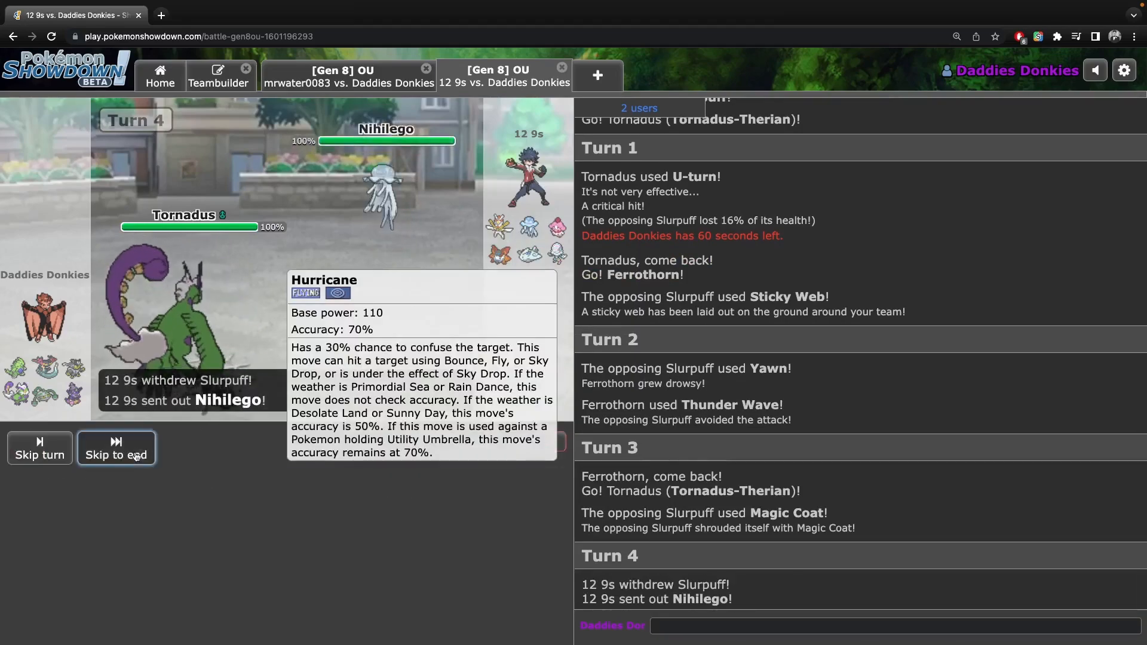
click(116, 447)
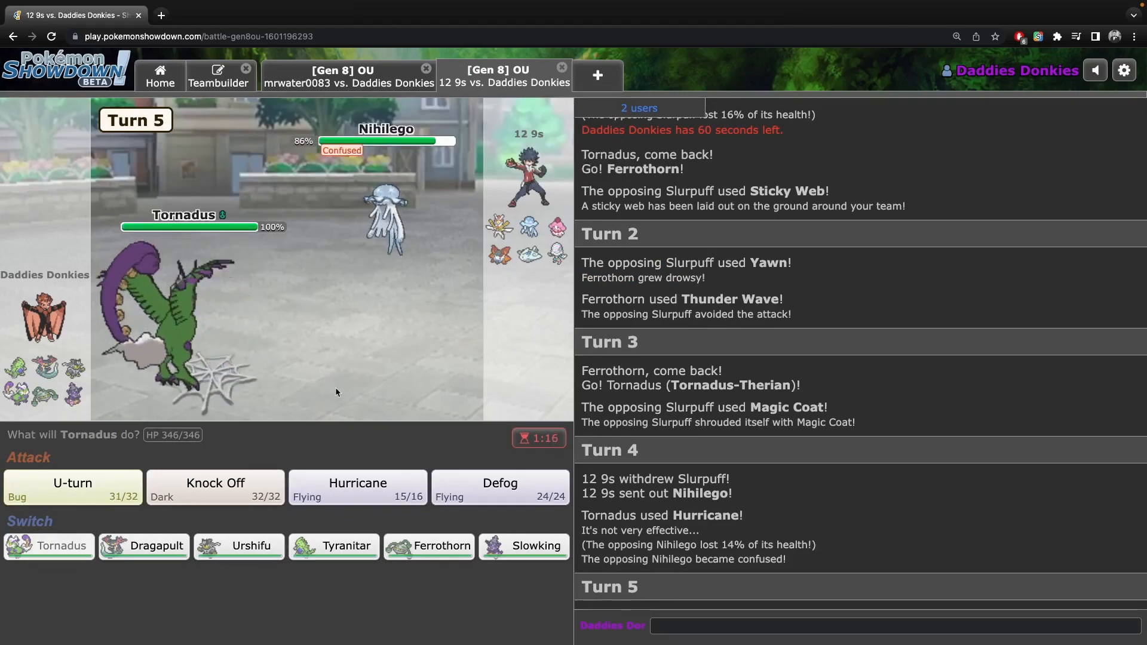
click(429, 547)
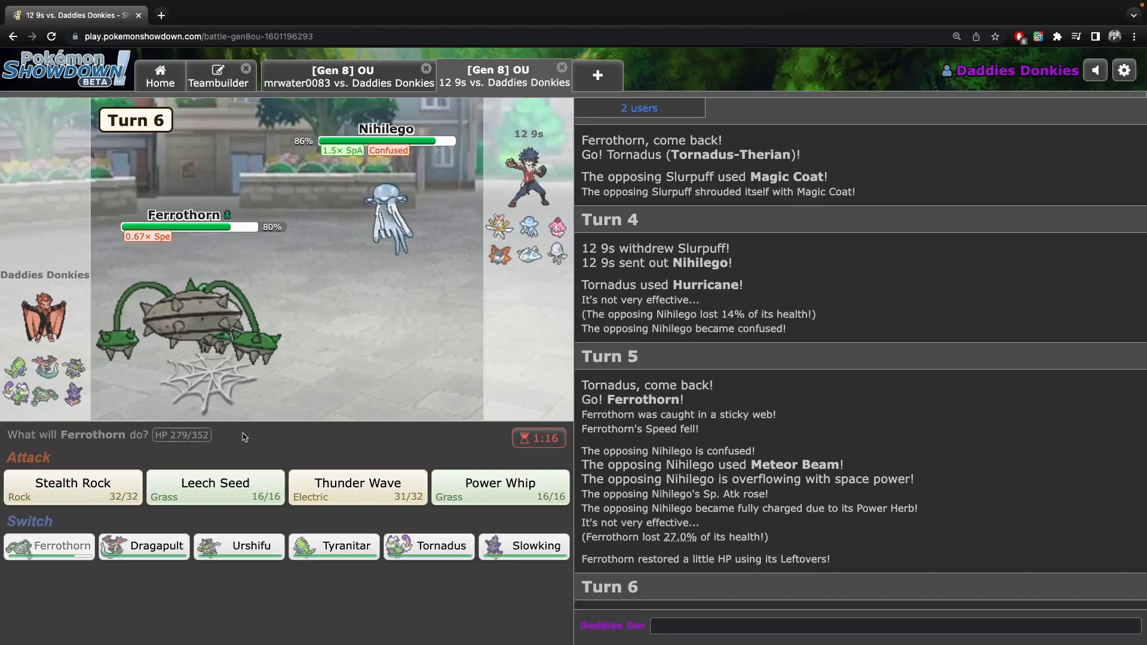
mouse_move(358, 486)
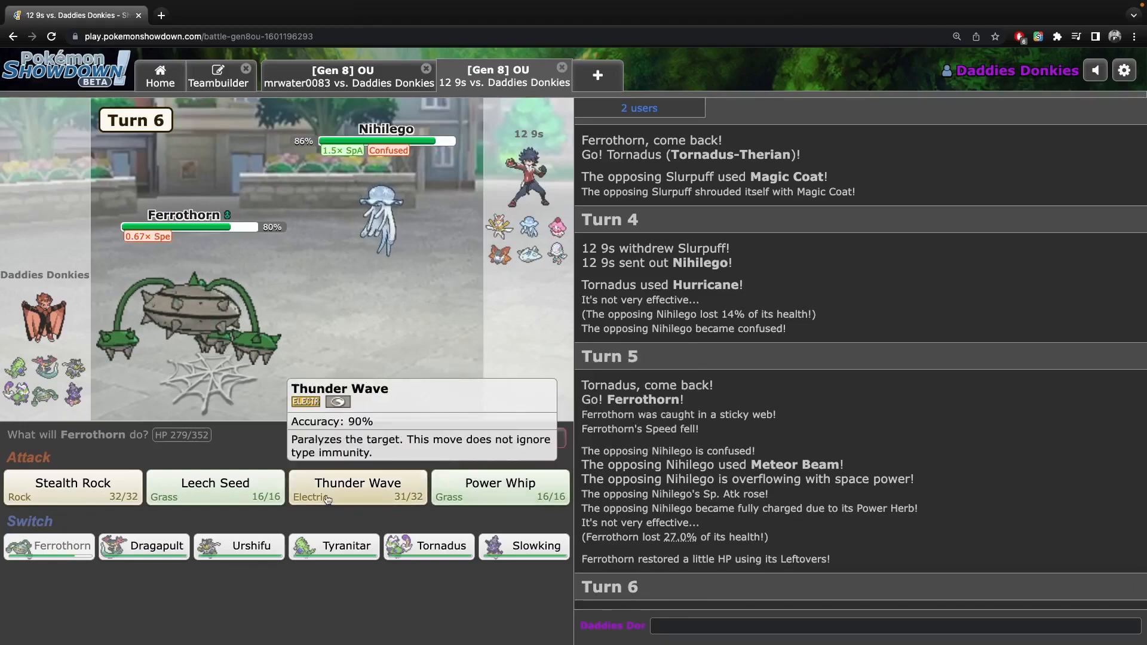
click(357, 487)
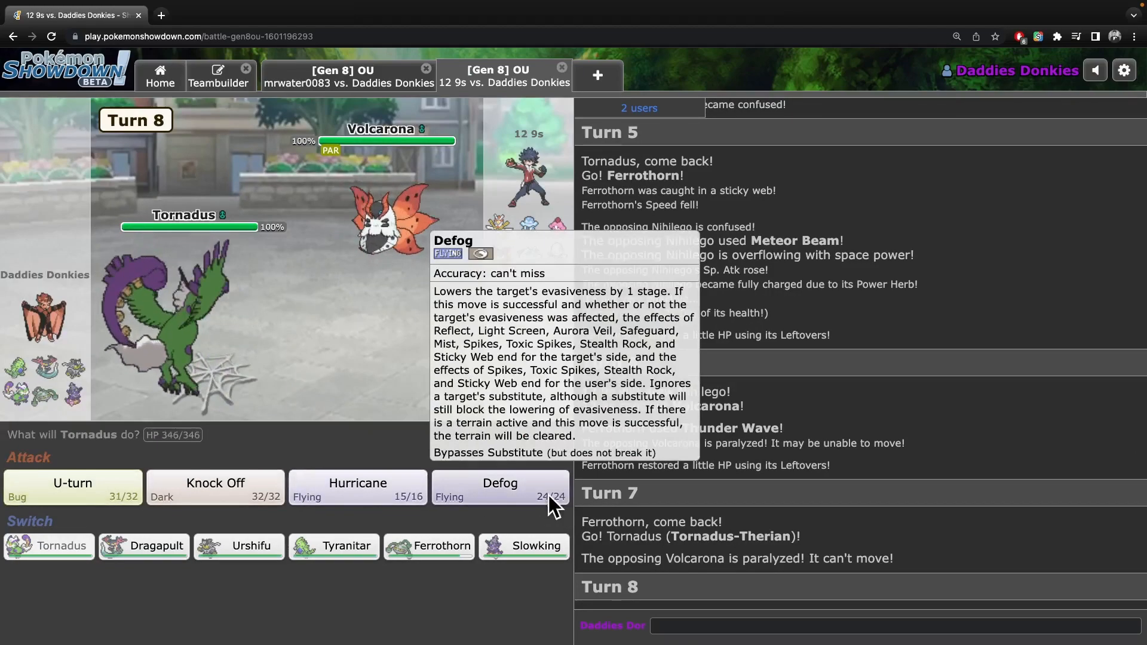
Use Defog, Hurricane and U-turn on Slurpuff, then Knock Off on Kartana.
click(500, 487)
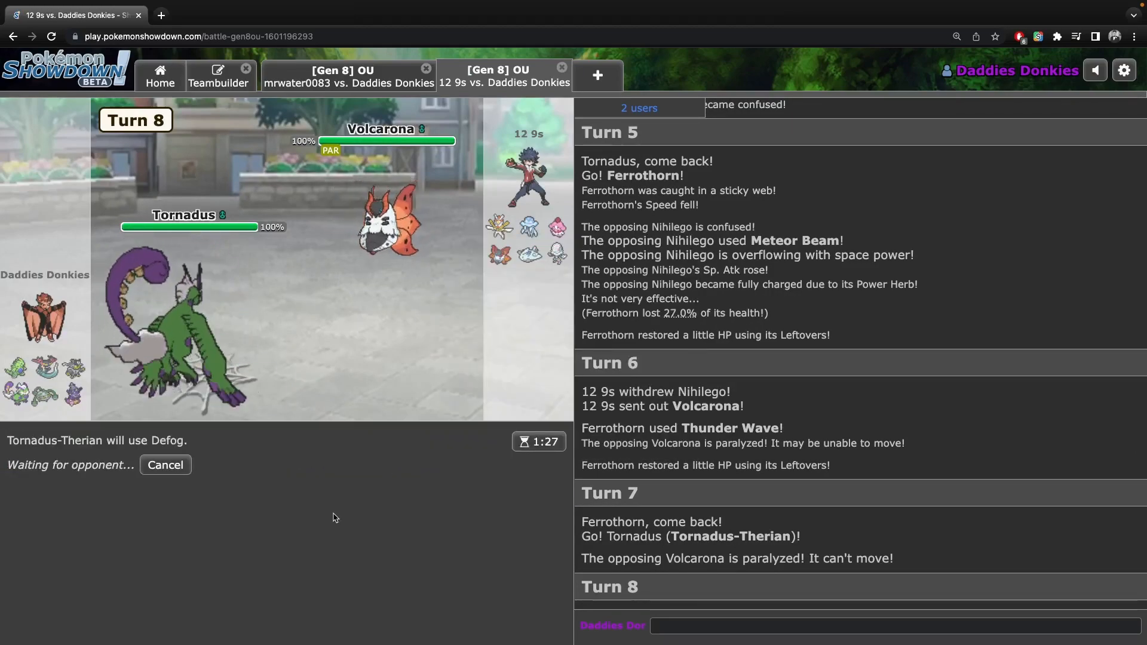
mouse_move(529, 227)
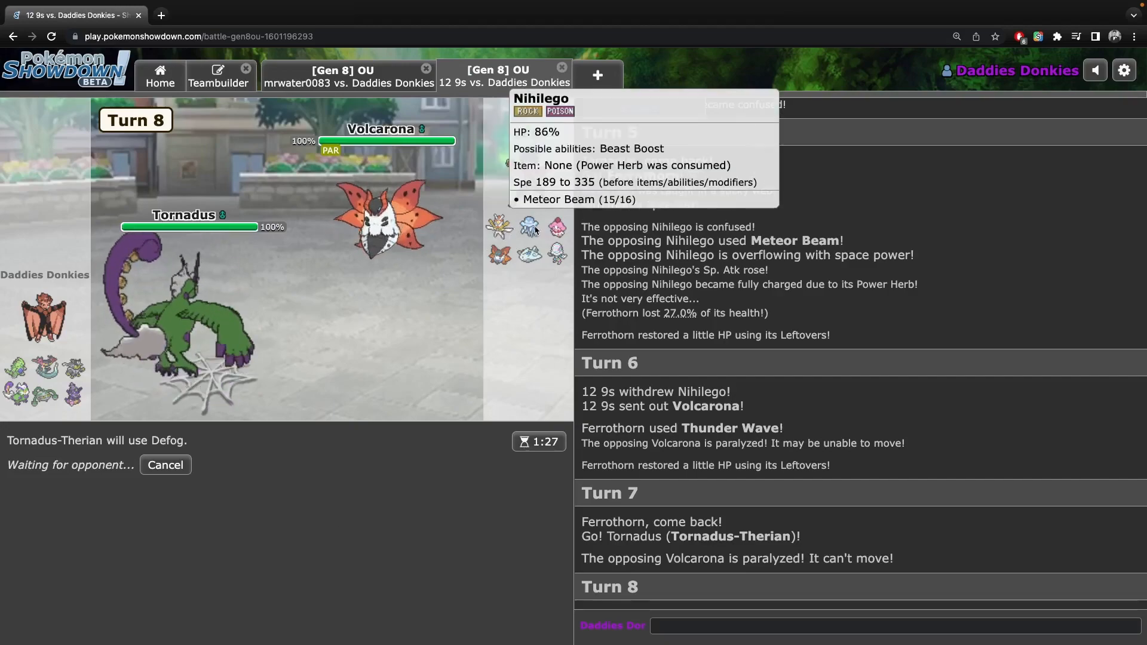
mouse_move(557, 228)
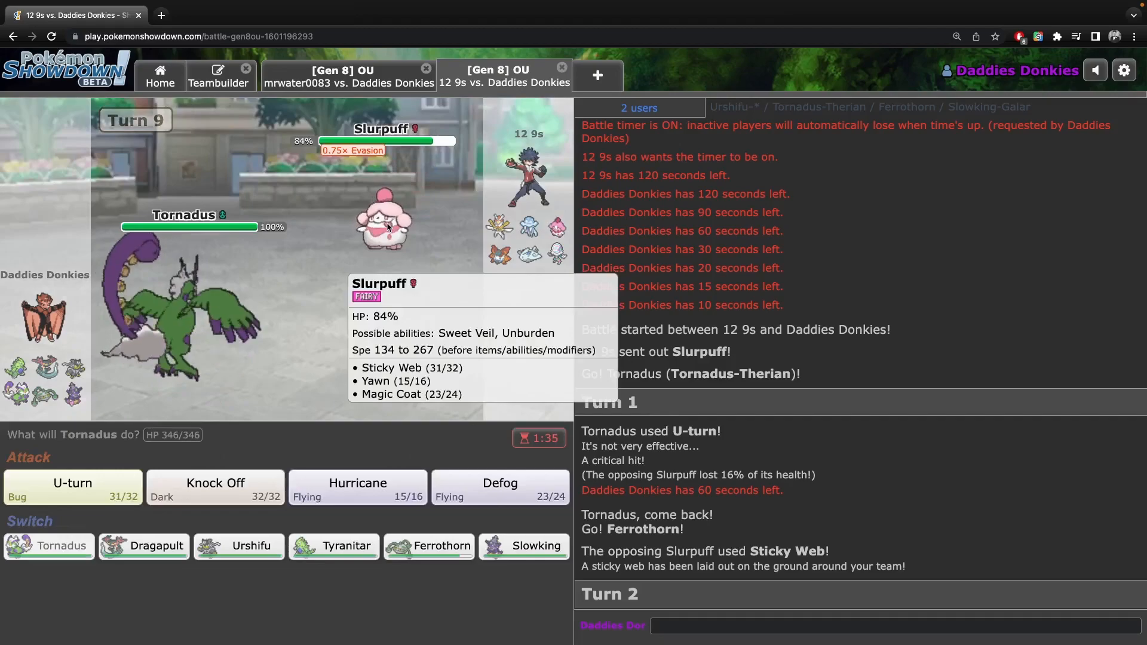
mouse_move(242, 432)
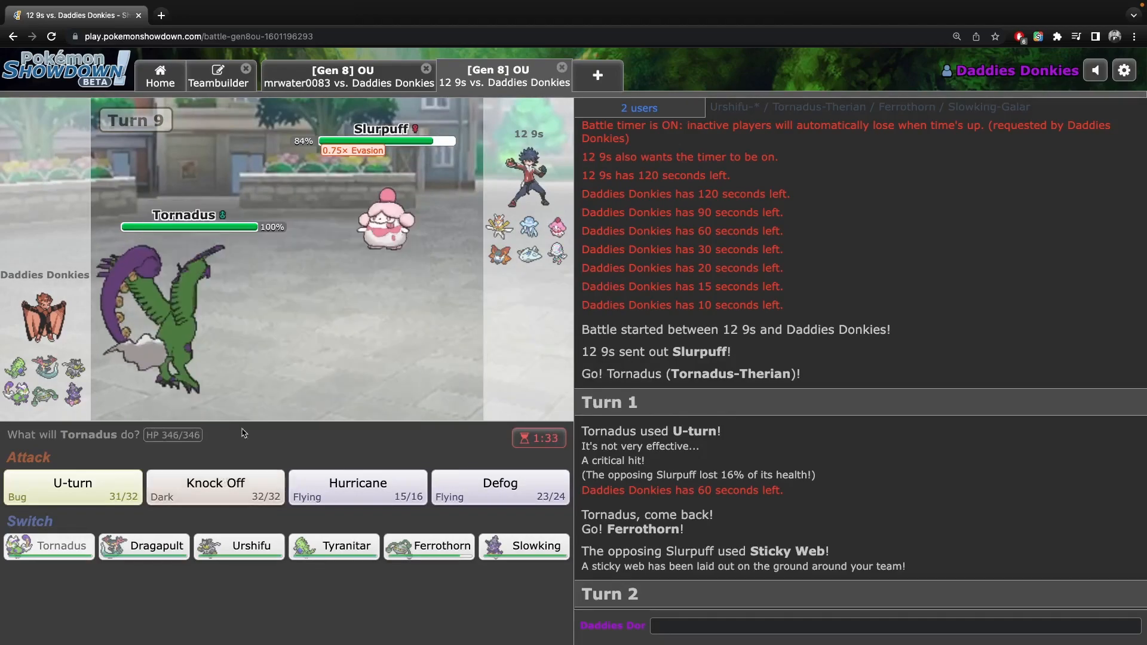
mouse_move(358, 486)
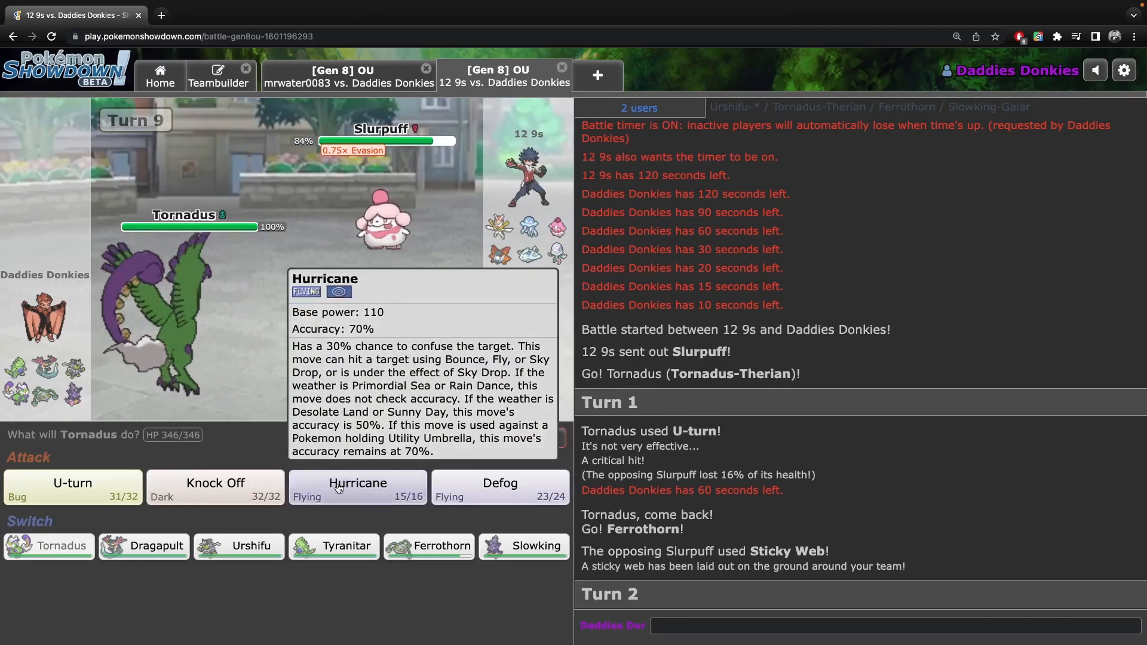
click(358, 486)
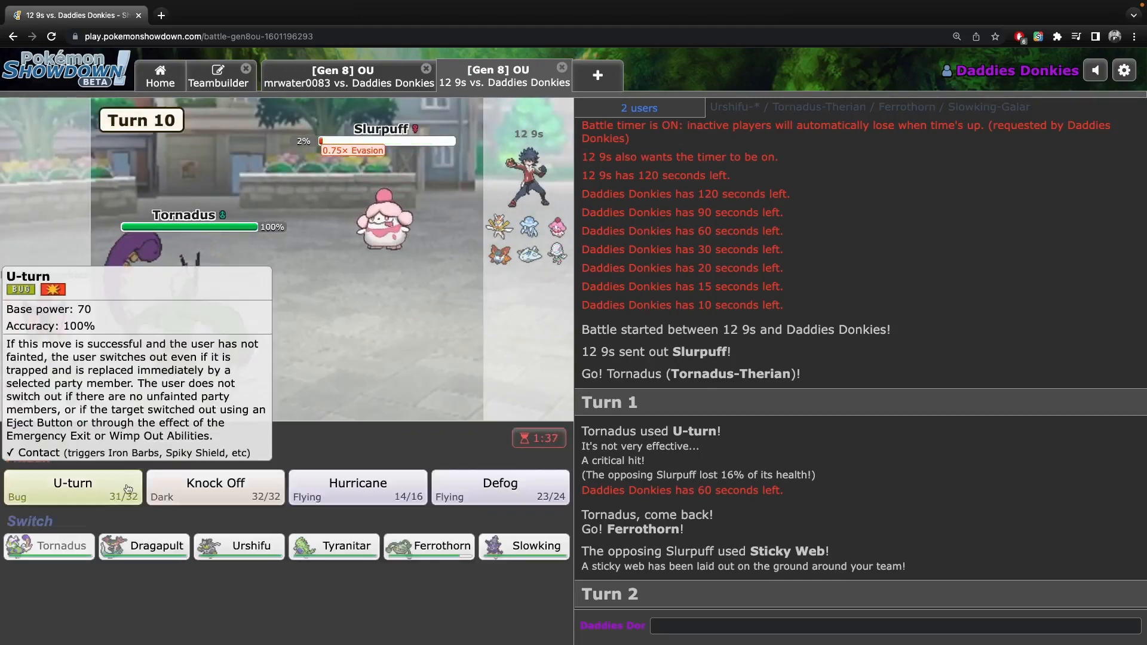
click(499, 488)
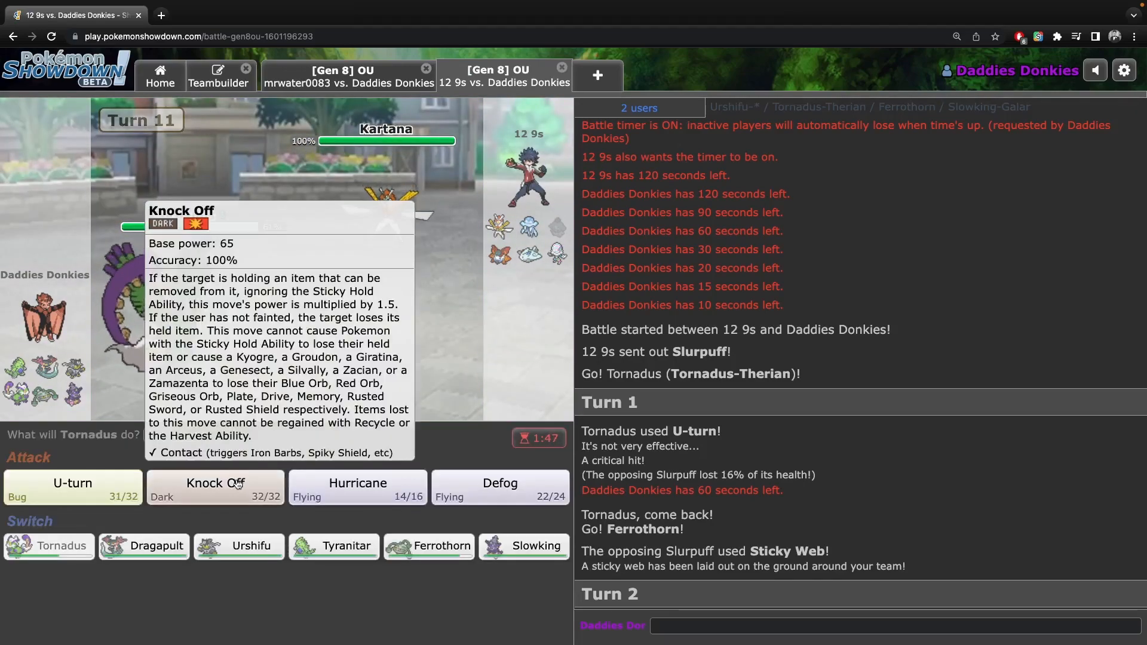
click(215, 483)
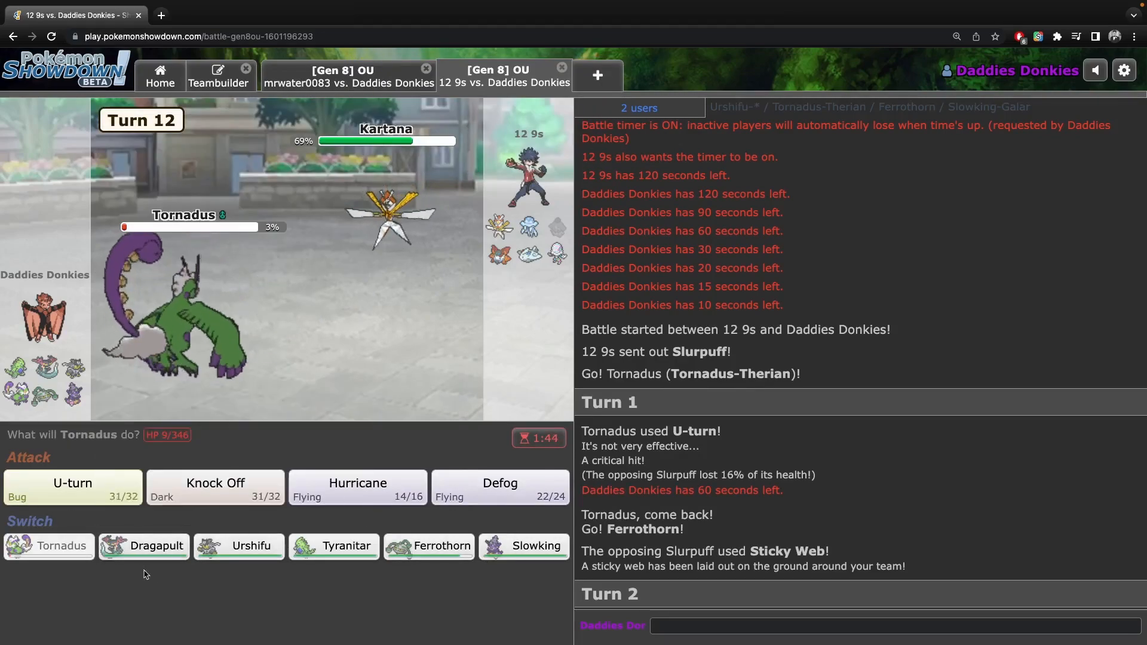
mouse_move(358, 487)
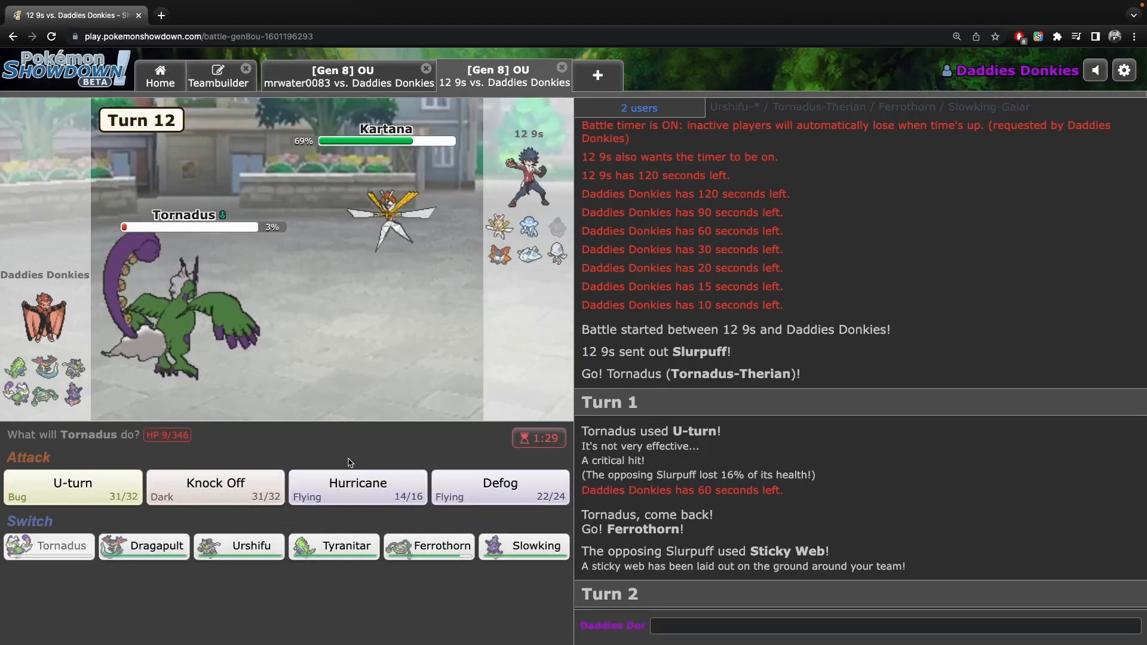
Cycle Slowking into Tyranitar, use Dragon Dance, then switch Tyranitar out for Dragapult.
click(143, 546)
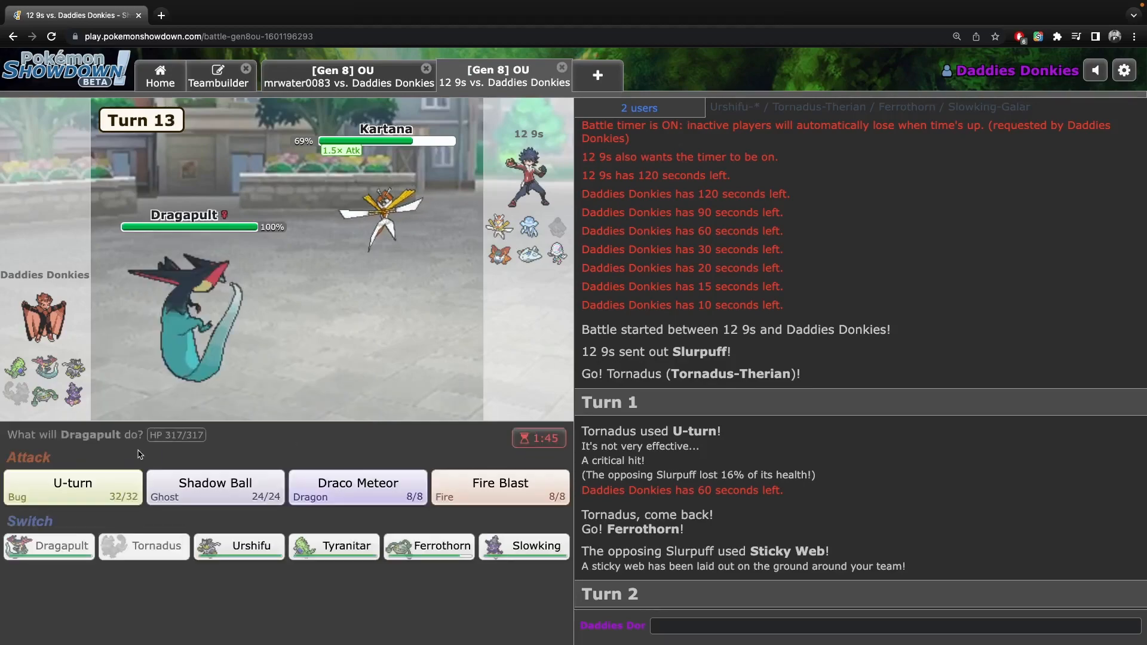
click(214, 486)
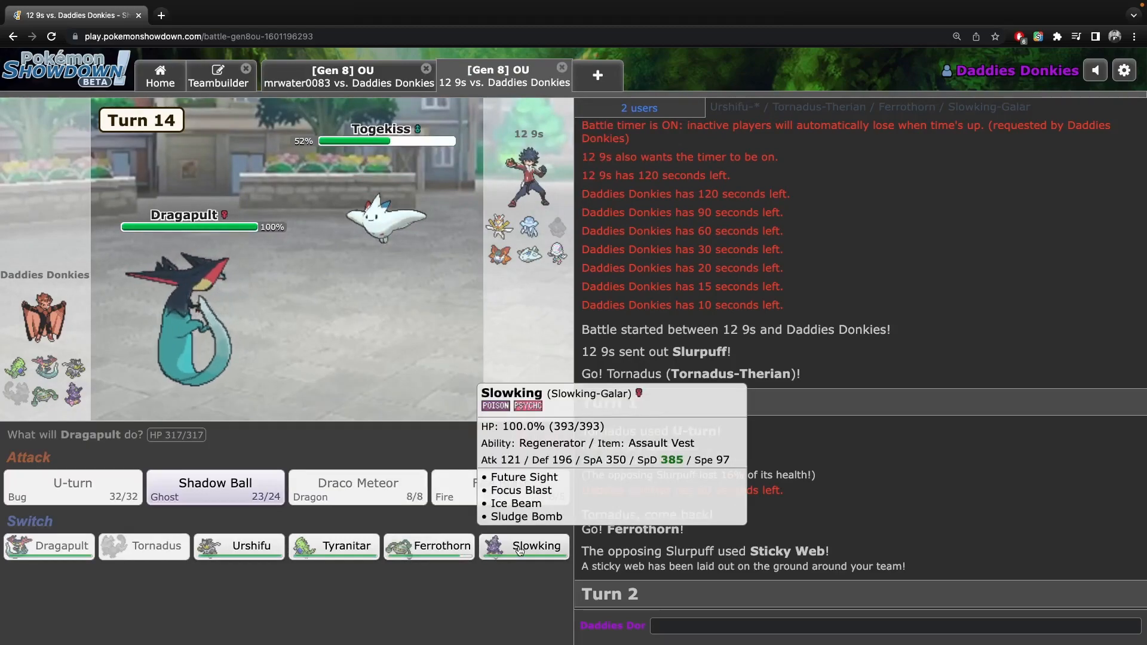
click(524, 547)
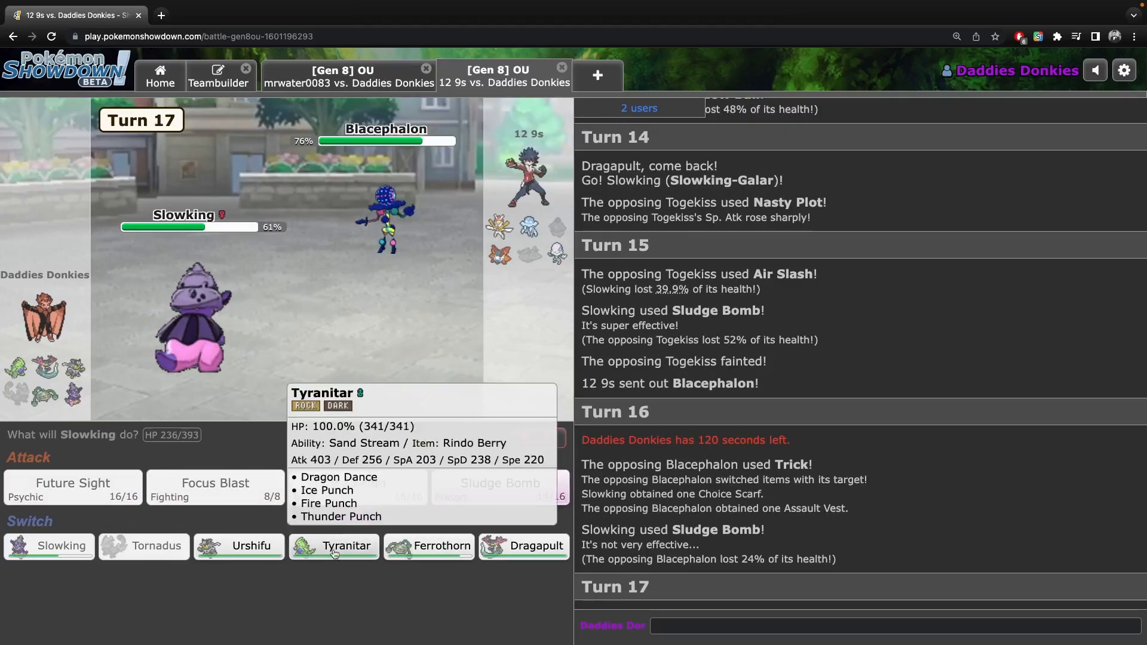
click(334, 546)
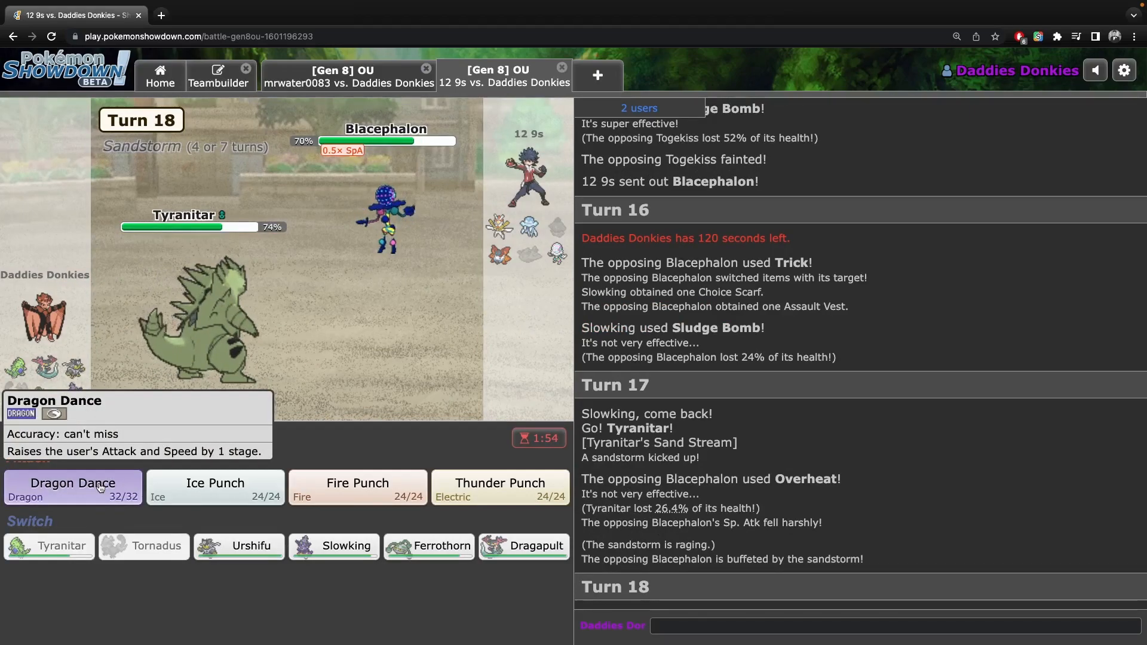
click(72, 486)
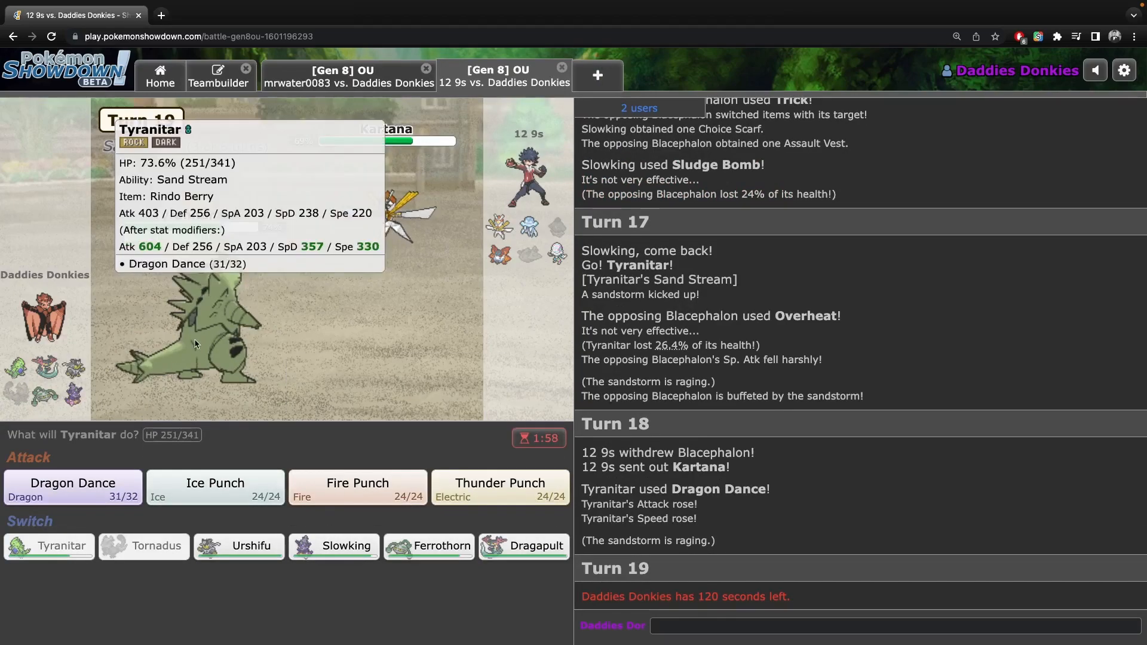
mouse_move(523, 546)
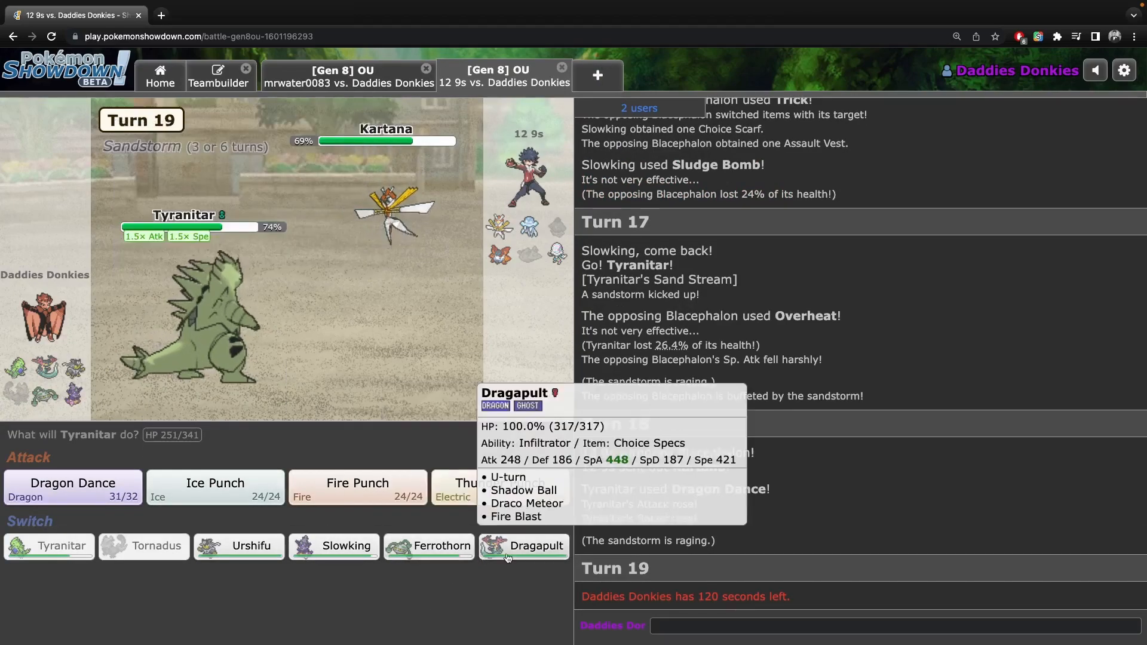
click(524, 546)
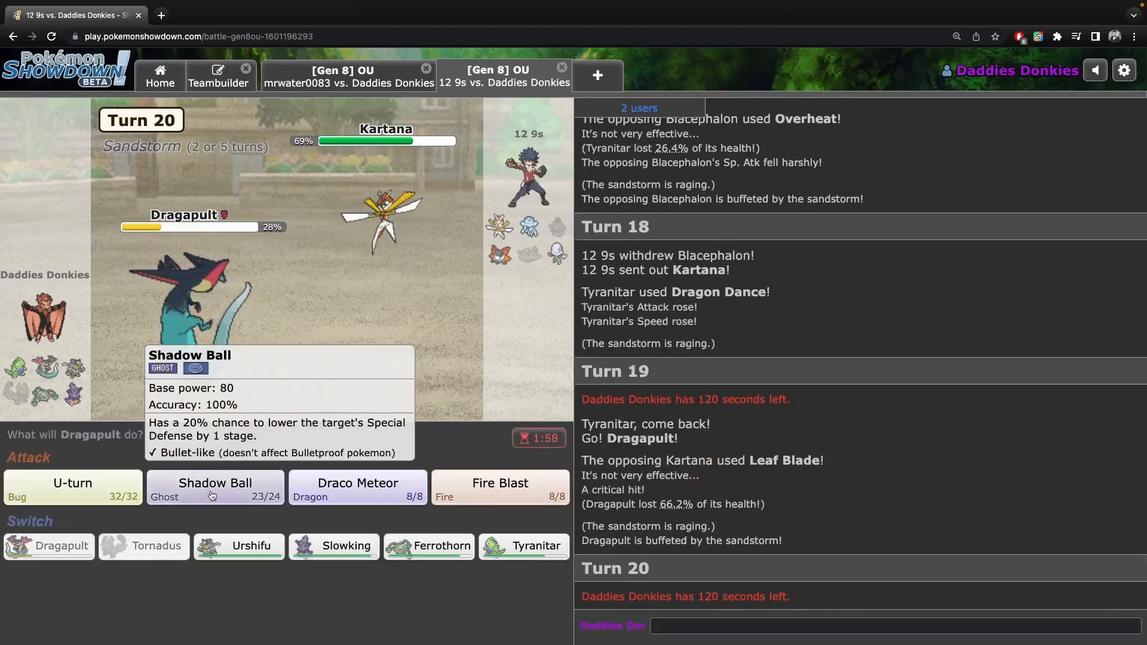
Shadow Ball Kartana, bring in Tyranitar then Urshifu, and Aqua Jet Volcarona and Nihilego.
click(215, 489)
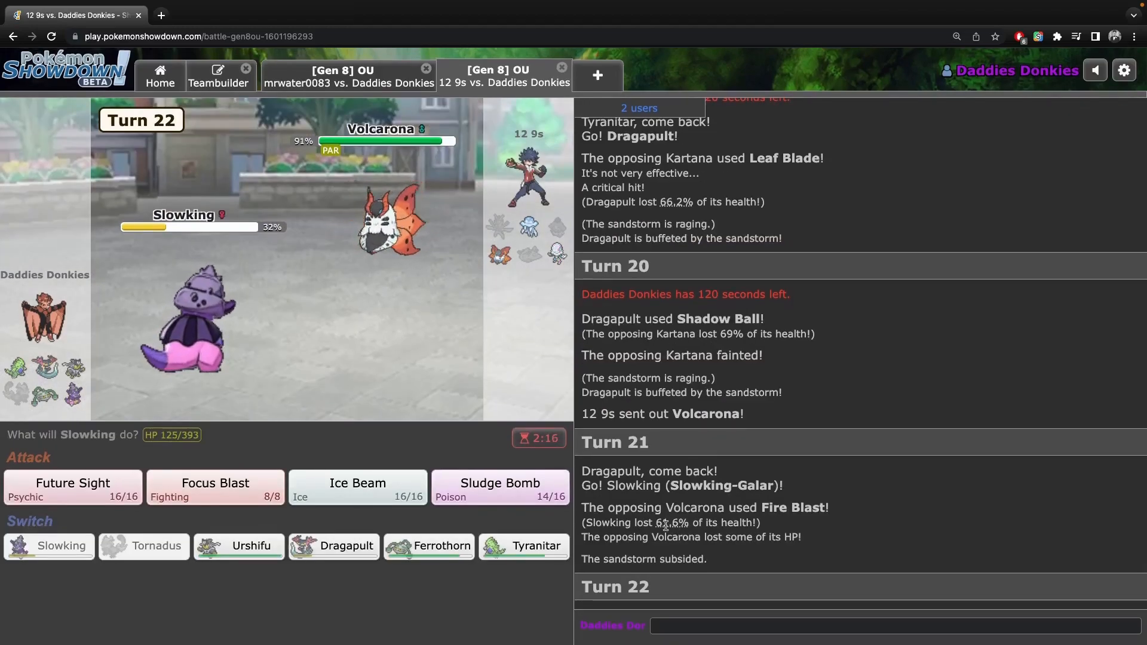
mouse_move(198, 329)
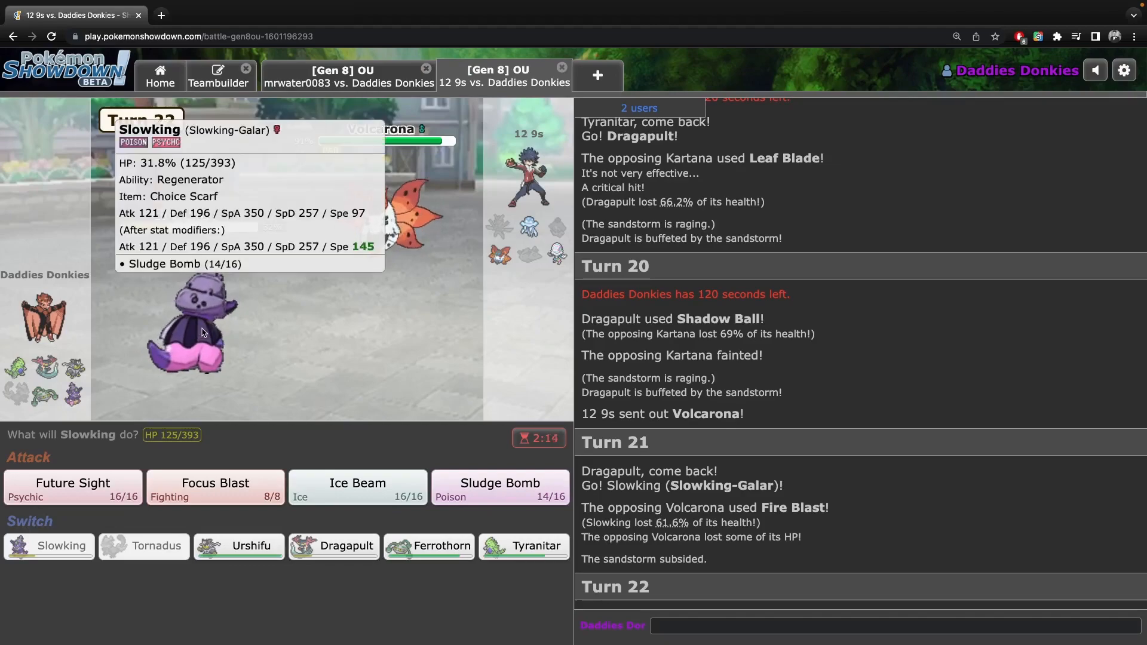
mouse_move(524, 546)
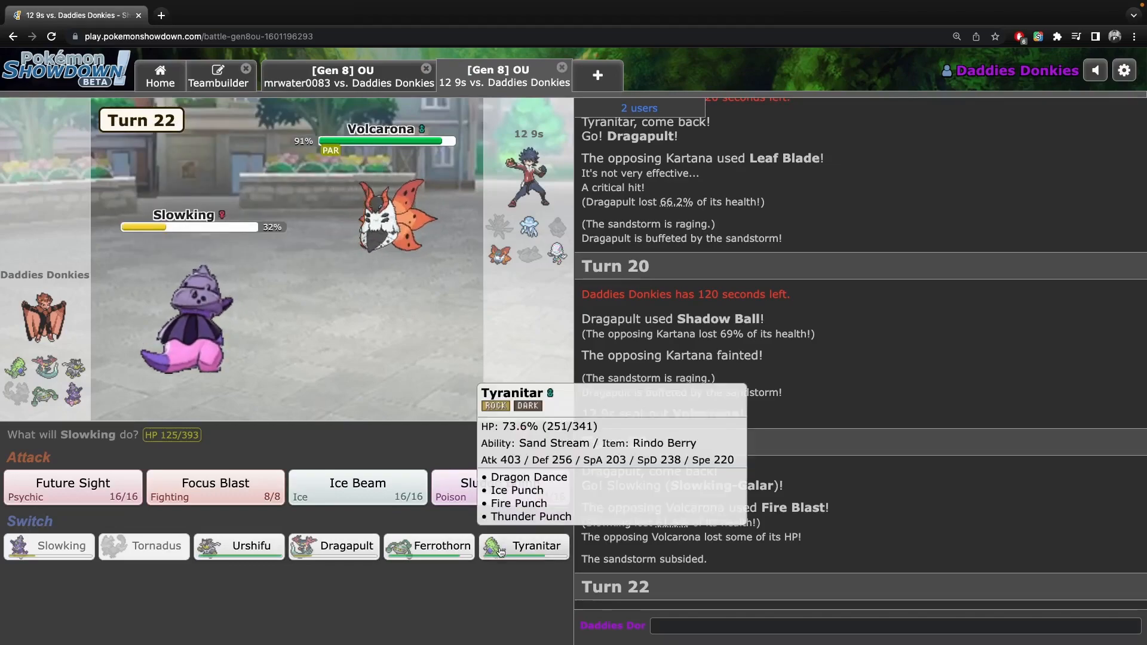
click(525, 546)
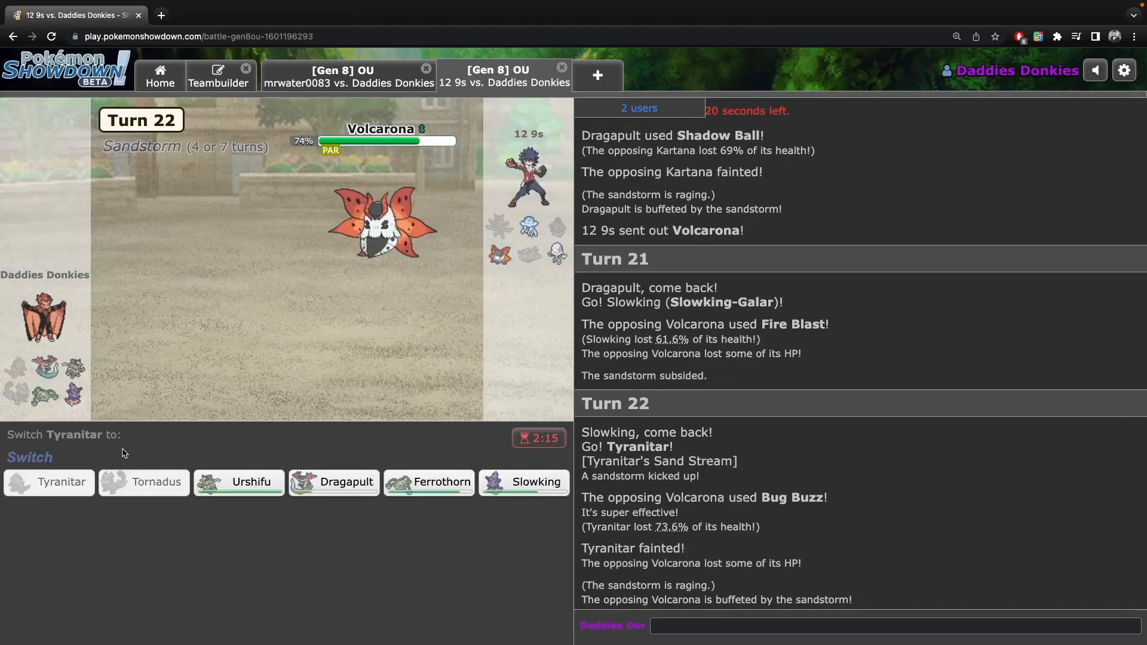
click(239, 482)
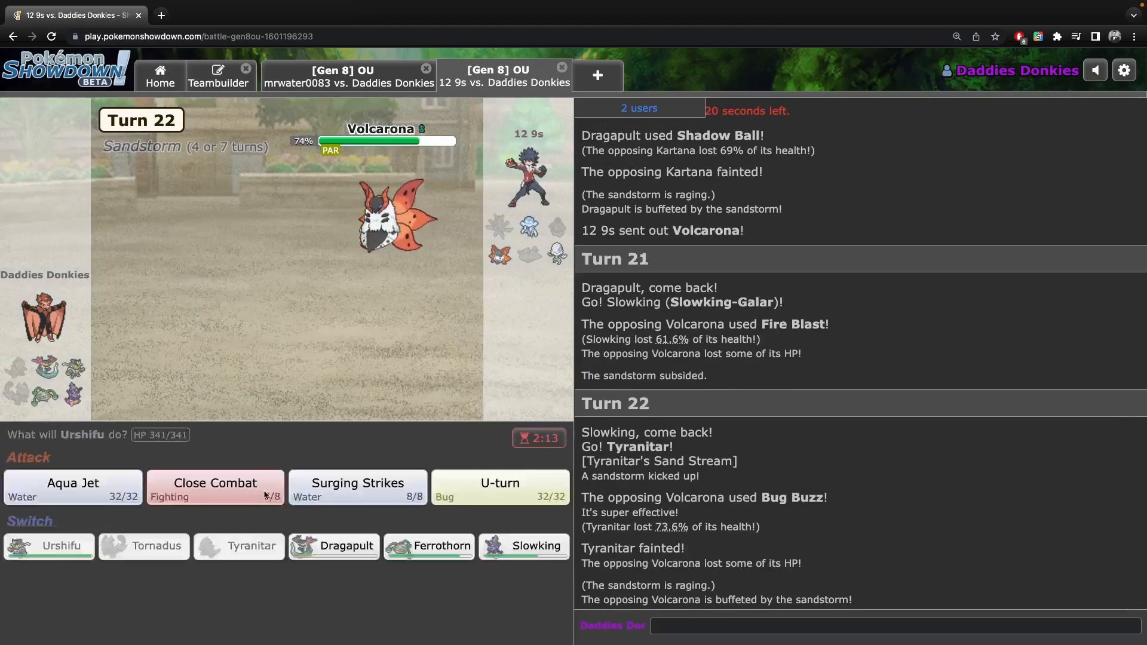
click(72, 487)
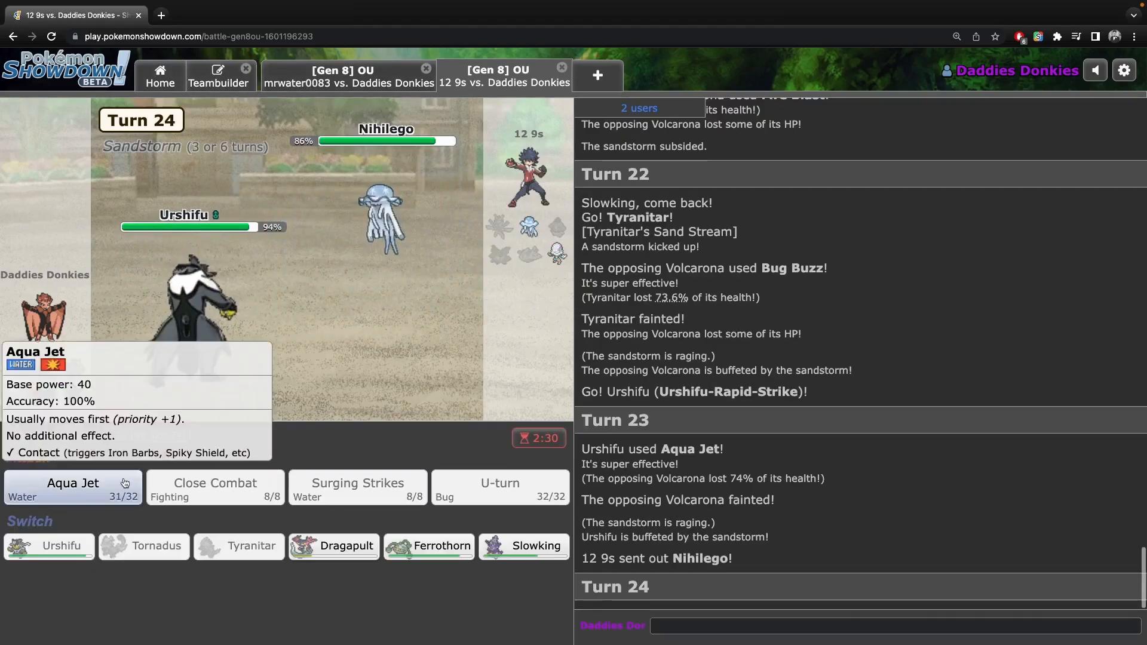
click(159, 75)
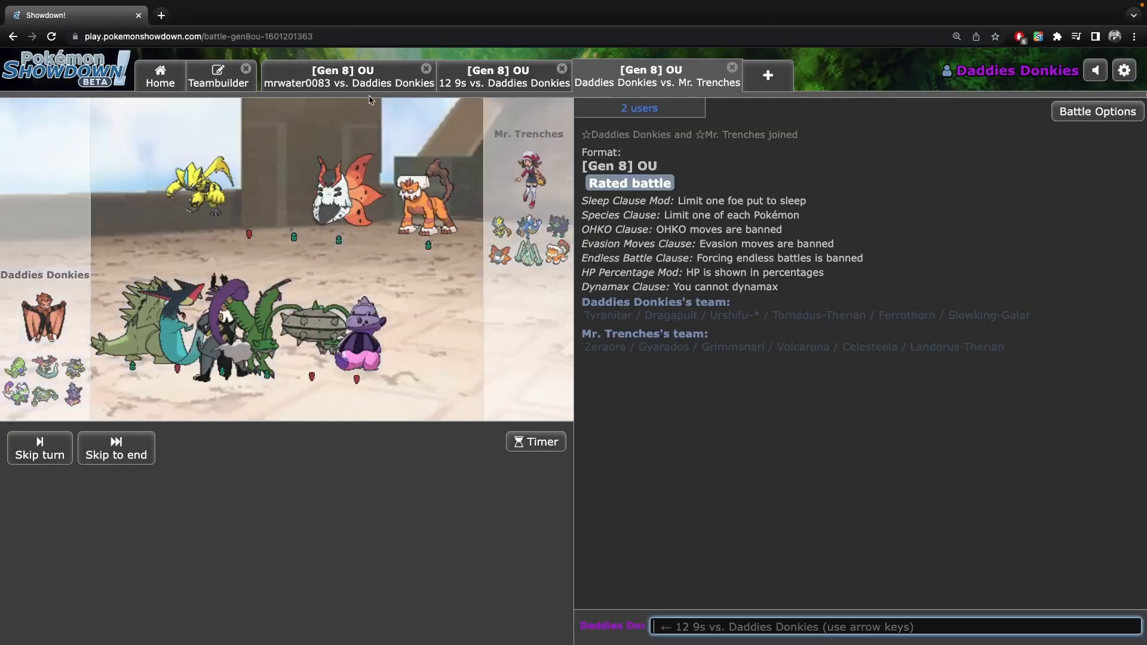
click(349, 75)
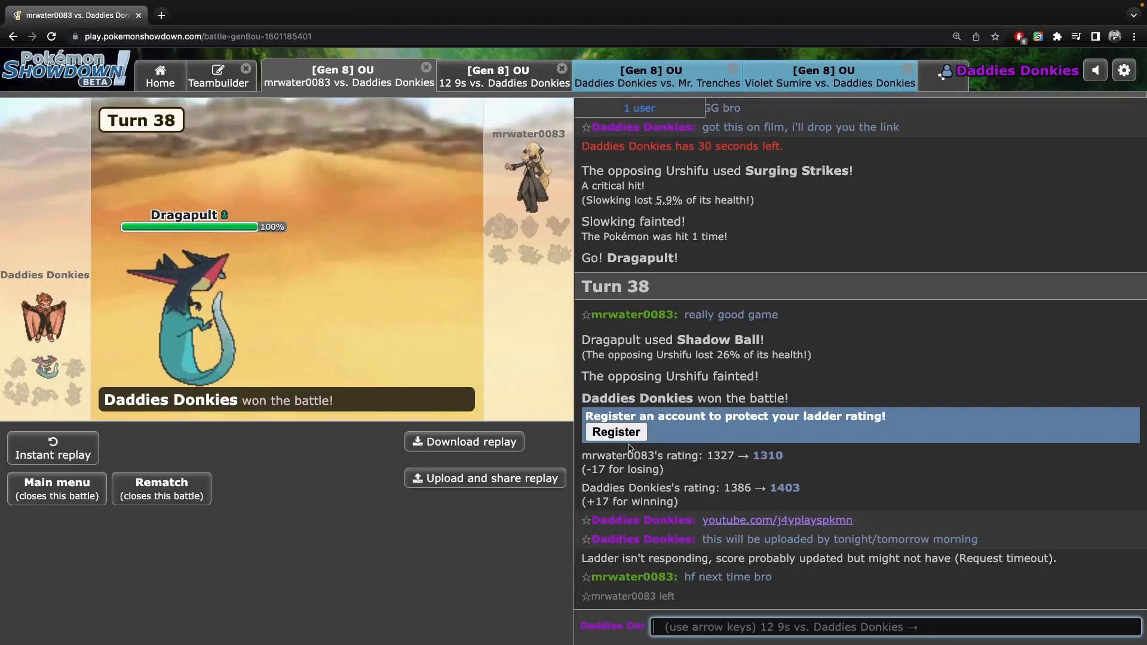
click(503, 76)
text(ggs)
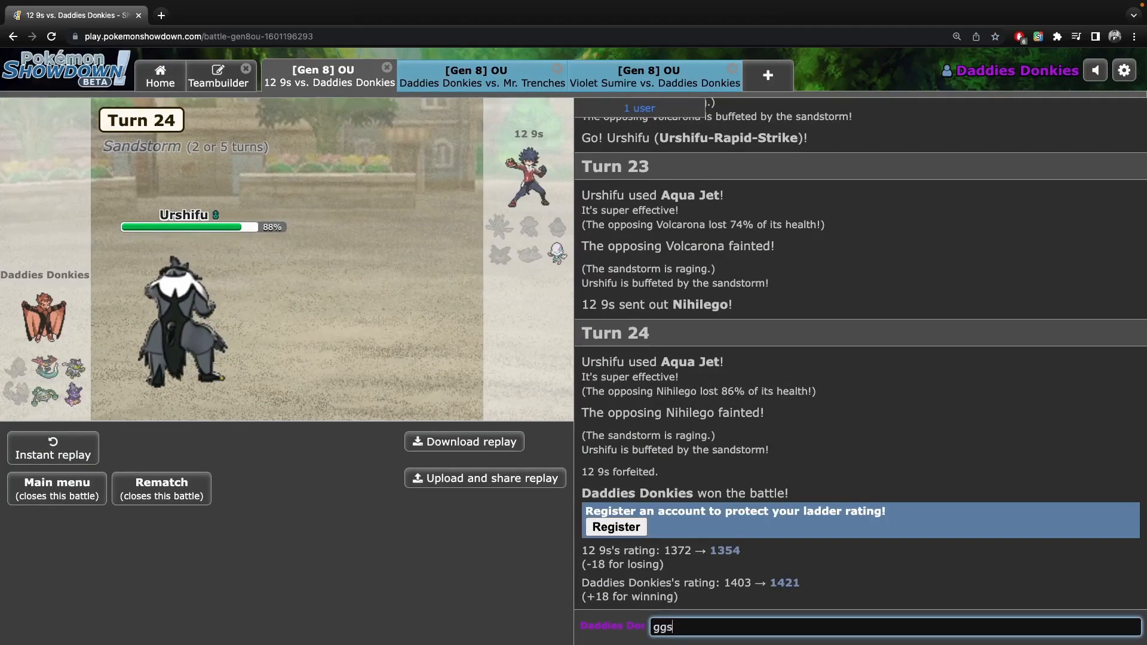
key(Return)
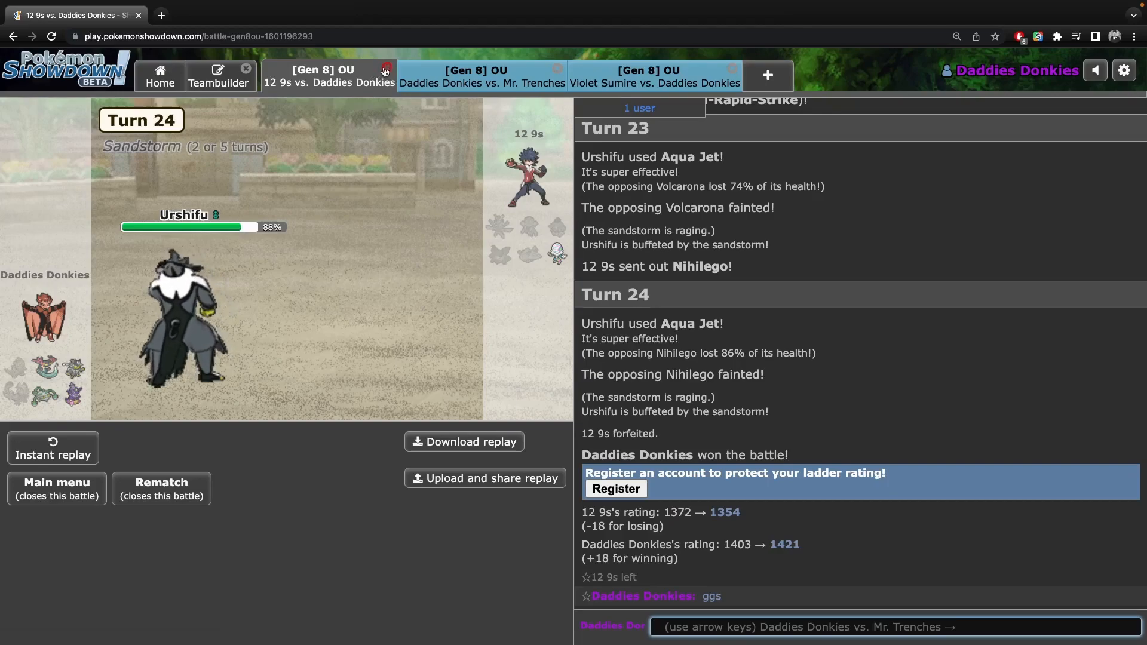
click(384, 71)
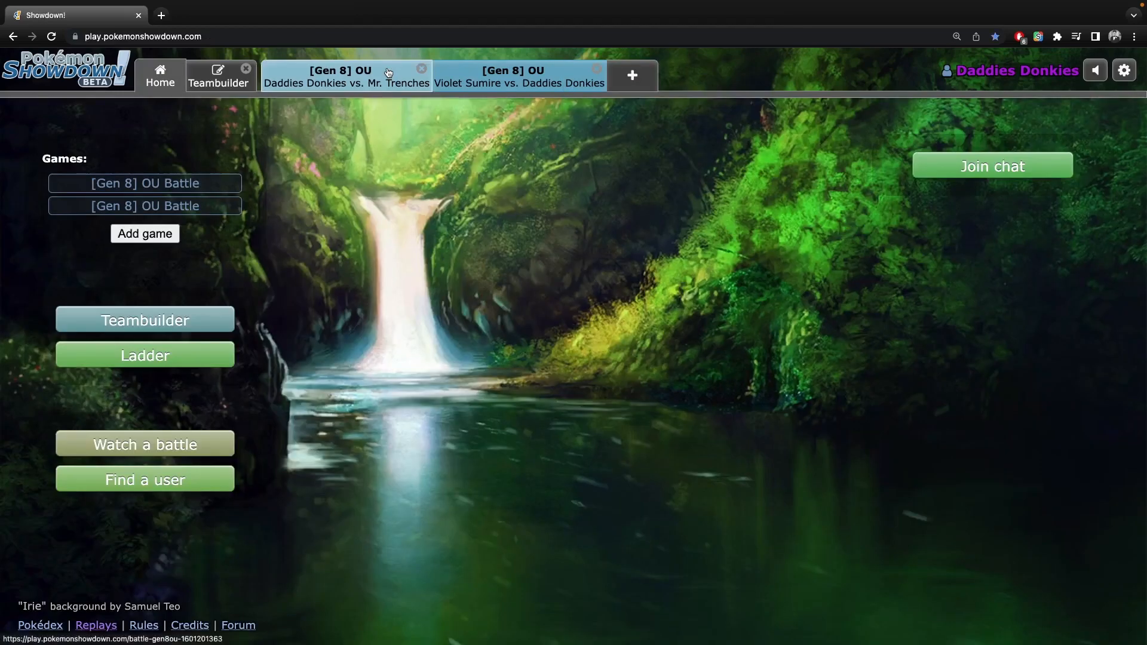
Flip between the Violet Sumire and Mr. Trenches battles, leading with Ferrothorn.
click(519, 76)
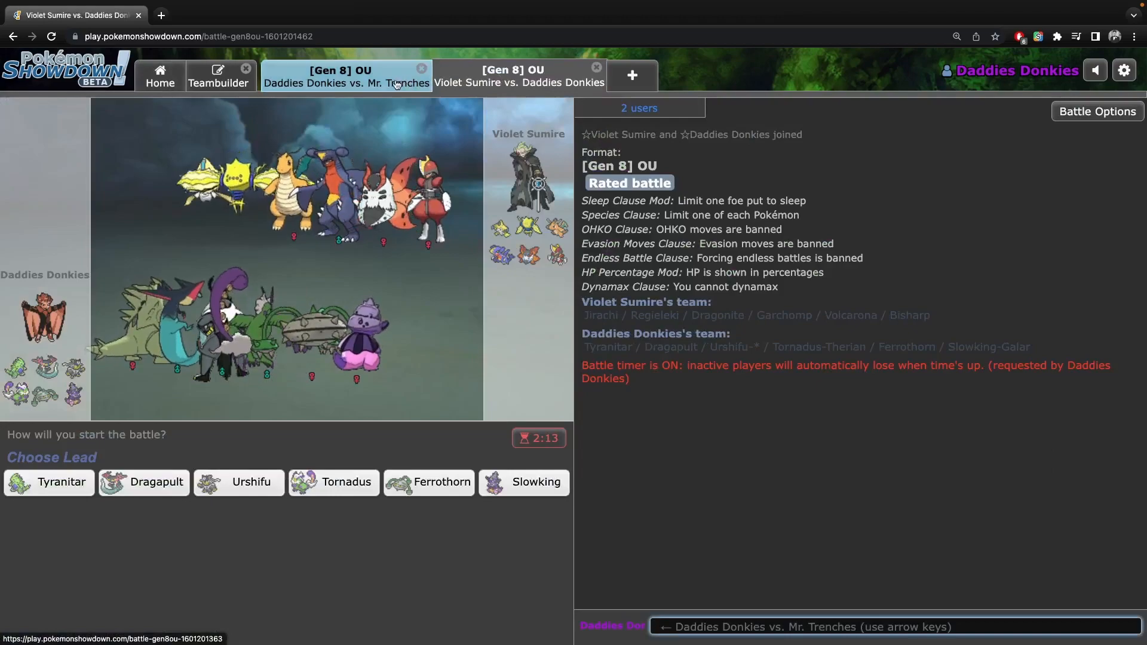
click(345, 76)
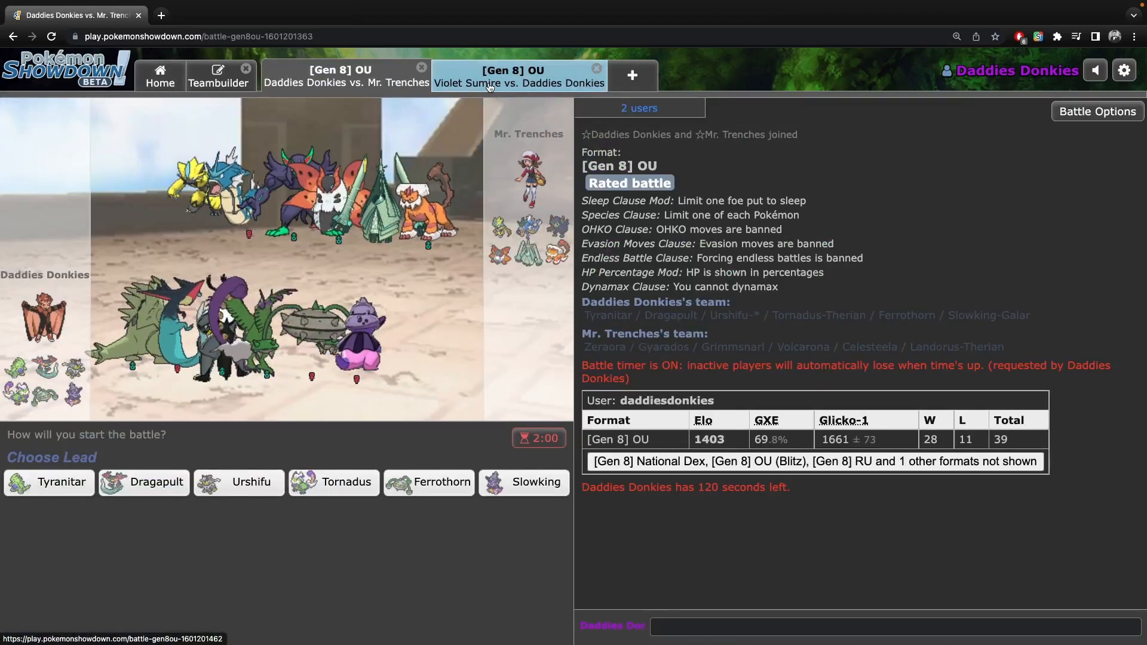
click(518, 75)
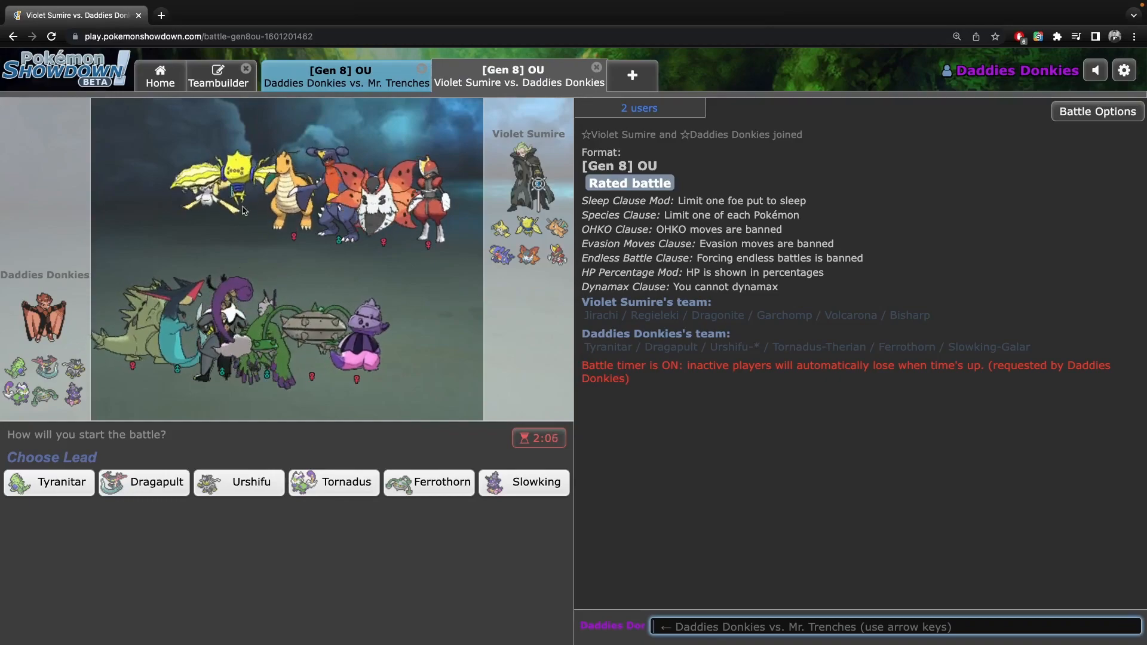
mouse_move(523, 482)
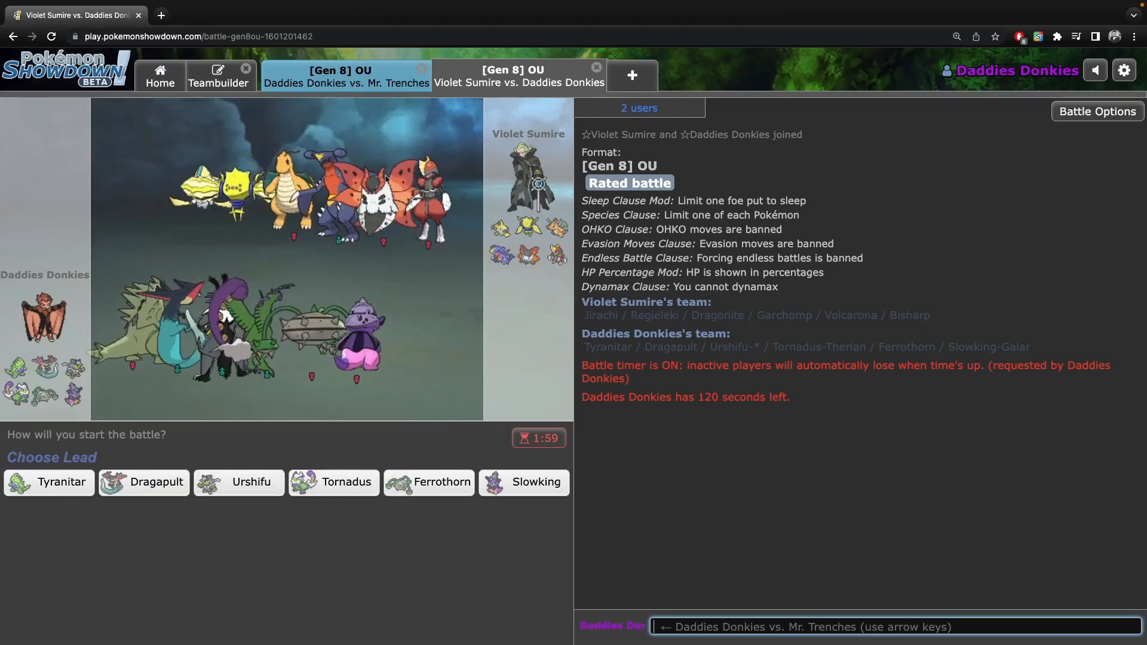
click(345, 75)
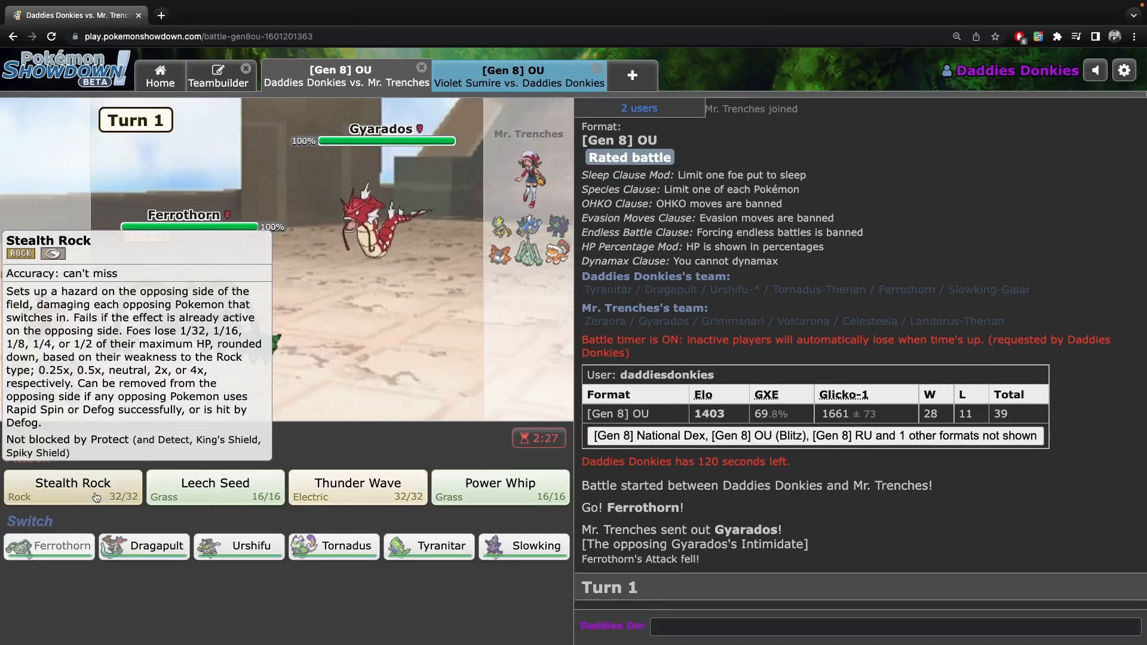
Lay Stealth Rock and Leech Seed with Ferrothorn, then switch it out for Slowking.
click(518, 76)
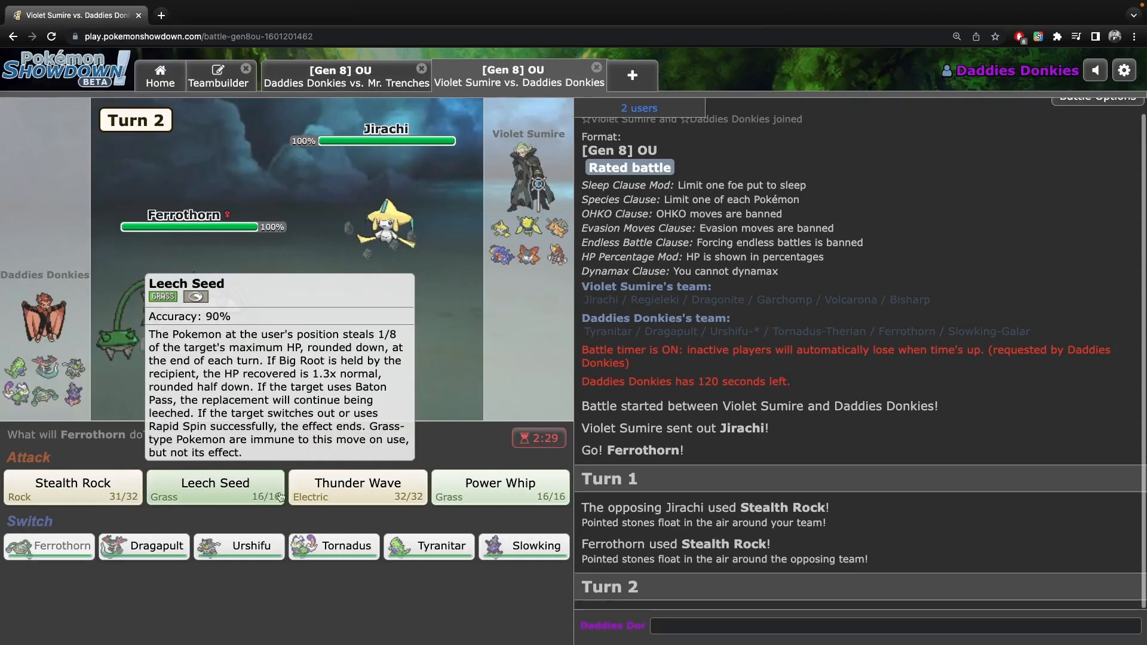
click(345, 75)
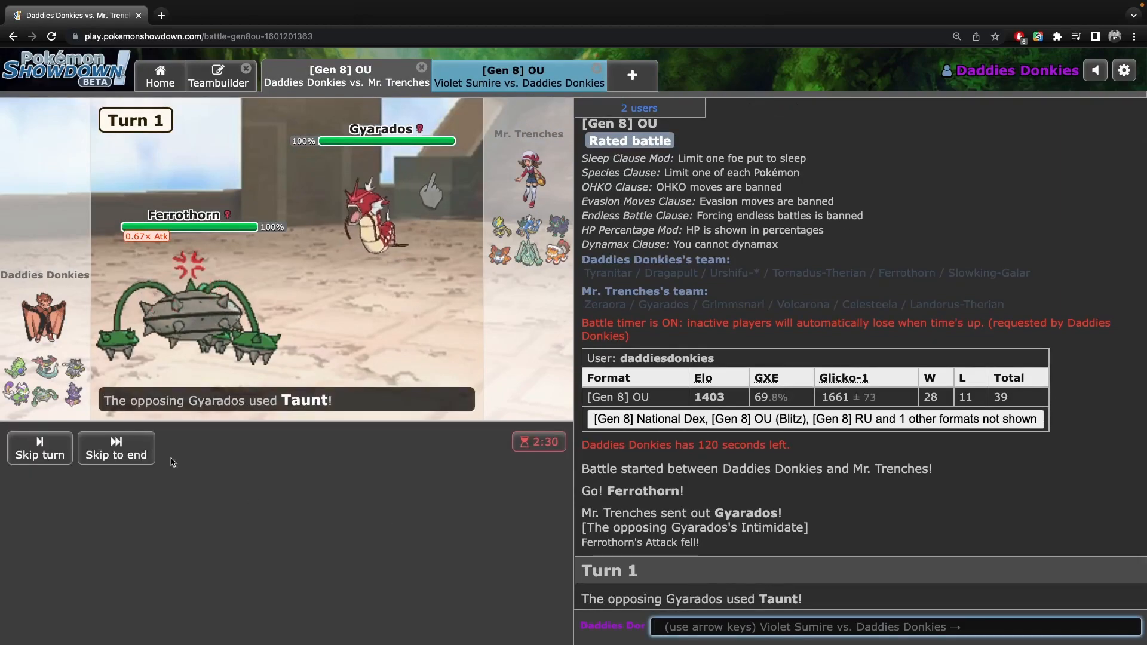
click(40, 447)
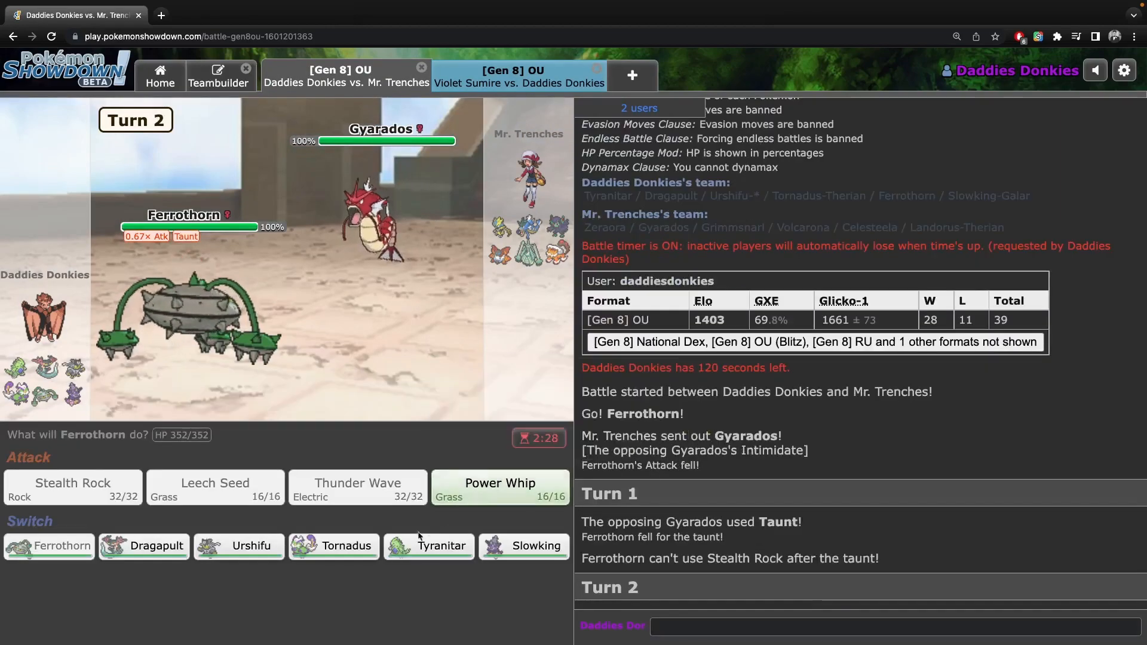
mouse_move(334, 545)
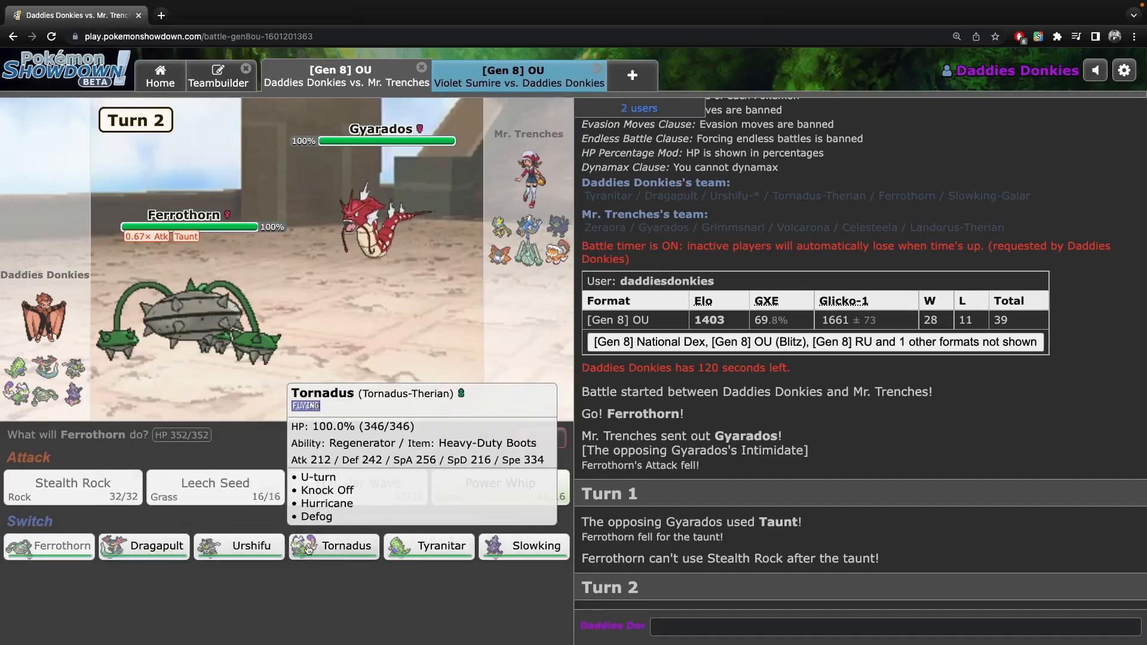
mouse_move(238, 545)
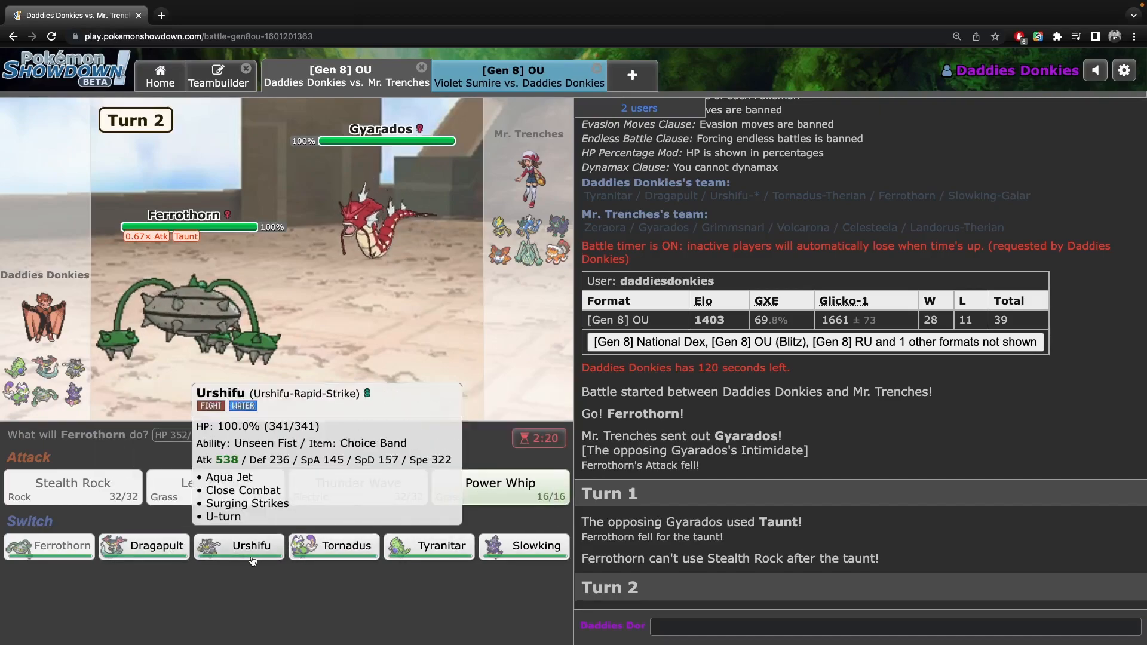
mouse_move(429, 546)
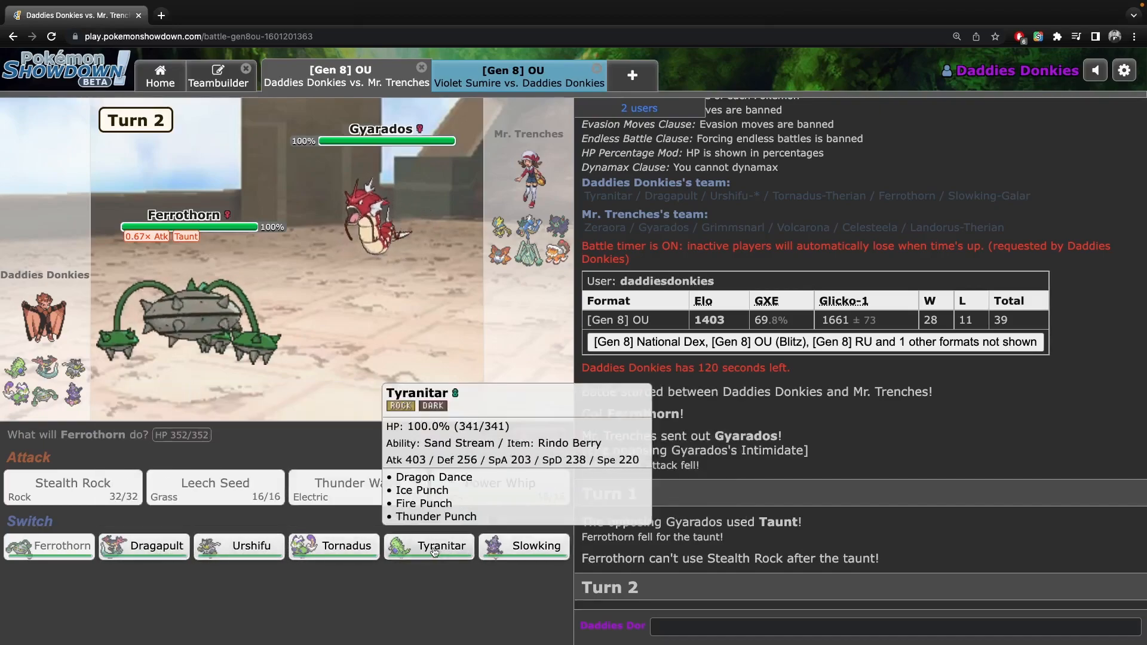
click(518, 75)
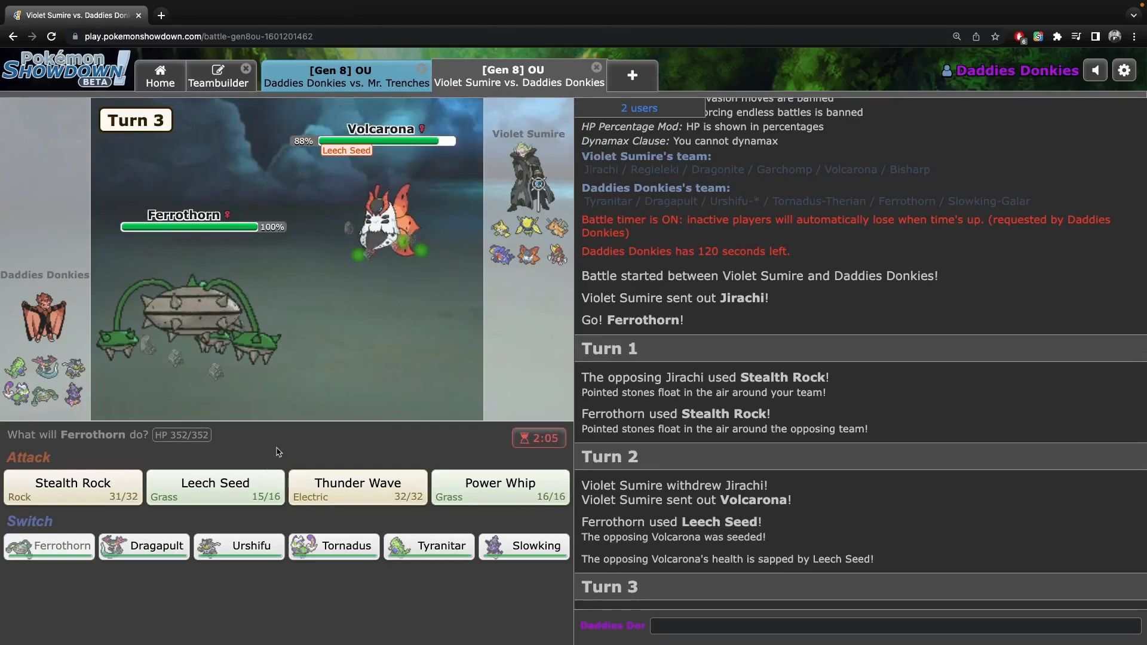
mouse_move(334, 547)
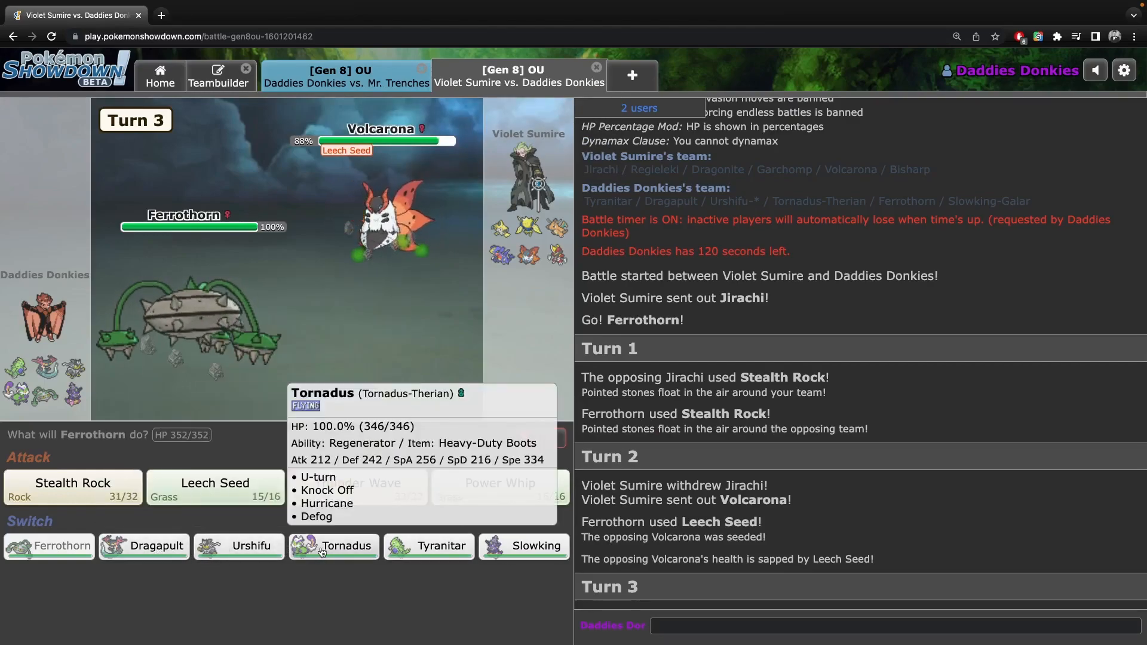
mouse_move(524, 547)
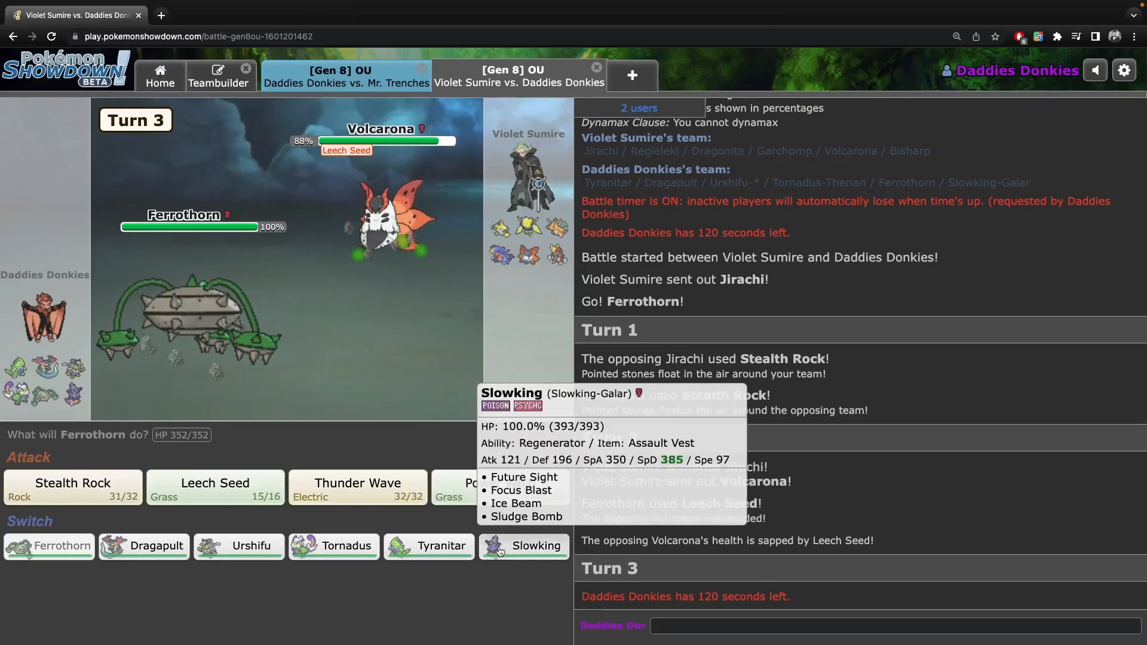
click(524, 545)
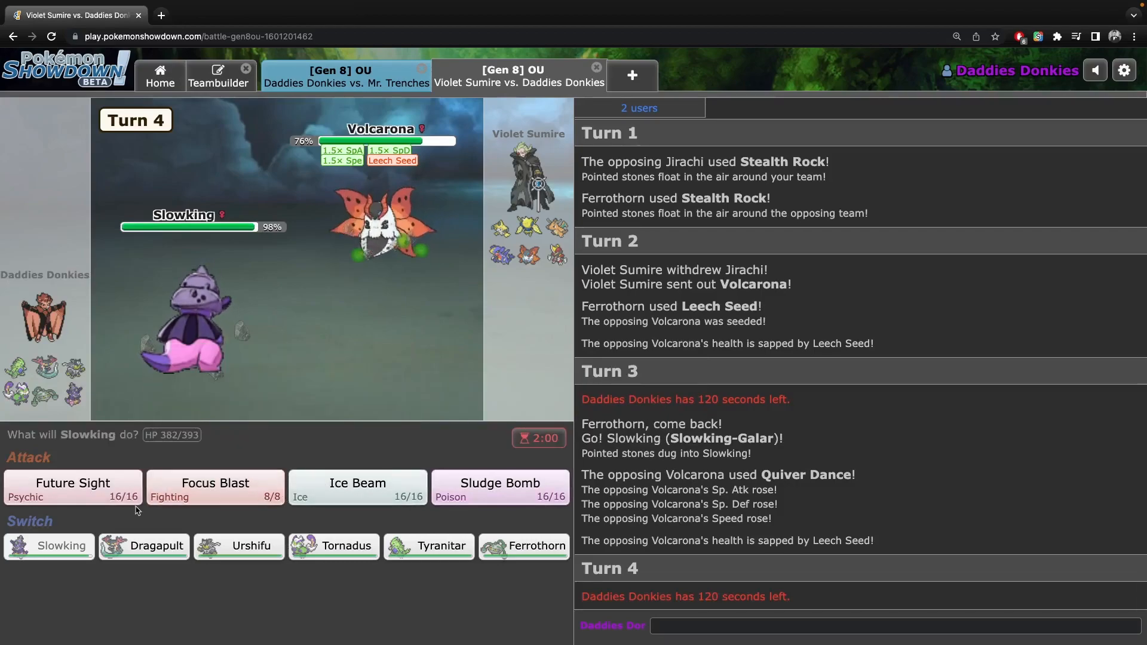
Have Slowking use Sludge Bomb on Volcarona while checking the Mr. Trenches battle.
click(501, 487)
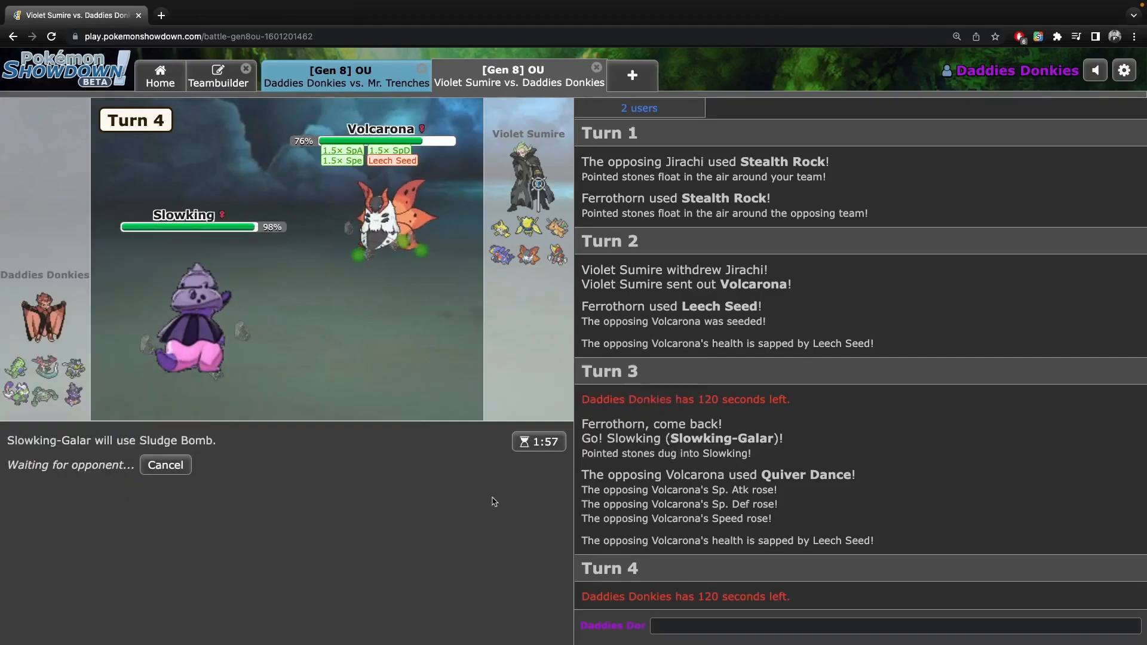
click(346, 75)
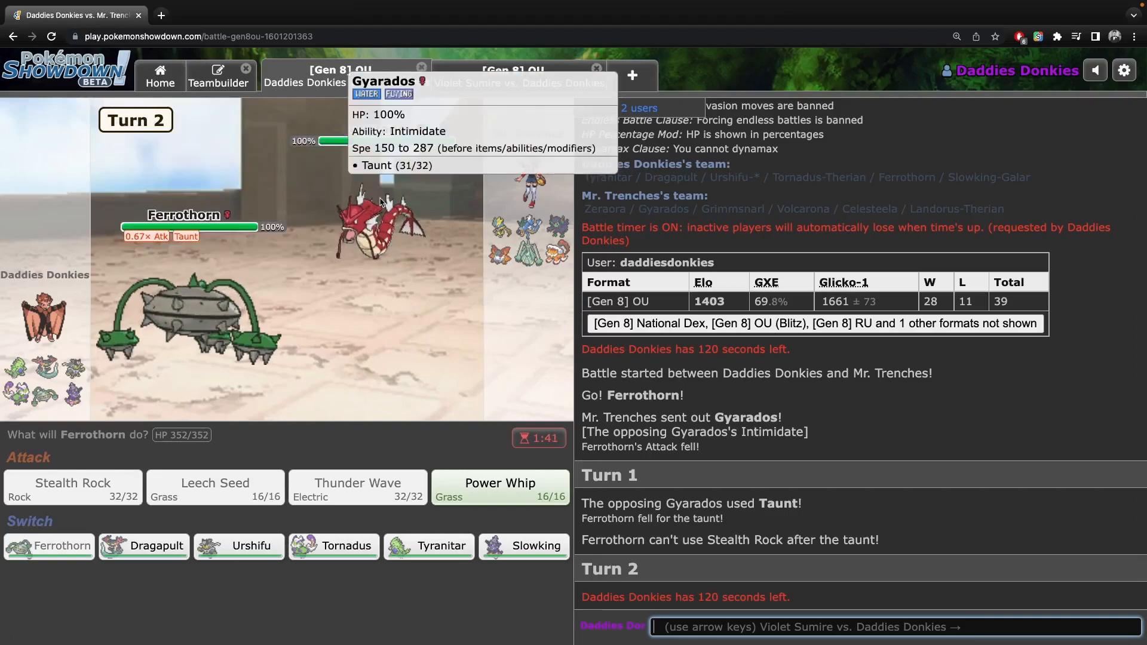
mouse_move(333, 545)
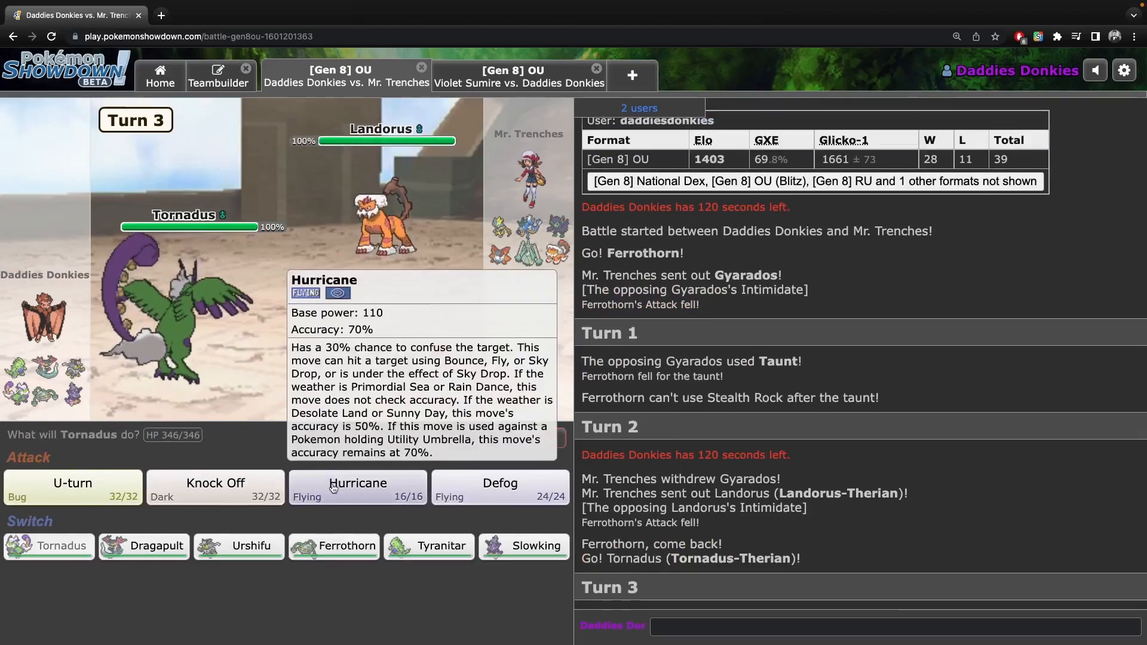
click(518, 75)
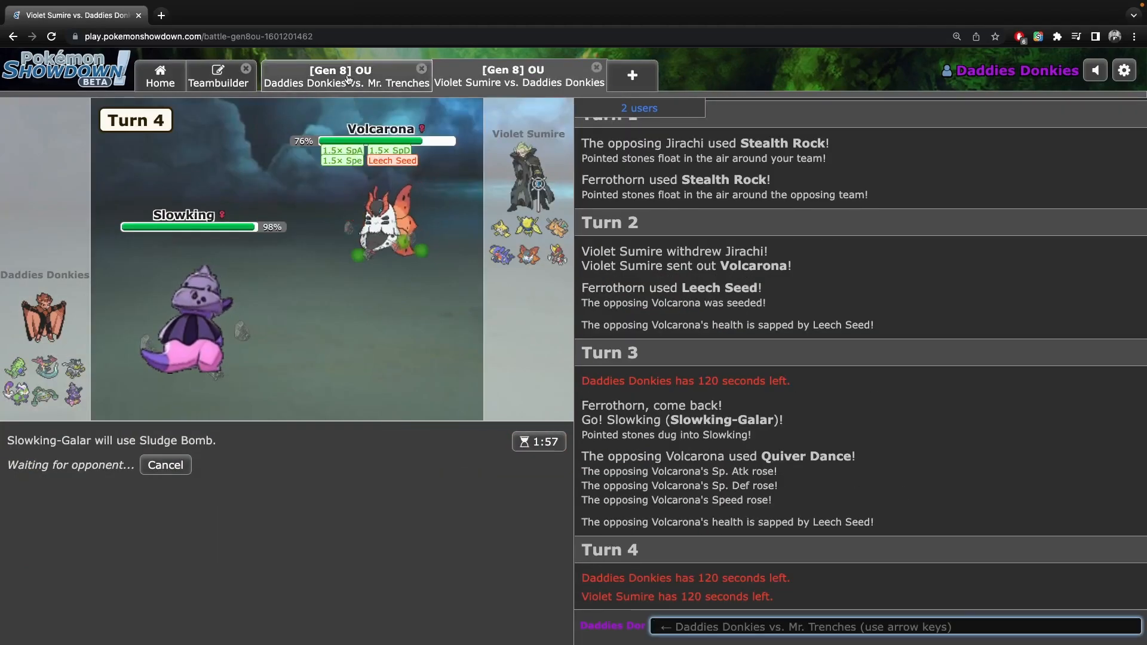
mouse_move(433, 492)
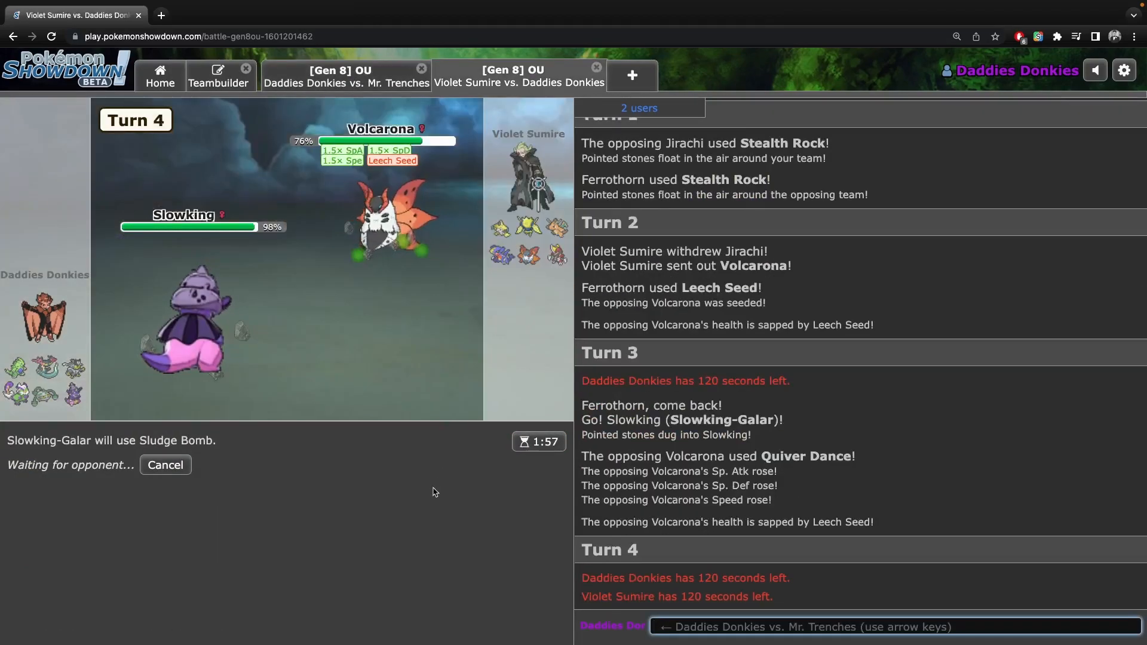
click(346, 75)
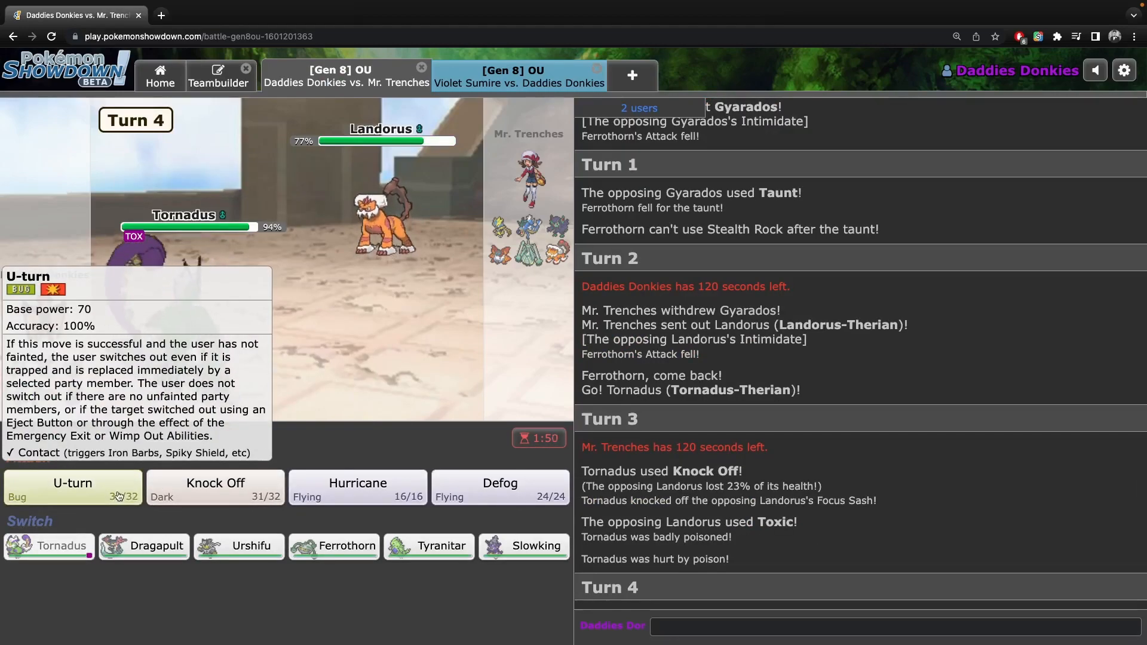
mouse_move(358, 482)
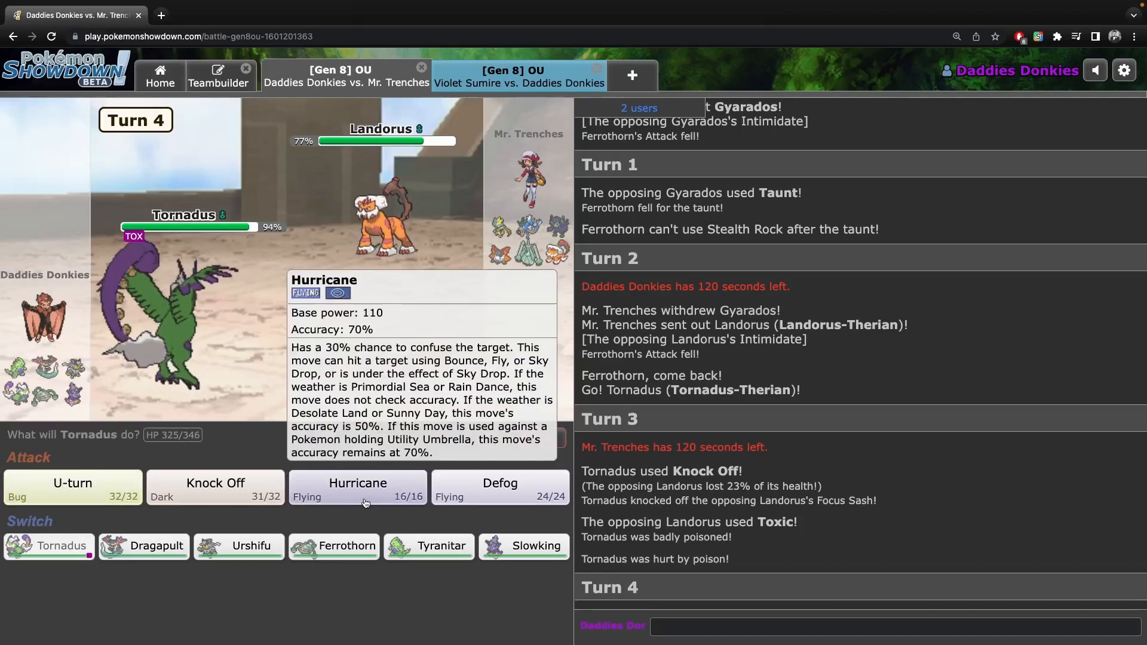
Have Tornadus Hurricane Landorus, then U-turn into Dragapult.
click(358, 486)
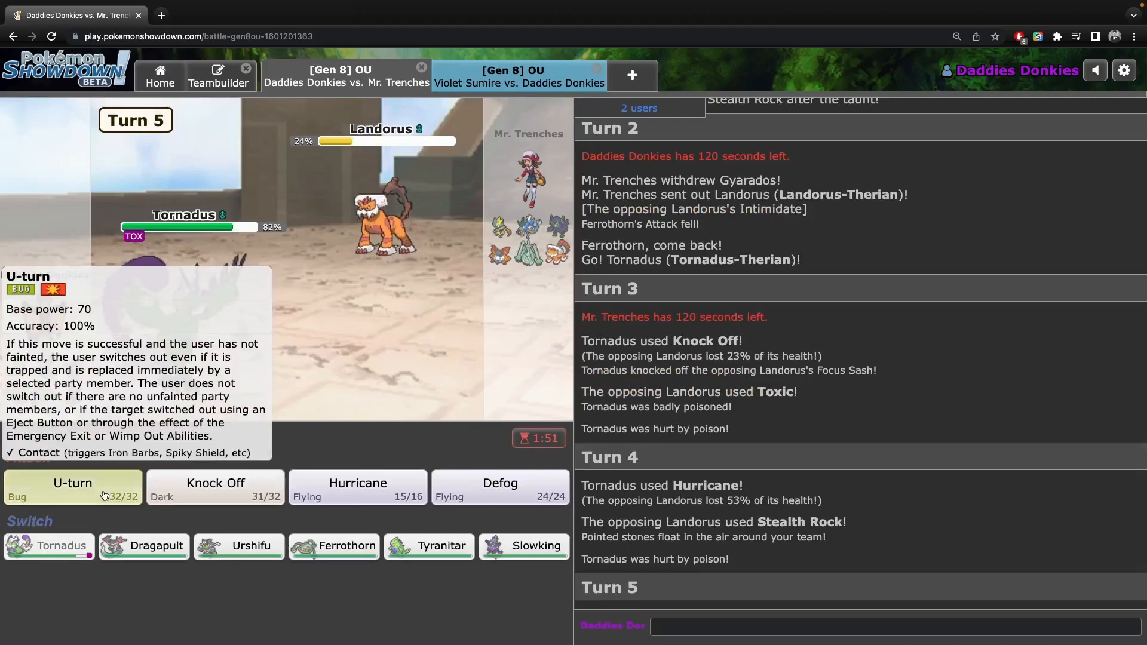
click(73, 489)
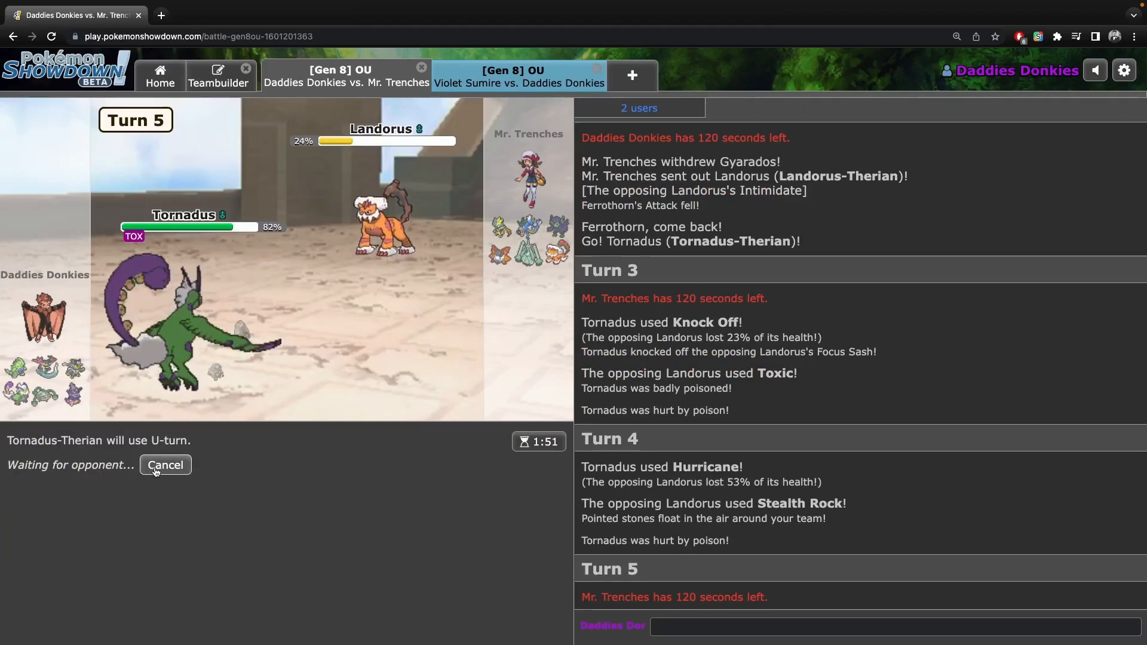
click(165, 465)
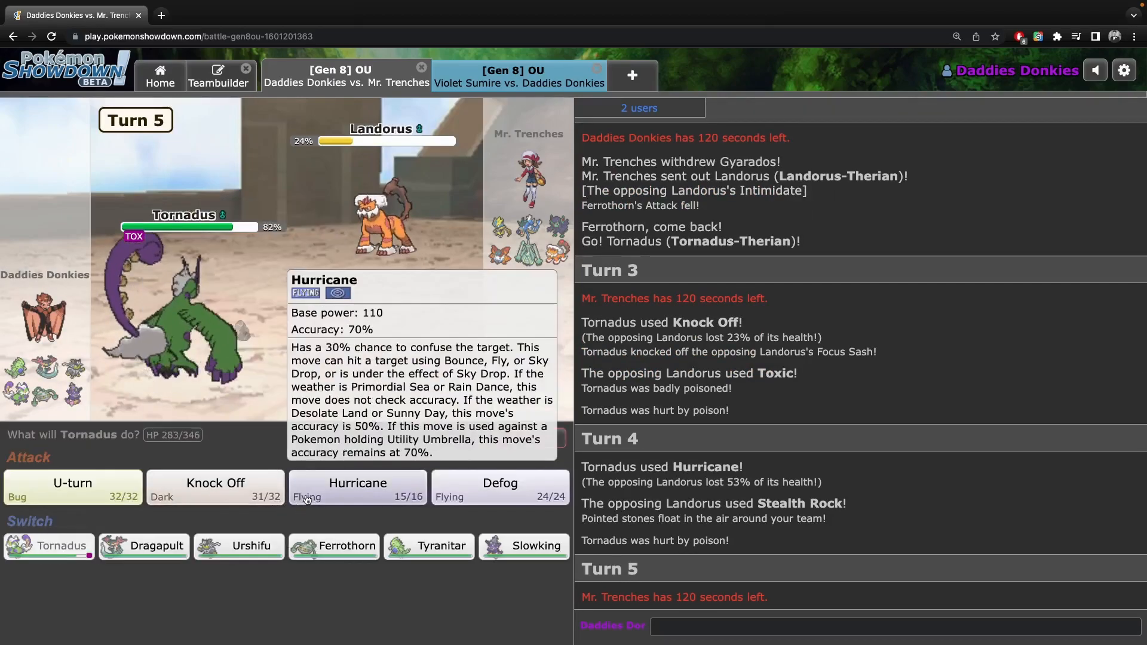
mouse_move(392, 514)
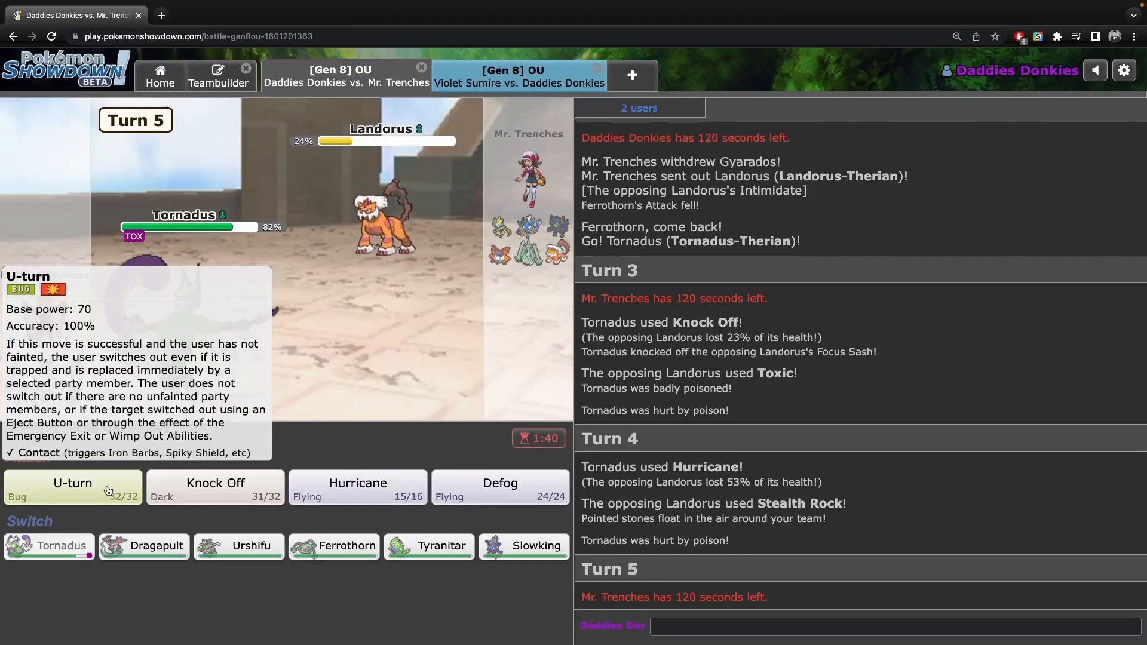
click(72, 488)
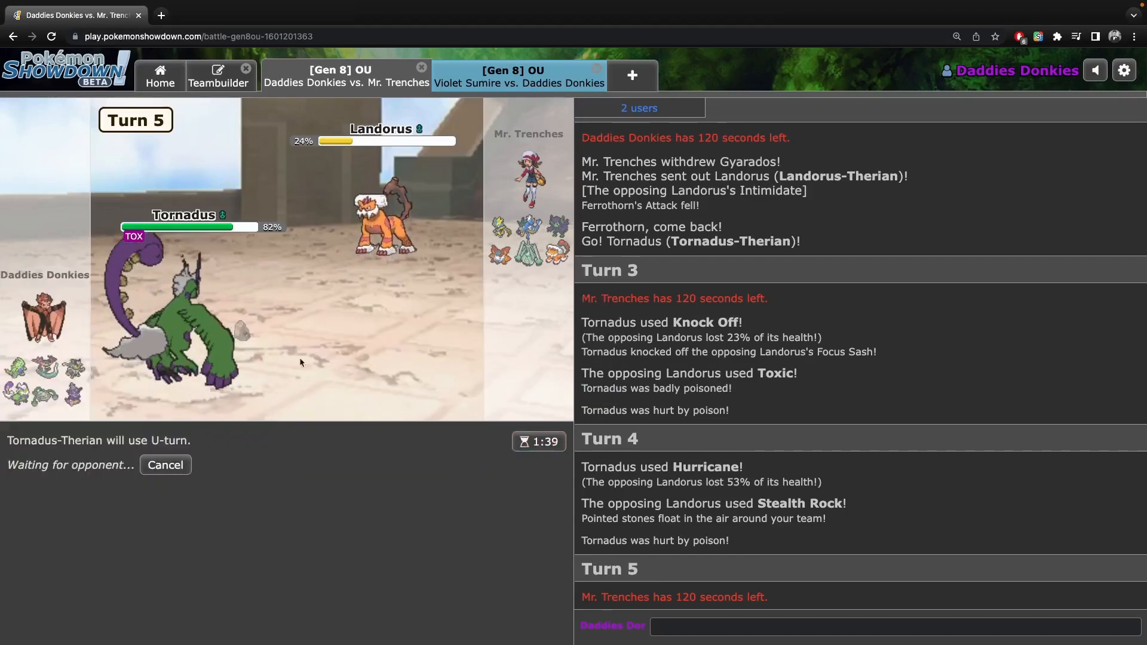
click(519, 75)
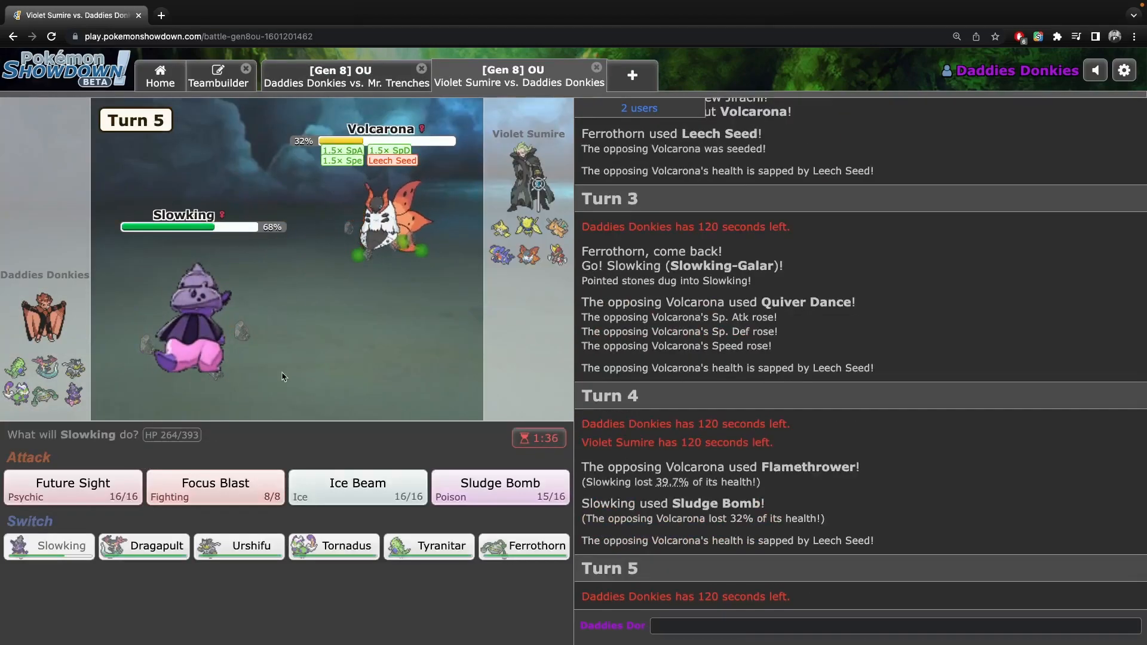
mouse_move(500, 487)
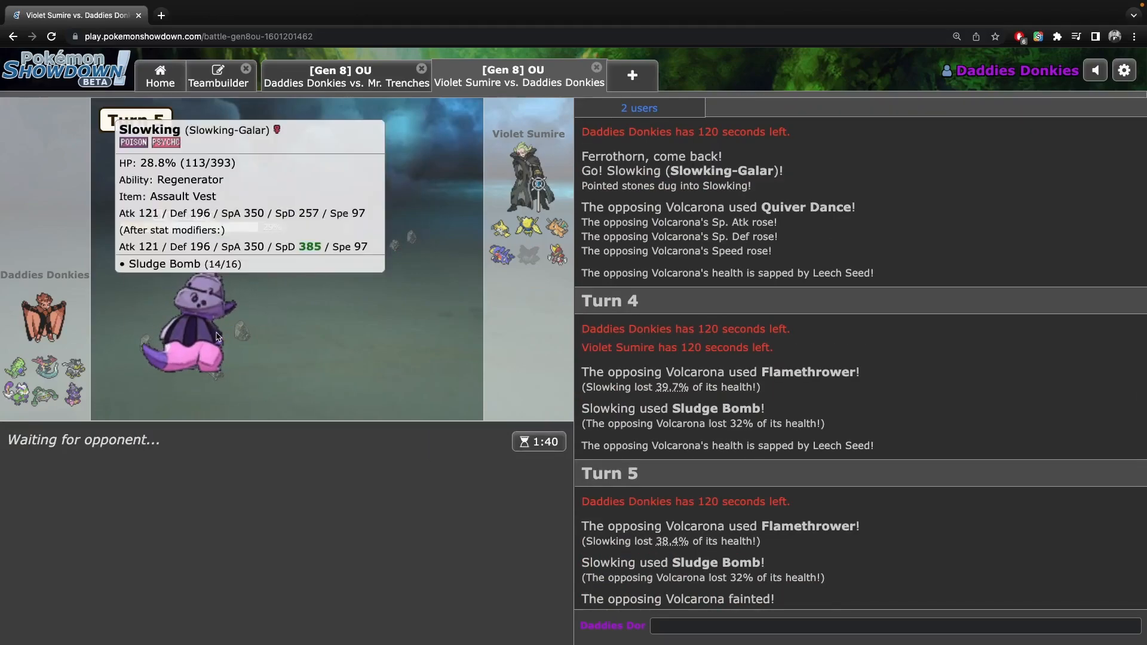
click(346, 76)
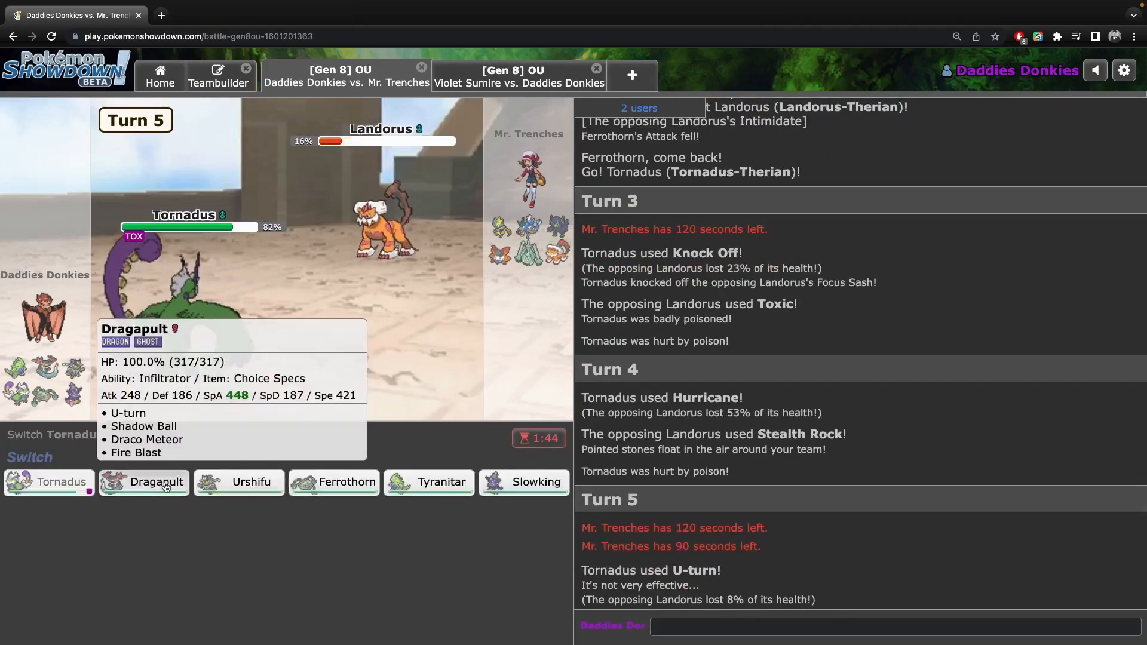
click(143, 482)
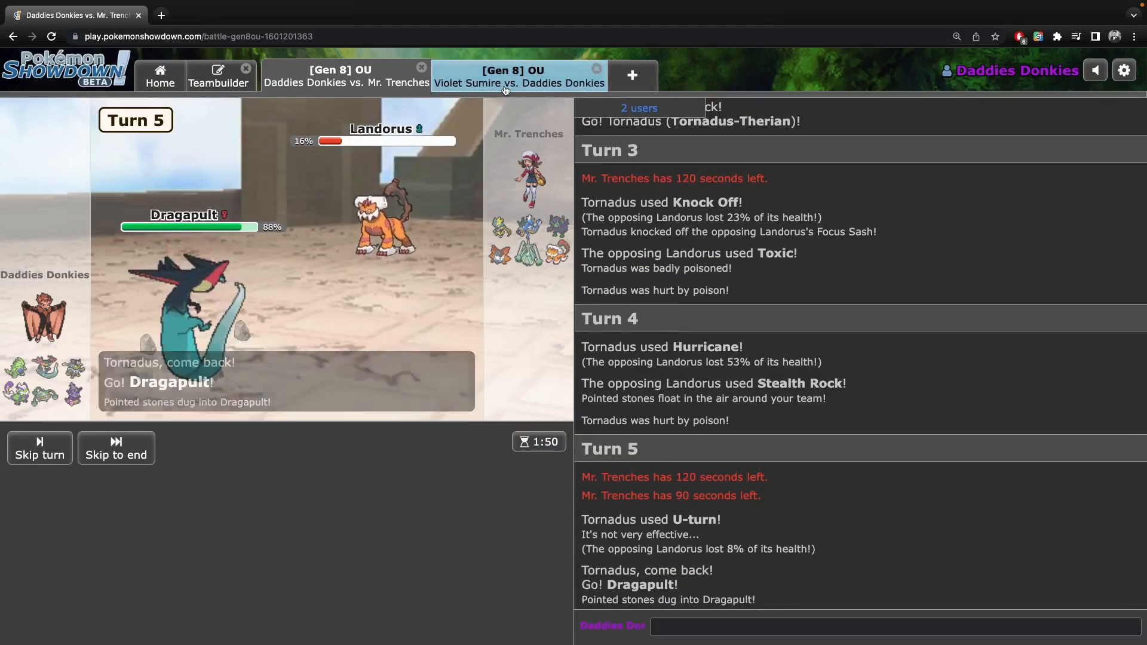
Swap Slowking out for Ferrothorn and have it use Leech Seed.
click(518, 76)
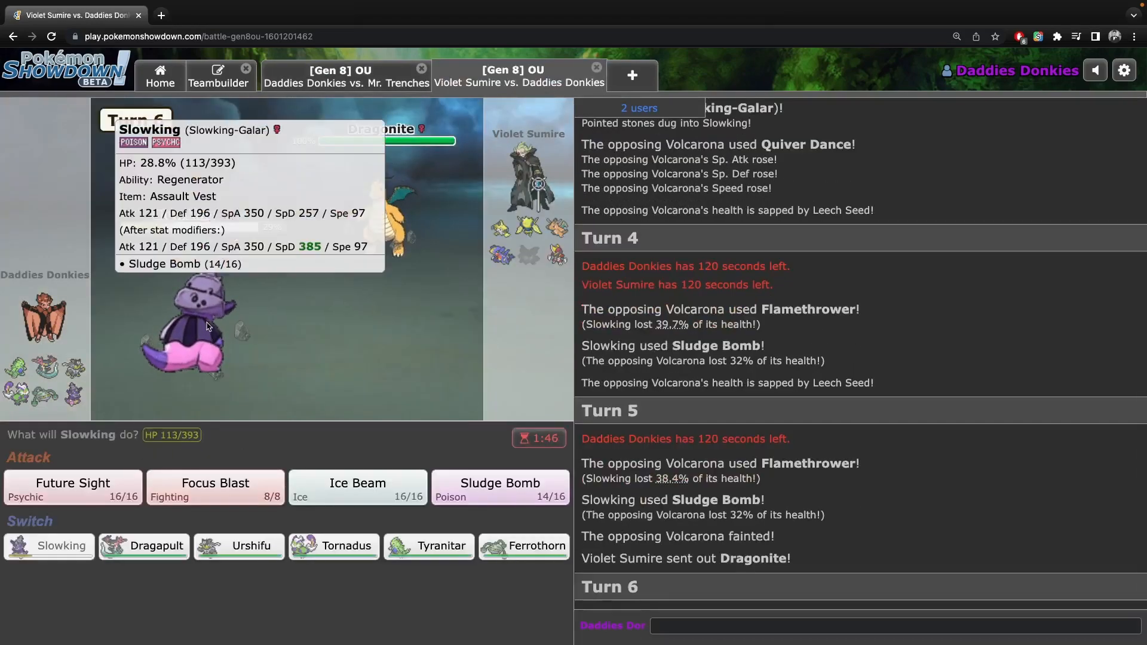
mouse_move(524, 546)
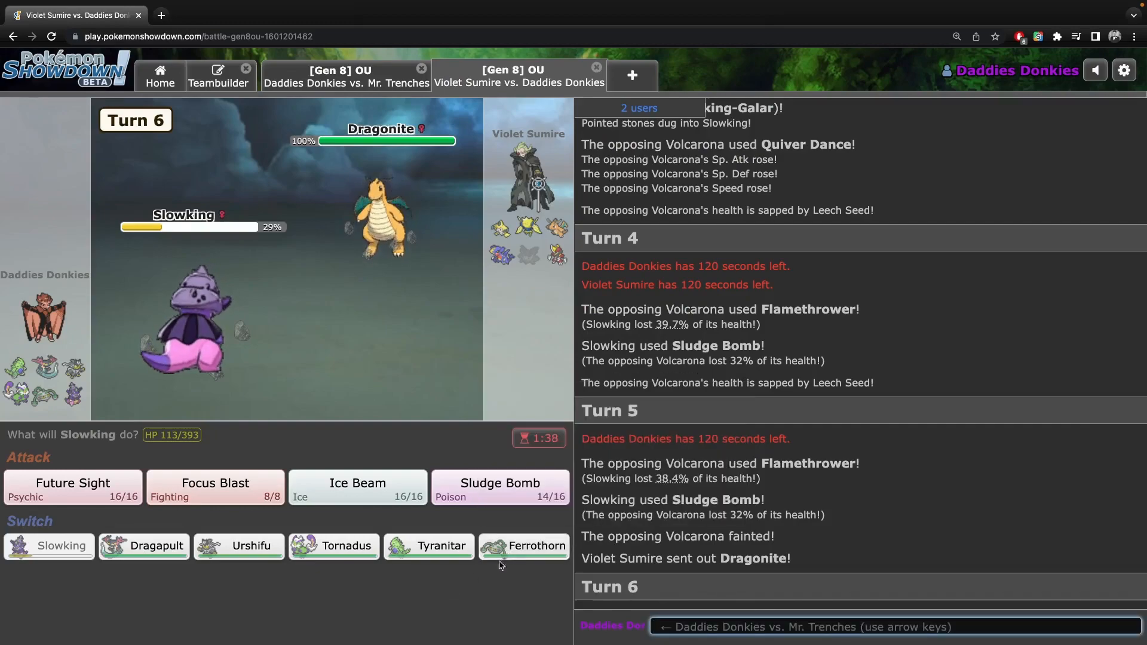
click(524, 545)
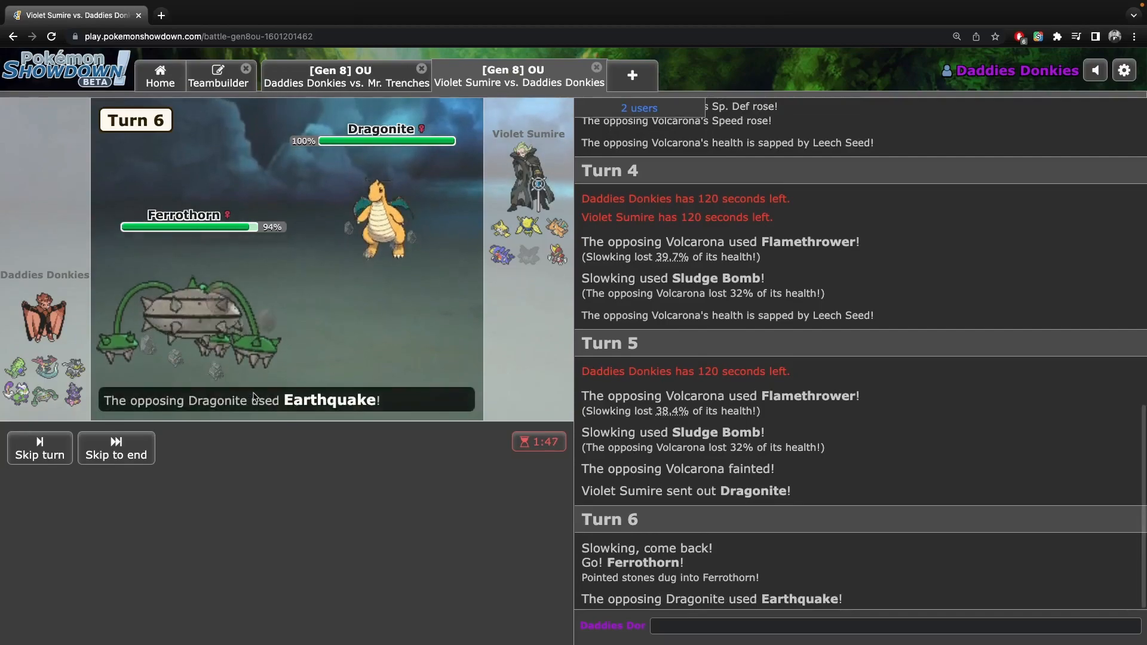
click(115, 448)
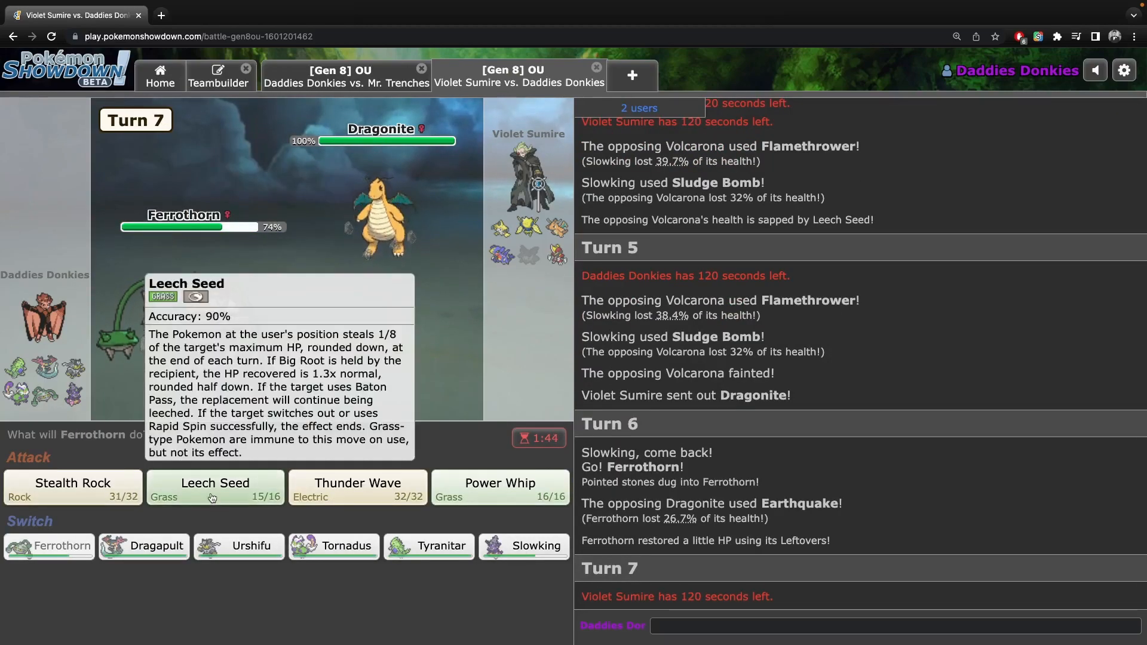
click(346, 75)
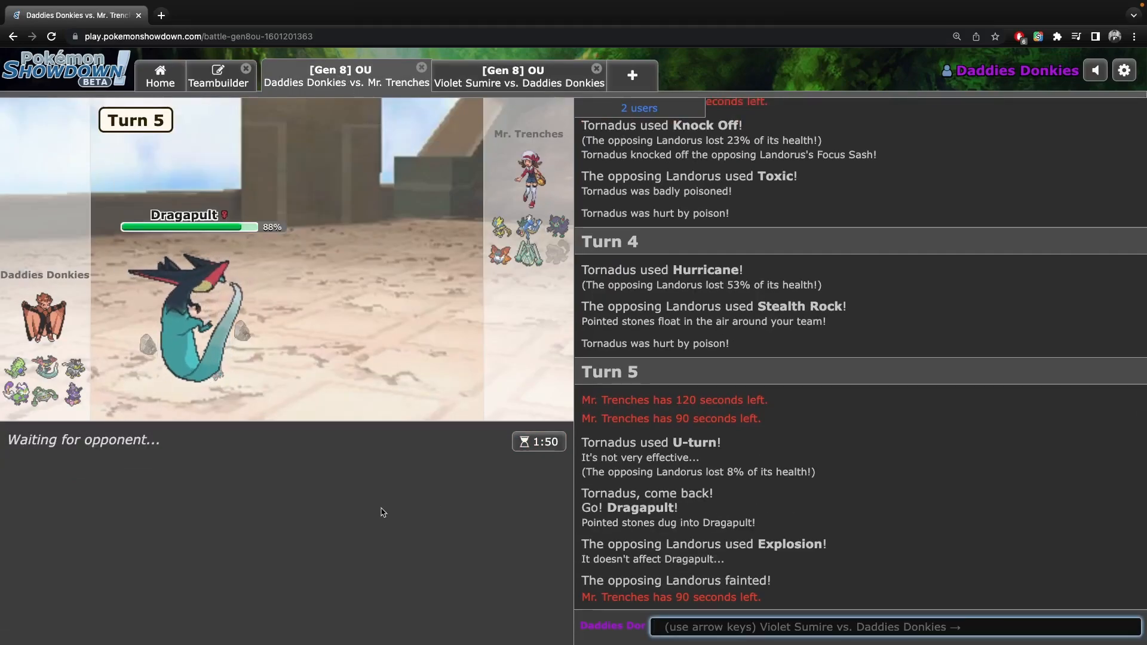
Leech Seed and Power Whip Garchomp, then send Dragapult in for fainted Ferrothorn.
click(518, 75)
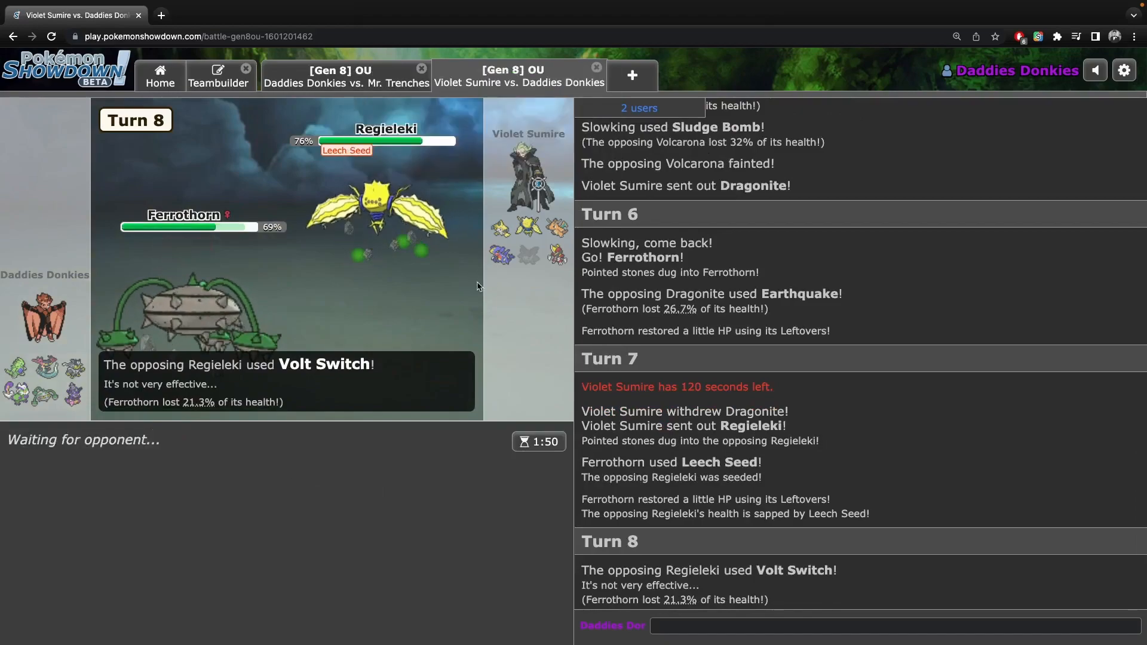
click(346, 75)
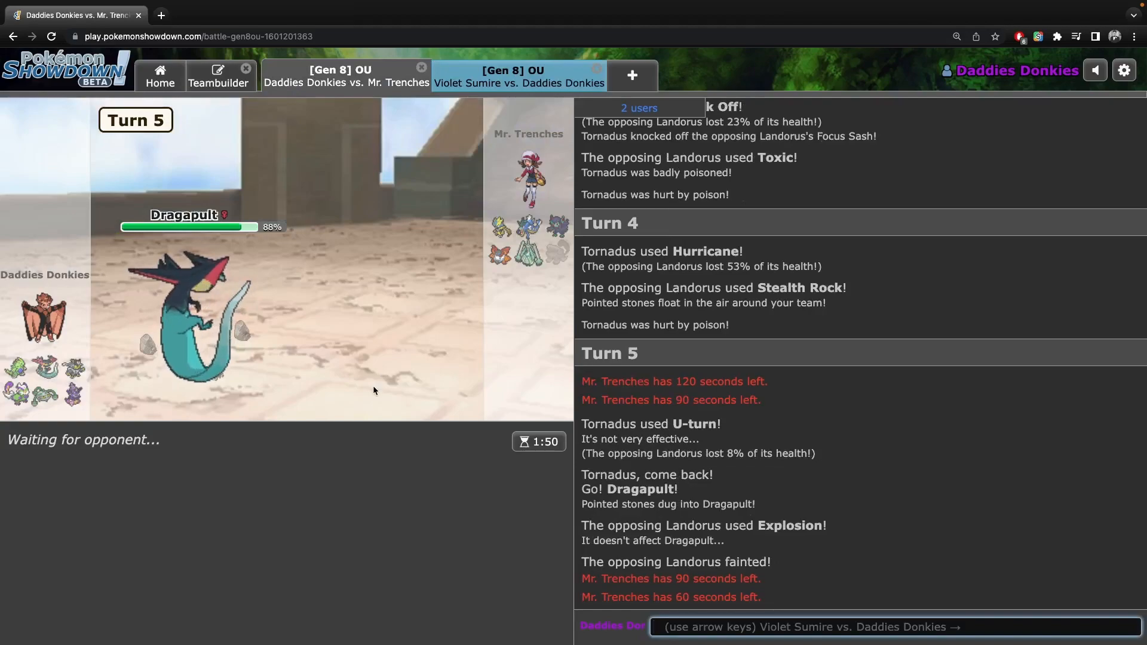
click(518, 75)
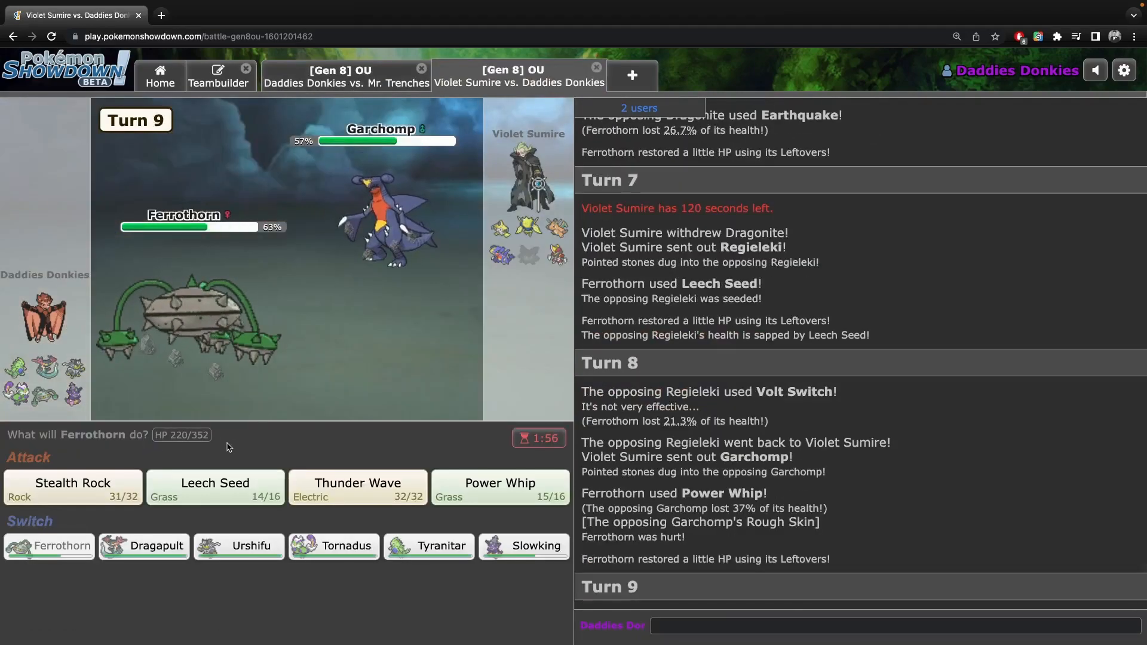
mouse_move(215, 487)
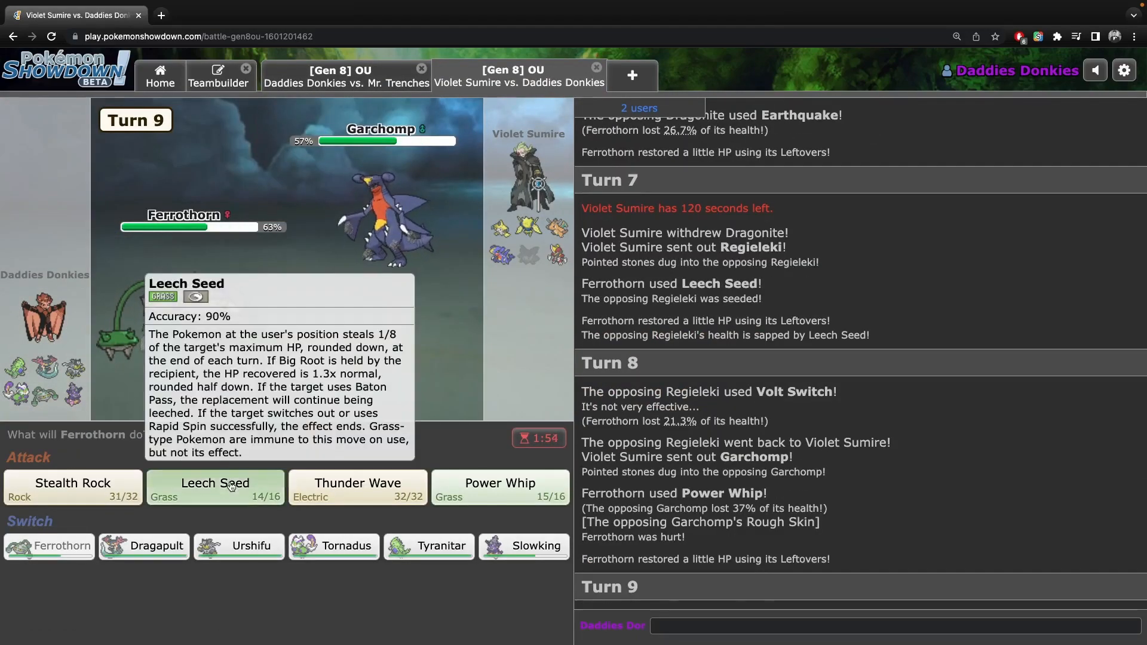
click(214, 487)
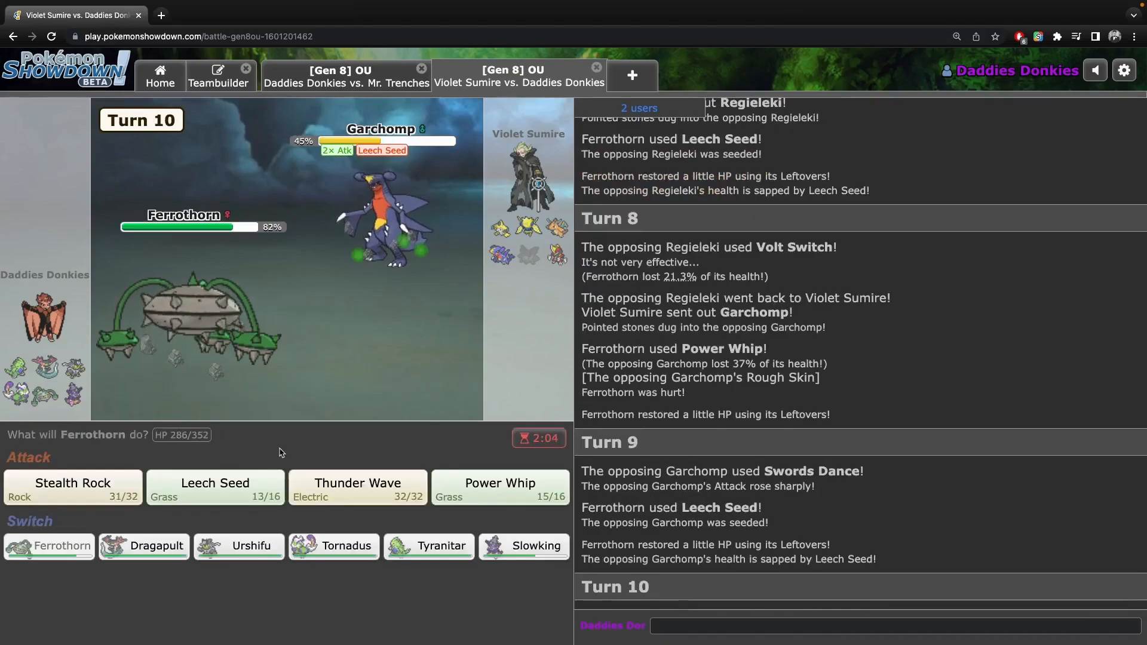
mouse_move(508, 493)
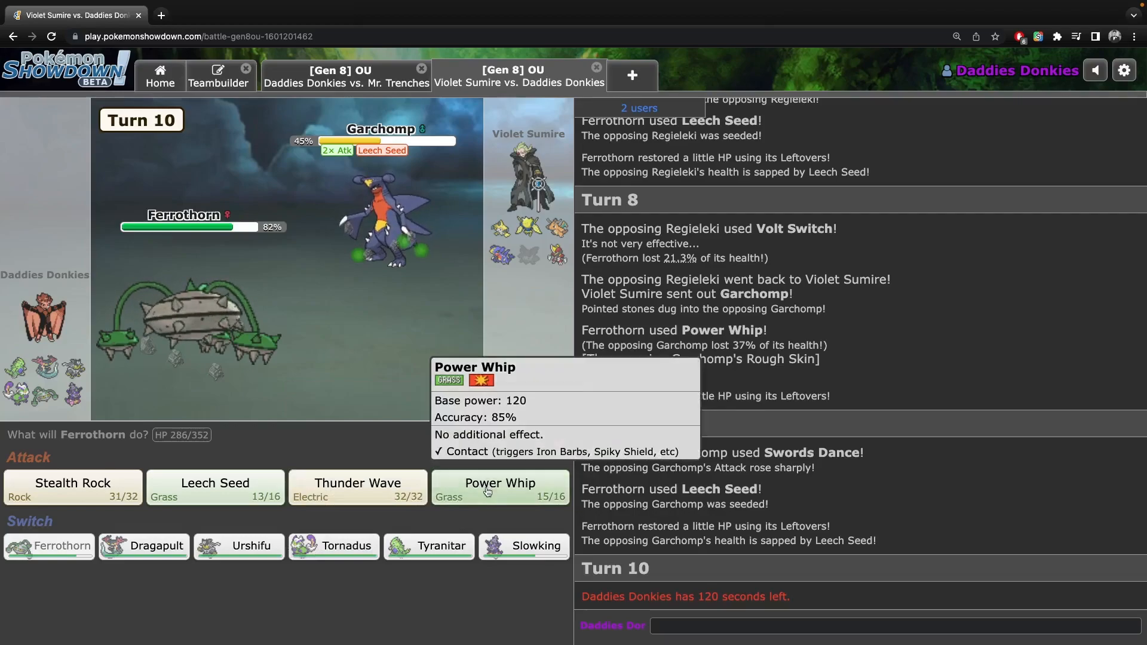
click(500, 487)
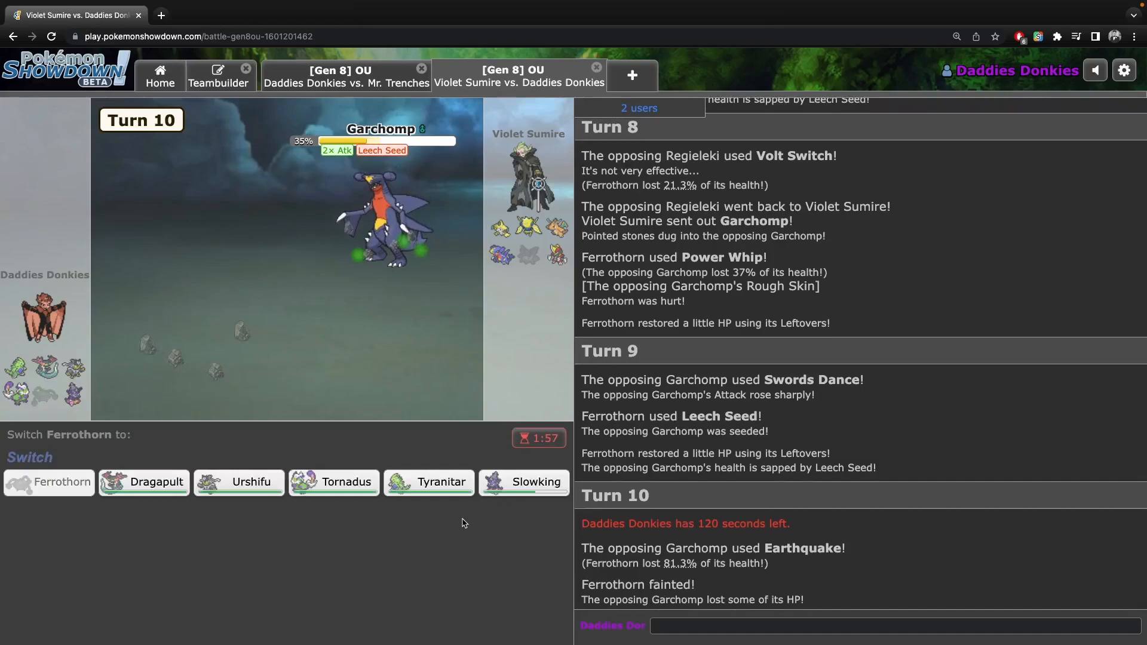
click(144, 482)
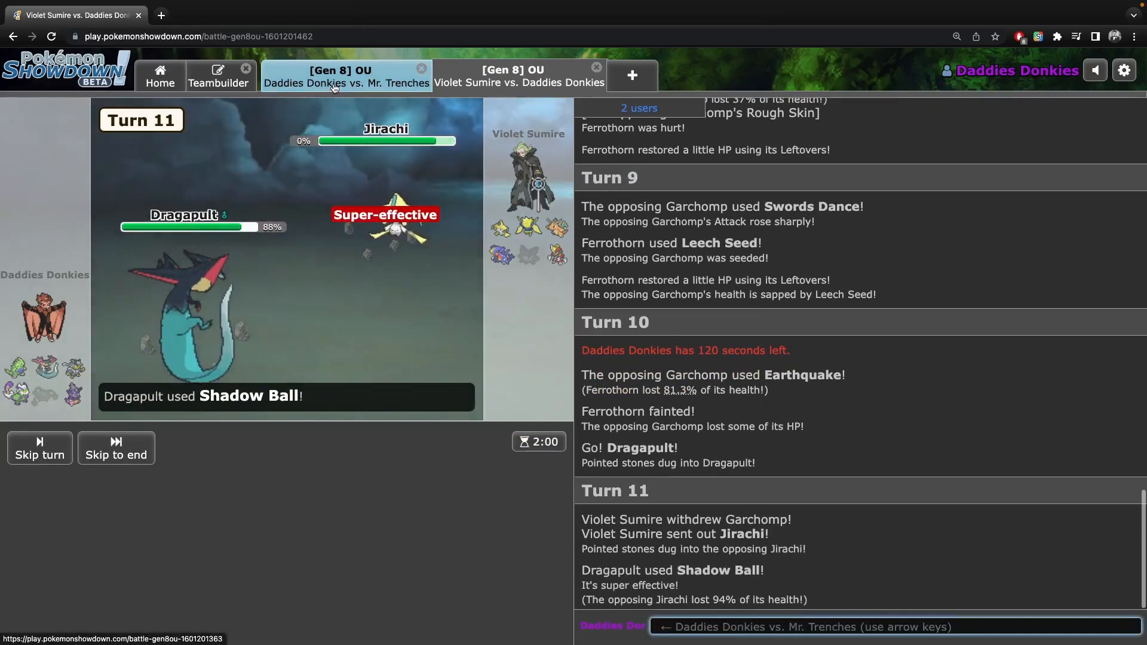
Swap Dragapult for Tornadus and Defog, then view the Mr. Trenches win at rating 1440.
click(345, 75)
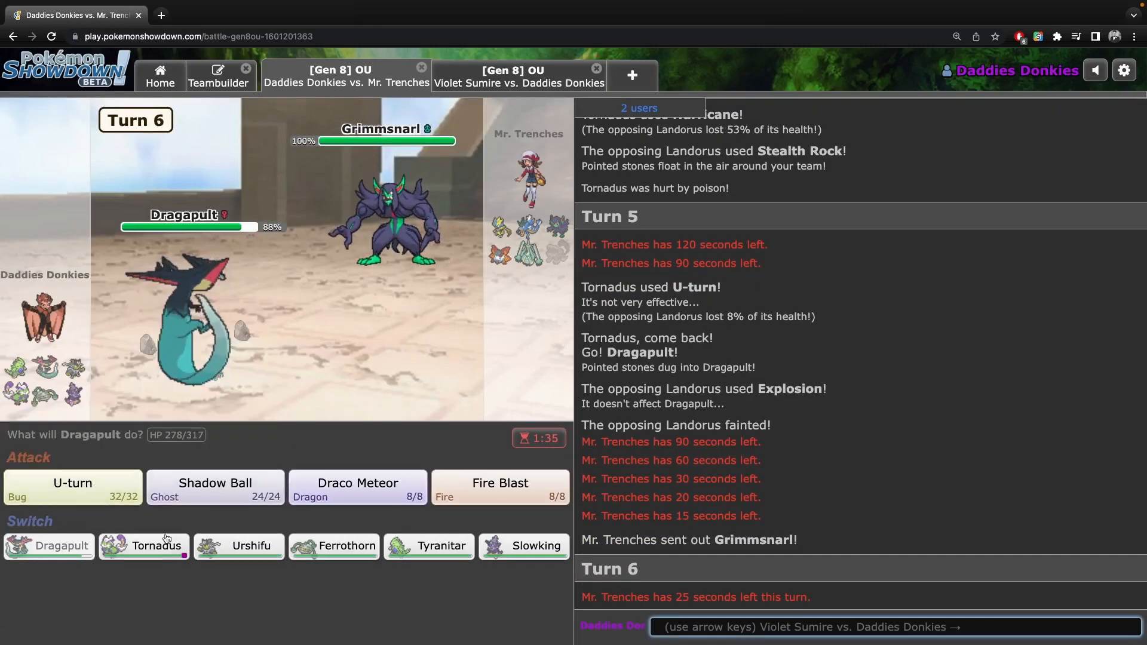
click(143, 545)
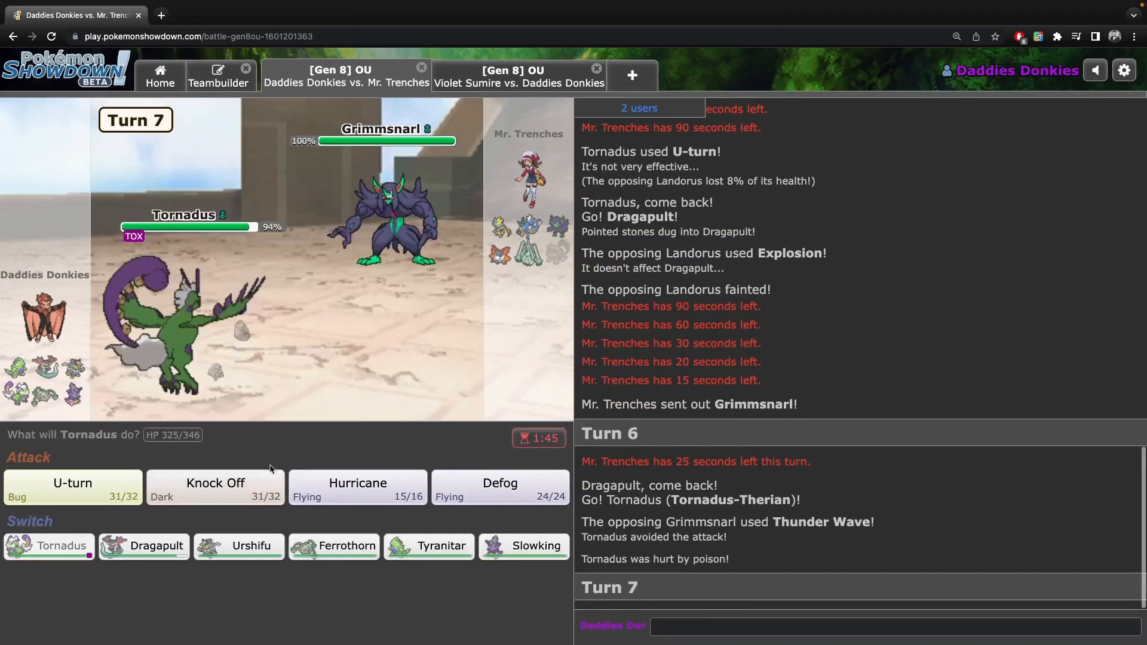
mouse_move(500, 487)
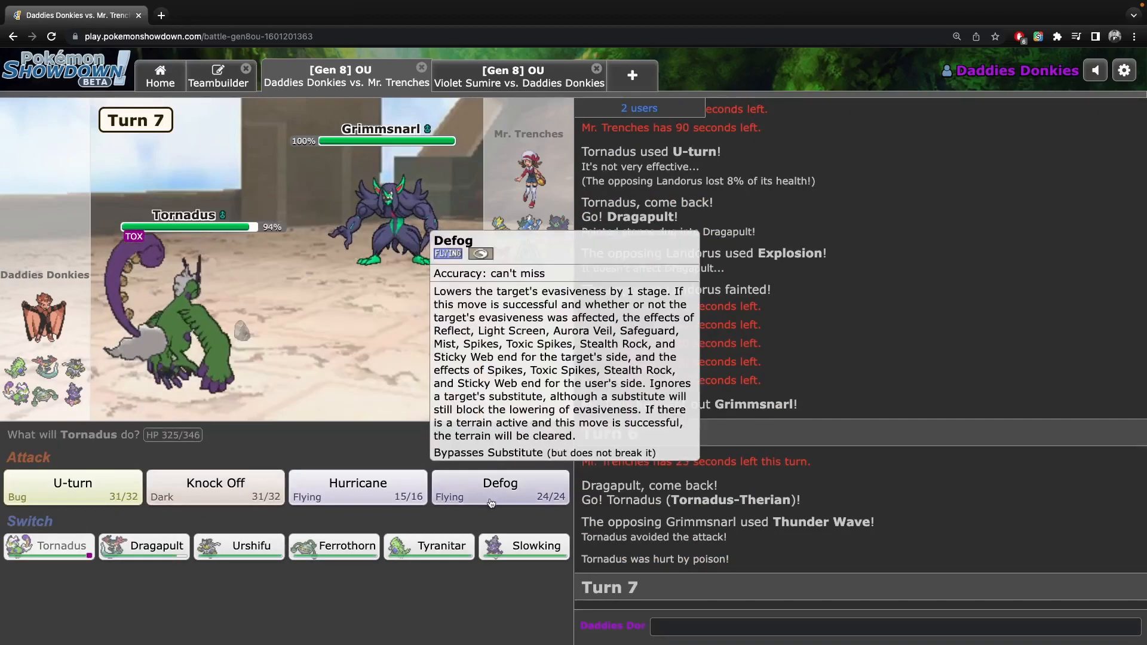
click(500, 488)
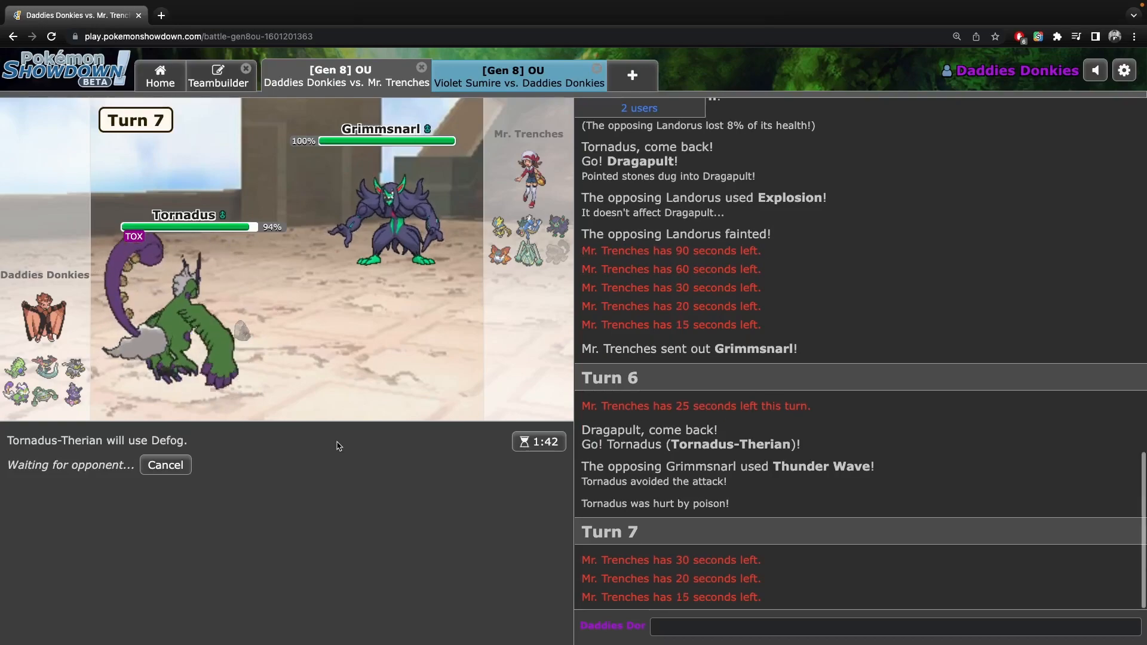
click(518, 75)
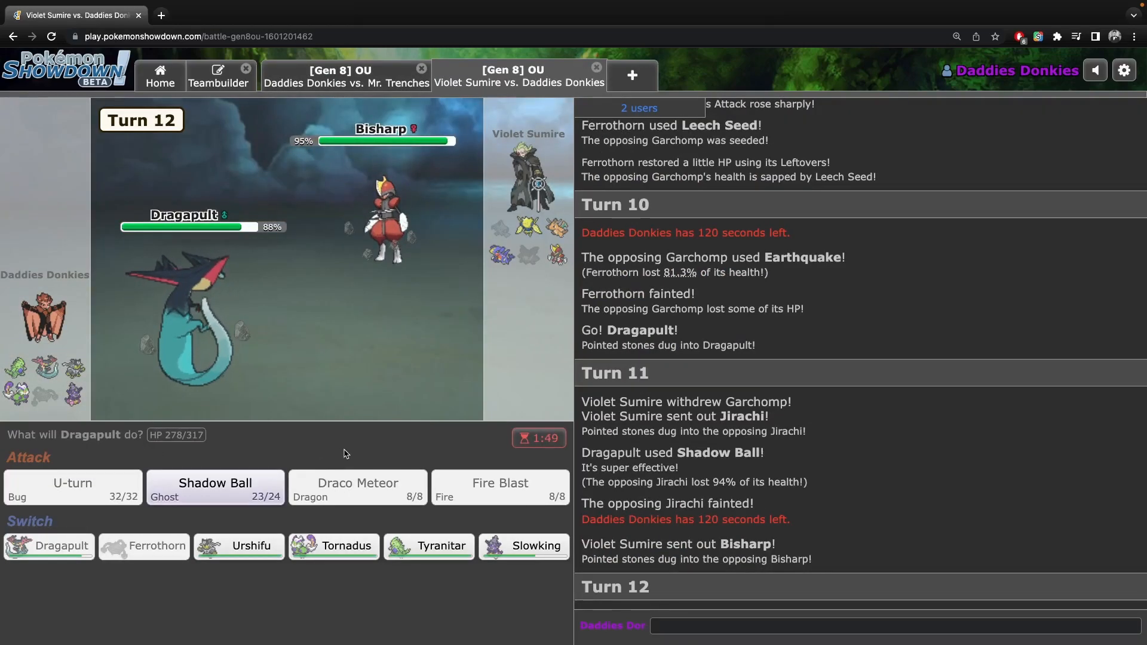
mouse_move(239, 546)
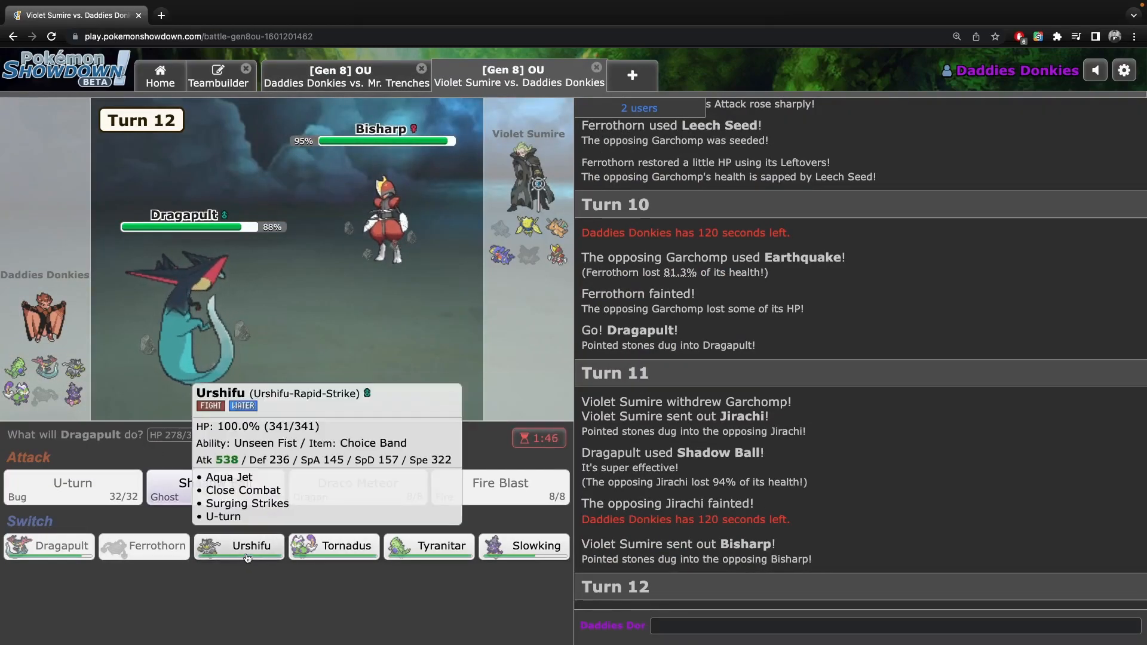
mouse_move(529, 228)
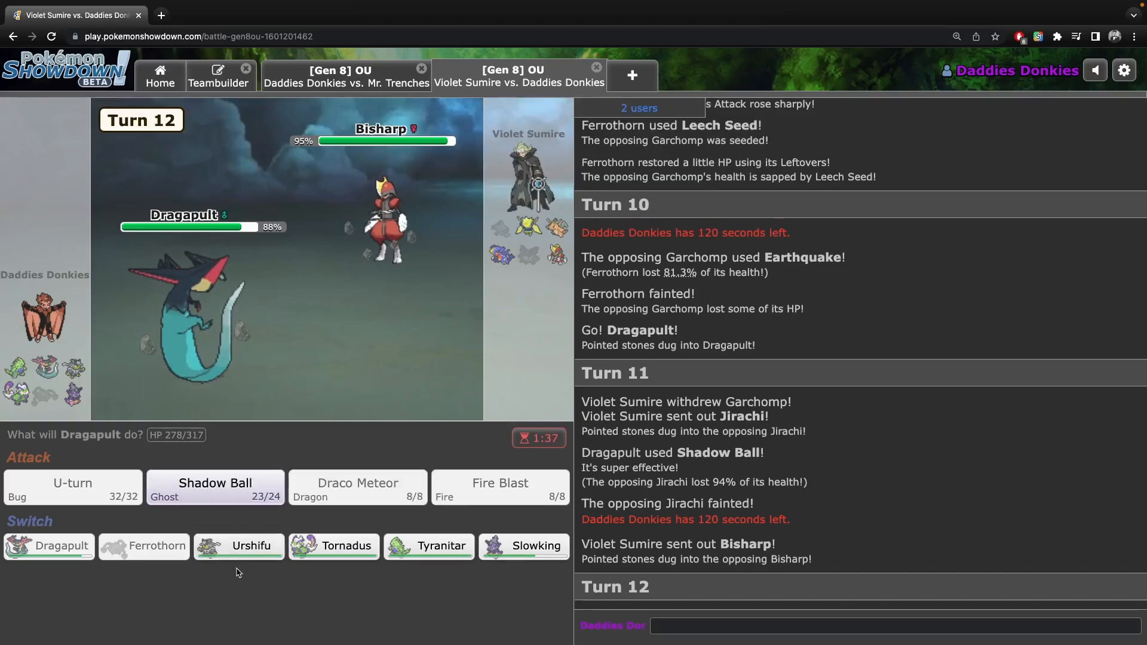
click(333, 547)
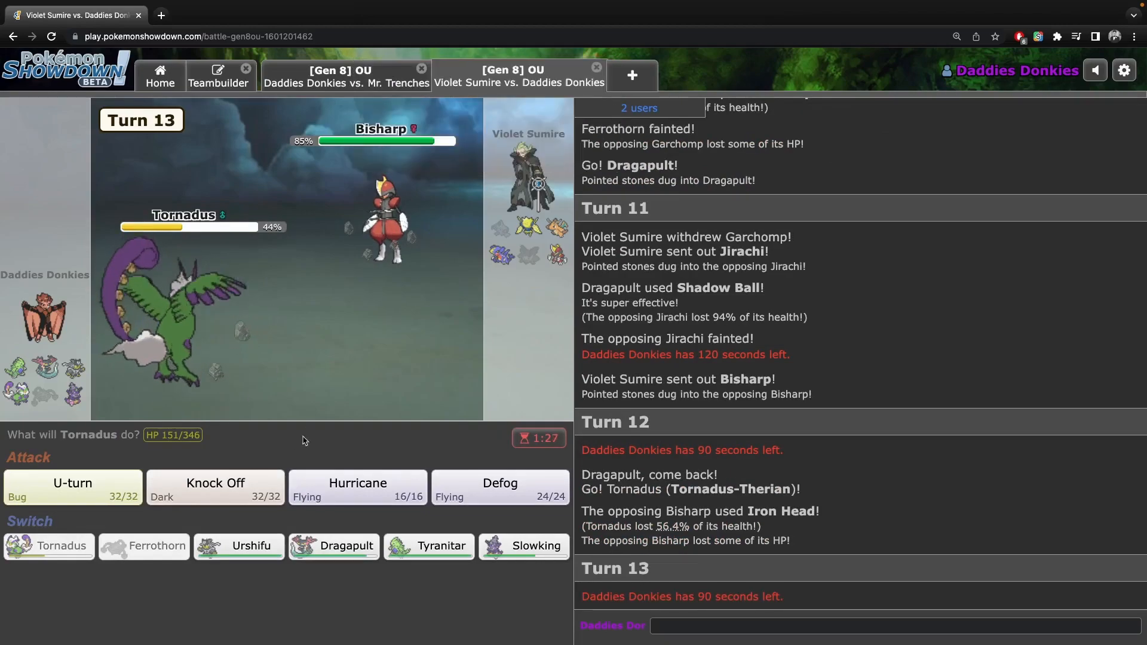
click(345, 75)
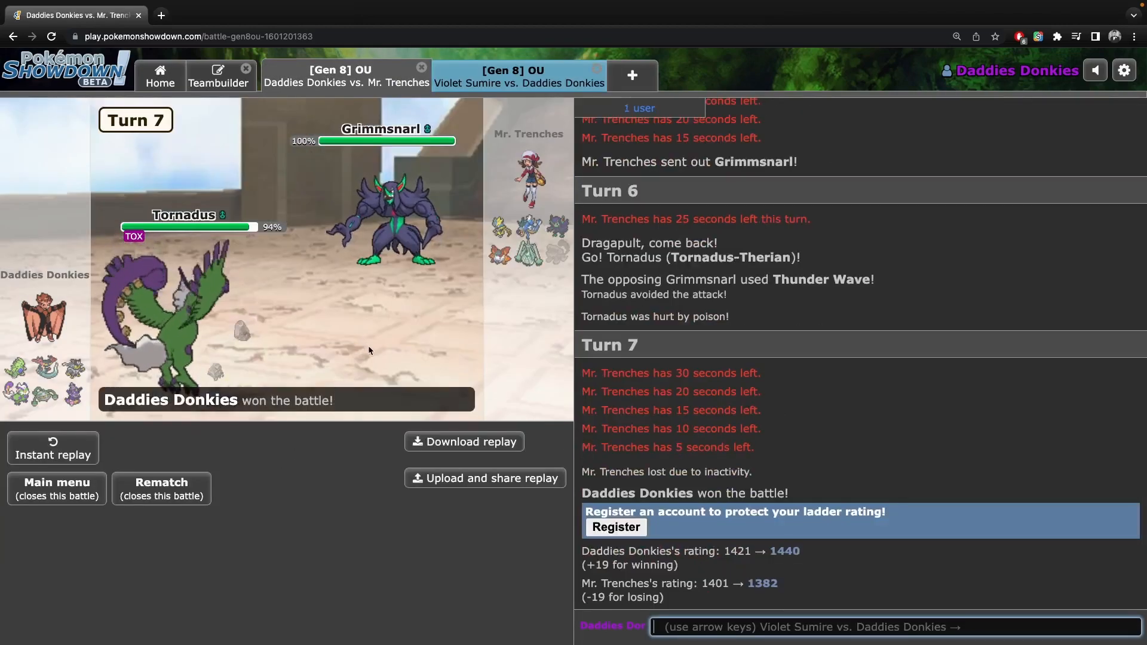
Send Urshifu in for fainted Tornadus, U-turn into Tyranitar, then switch Urshifu to Dragapult.
click(517, 75)
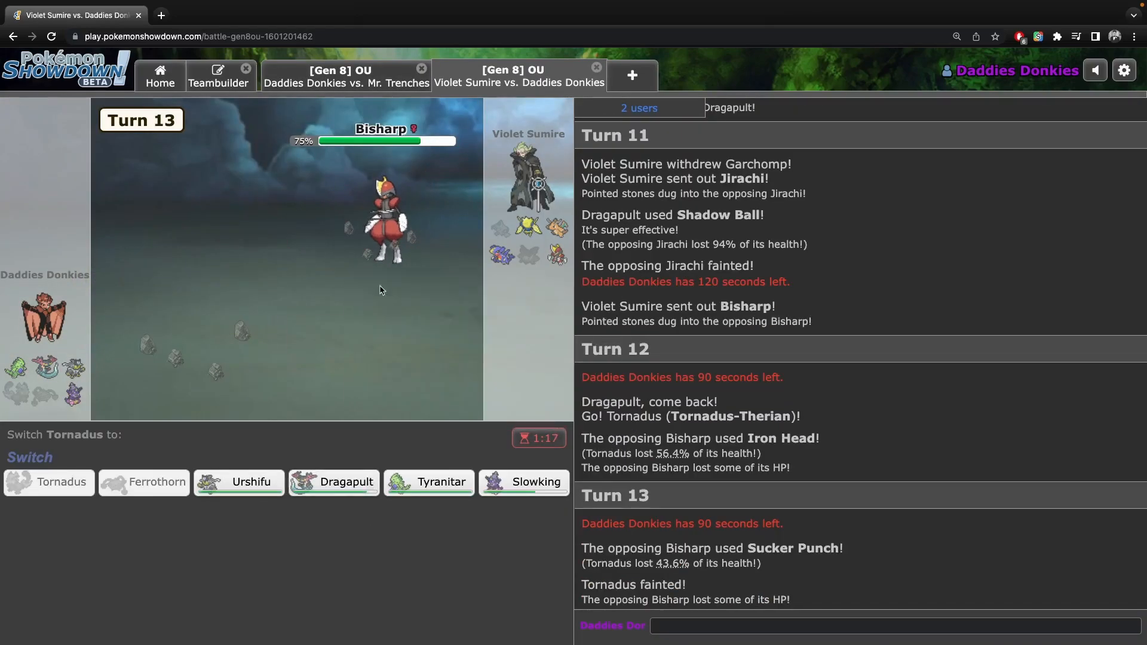
click(238, 482)
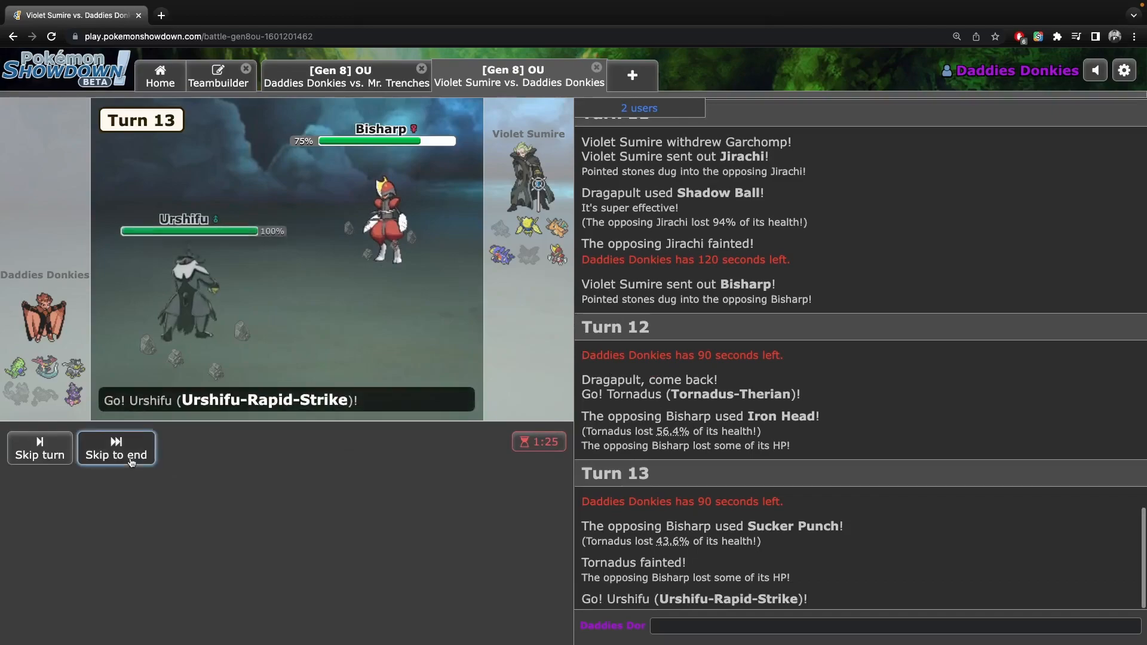
click(115, 446)
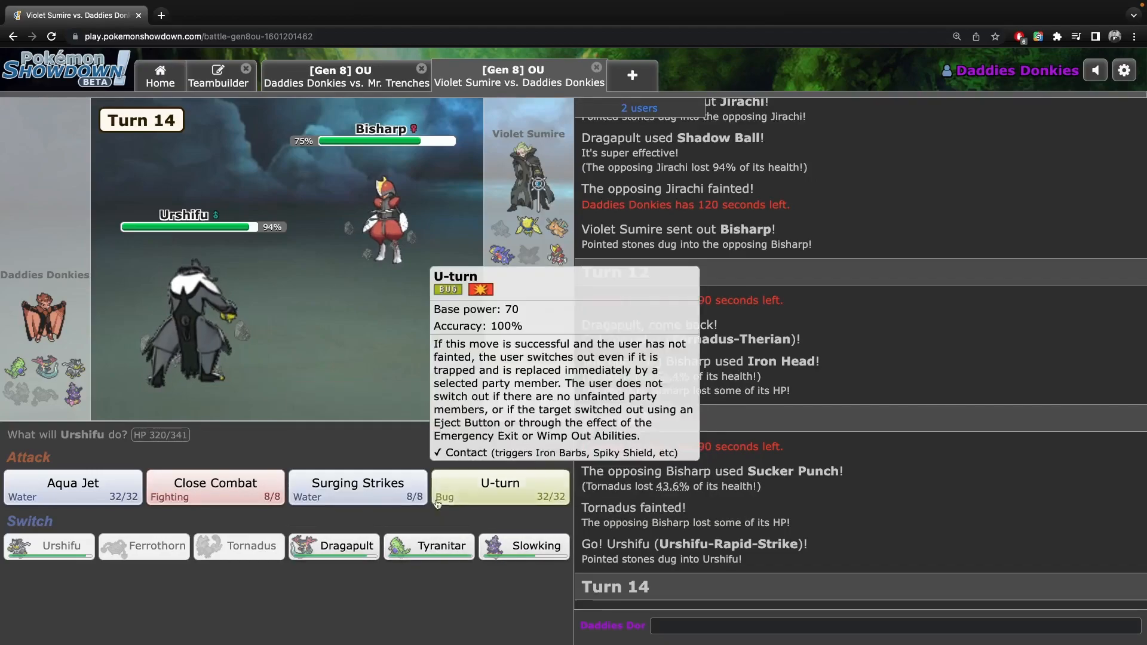
click(501, 486)
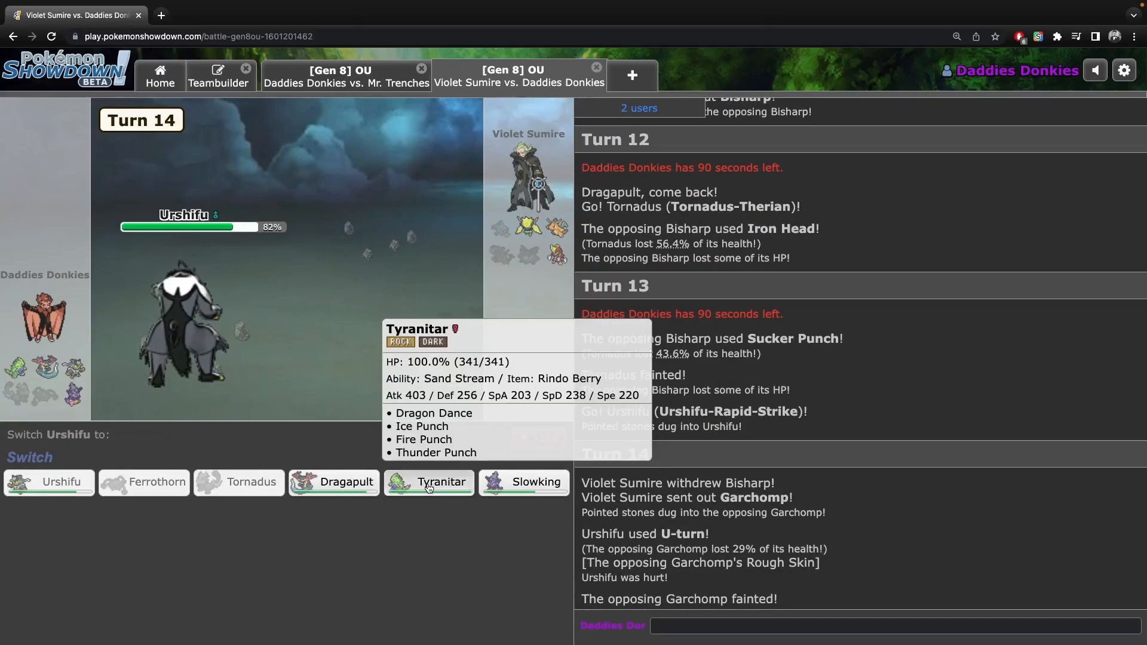
click(429, 482)
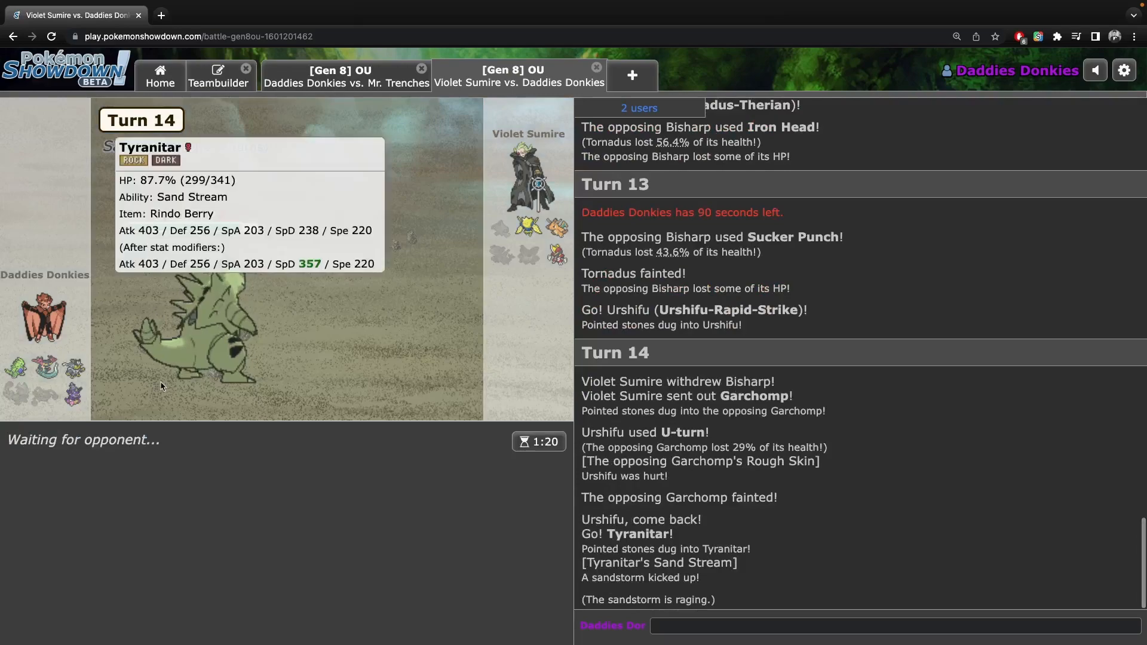
mouse_move(73, 395)
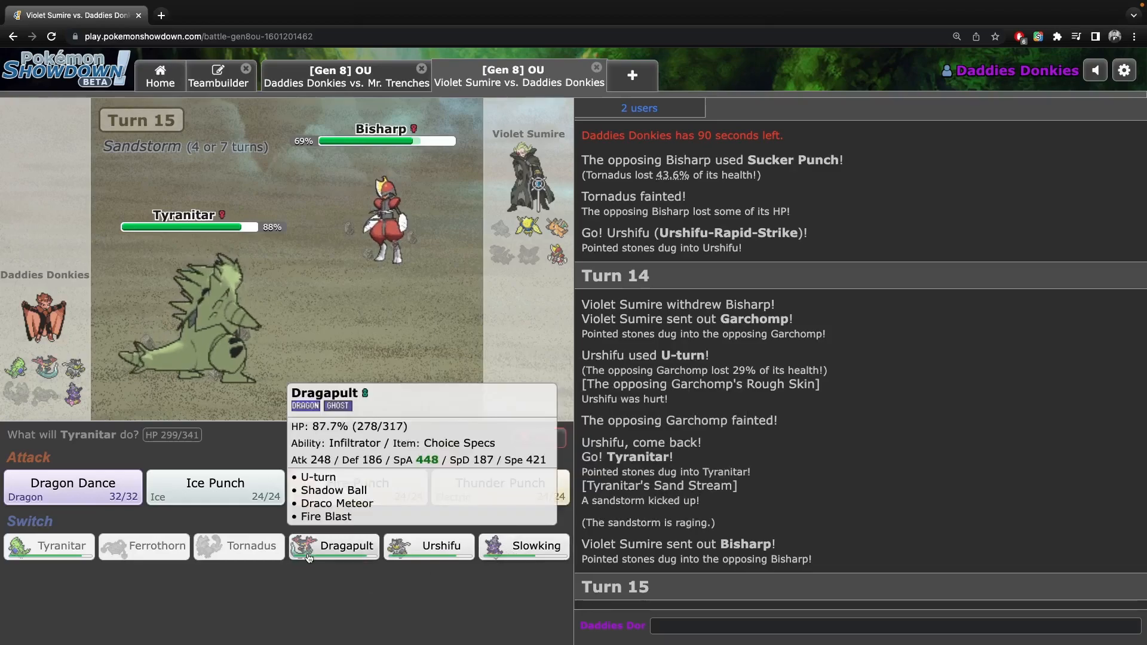
mouse_move(527, 227)
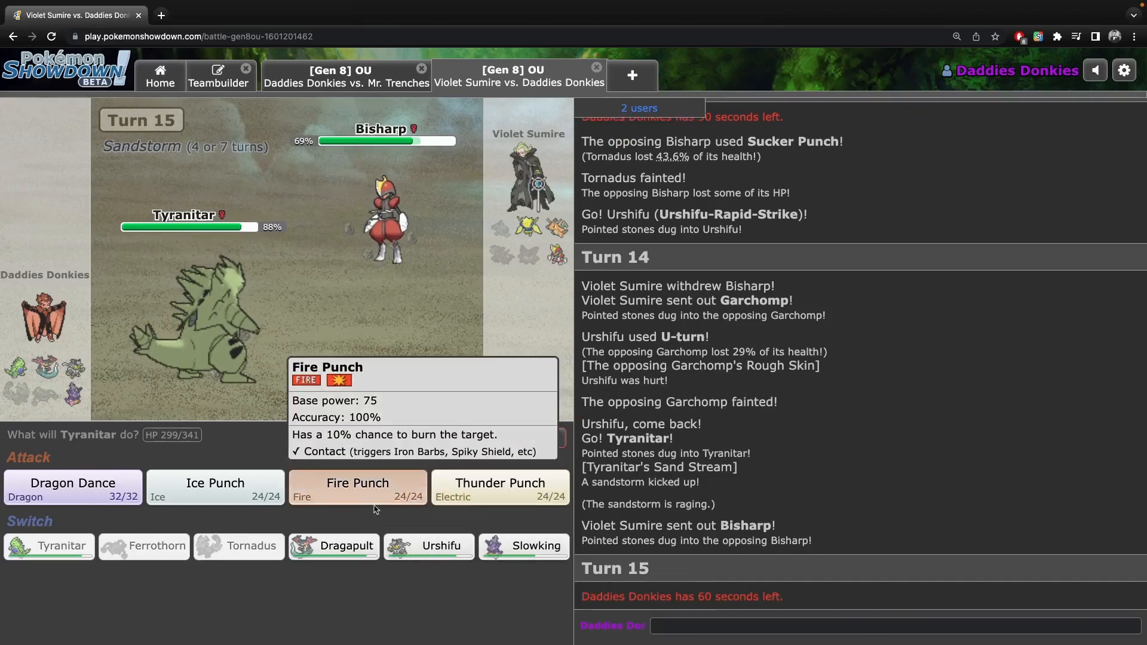
click(524, 546)
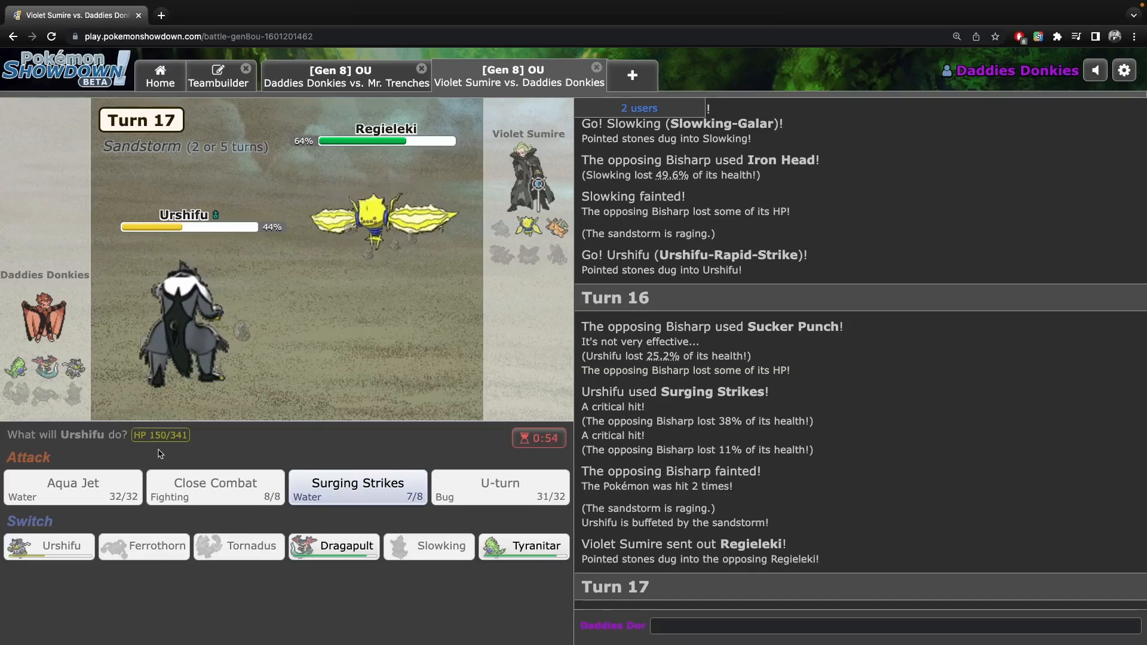
mouse_move(556, 227)
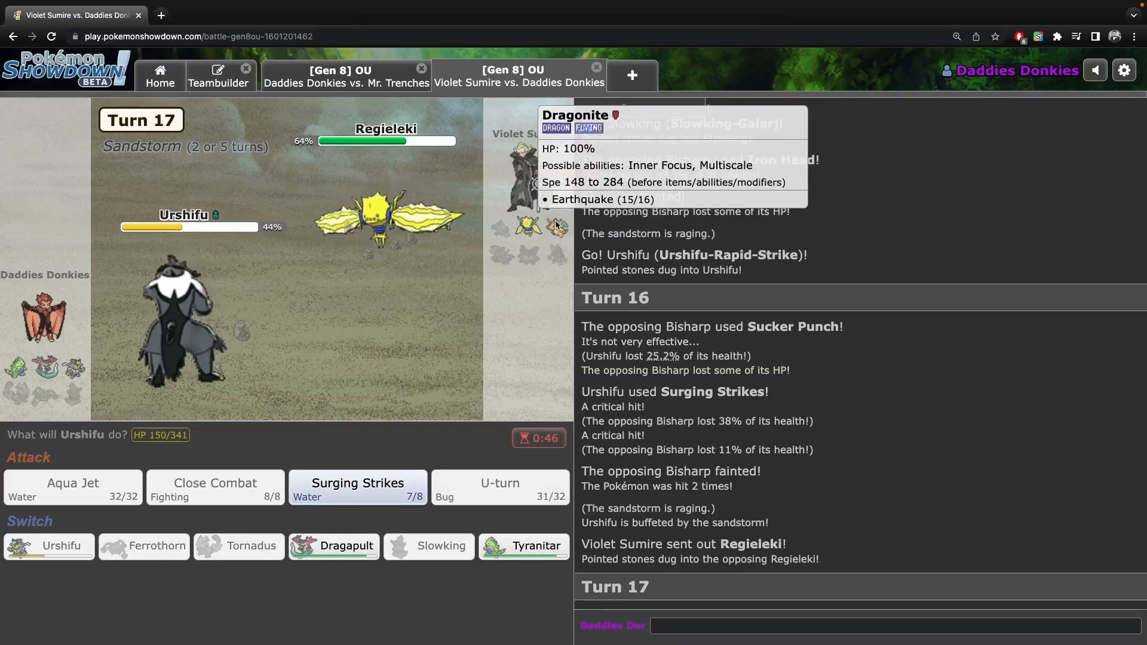
click(334, 546)
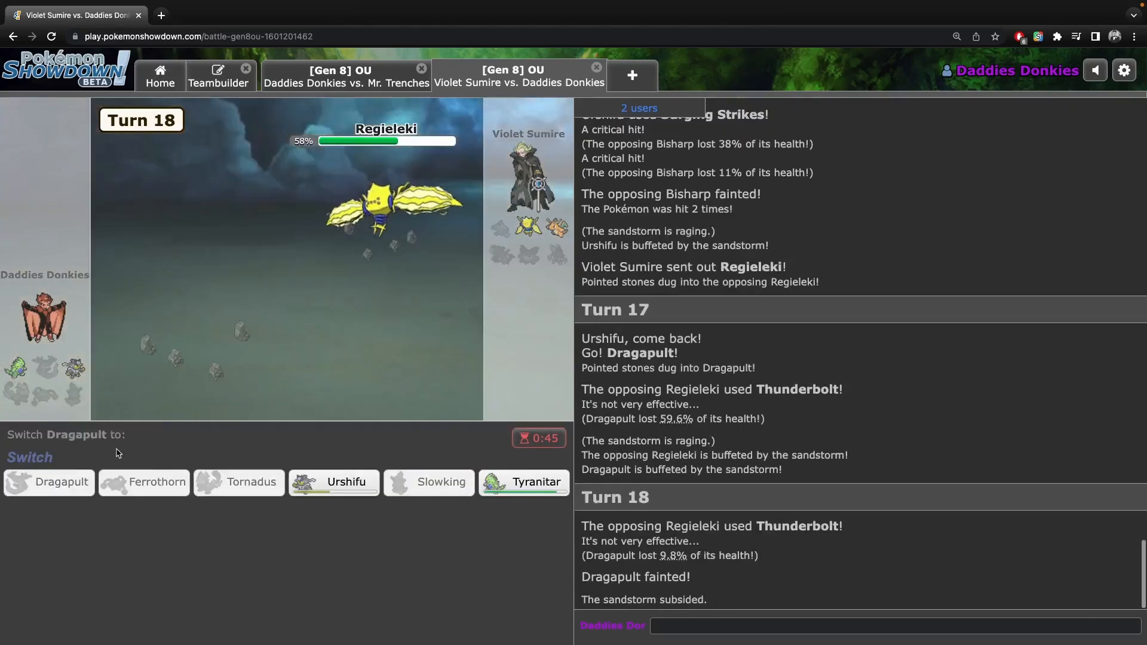
mouse_move(463, 319)
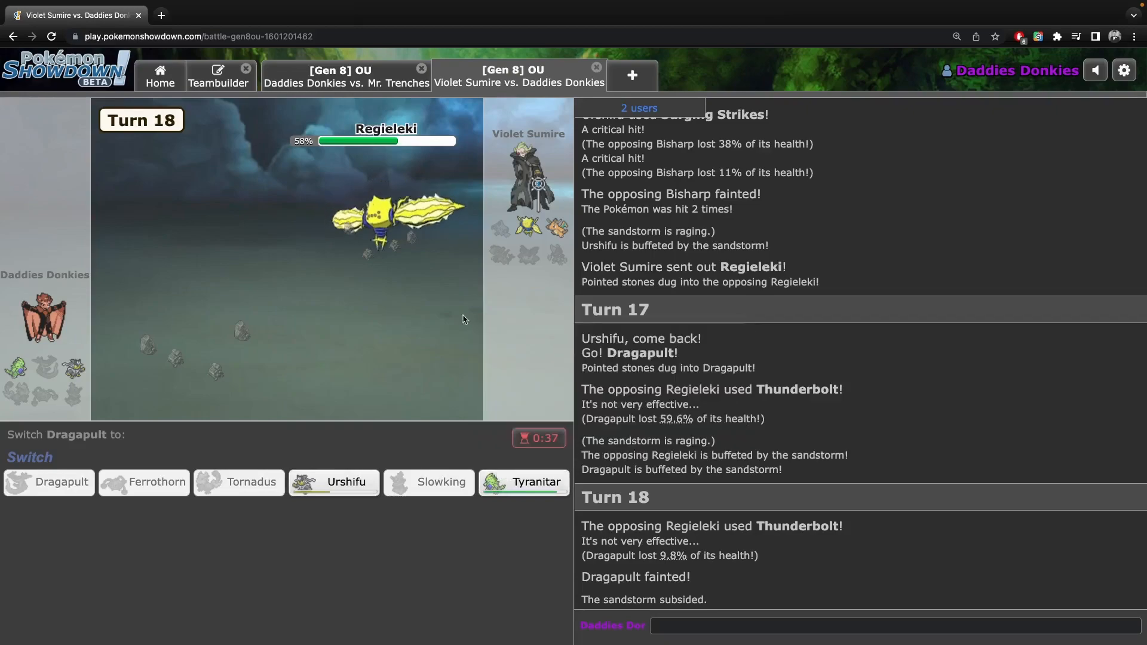
mouse_move(524, 482)
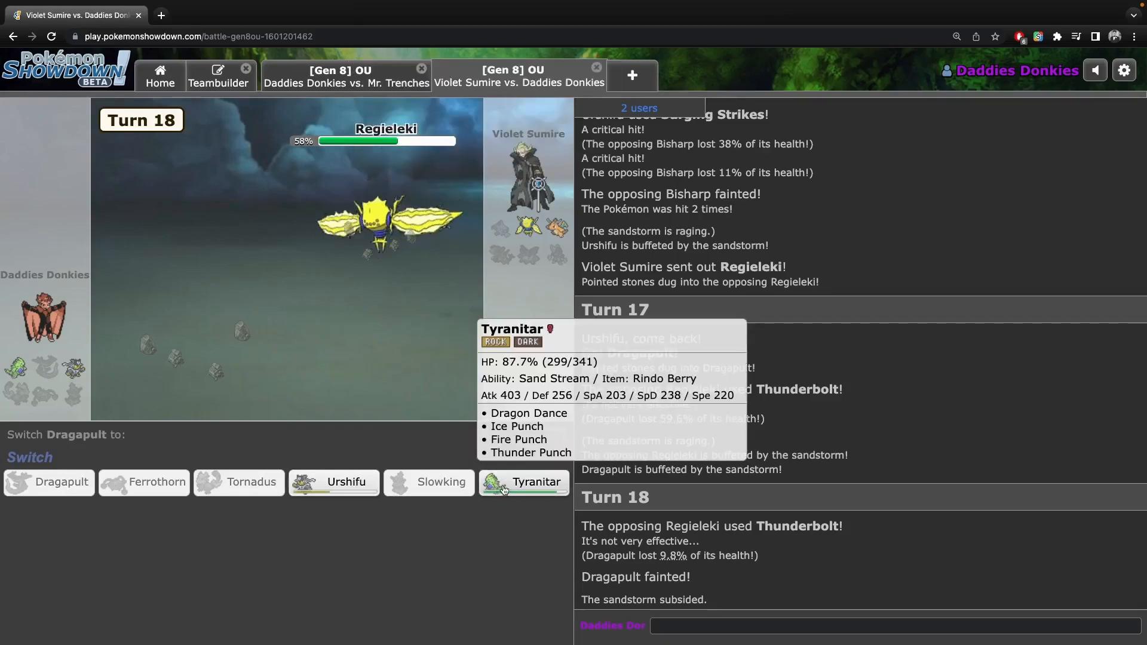
mouse_move(430, 483)
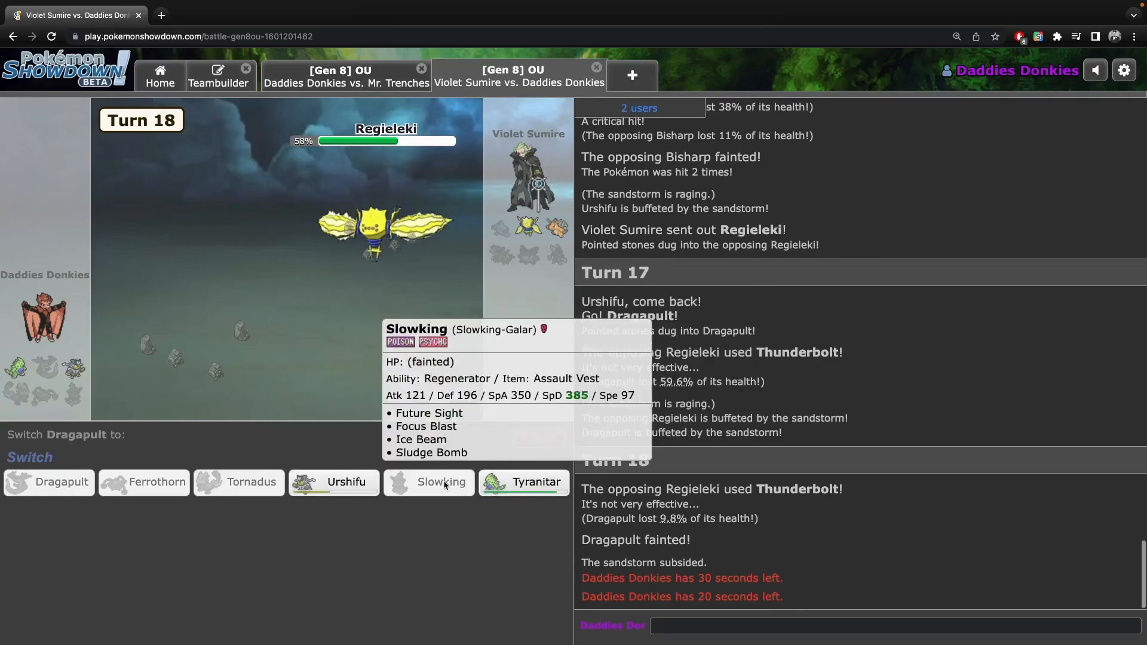
mouse_move(549, 461)
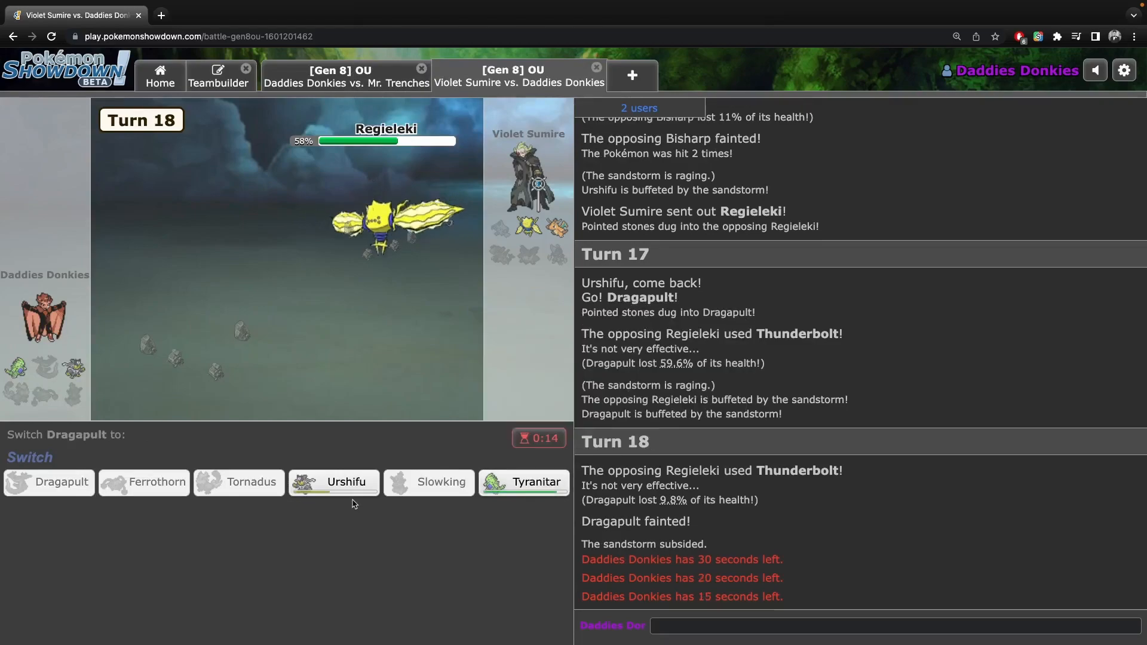
Send Urshifu in after Dragapult faints, Aqua Jet Dragonite, and skip through to the loss.
click(333, 482)
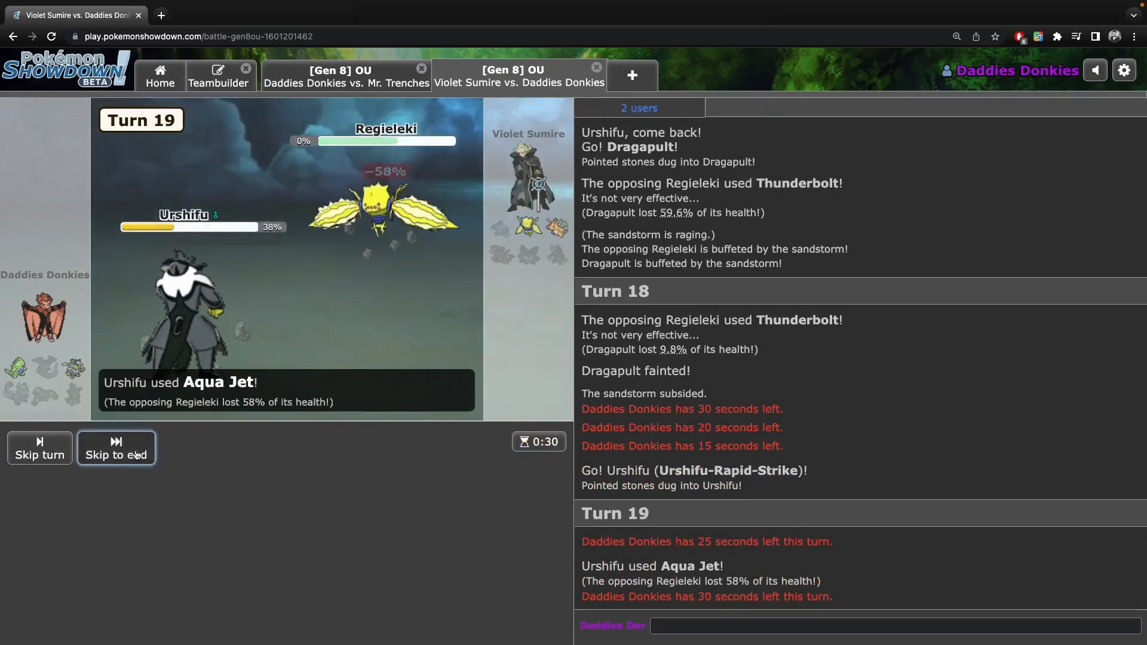
click(116, 447)
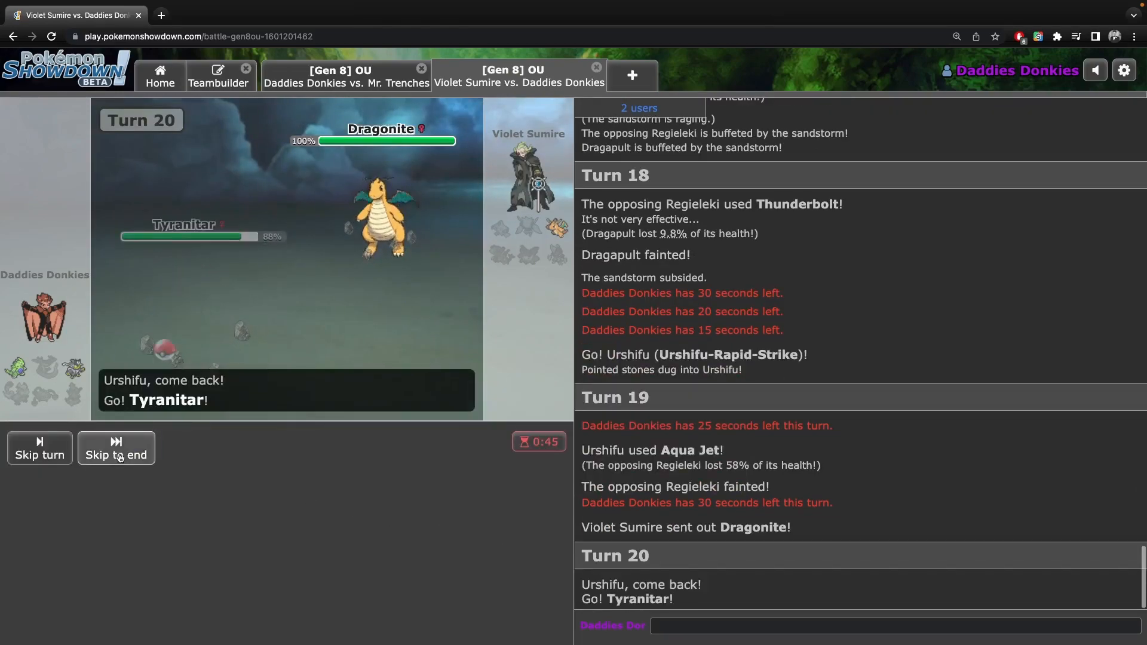
click(115, 447)
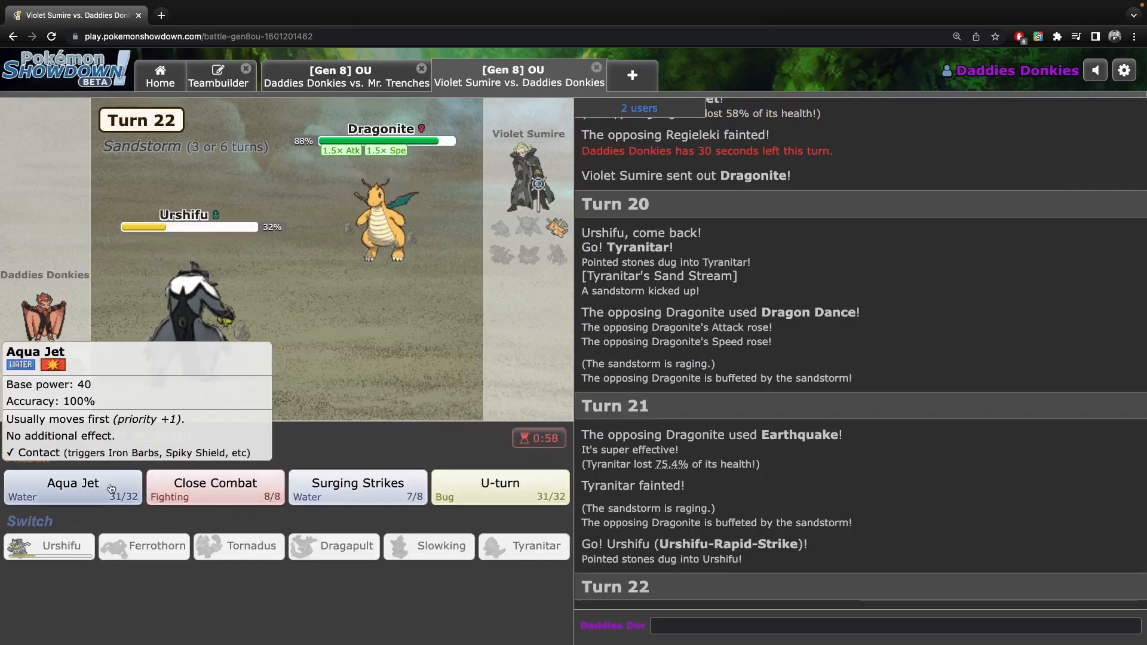
click(71, 488)
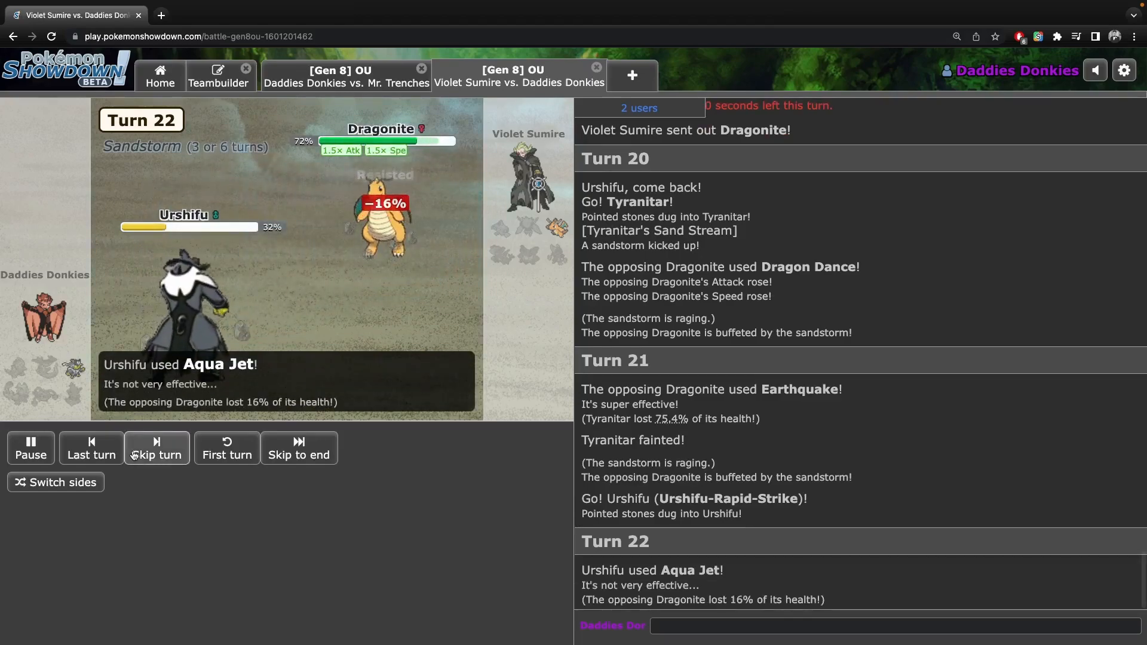
click(157, 447)
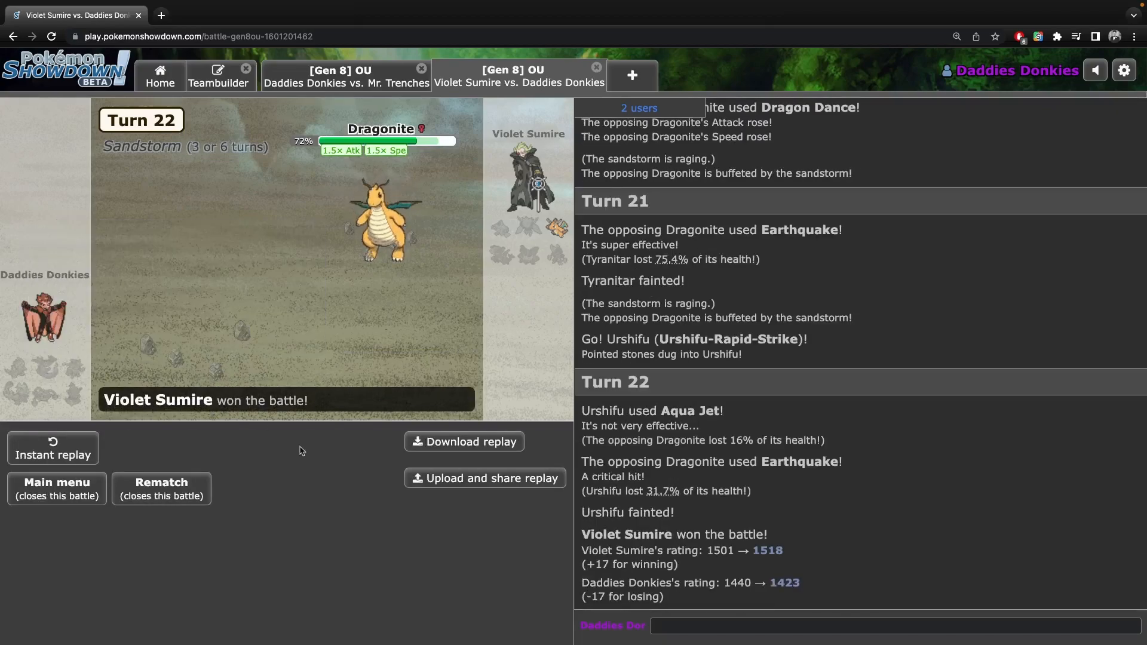
text(ggs)
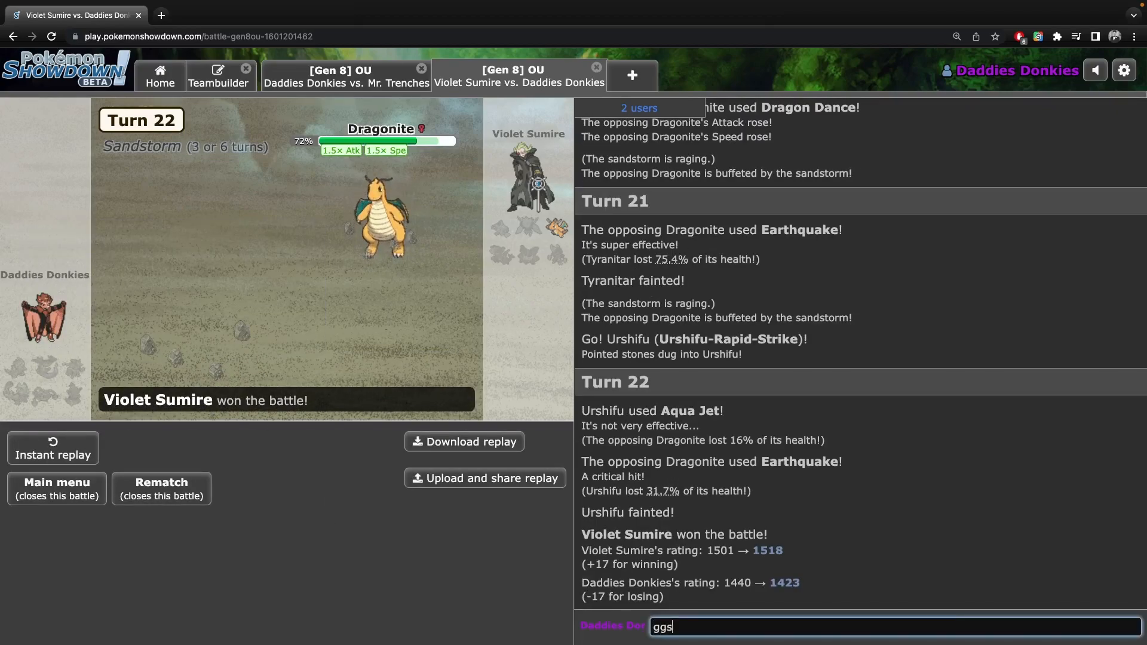
key(Return)
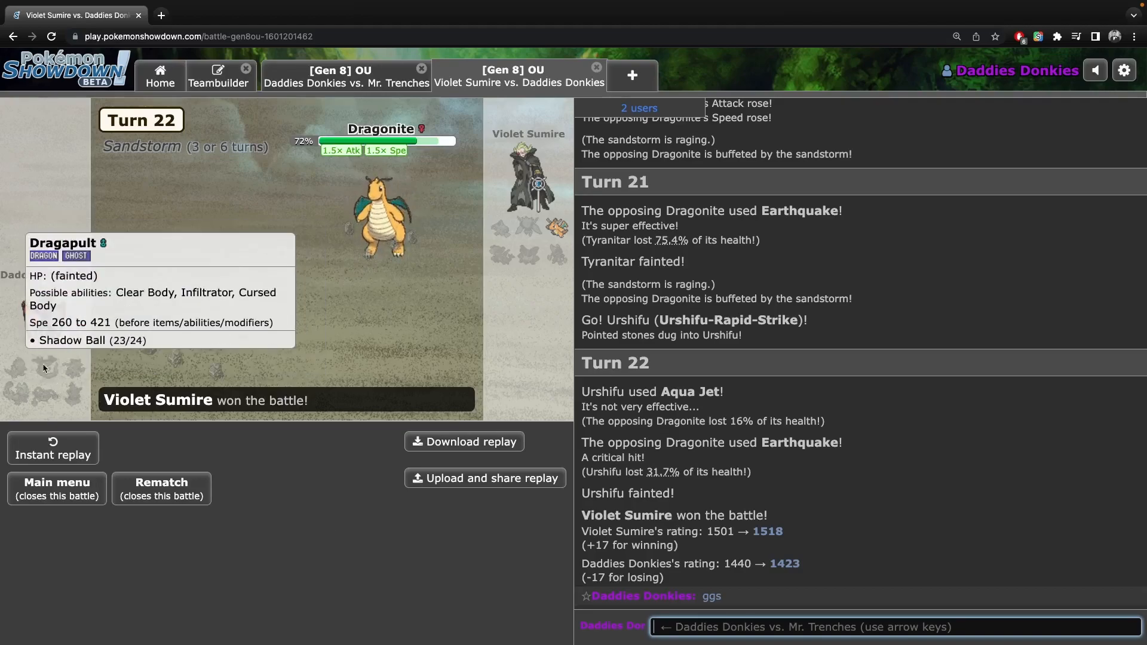
mouse_move(11, 348)
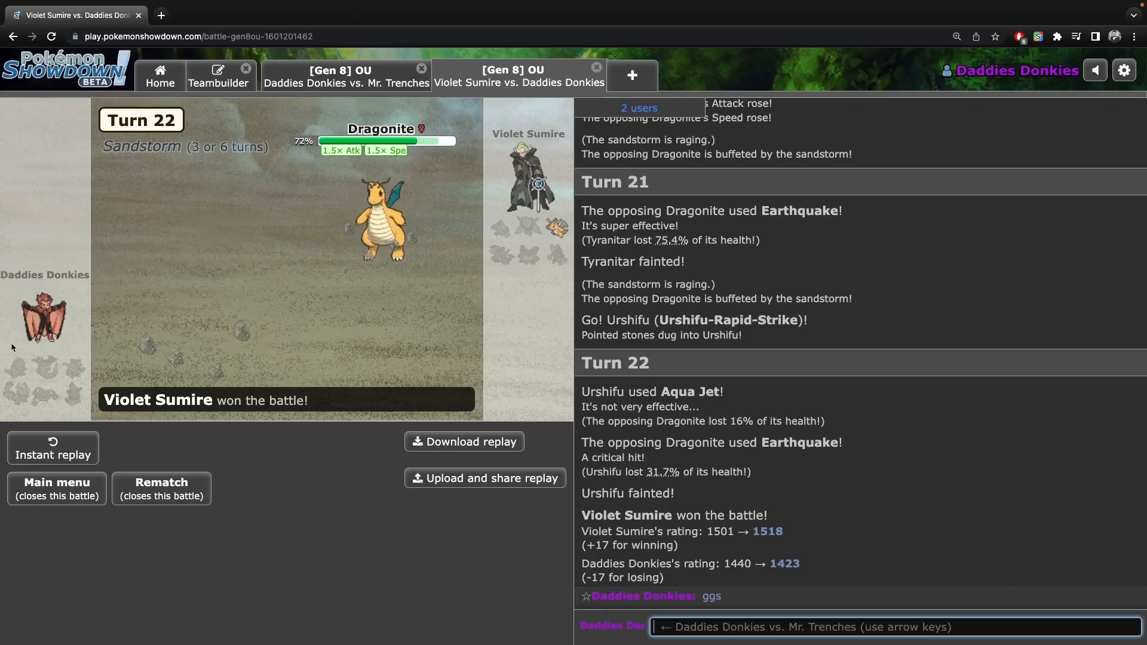
mouse_move(78, 354)
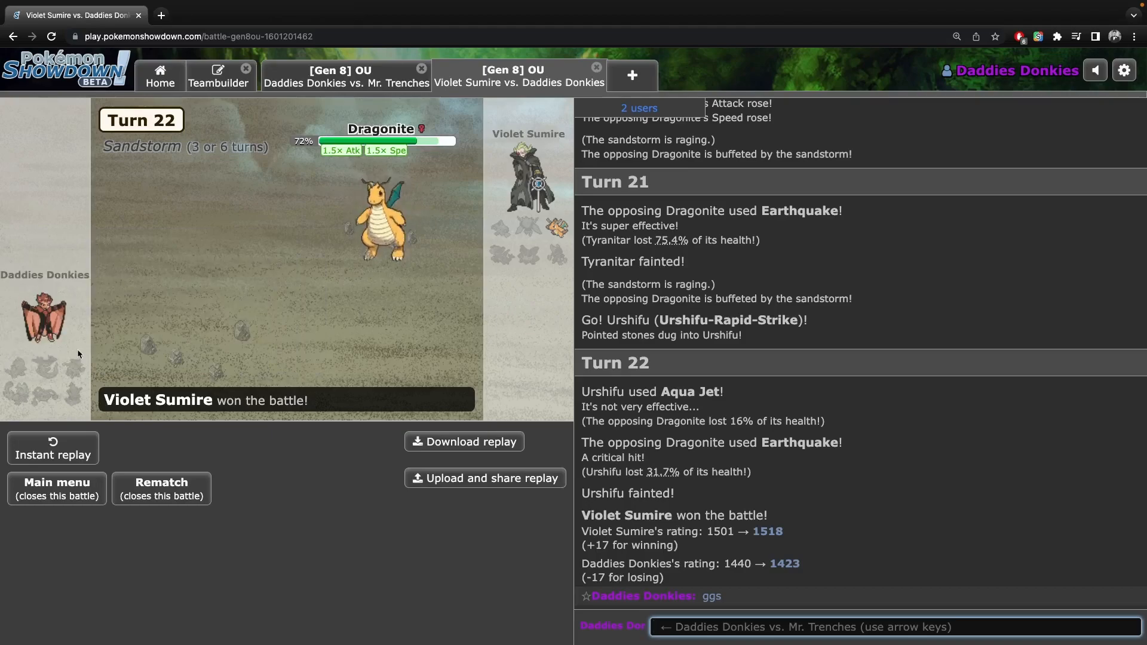
mouse_move(71, 354)
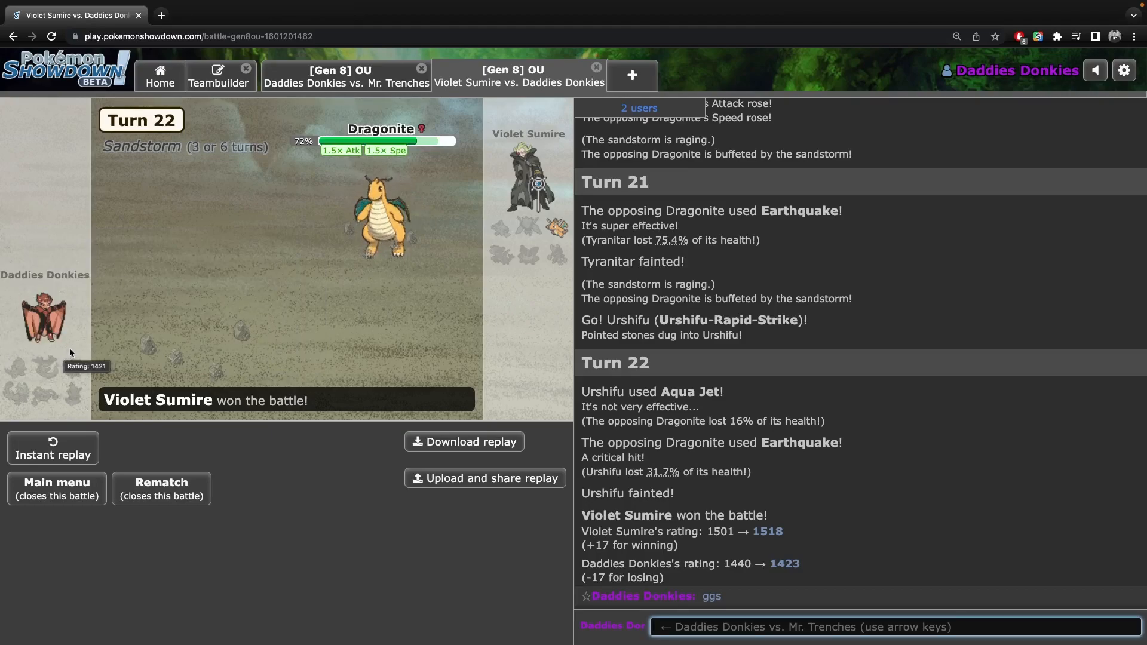